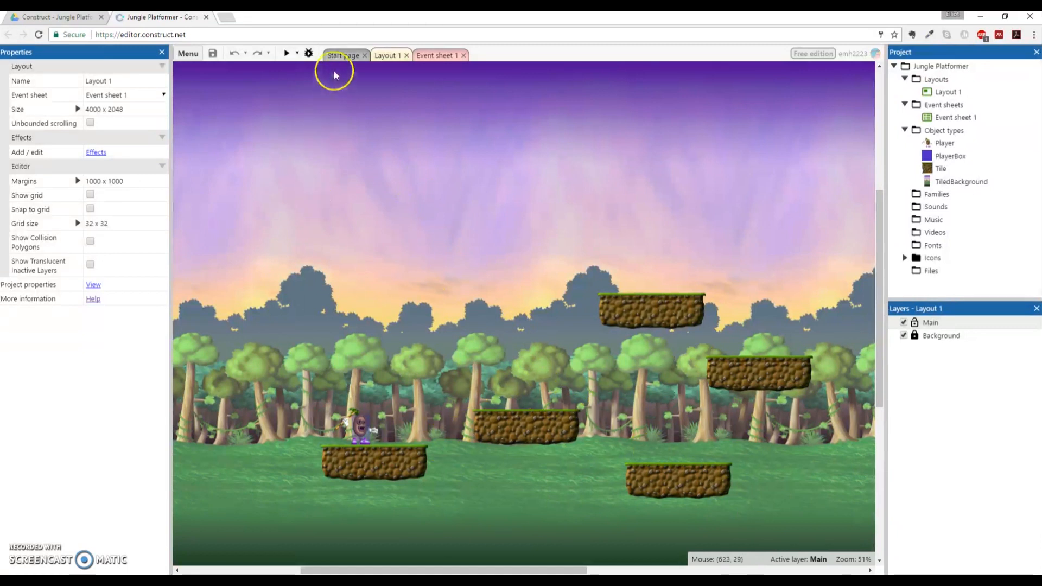
Preview the level, close the preview, and select the Player sprite
left_click(285, 53)
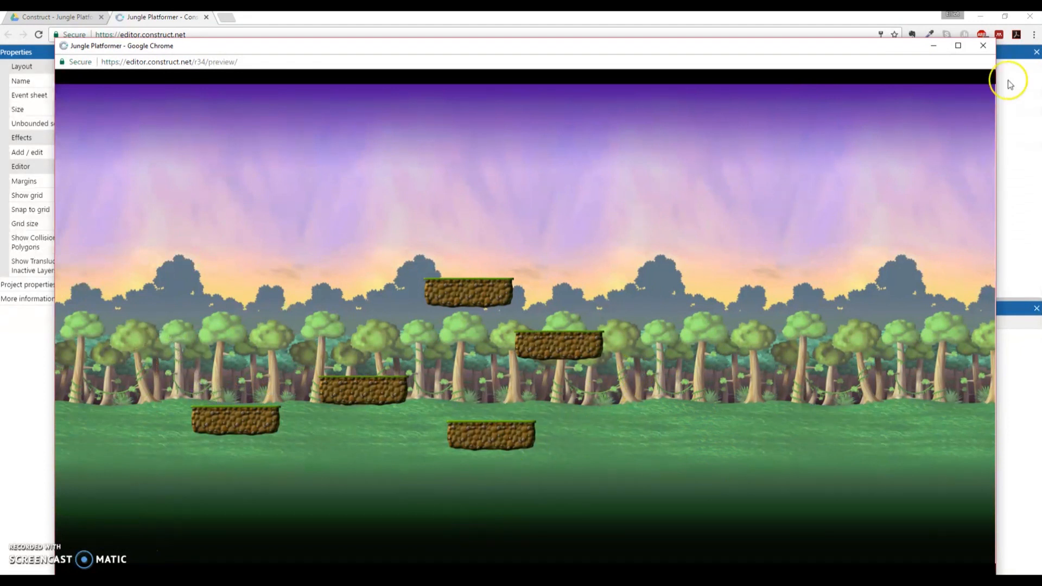
left_click(982, 45)
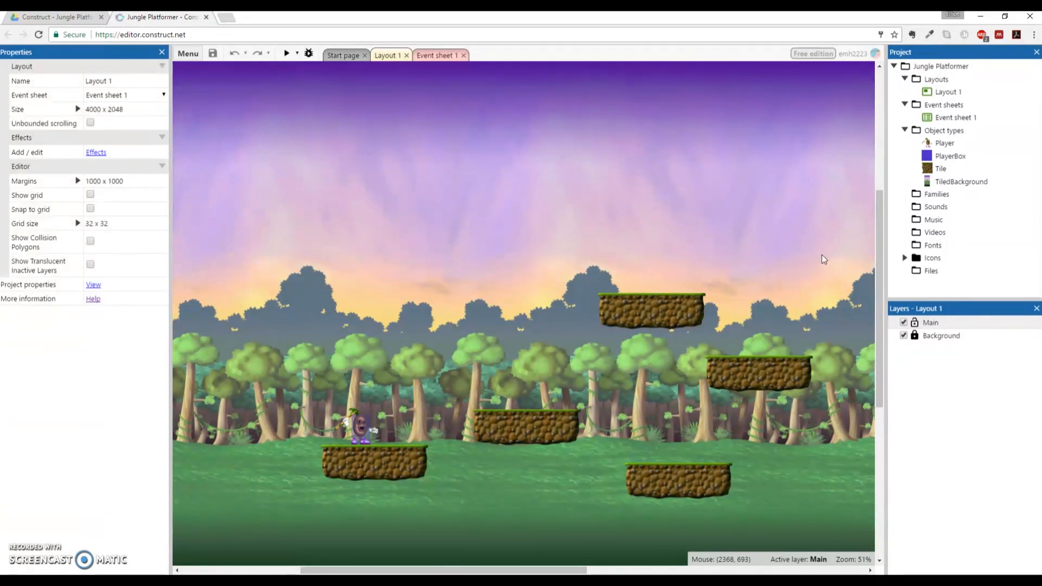
mouse_move(960, 252)
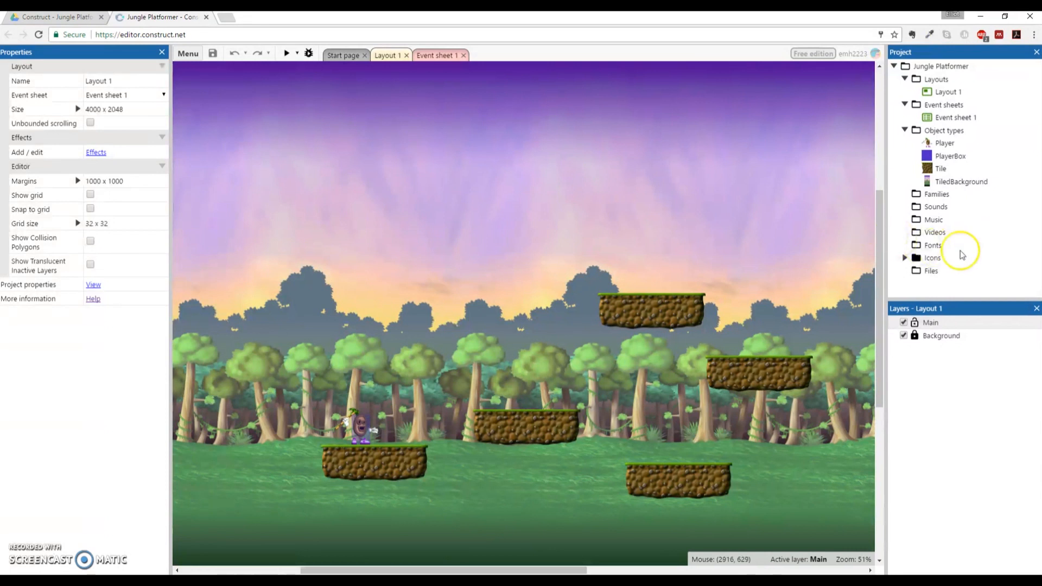
mouse_move(802, 316)
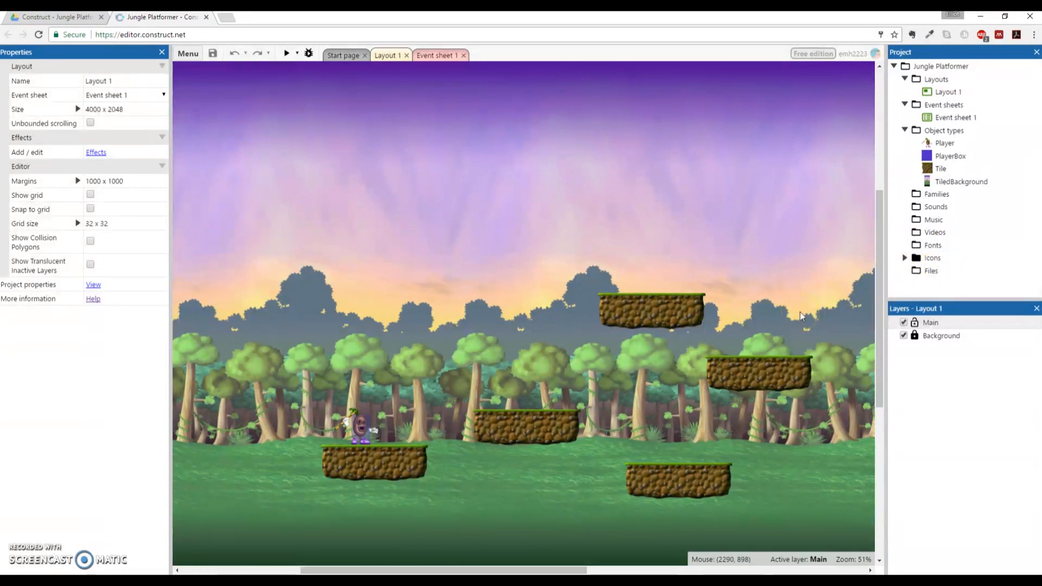
left_click(357, 426)
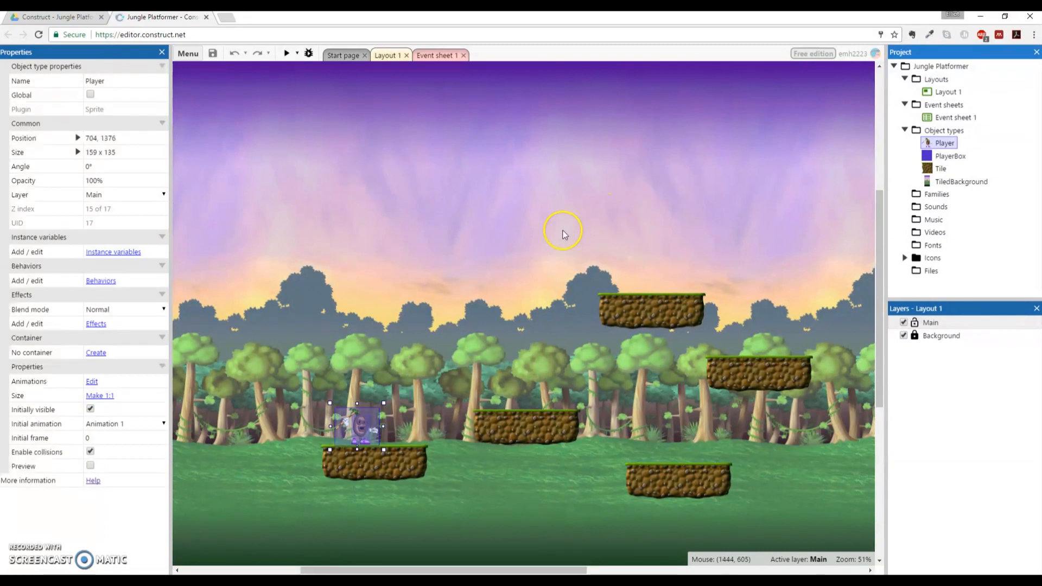
mouse_move(555, 247)
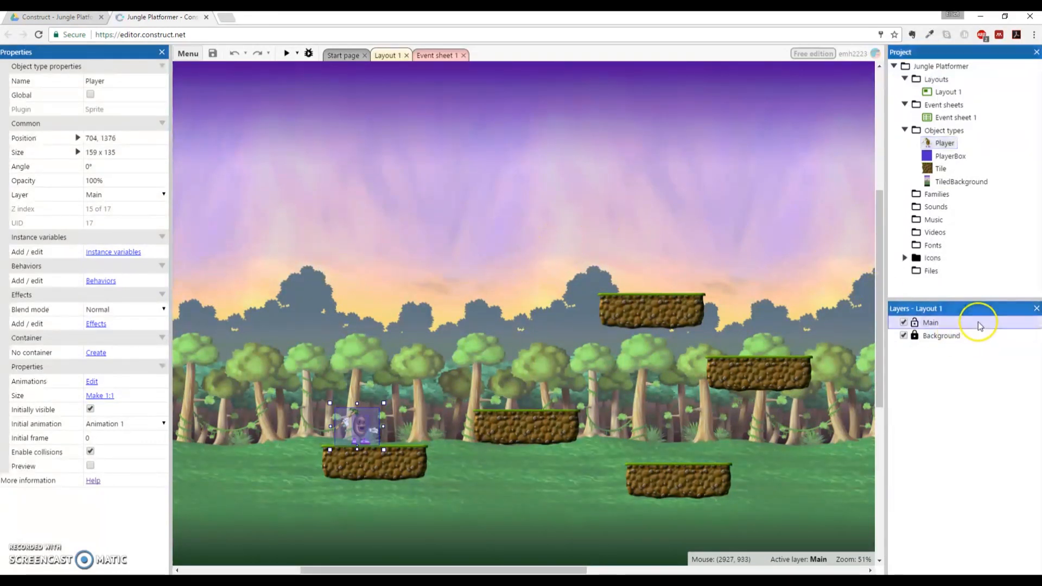
Insert a Keyboard object into the project from the Input category
left_click(930, 322)
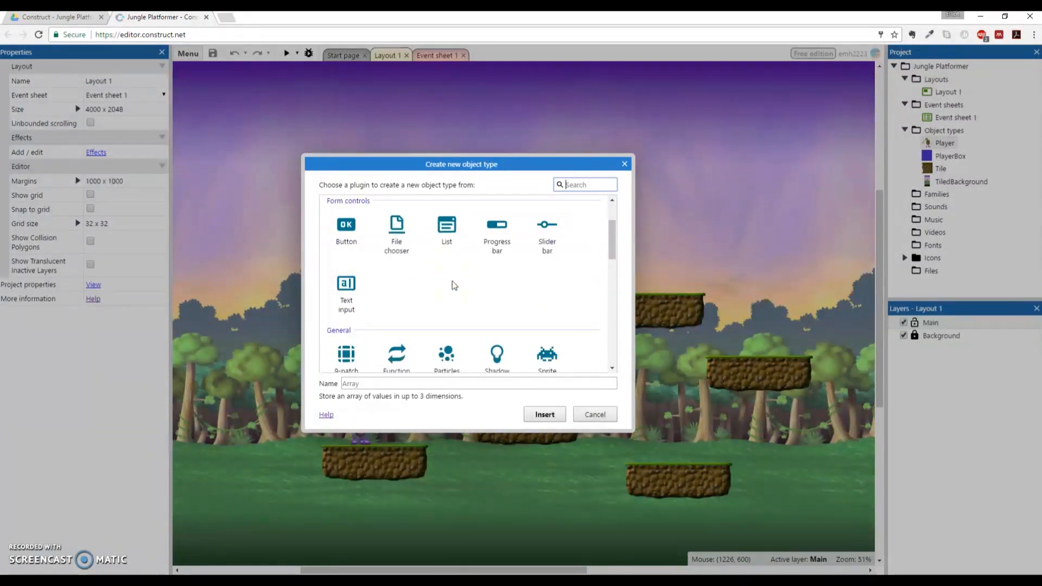
scroll("down", 3)
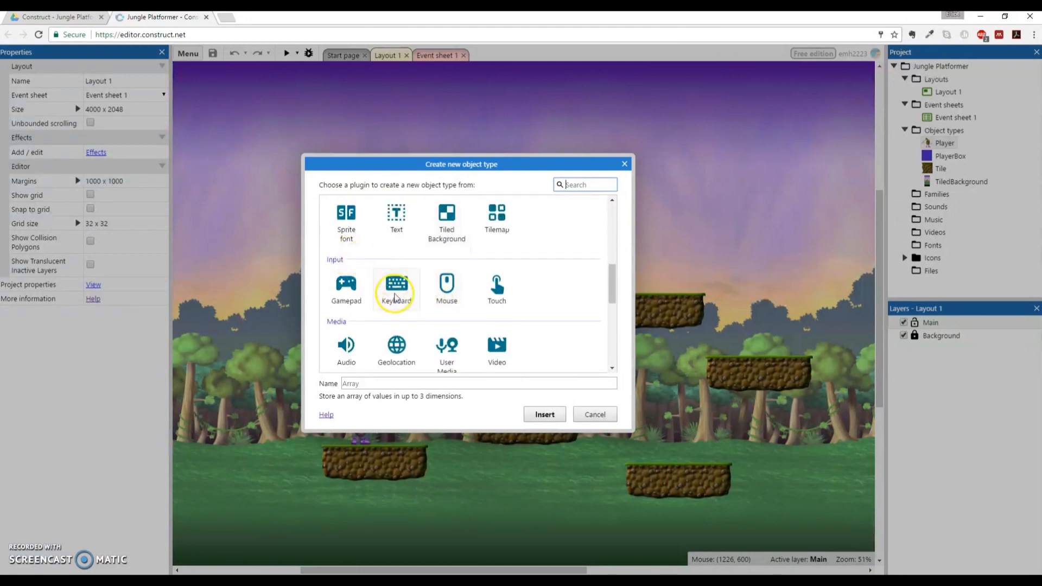
left_click(396, 289)
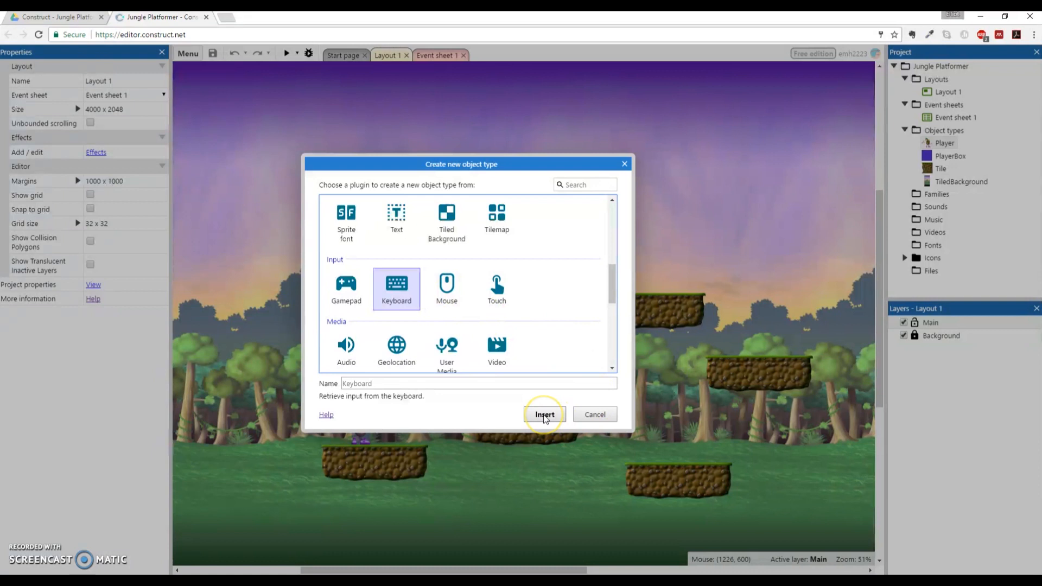
left_click(544, 414)
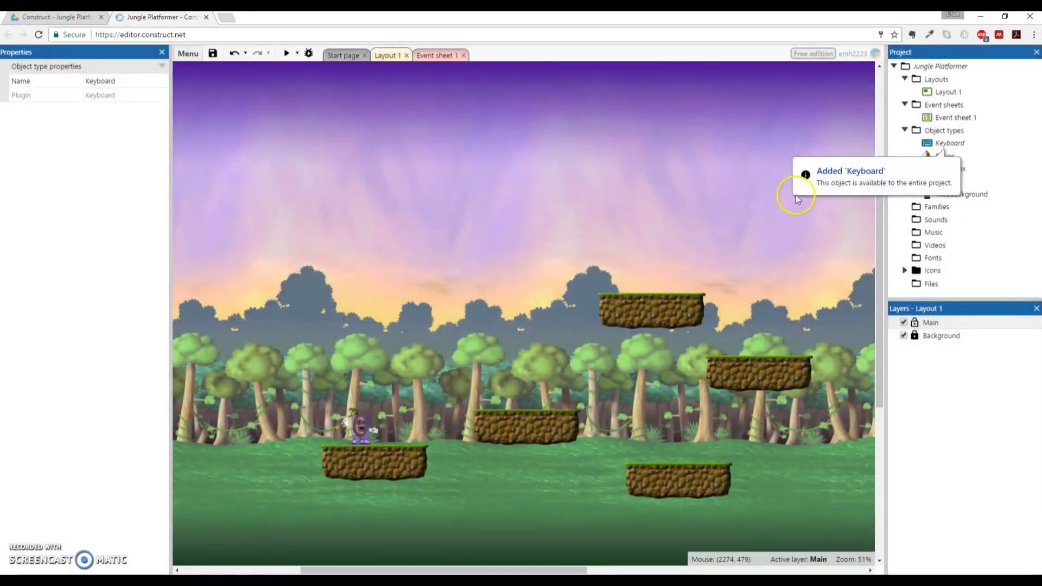
mouse_move(878, 202)
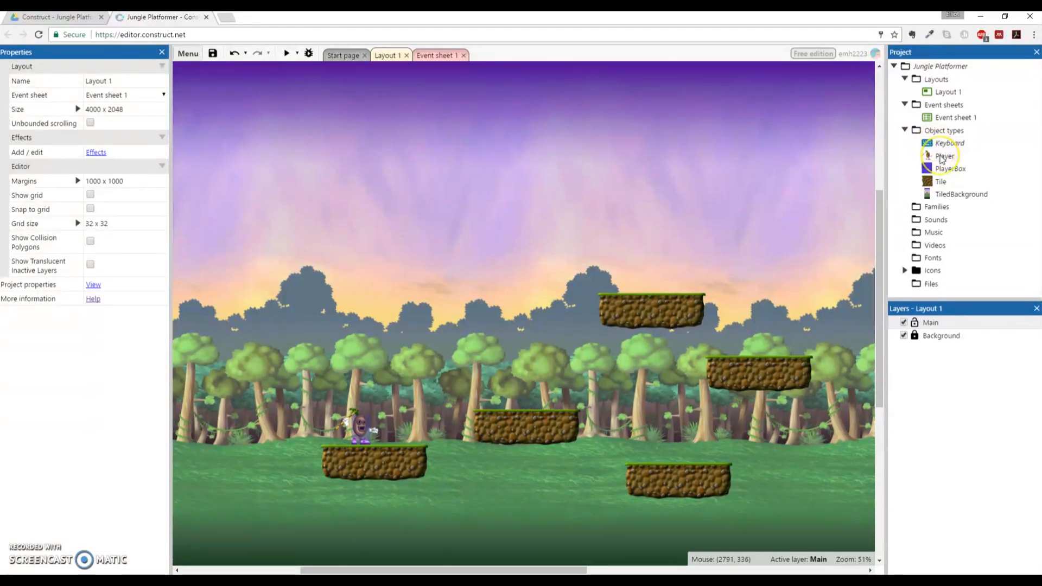
Start a new event on Event sheet 1 with Keyboard as its condition object
left_click(945, 155)
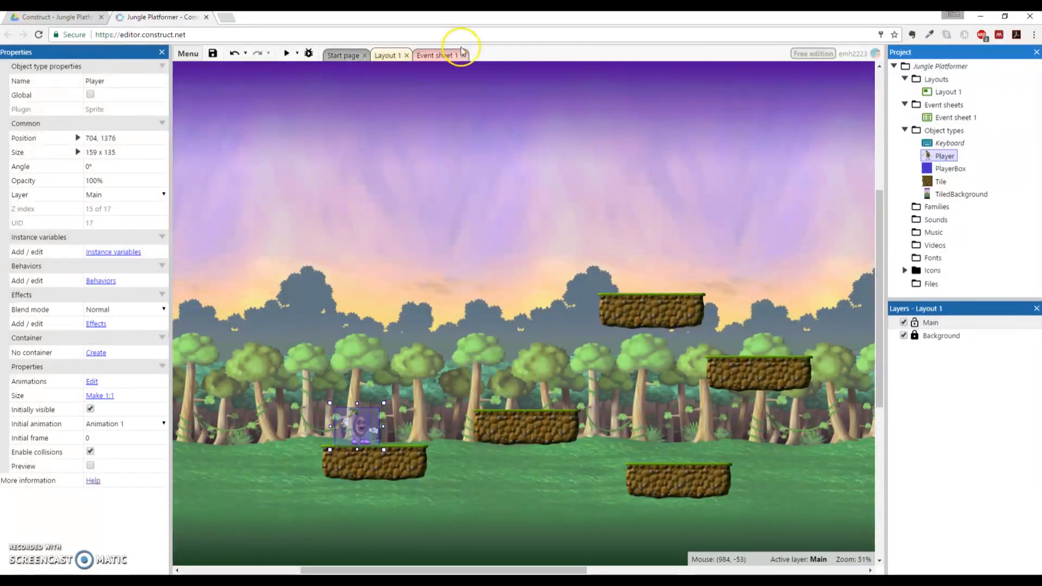
left_click(437, 55)
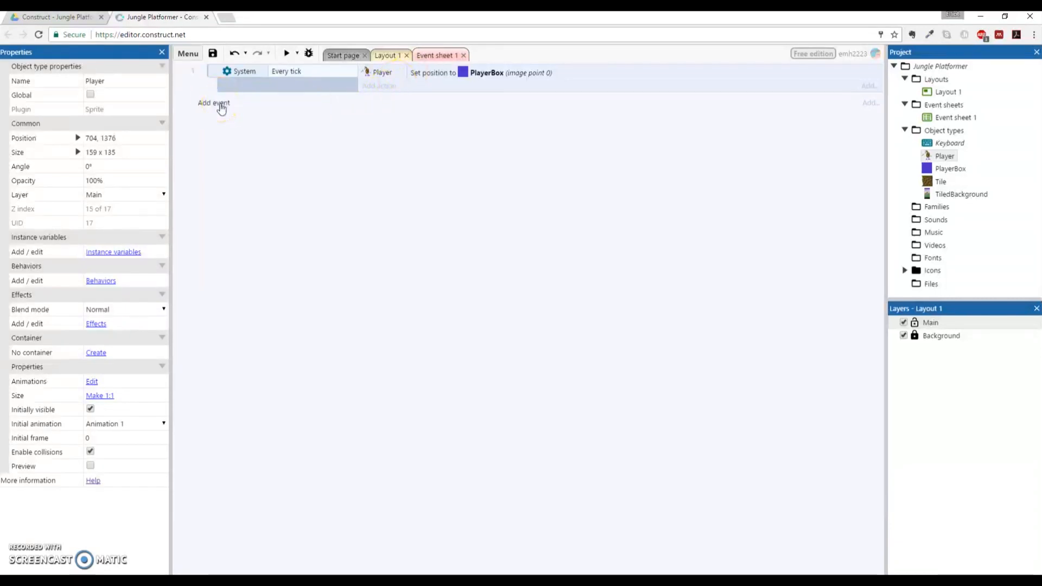
left_click(213, 103)
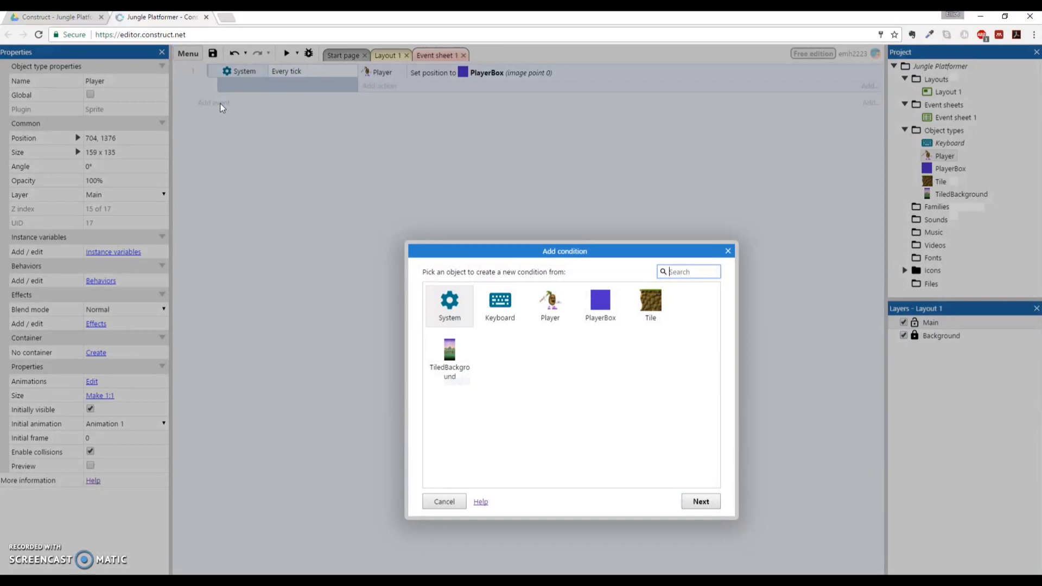
mouse_move(499, 305)
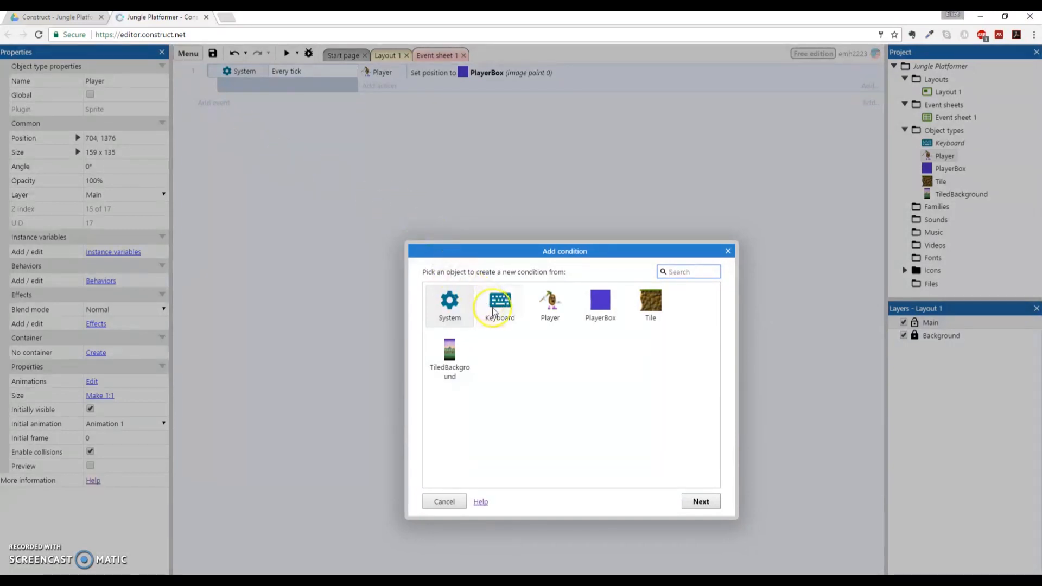
left_click(500, 306)
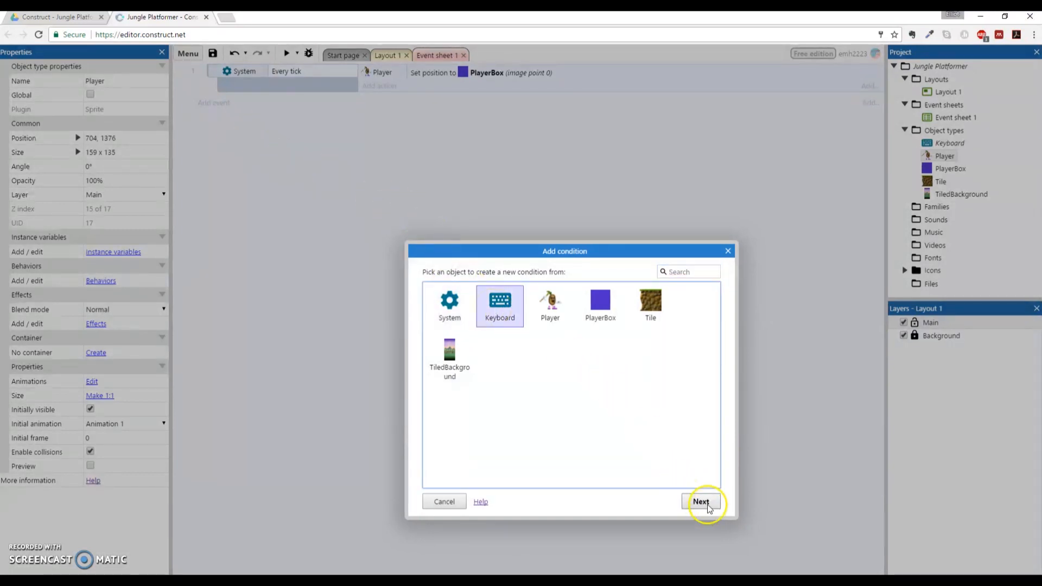
left_click(701, 501)
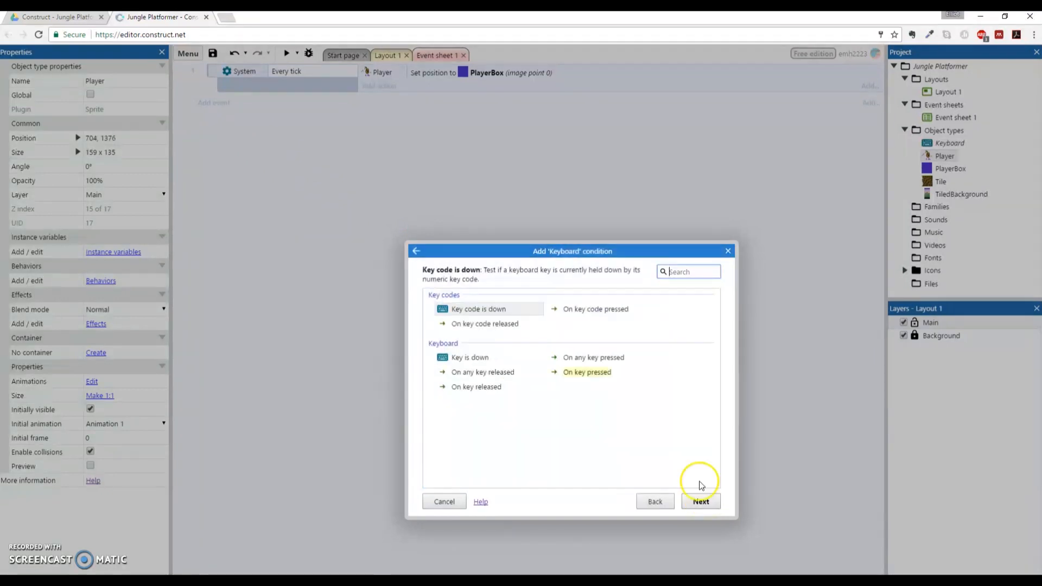
mouse_move(663, 393)
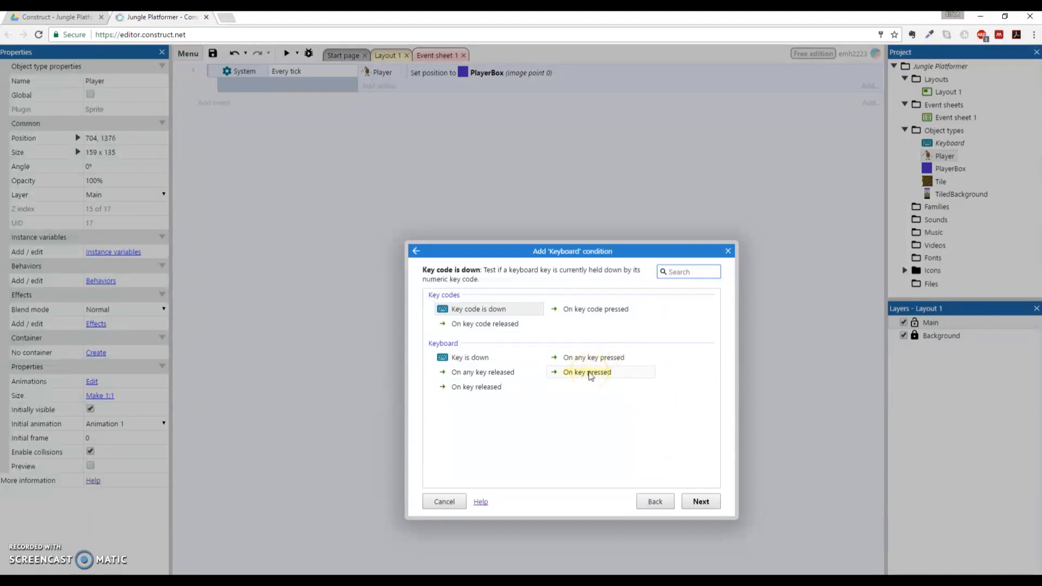
Set the condition to 'On key pressed' with the Left arrow key and finish the event
left_click(586, 371)
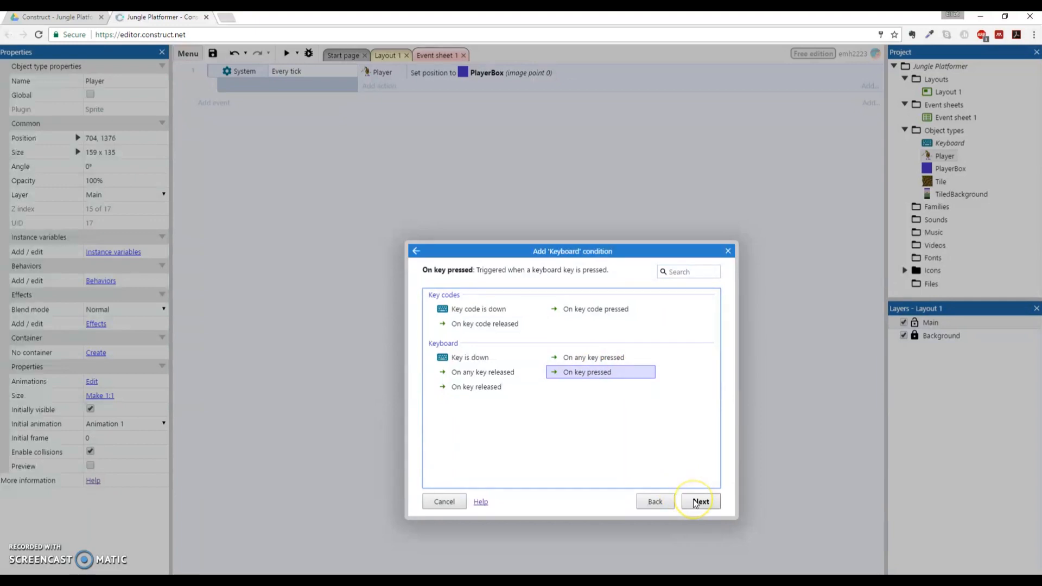
left_click(699, 501)
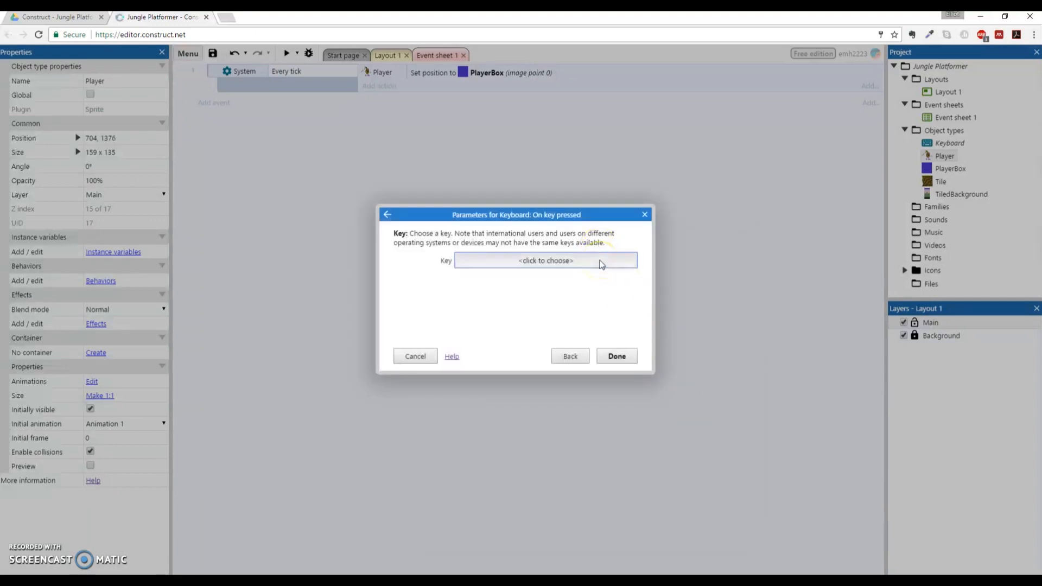
left_click(545, 260)
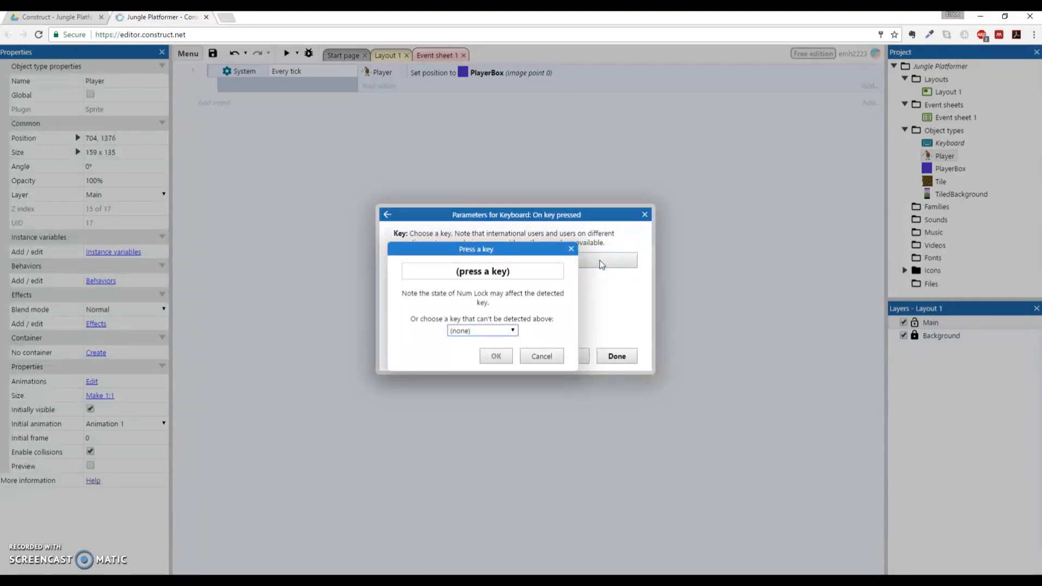
key("left")
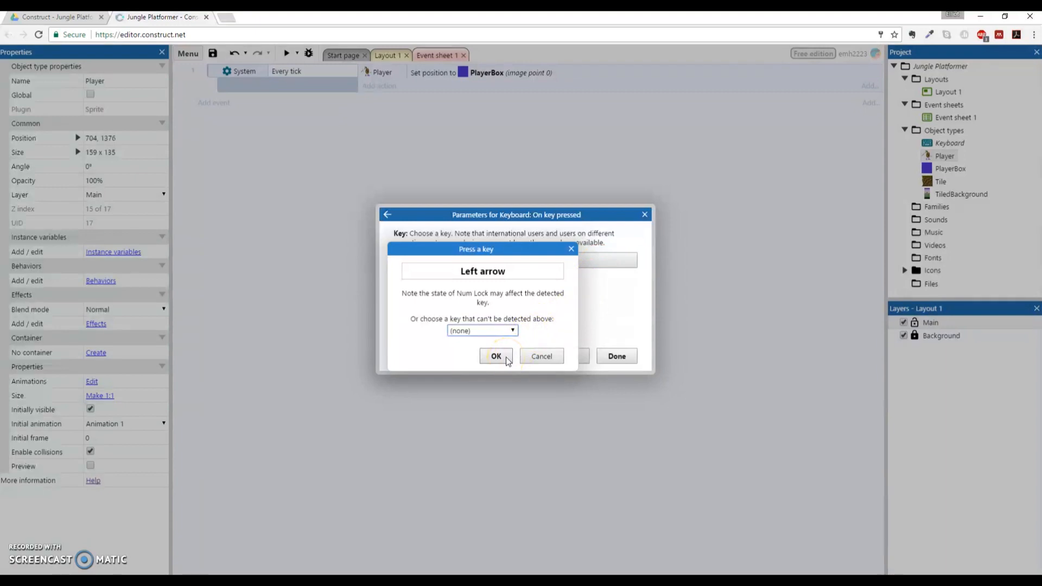
left_click(495, 356)
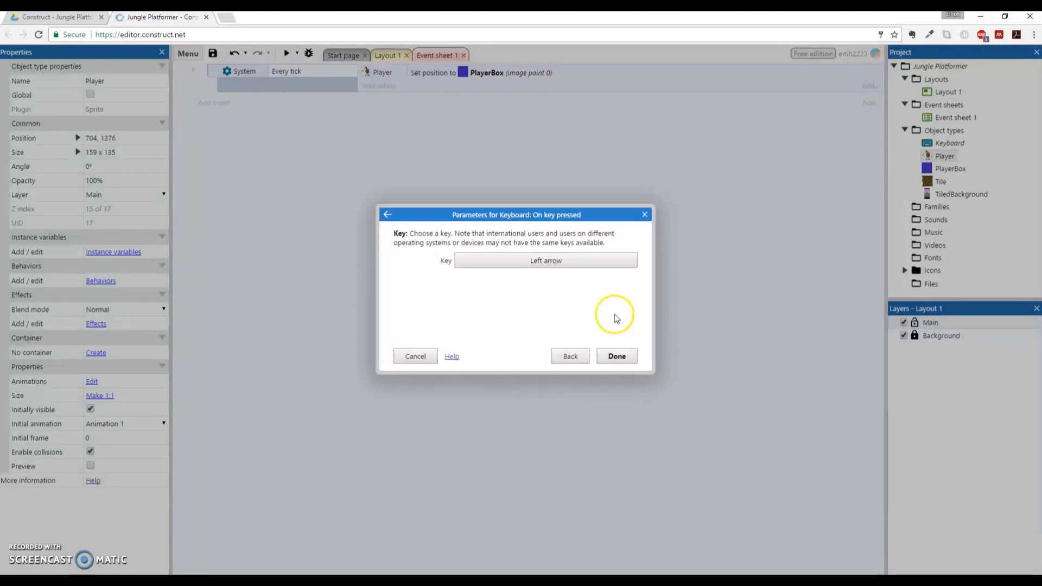
left_click(615, 355)
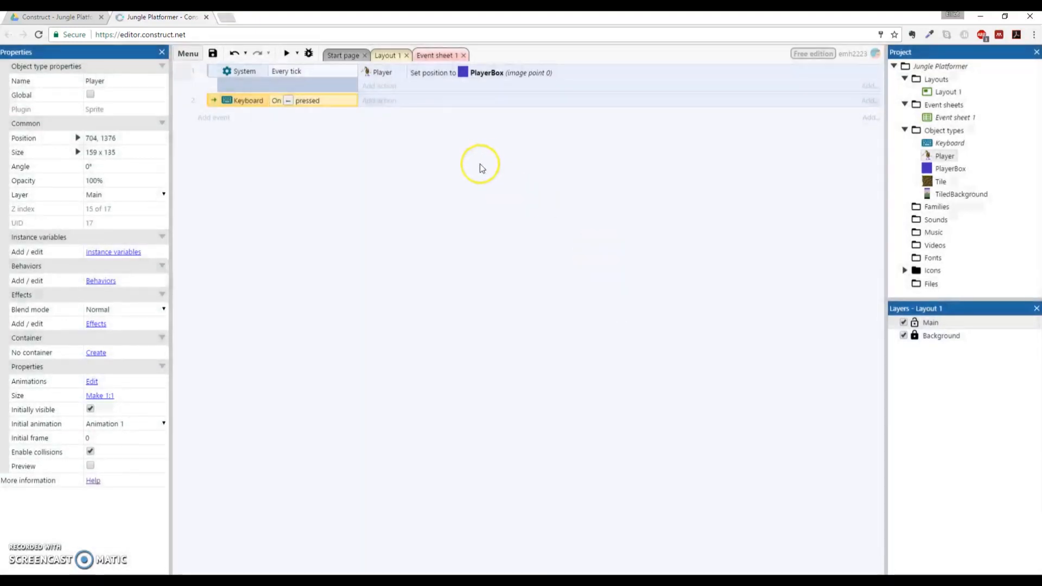
mouse_move(404, 118)
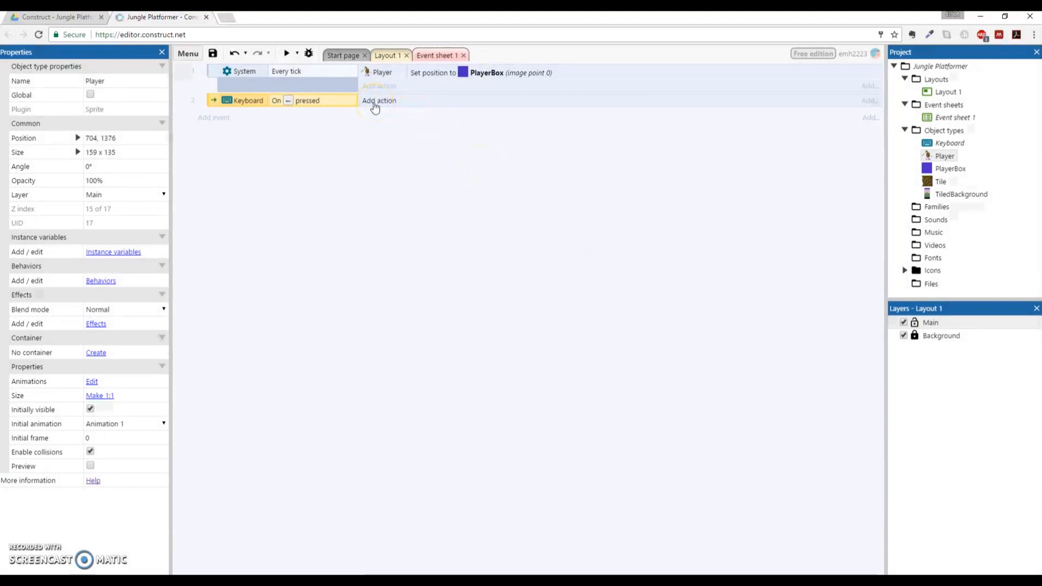
Add a Player 'Set mirrored' action to the Left arrow event
left_click(378, 100)
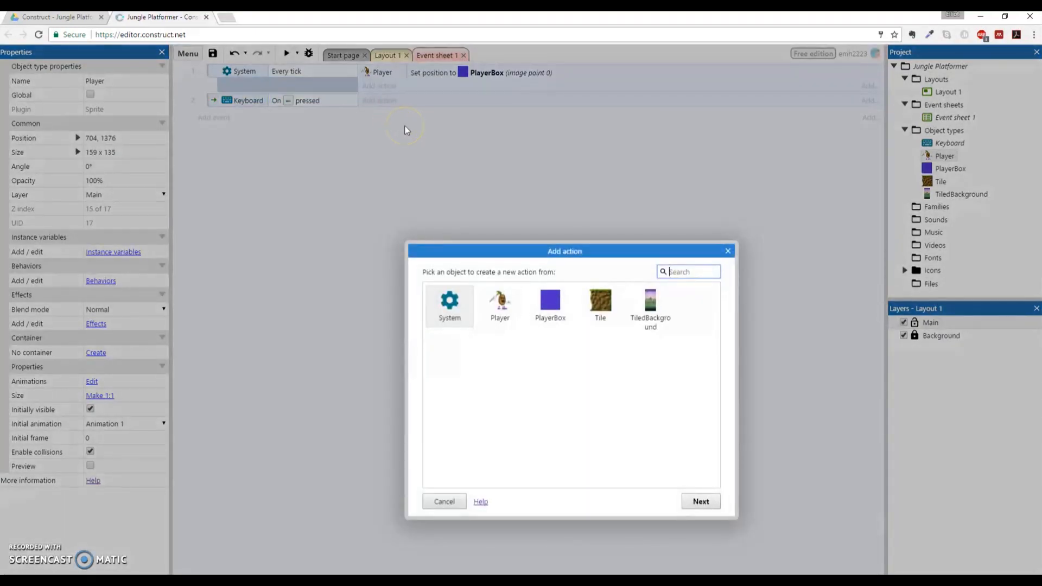
left_click(500, 305)
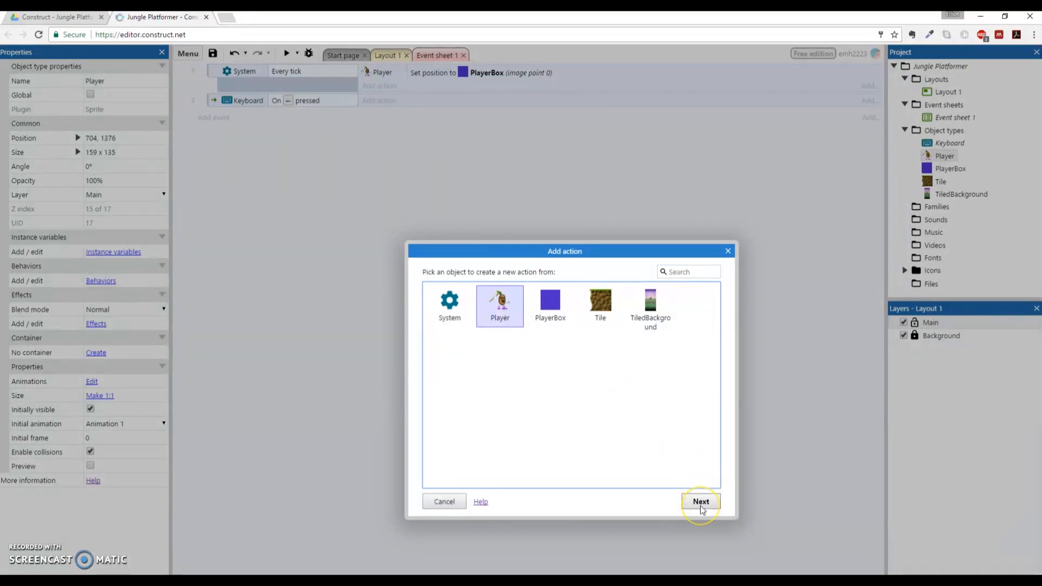
left_click(700, 501)
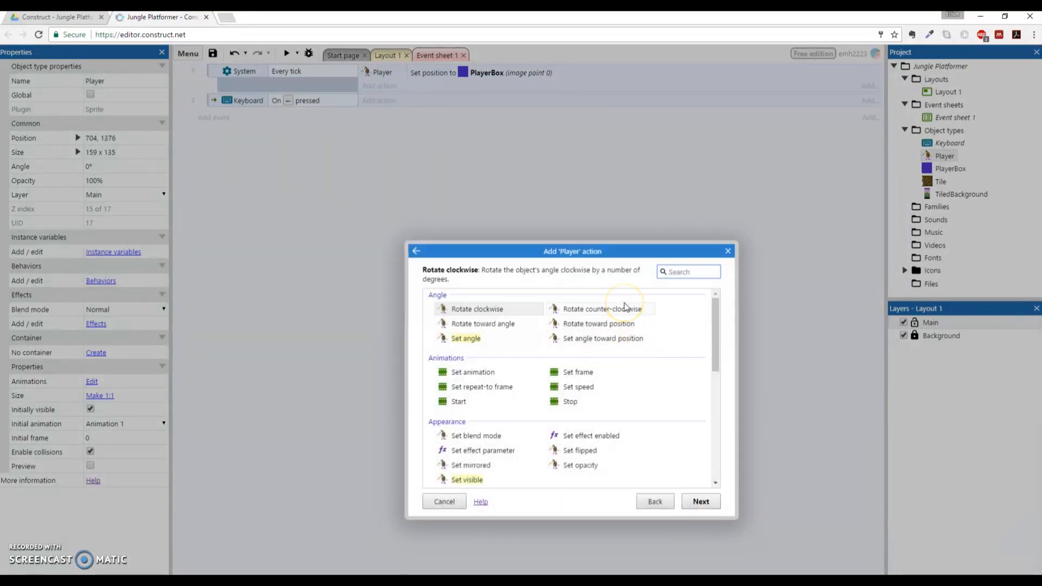
mouse_move(587, 307)
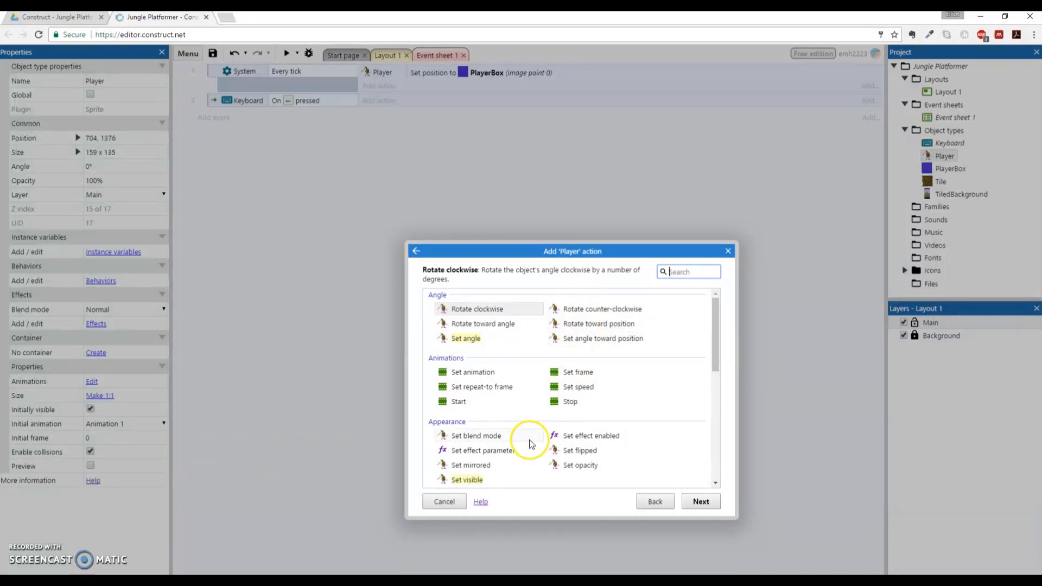
left_click(475, 464)
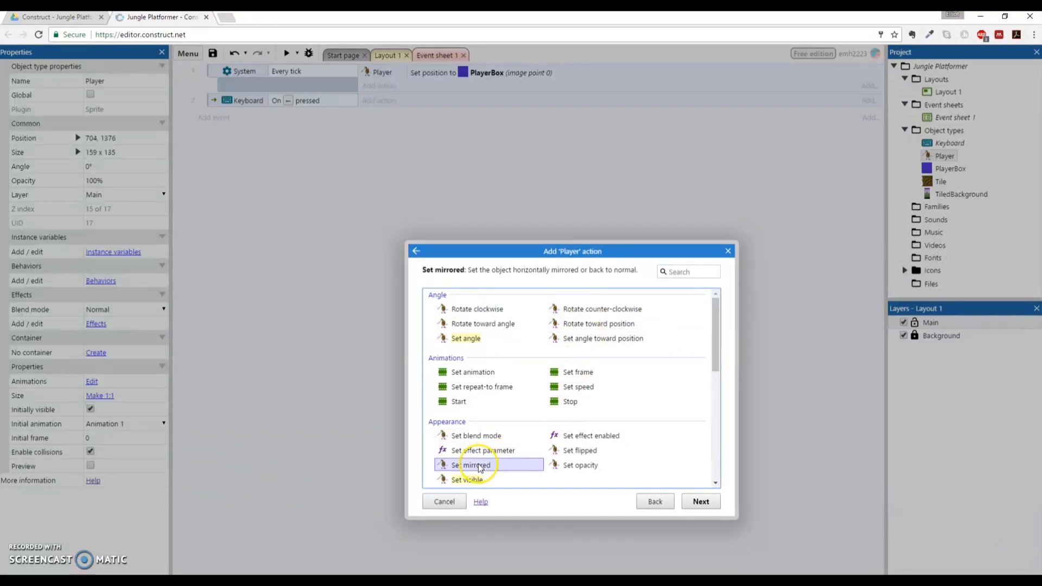
mouse_move(512, 468)
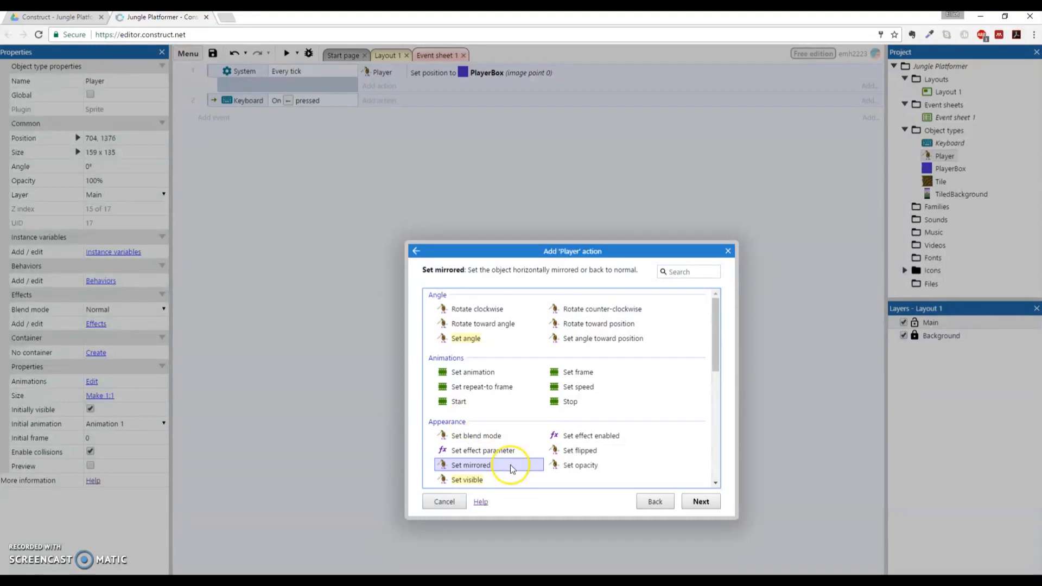
Set the mirror state to Mirrored and confirm the action
scroll("down", 3)
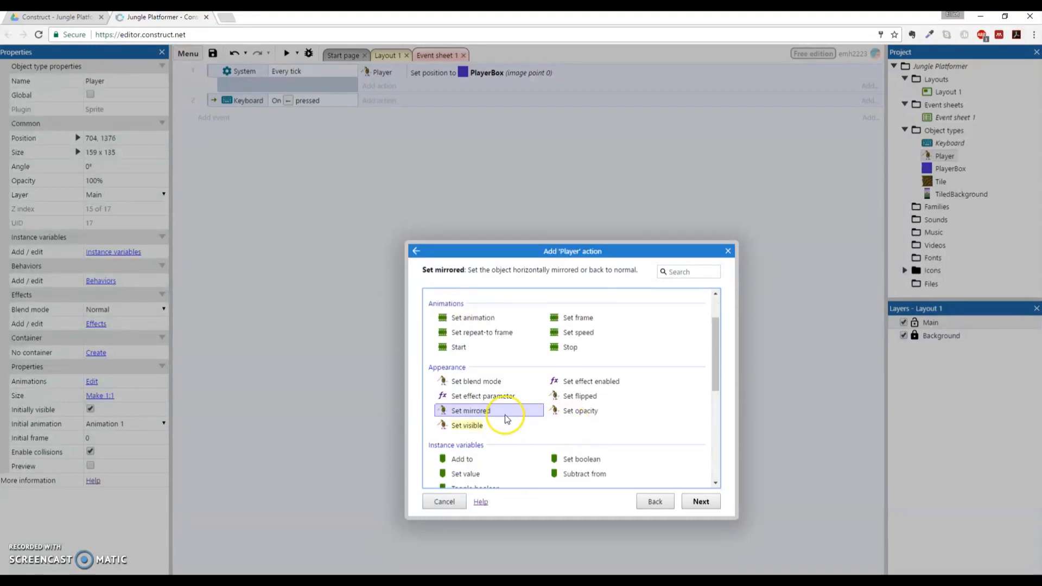
left_click(472, 410)
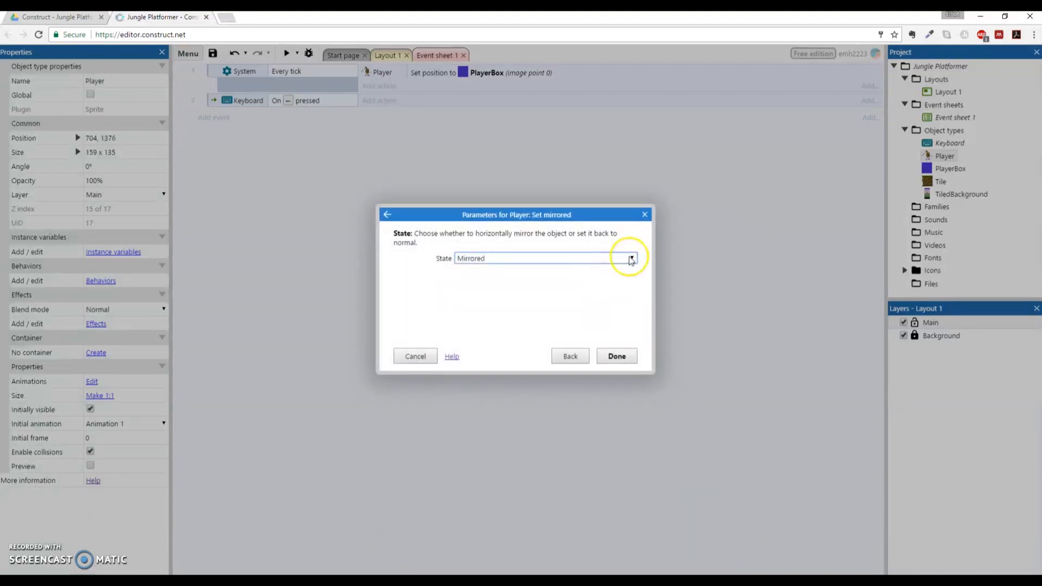
left_click(630, 258)
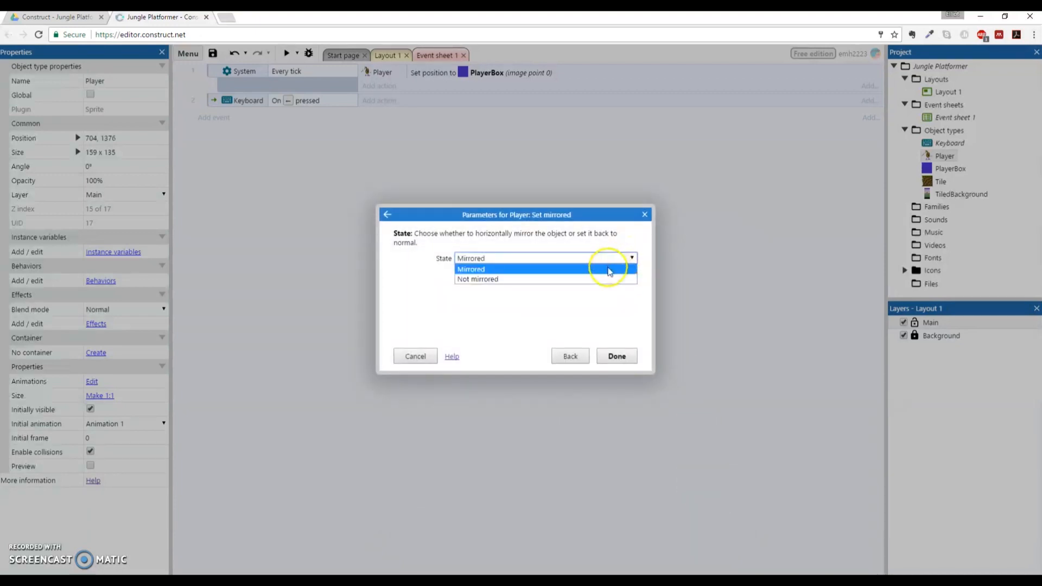
left_click(469, 269)
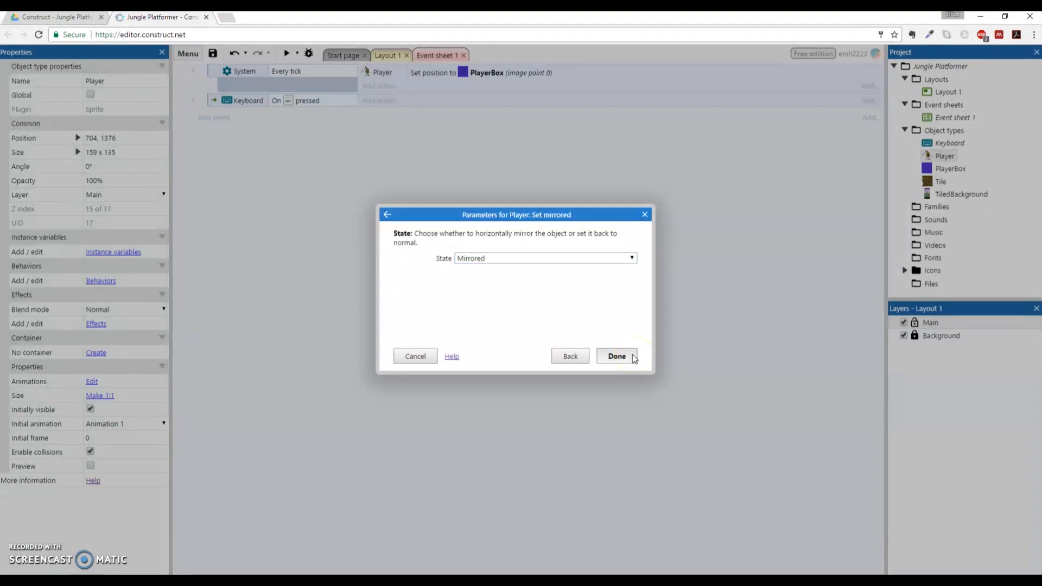
left_click(615, 356)
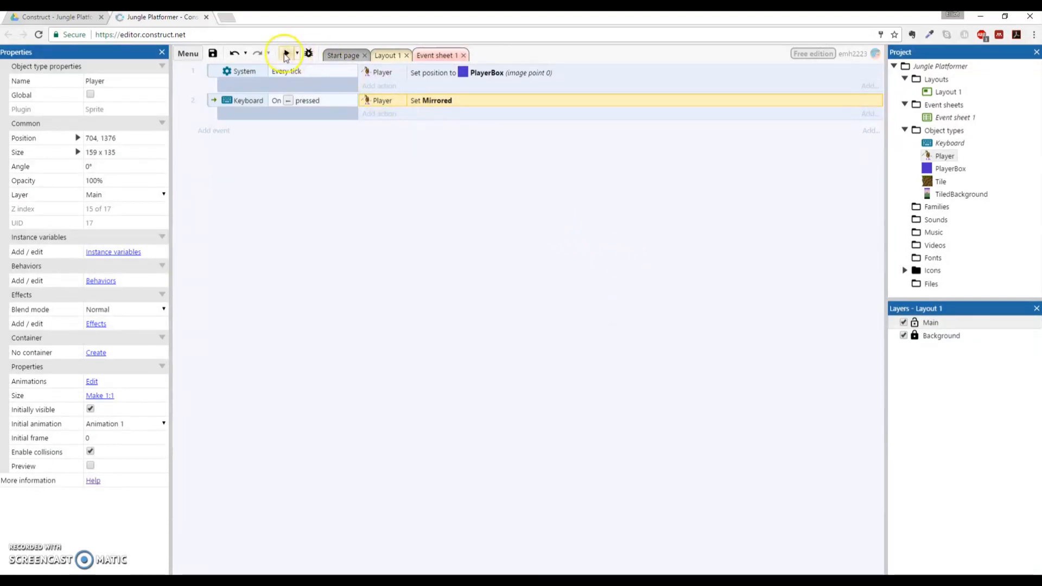
left_click(285, 54)
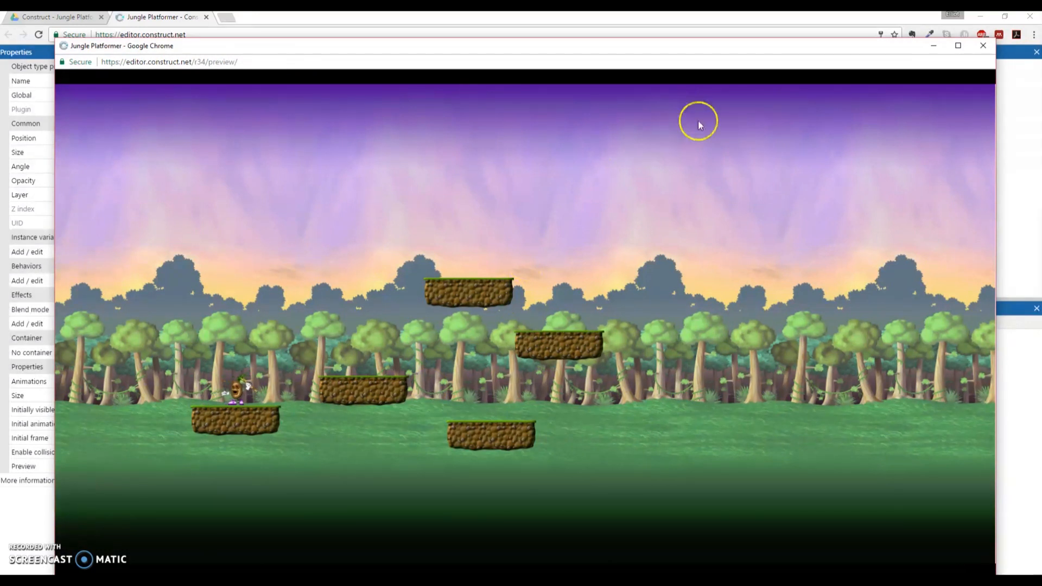
left_click(982, 45)
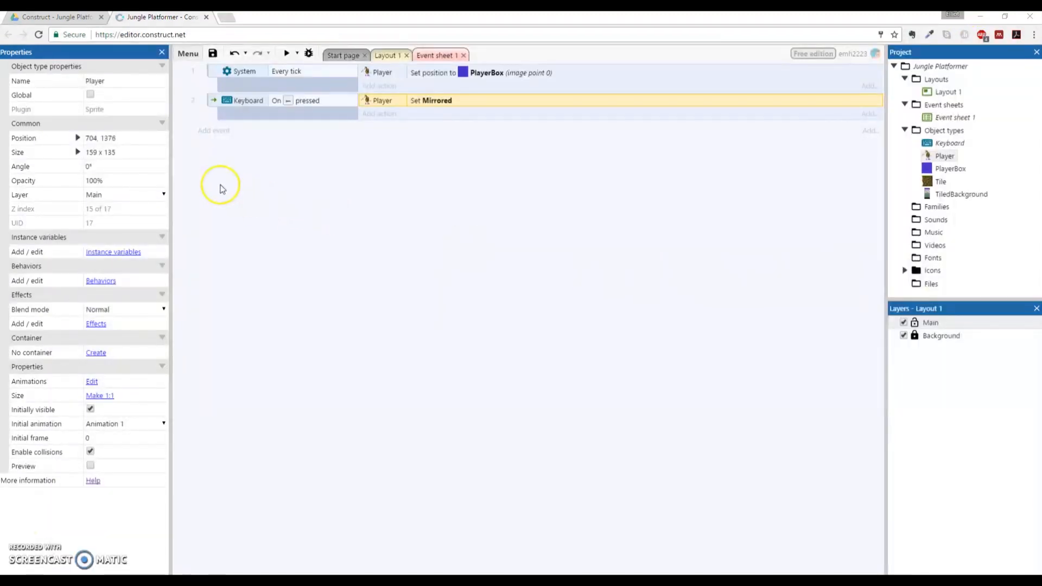
mouse_move(249, 108)
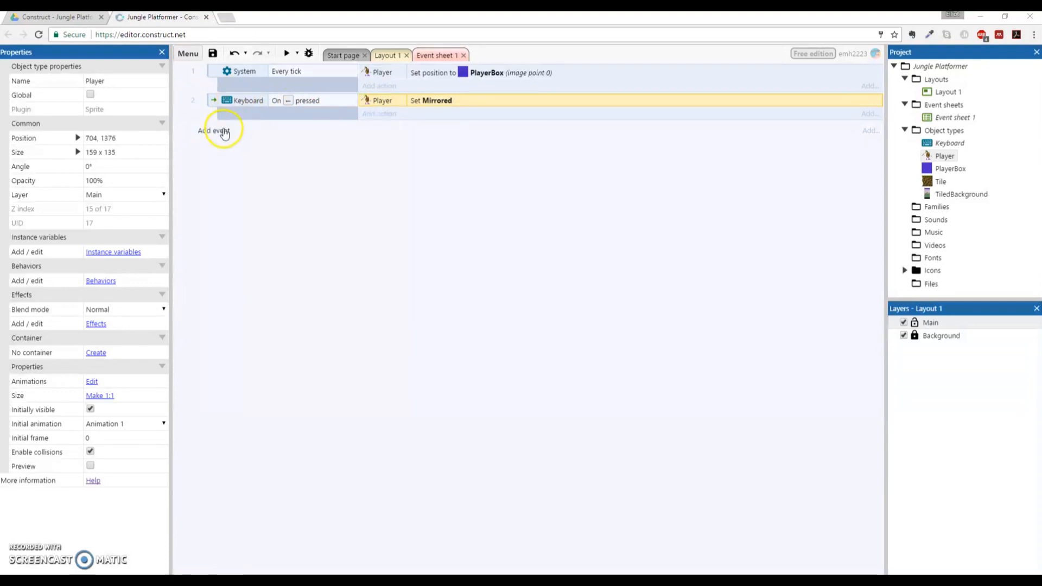
Start a new event with the Keyboard 'On key pressed' condition
left_click(214, 131)
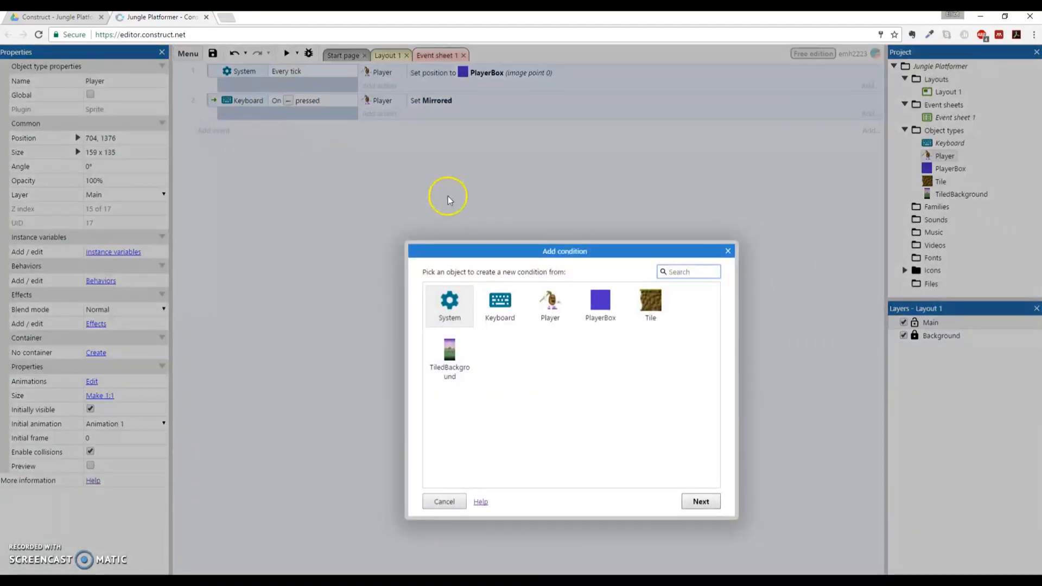
left_click(499, 305)
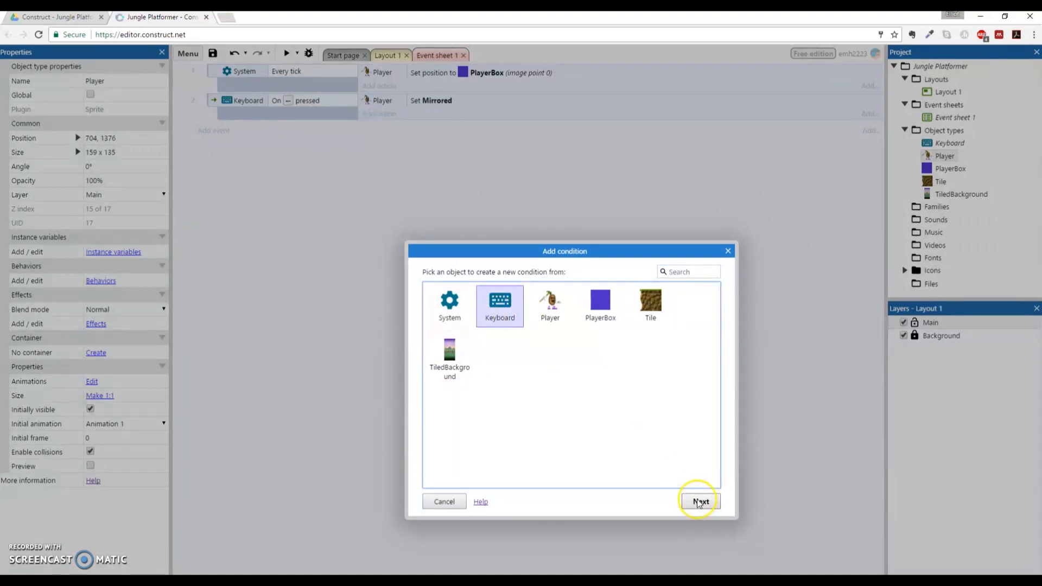
left_click(699, 500)
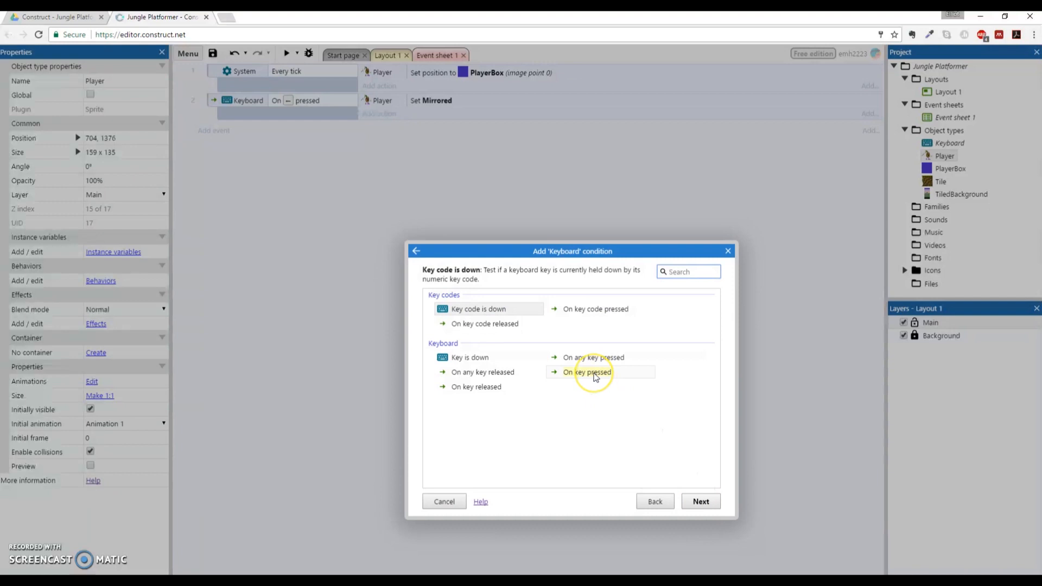
left_click(587, 372)
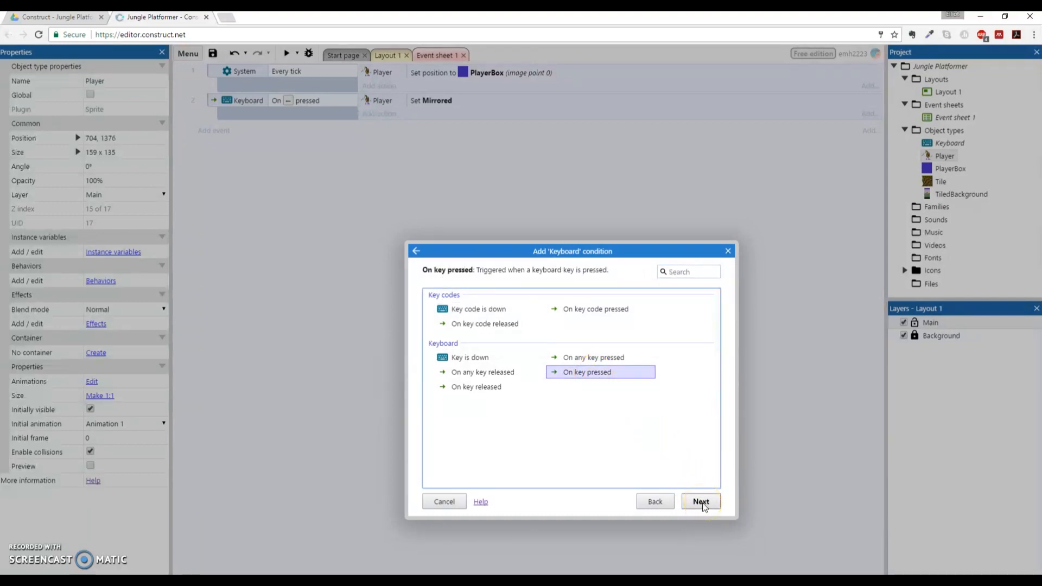
Set the trigger key to Right arrow and finish the event
left_click(699, 501)
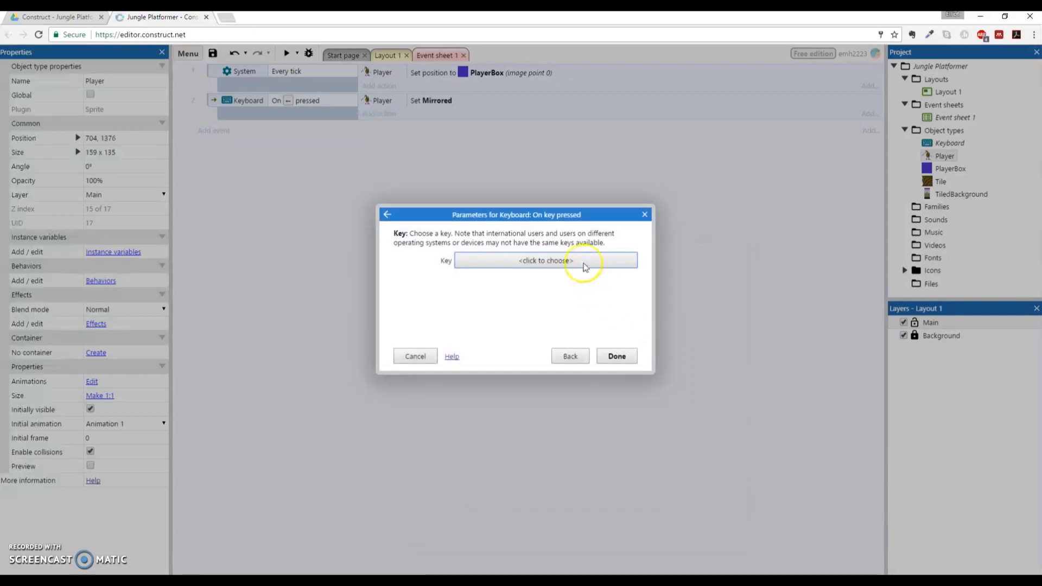
left_click(545, 260)
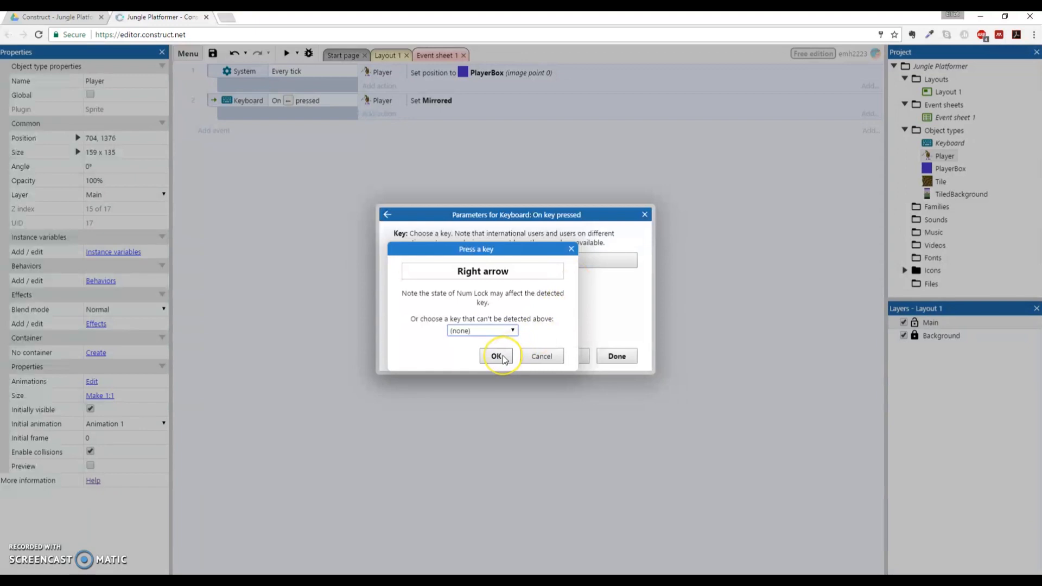
left_click(497, 356)
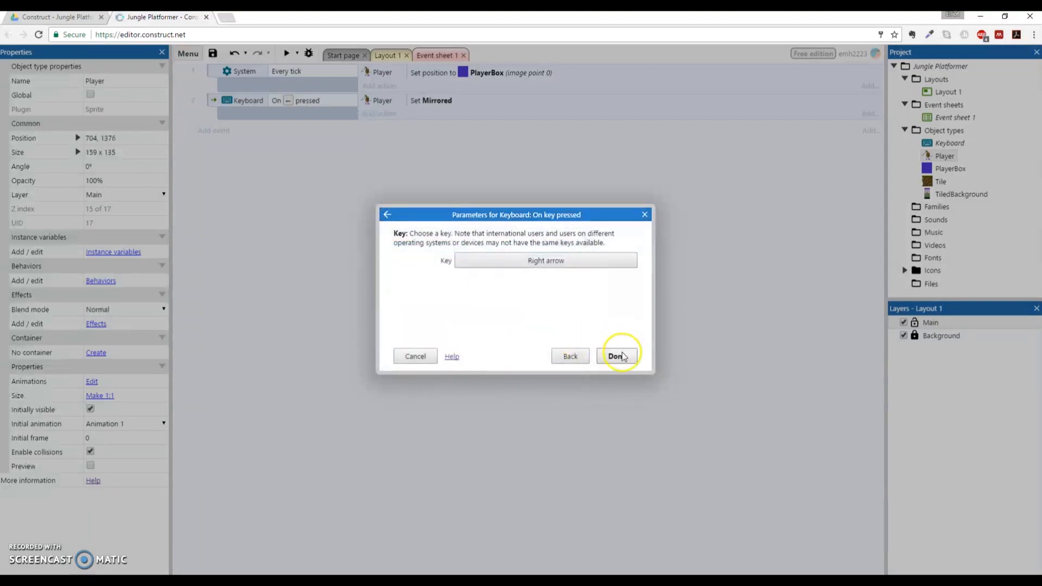
left_click(616, 356)
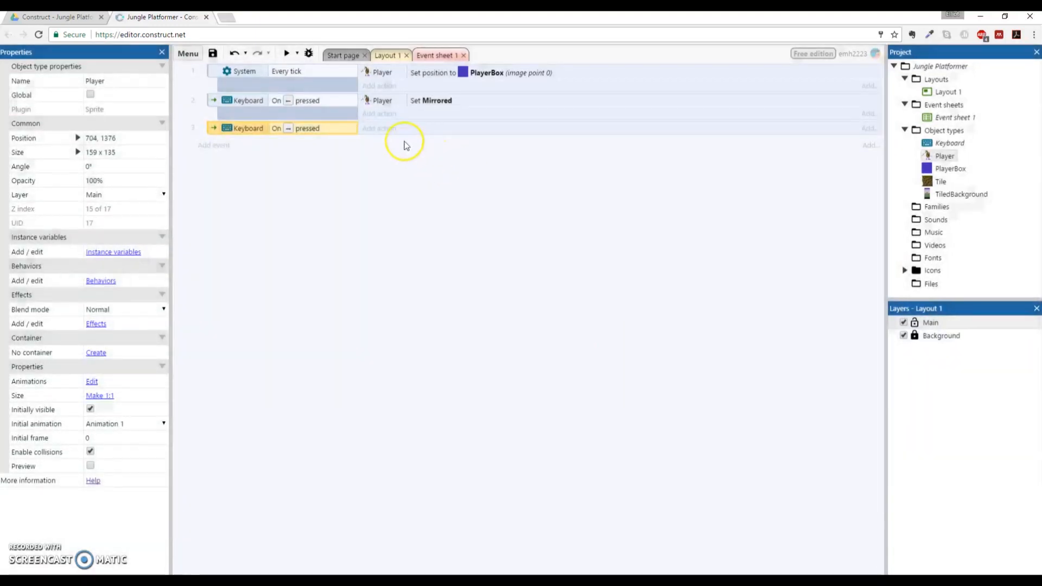
Add a Player 'Set mirrored' action to the Right arrow event
left_click(379, 128)
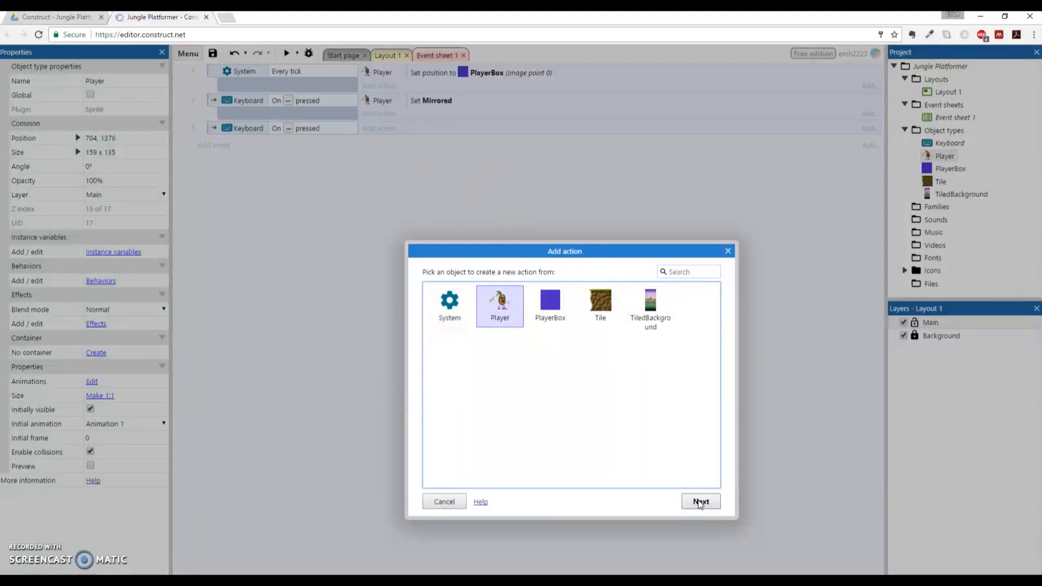
left_click(699, 500)
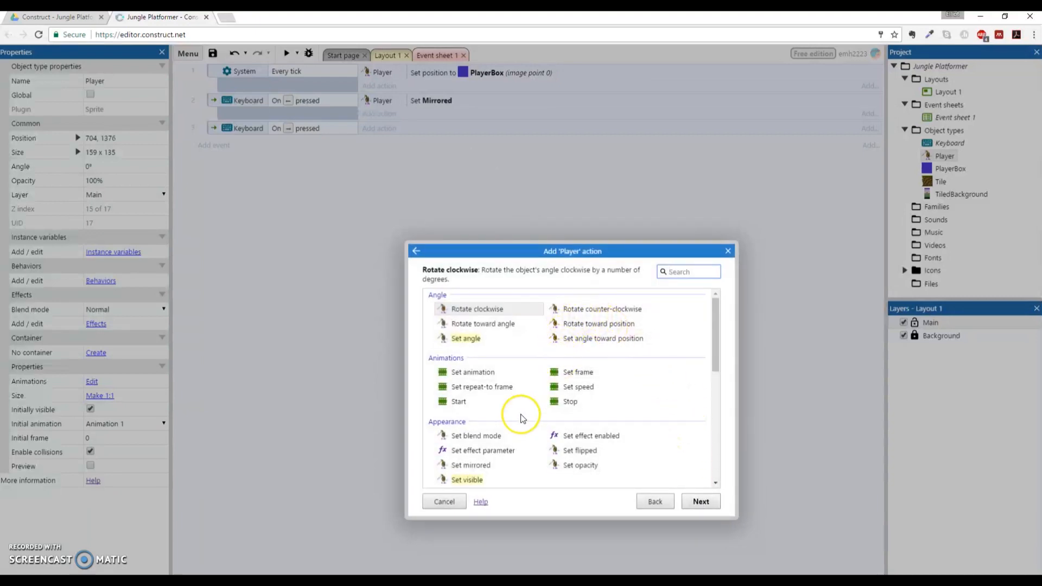
left_click(470, 465)
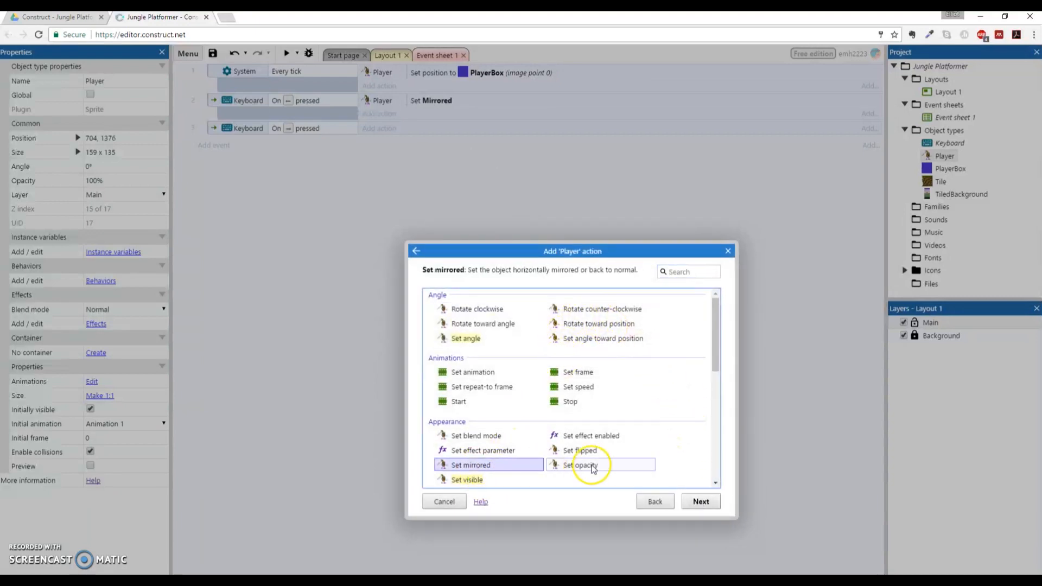
left_click(700, 501)
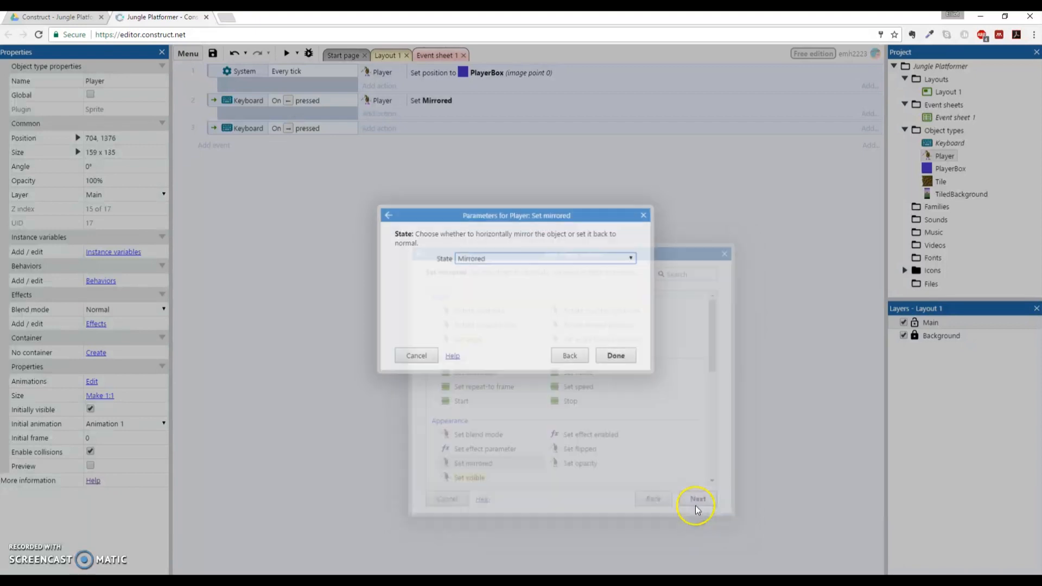
Set the mirror state to Not mirrored and confirm the action
left_click(544, 258)
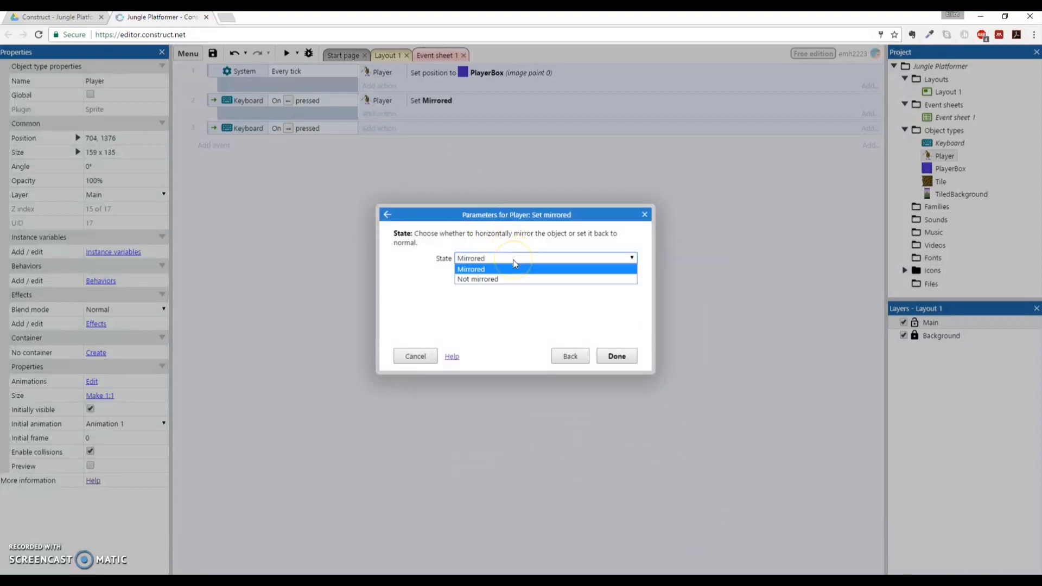
left_click(477, 279)
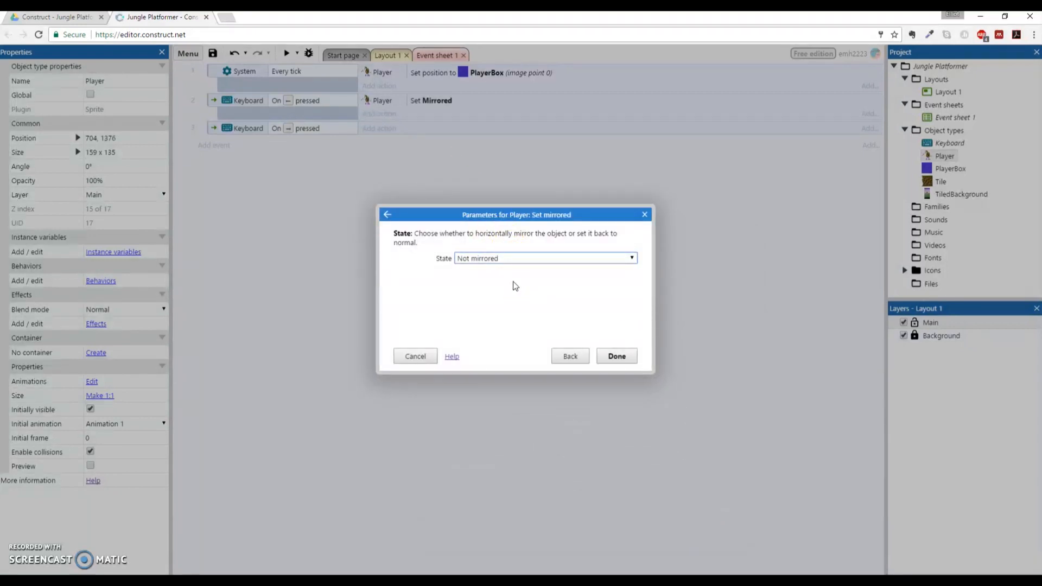
left_click(615, 355)
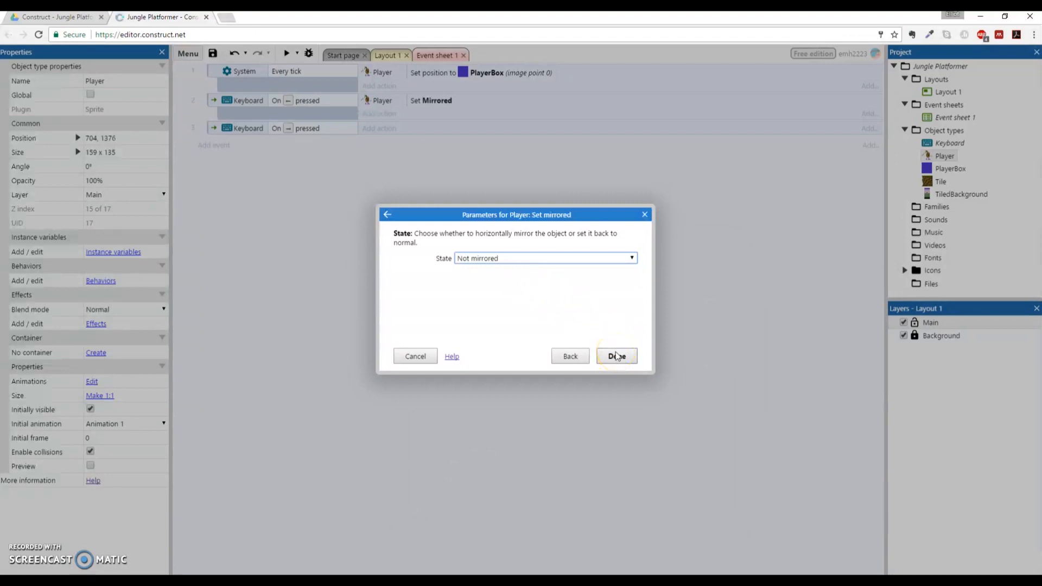
left_click(615, 356)
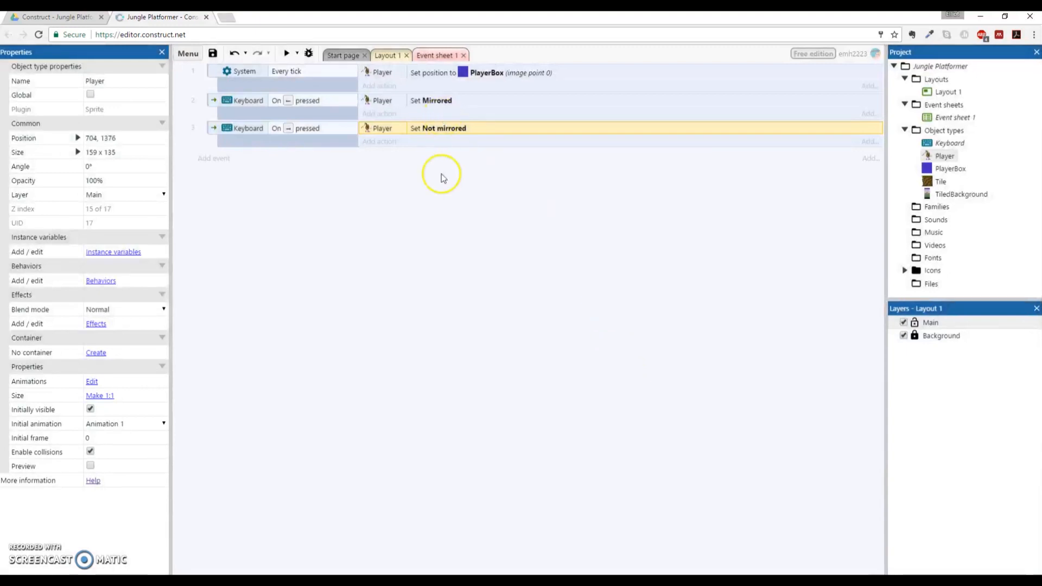
mouse_move(442, 186)
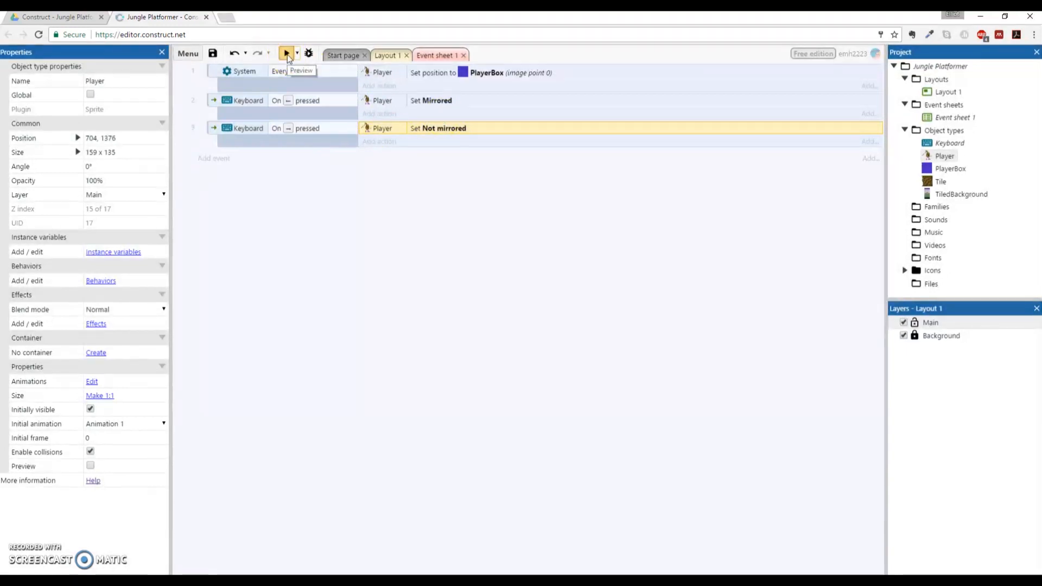
Preview the game to test the arrow keys, then return to Layout 1
left_click(287, 53)
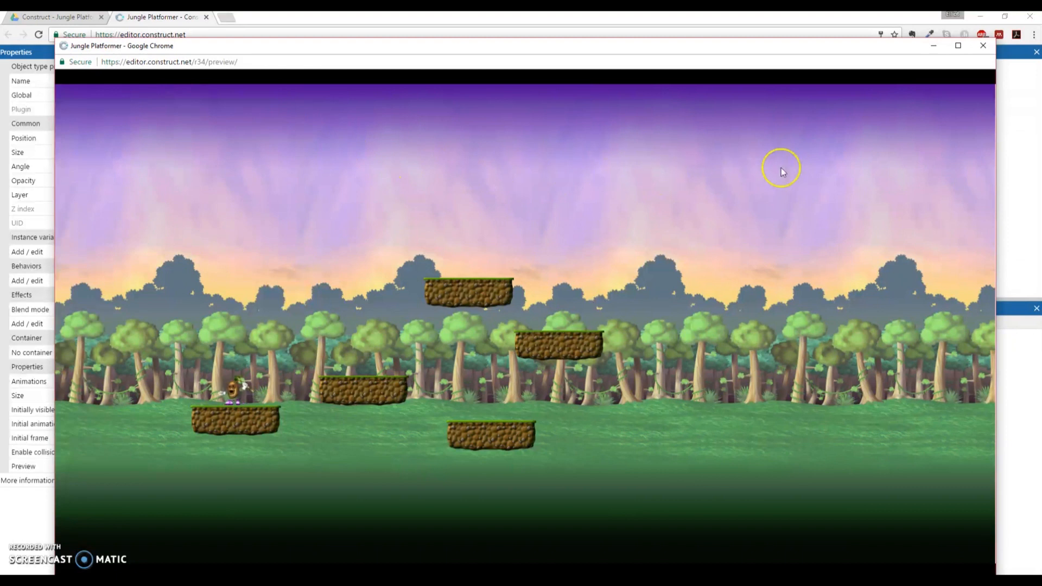
left_click(983, 45)
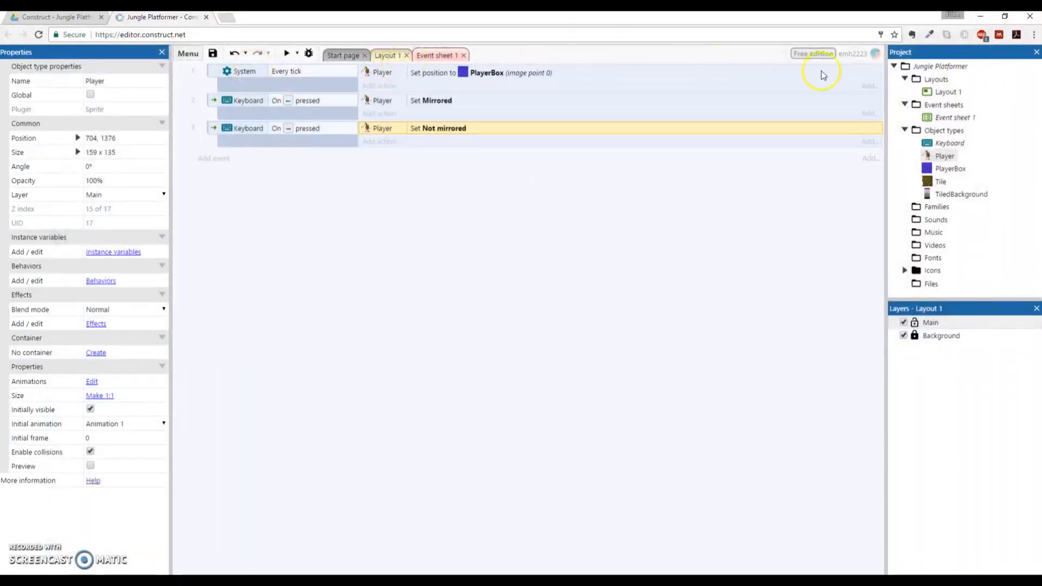
left_click(388, 55)
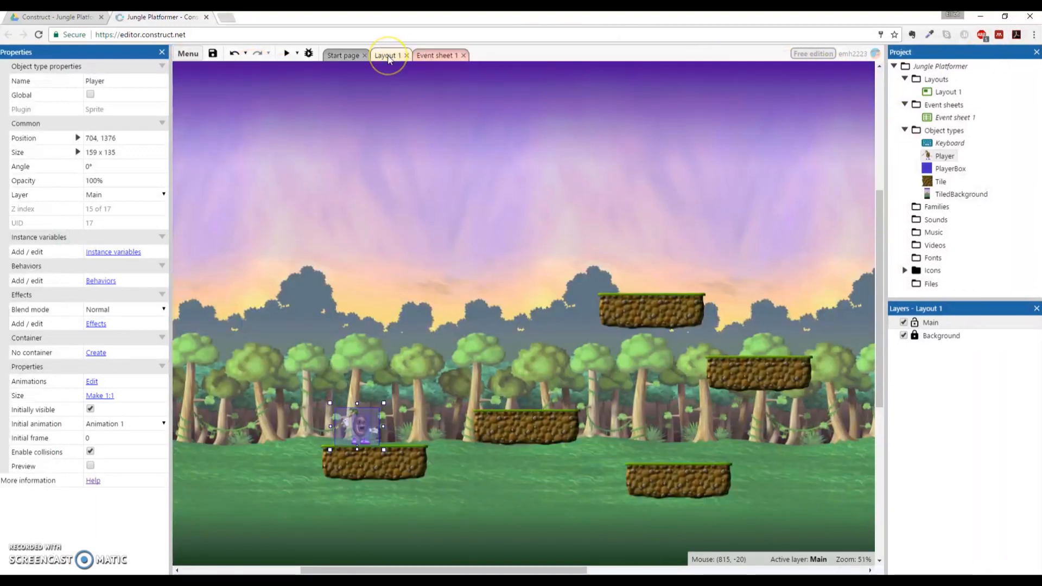
Open the Player sprite's Animations Editor from the layout
left_click(388, 56)
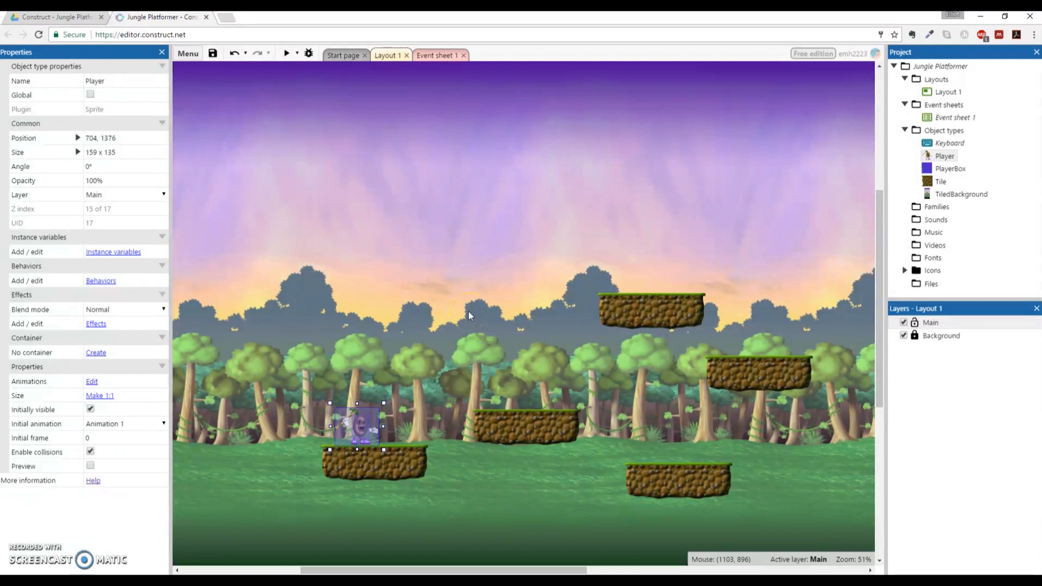
mouse_move(514, 233)
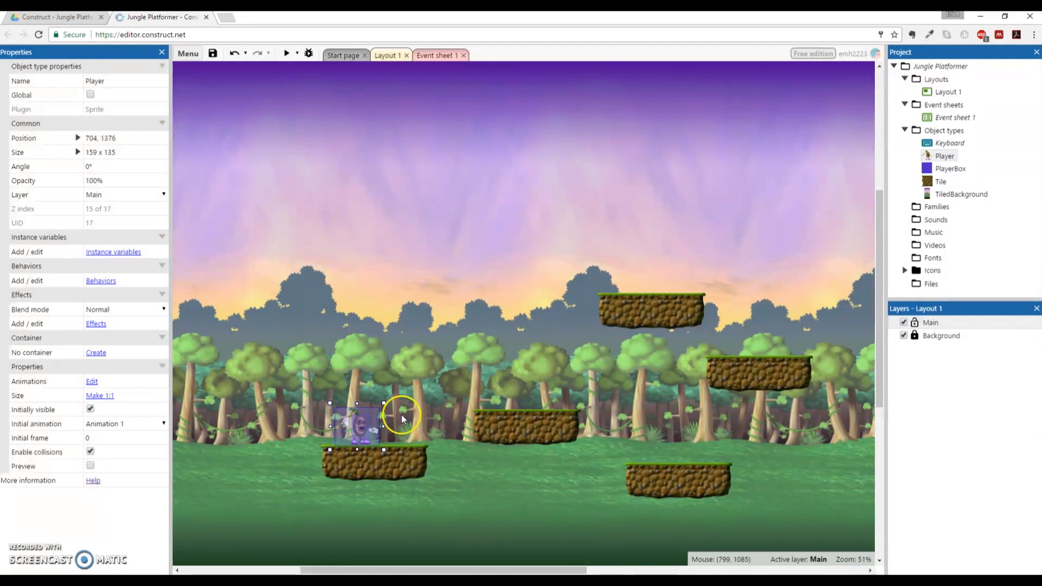
double_click(944, 155)
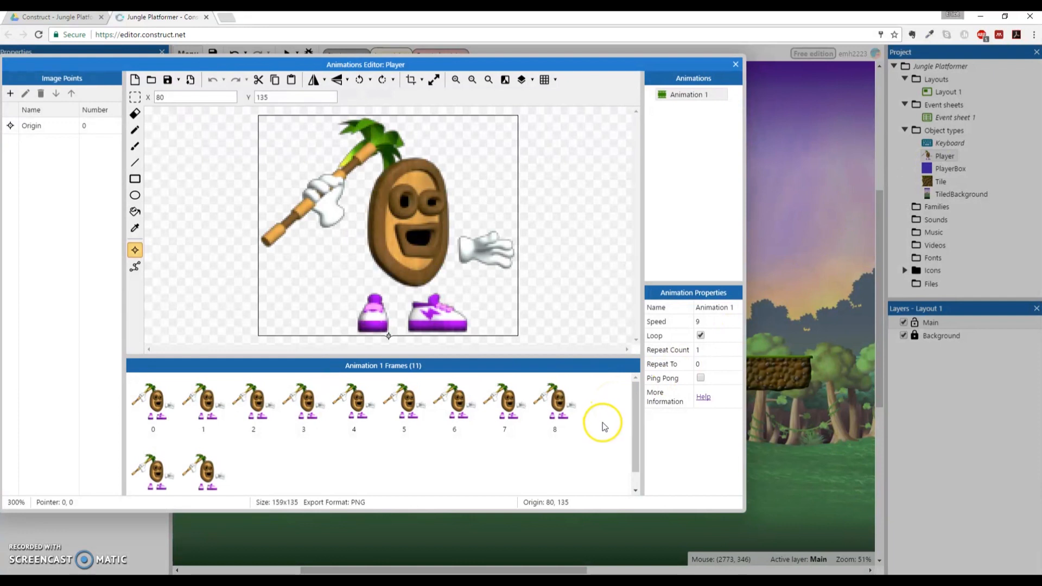
mouse_move(690, 121)
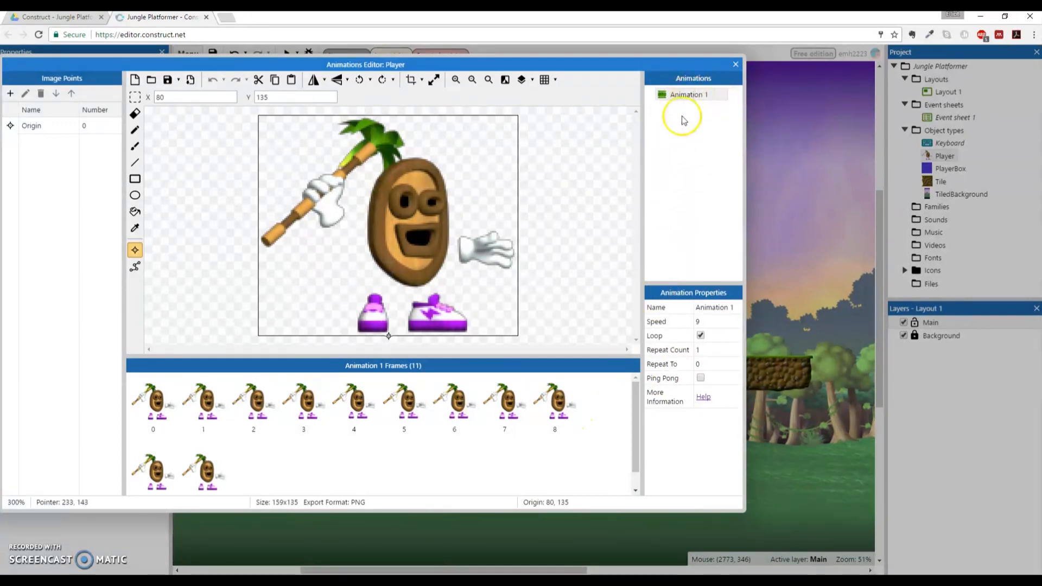
Rename Animation 1 to Idle
left_click(689, 93)
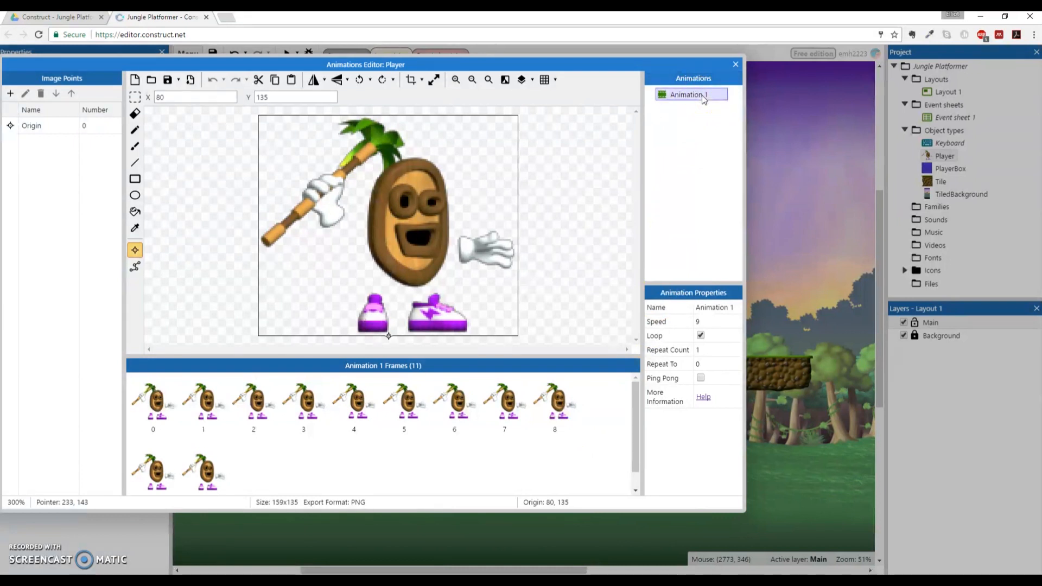
double_click(688, 93)
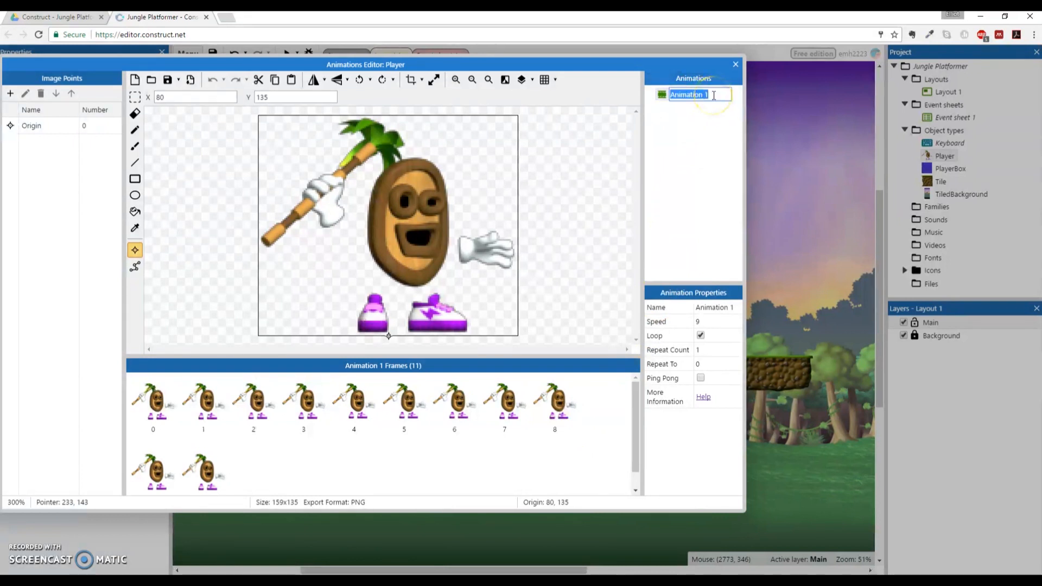
type("Idle")
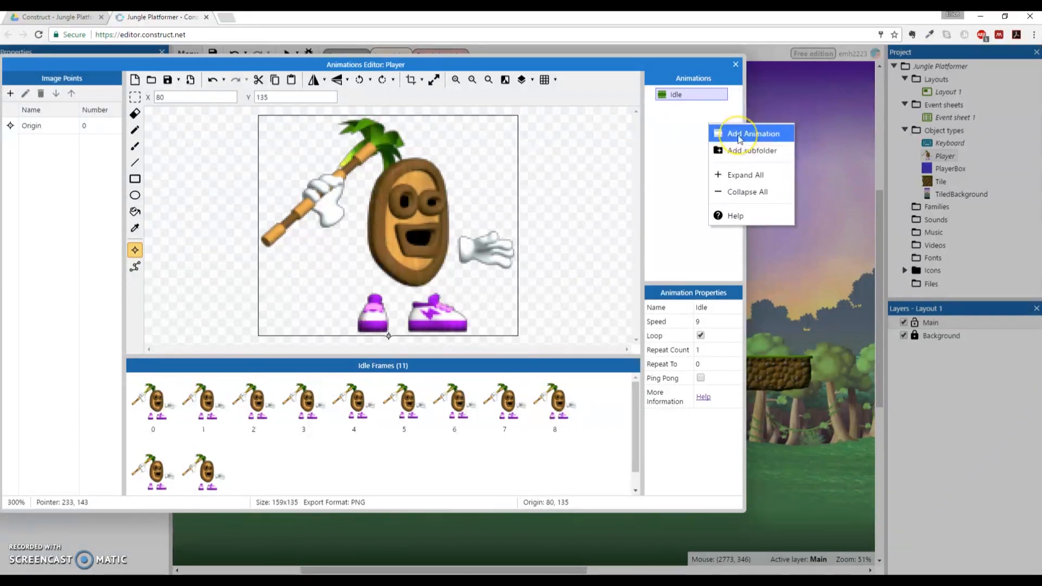
Add a new animation and rename it IdleToRun
left_click(752, 134)
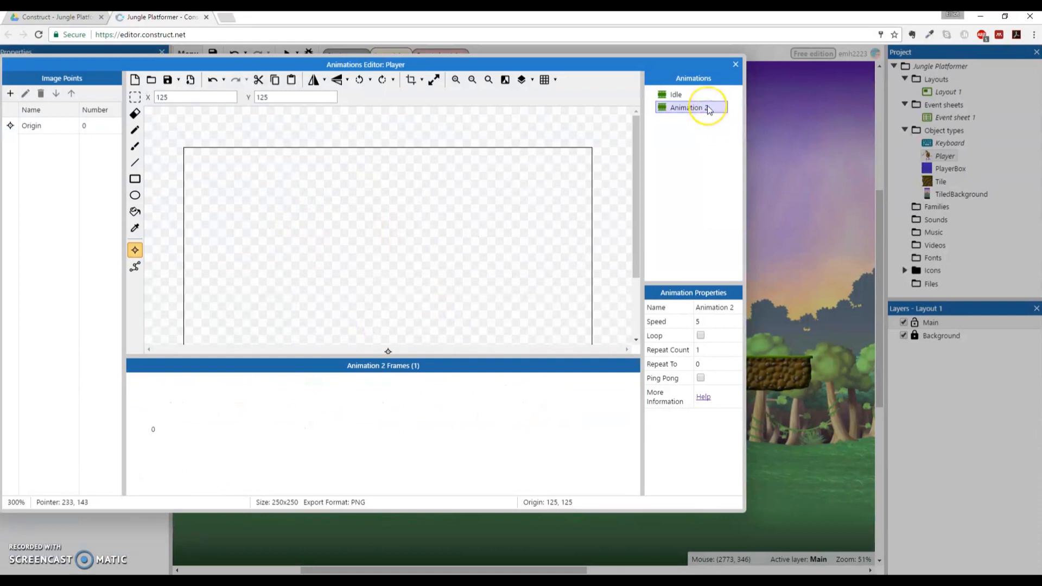
double_click(691, 107)
type("IdleToRun")
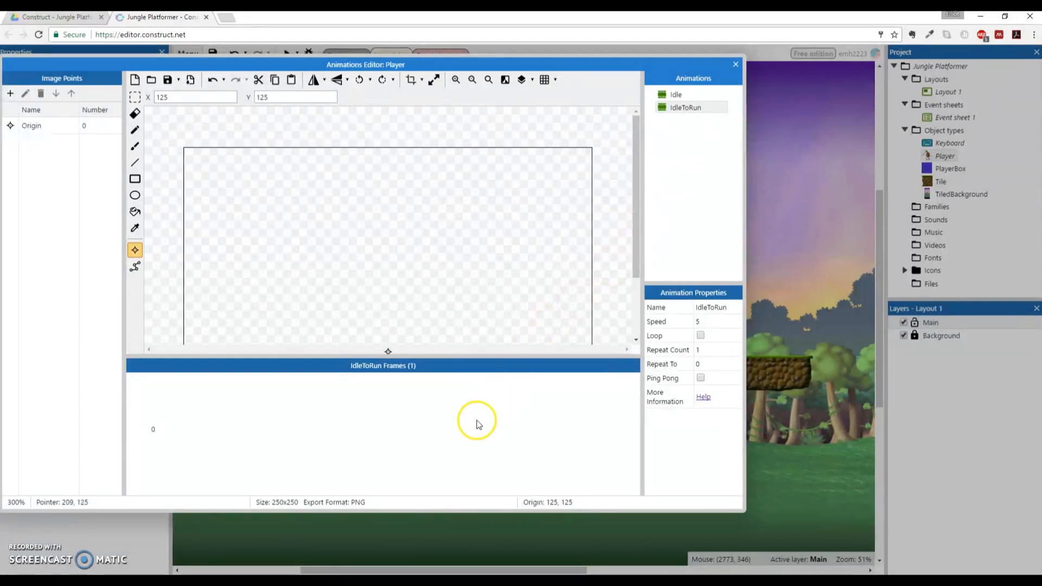
mouse_move(475, 425)
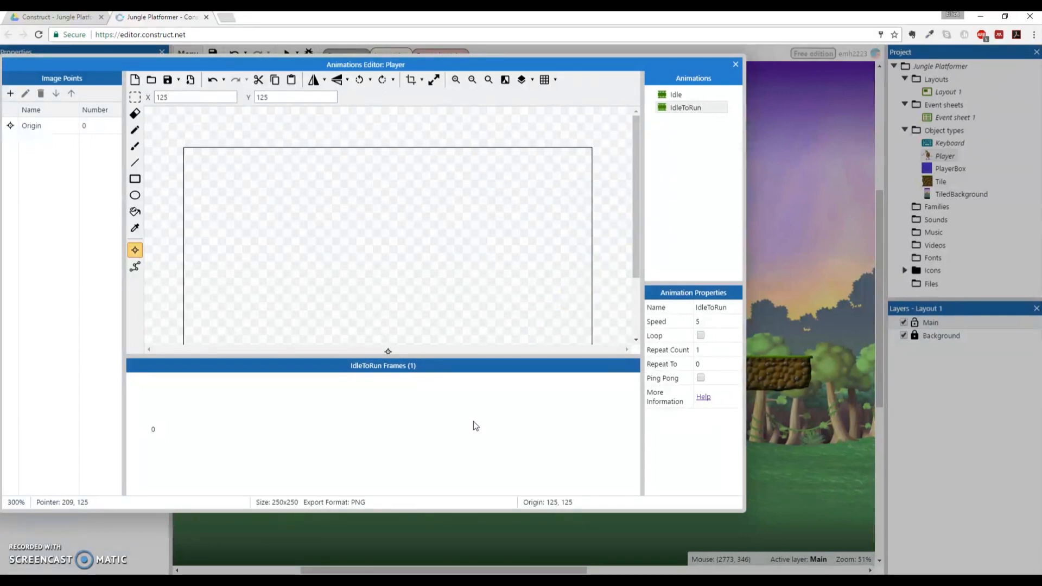
mouse_move(419, 425)
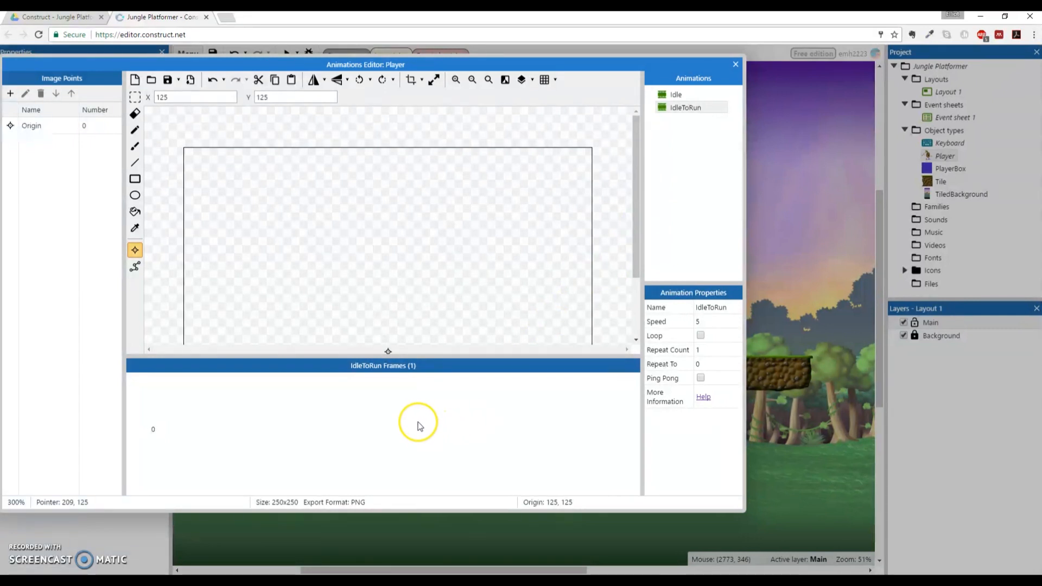
Import the Idle_to_run strip image into IdleToRun as 7 horizontal cells
right_click(412, 425)
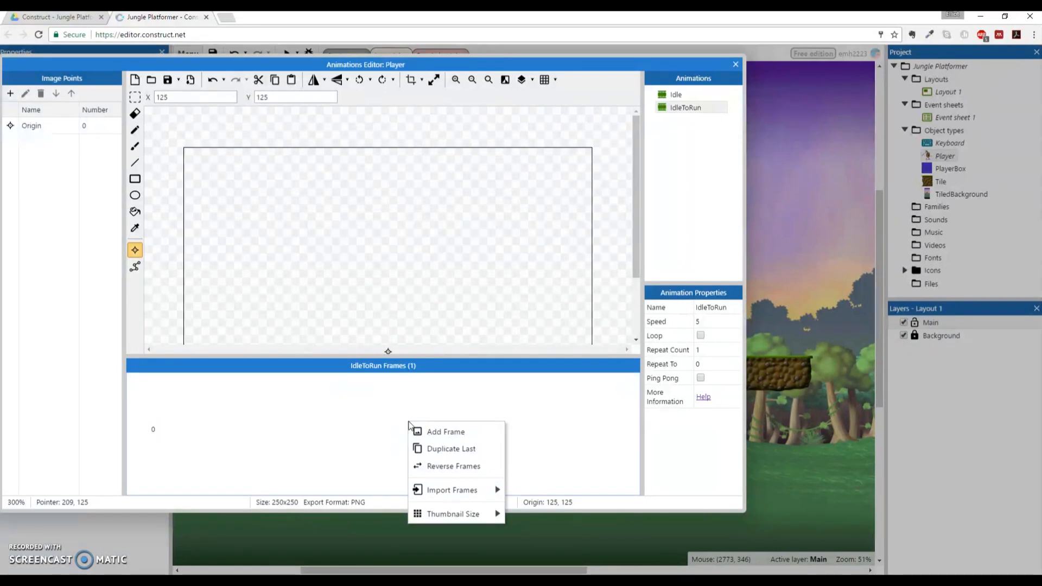
mouse_move(452, 489)
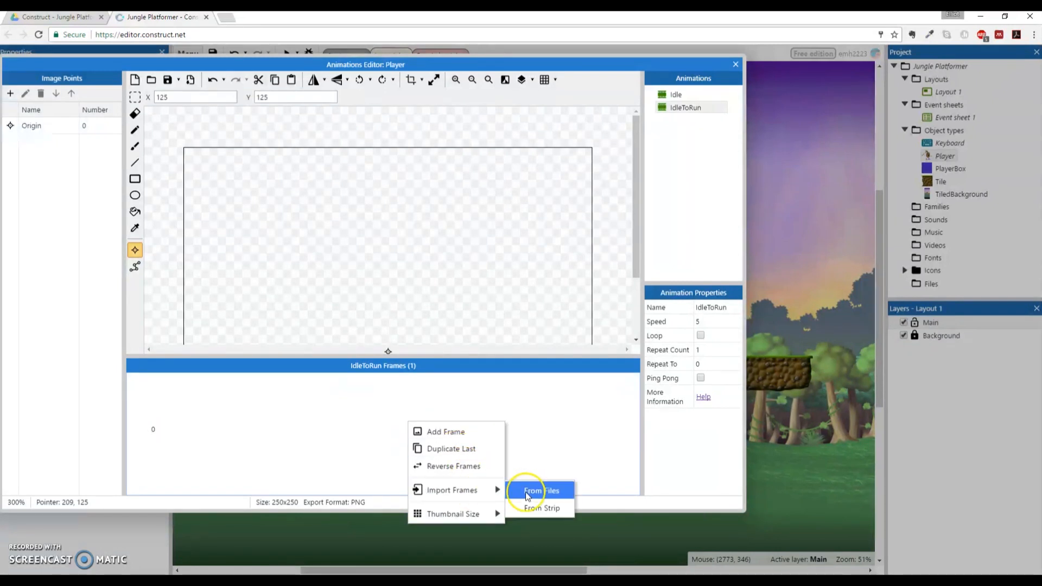
mouse_move(541, 508)
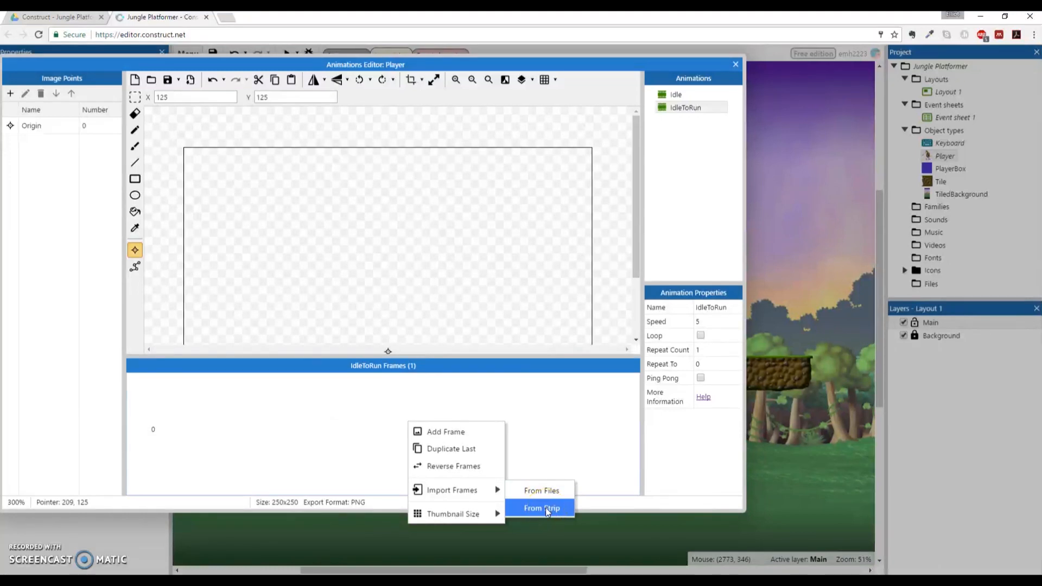
left_click(542, 508)
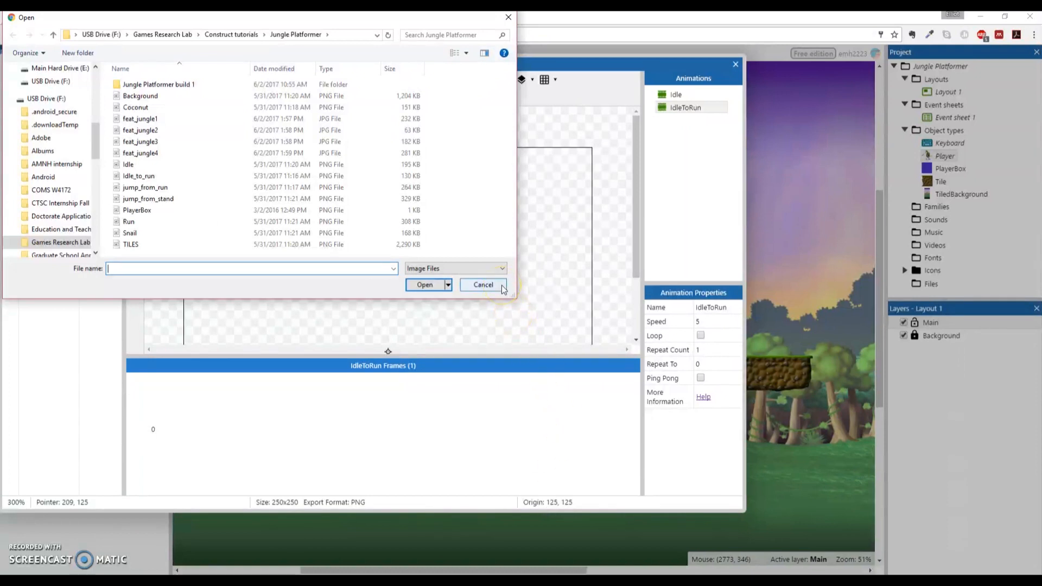
left_click(127, 164)
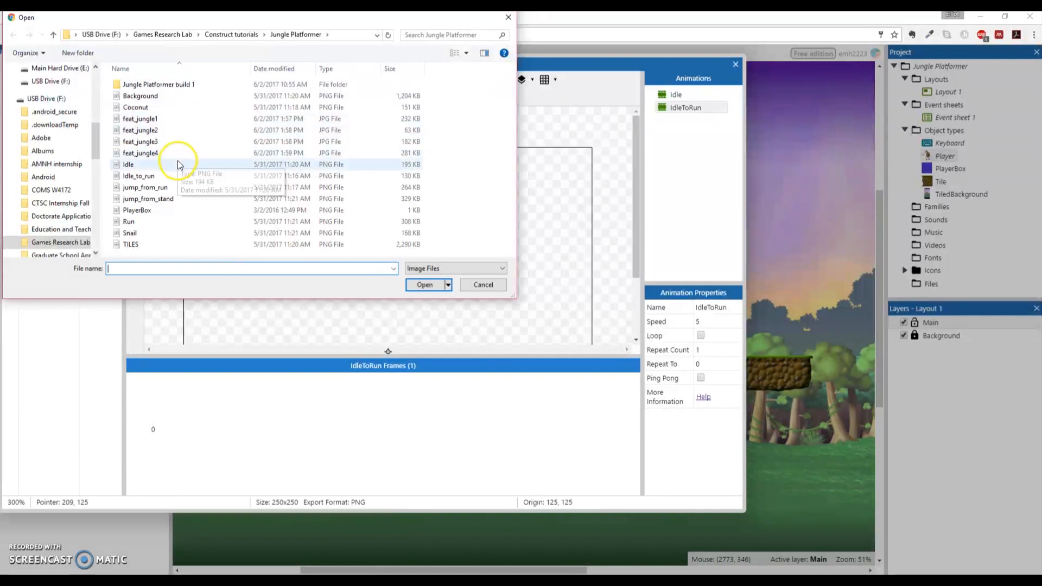
left_click(139, 175)
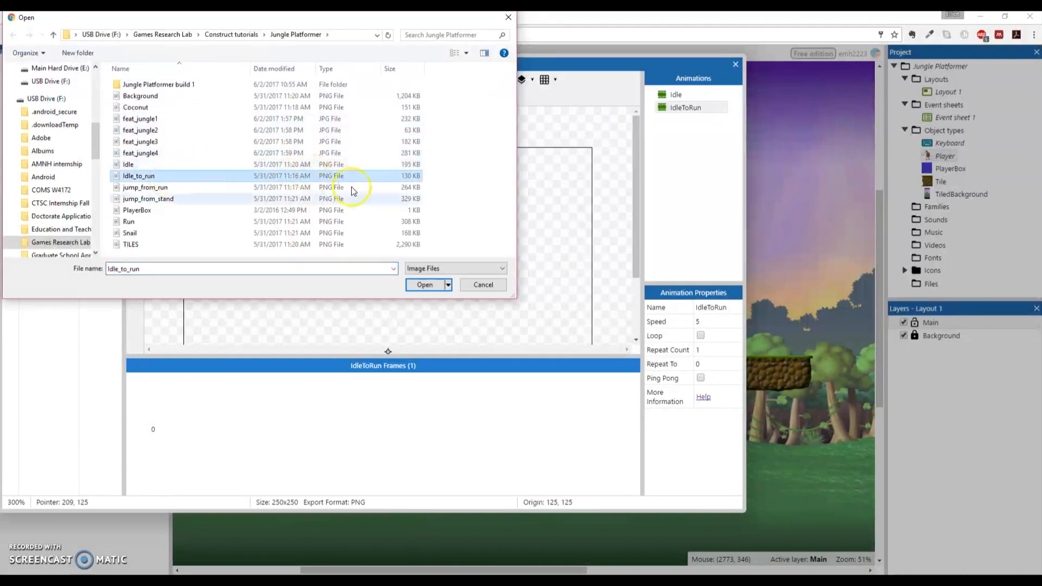
left_click(423, 285)
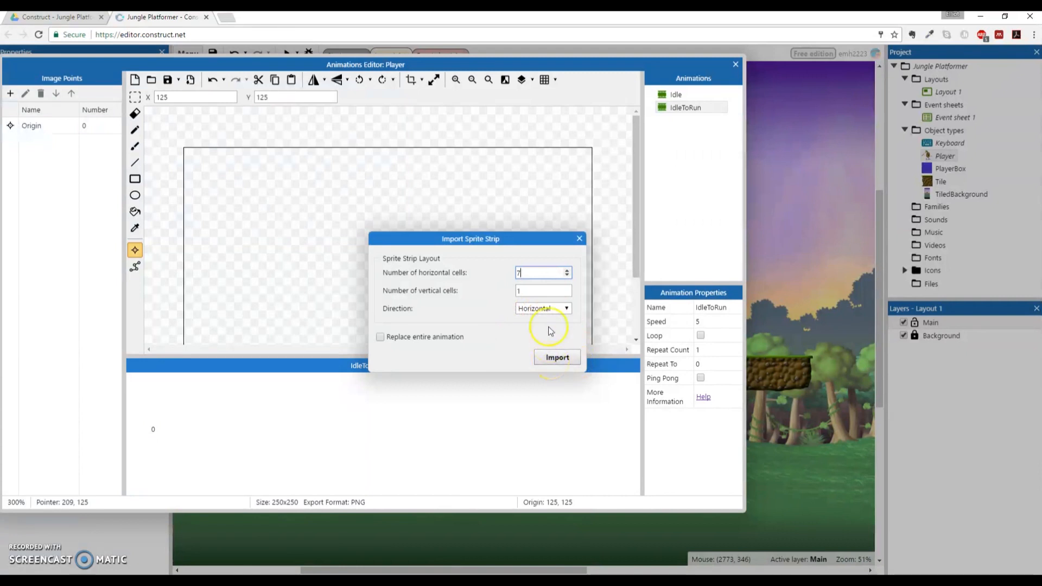
mouse_move(563, 331)
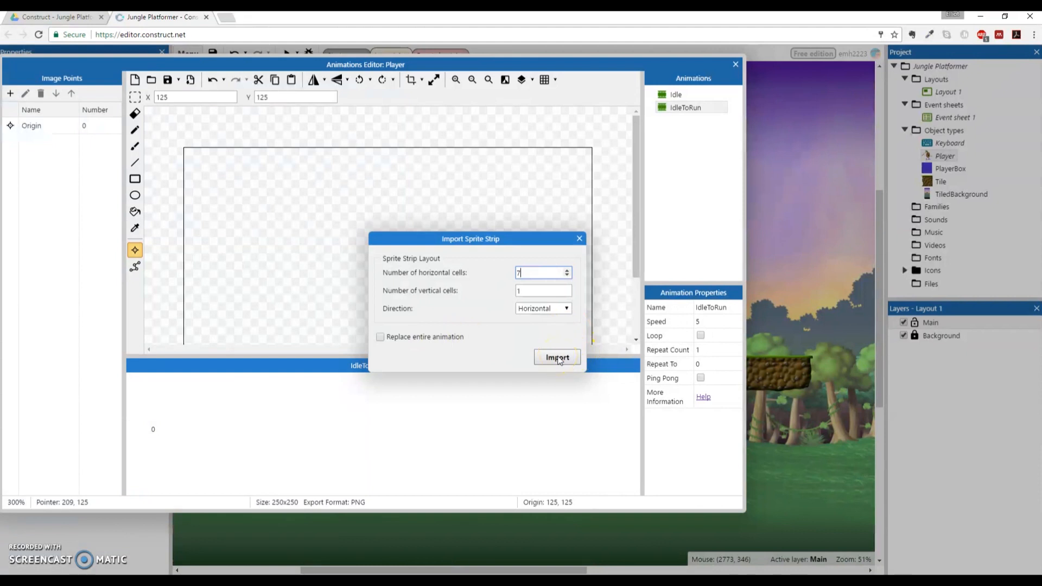
left_click(557, 358)
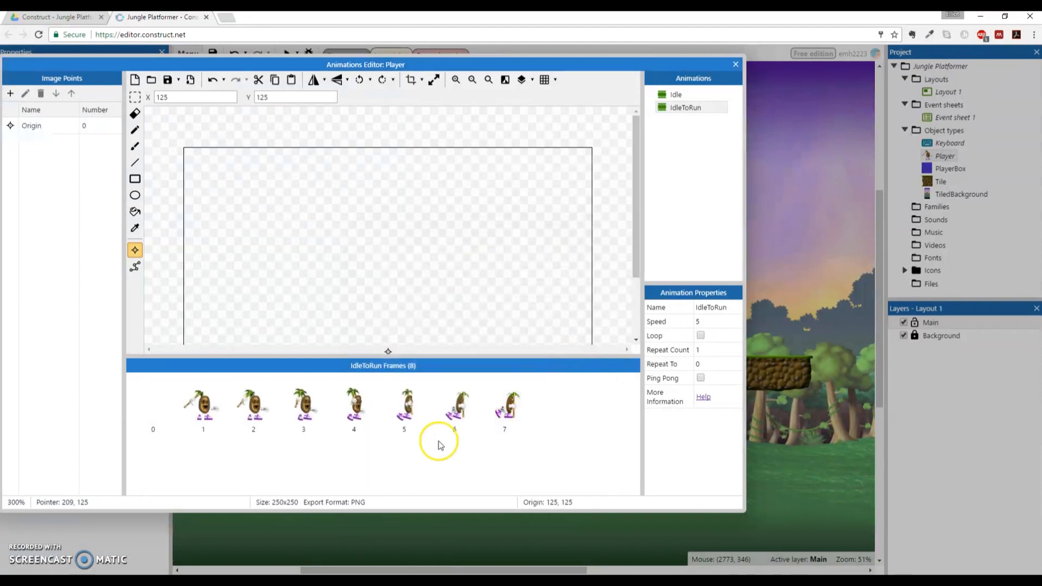
Review the imported frames and delete the blank first frame
left_click(254, 403)
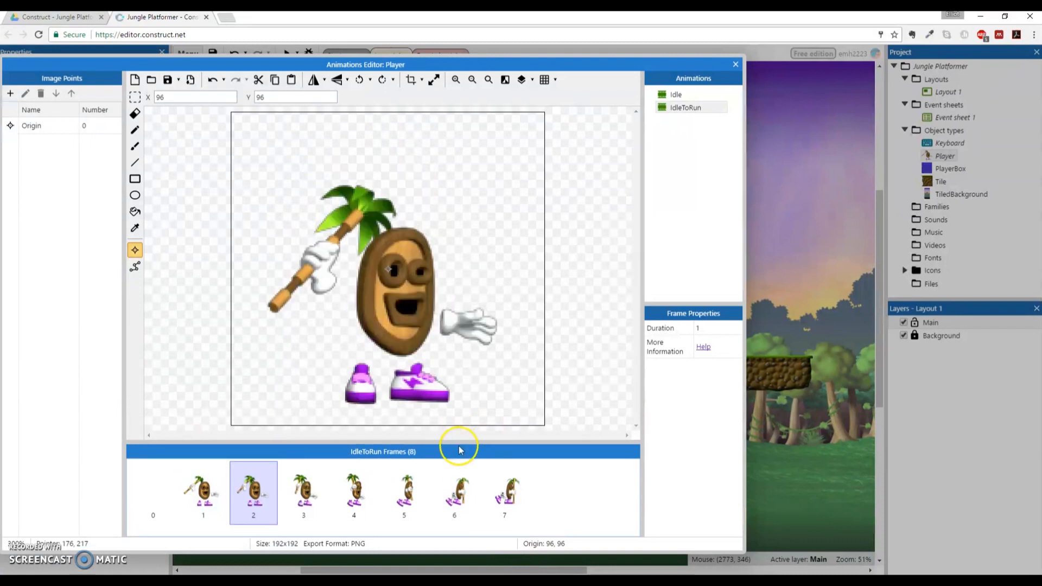
left_click(353, 491)
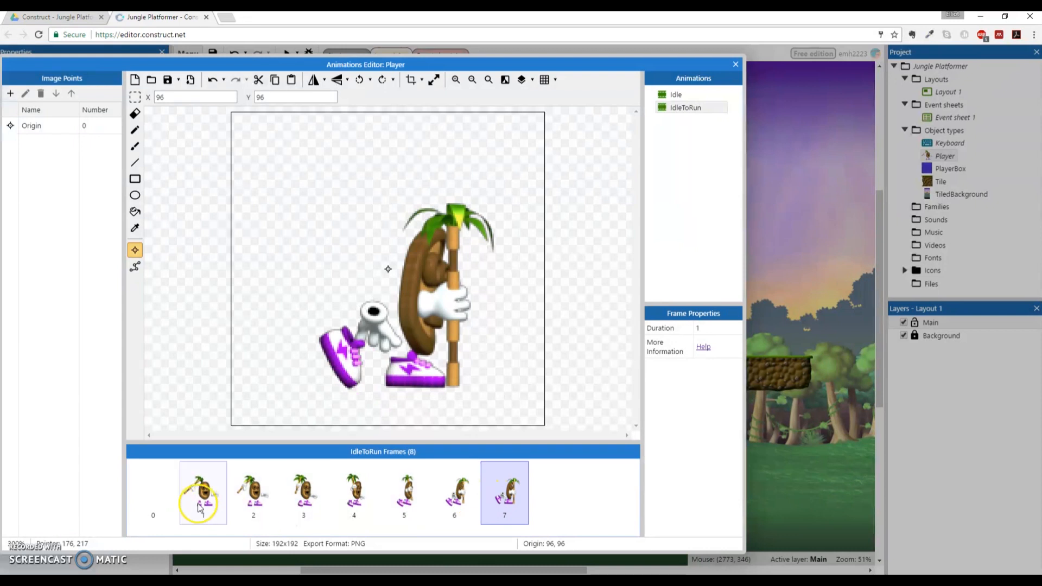
left_click(153, 491)
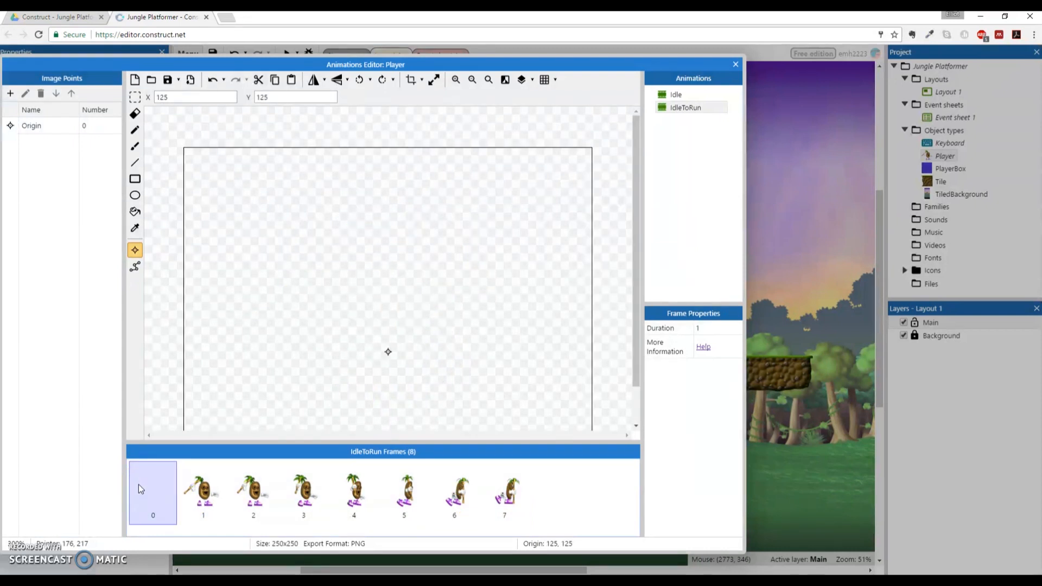
left_click(152, 492)
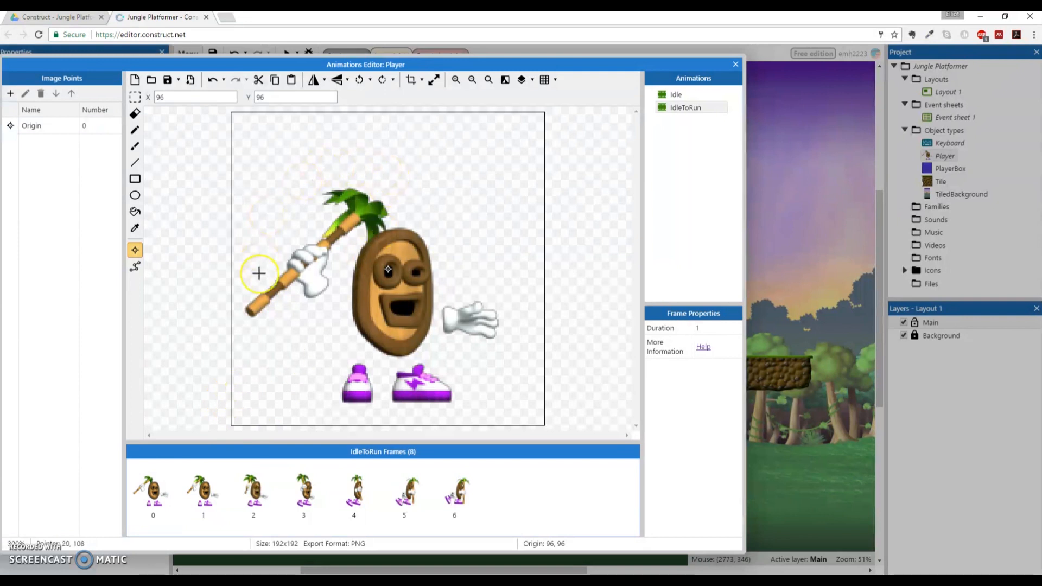
mouse_move(492, 145)
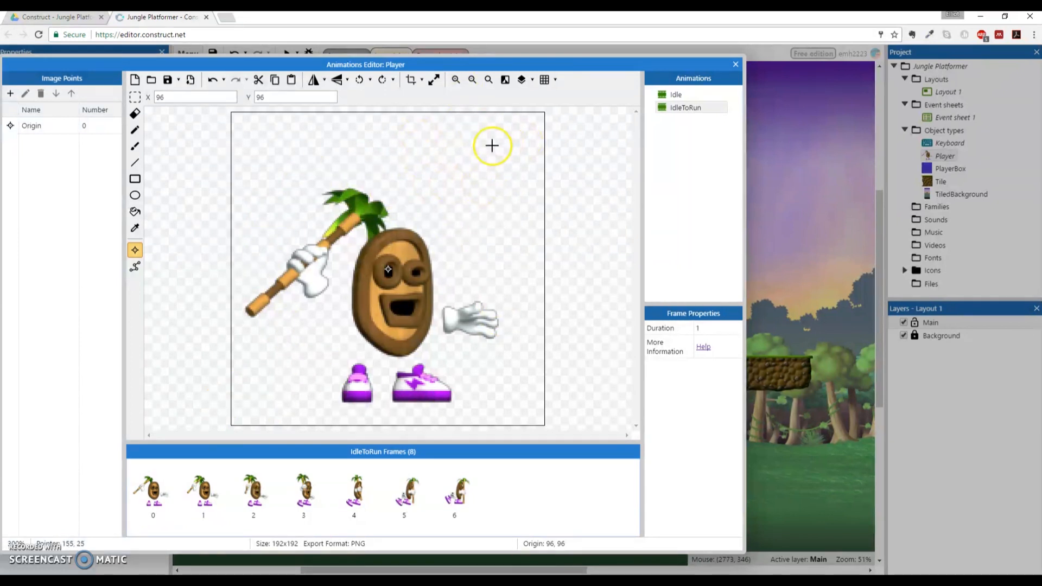
mouse_move(523, 392)
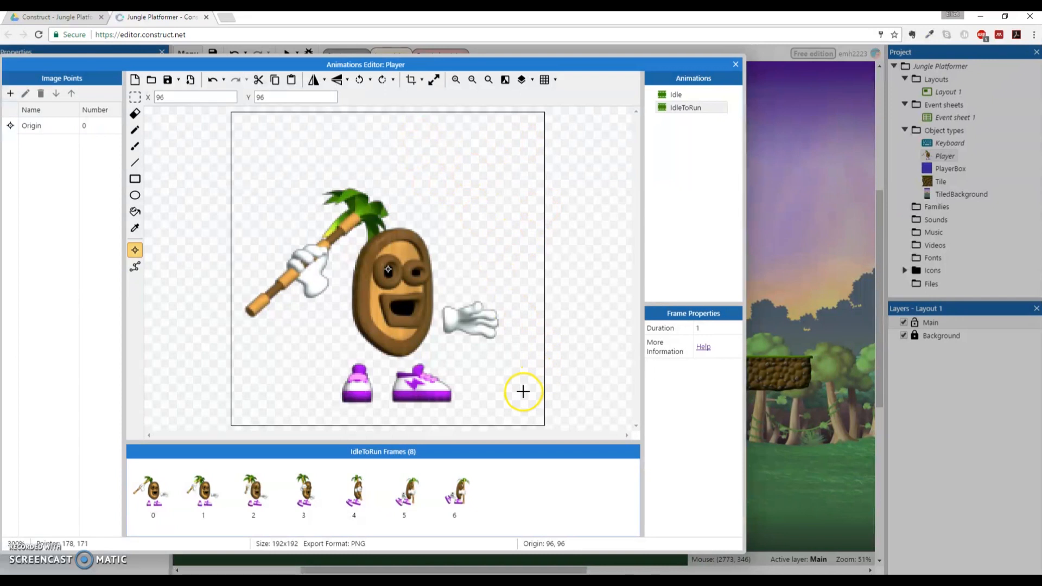
mouse_move(529, 392)
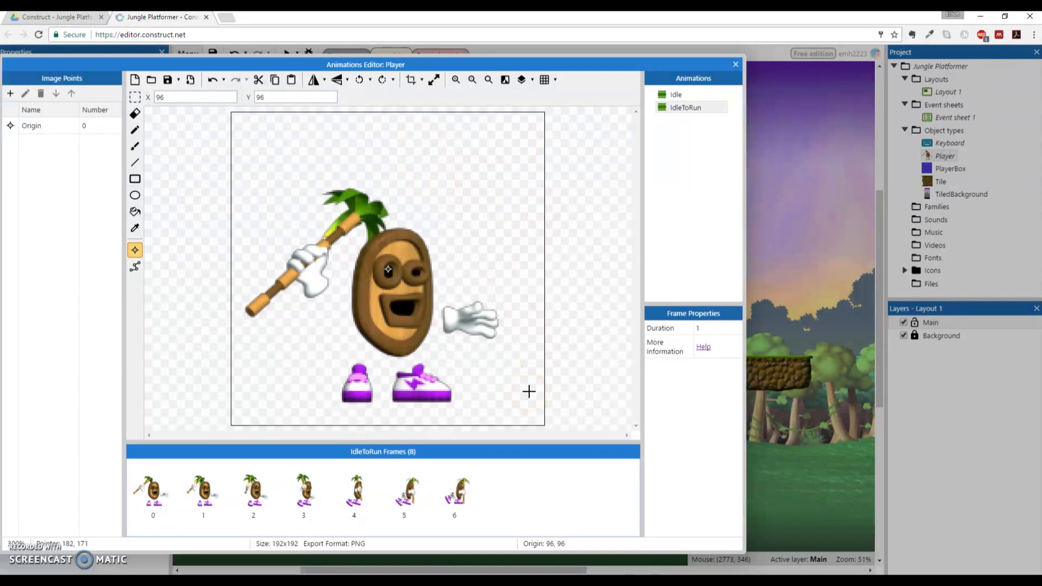
mouse_move(154, 269)
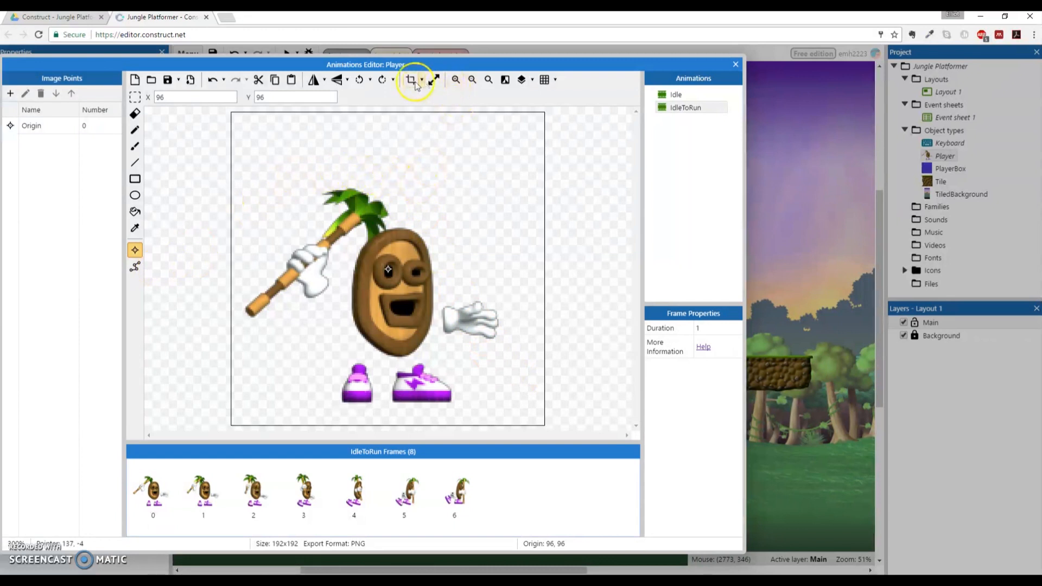
Crop all IdleToRun frames to their content and check the results
left_click(152, 492)
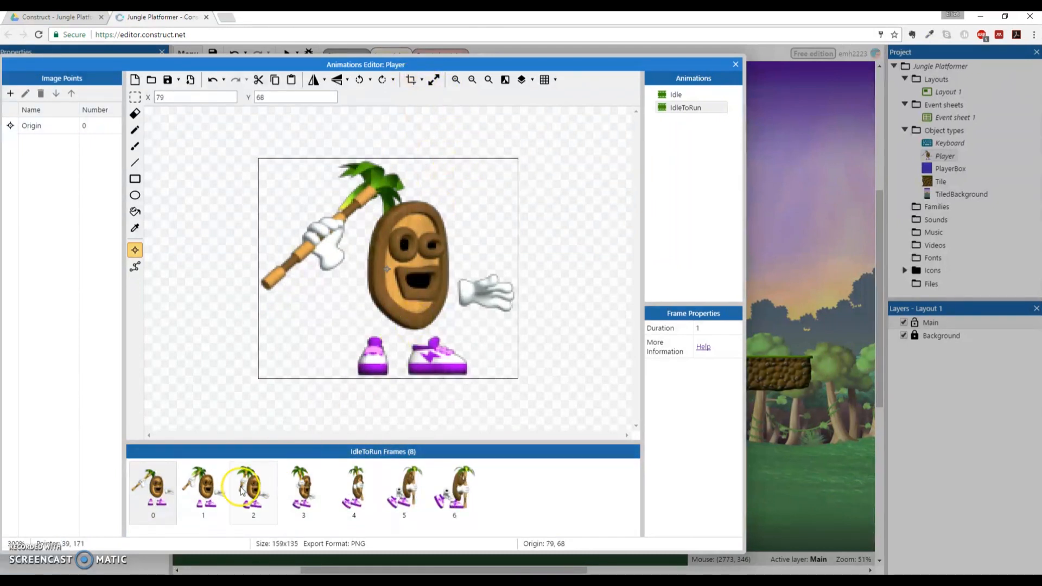
left_click(303, 491)
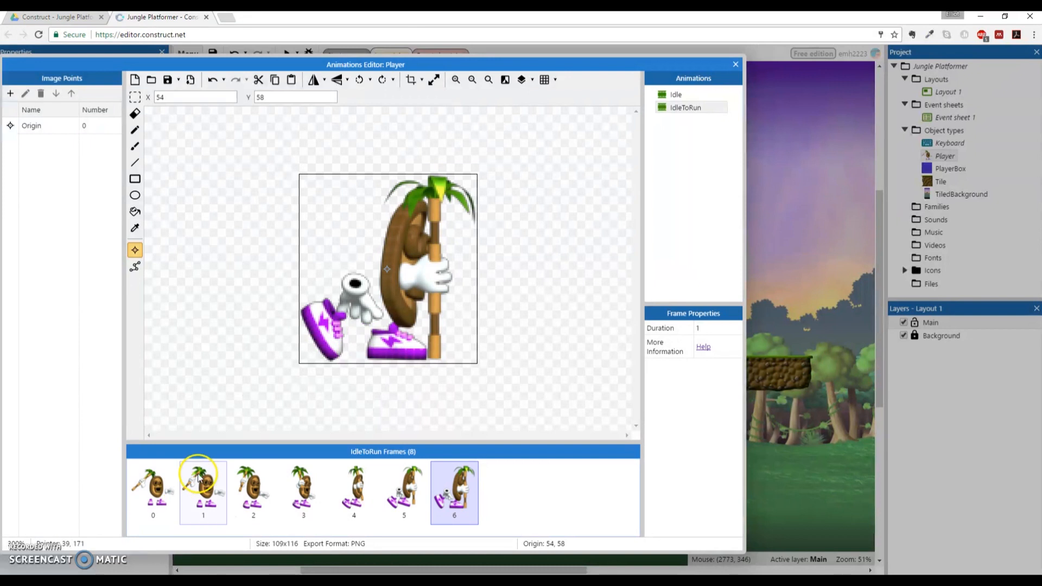
left_click(153, 491)
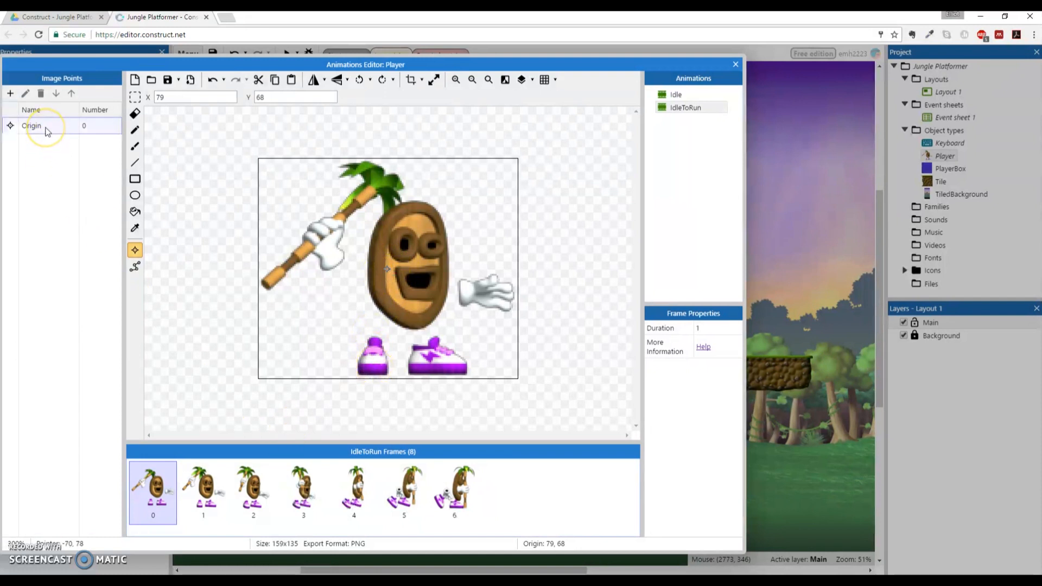
Quick-assign the IdleToRun origin to Bottom and apply it to the whole animation
right_click(31, 126)
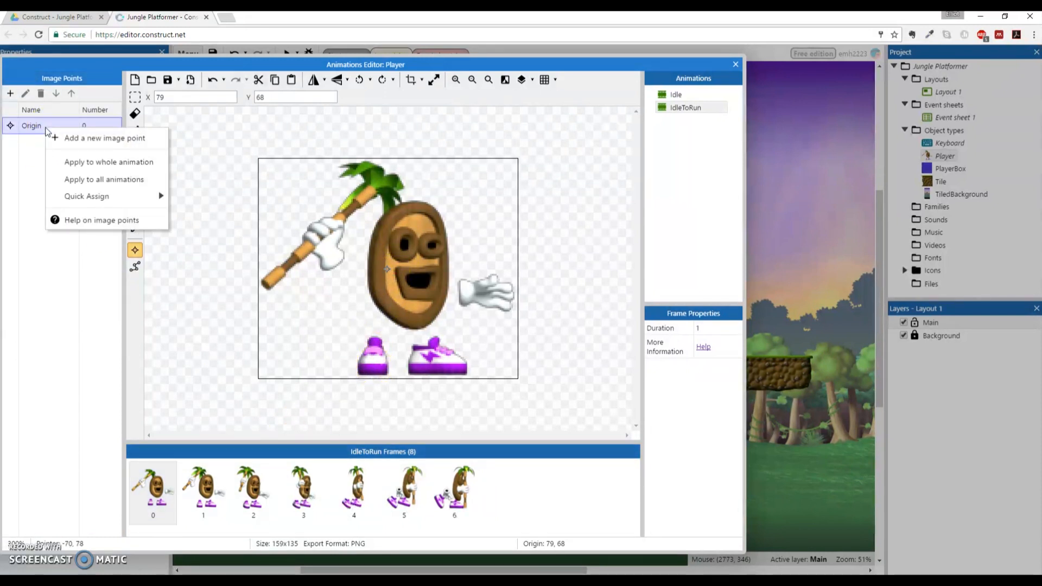
mouse_move(87, 161)
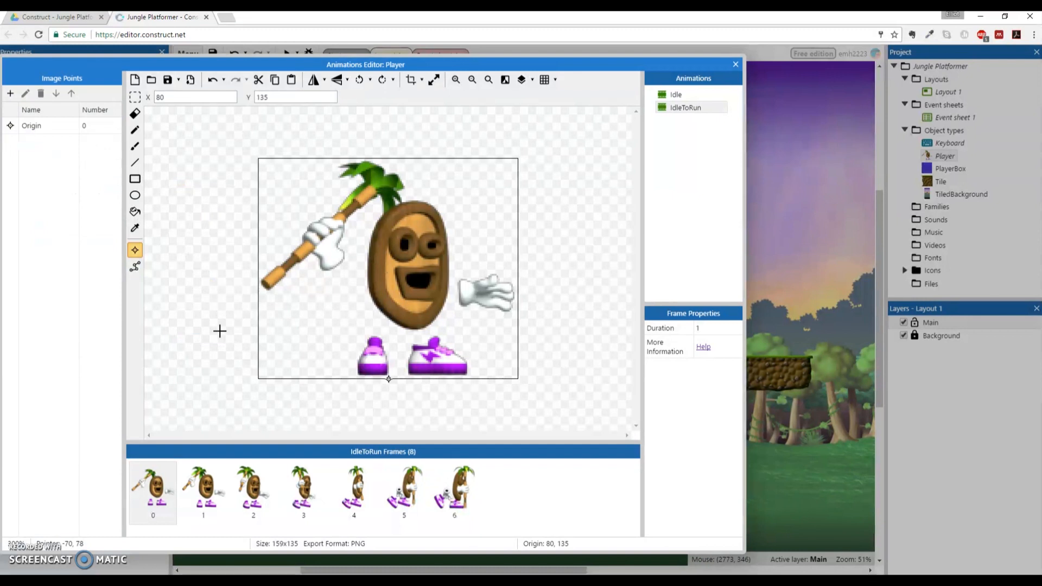
left_click(153, 491)
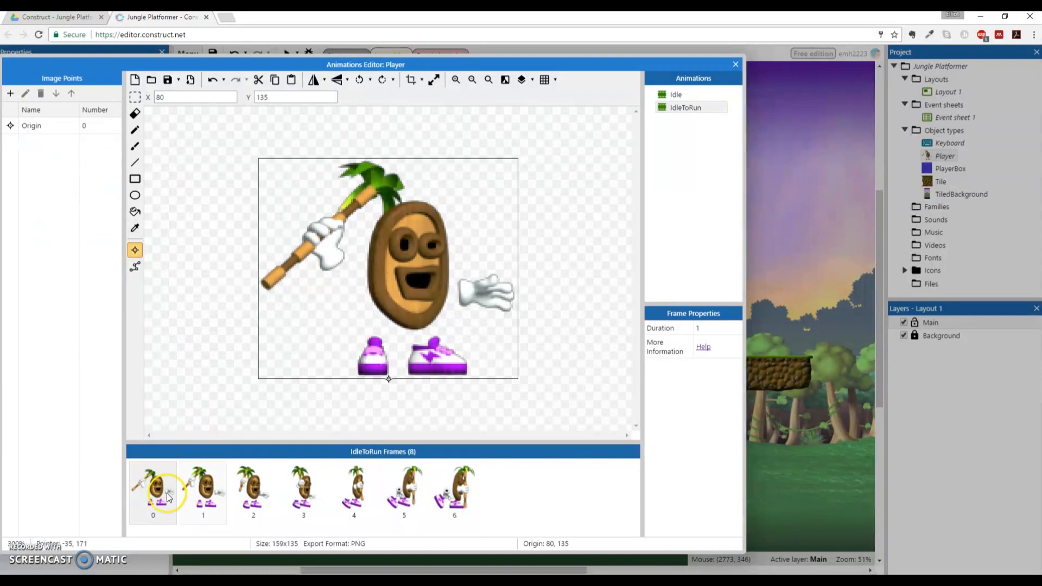
left_click(202, 492)
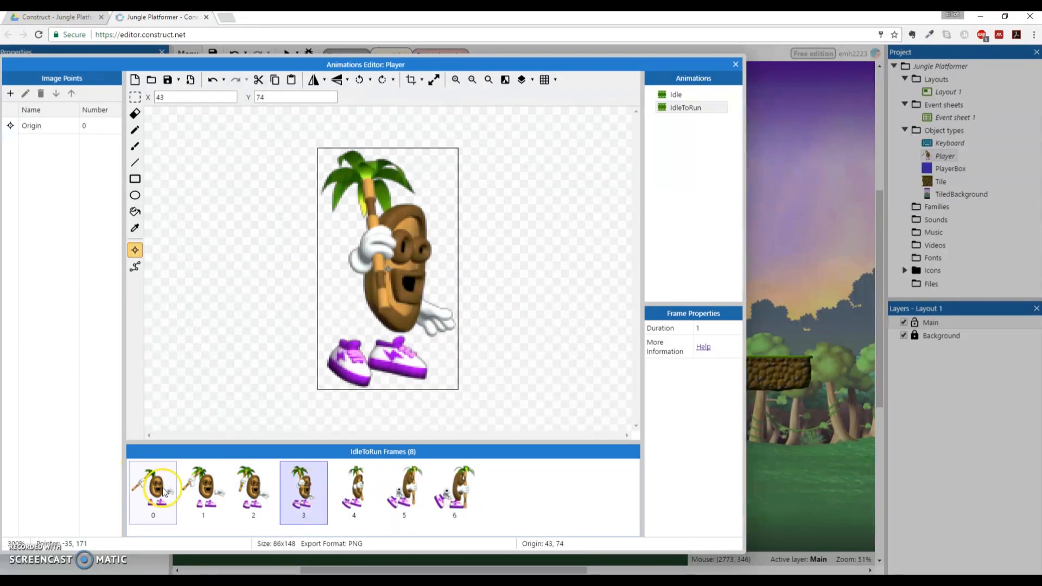
right_click(31, 126)
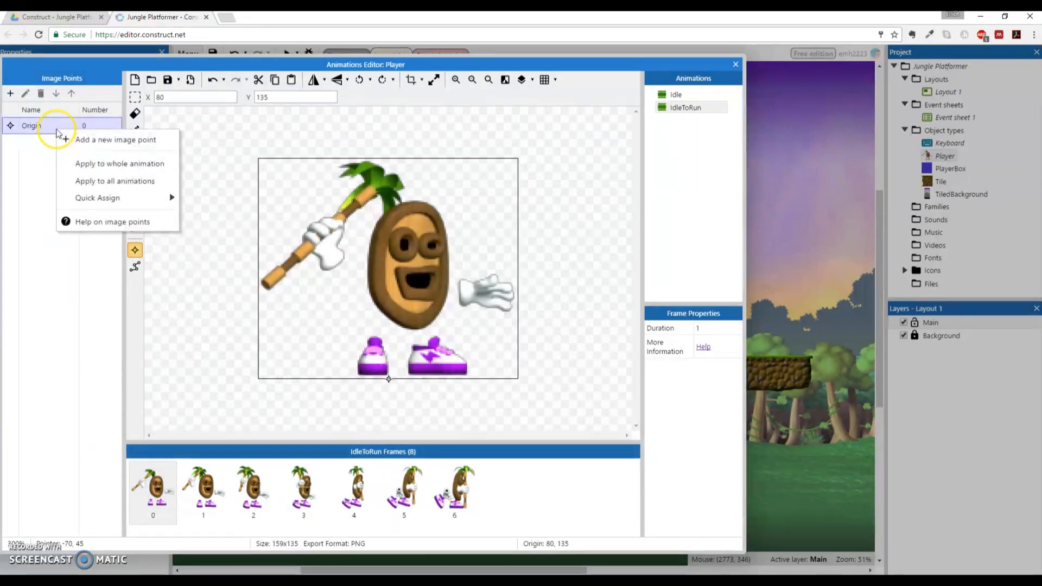
mouse_move(104, 163)
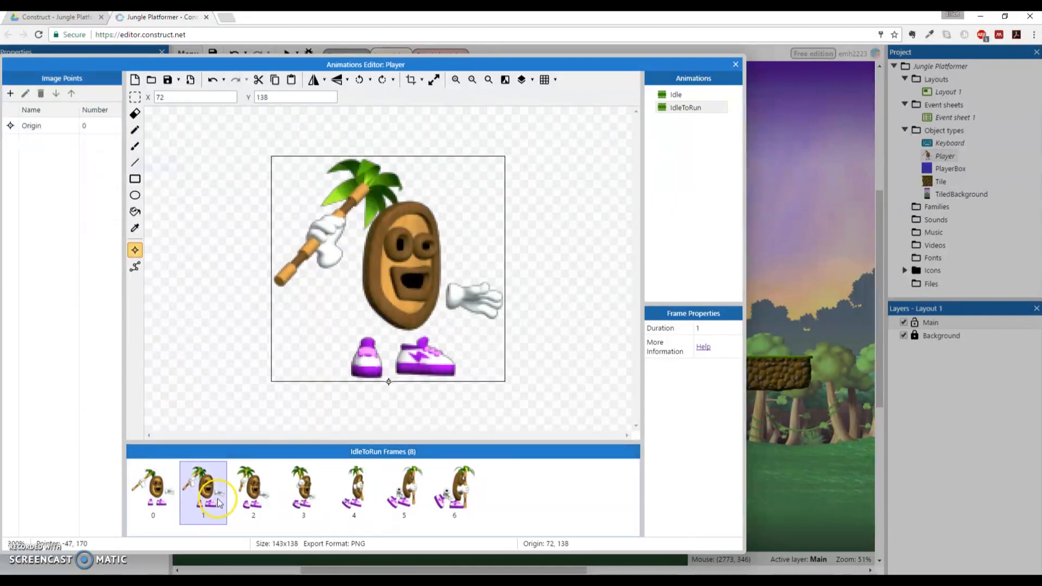
Step through the remaining IdleToRun frames to confirm crop and bottom origin
left_click(353, 492)
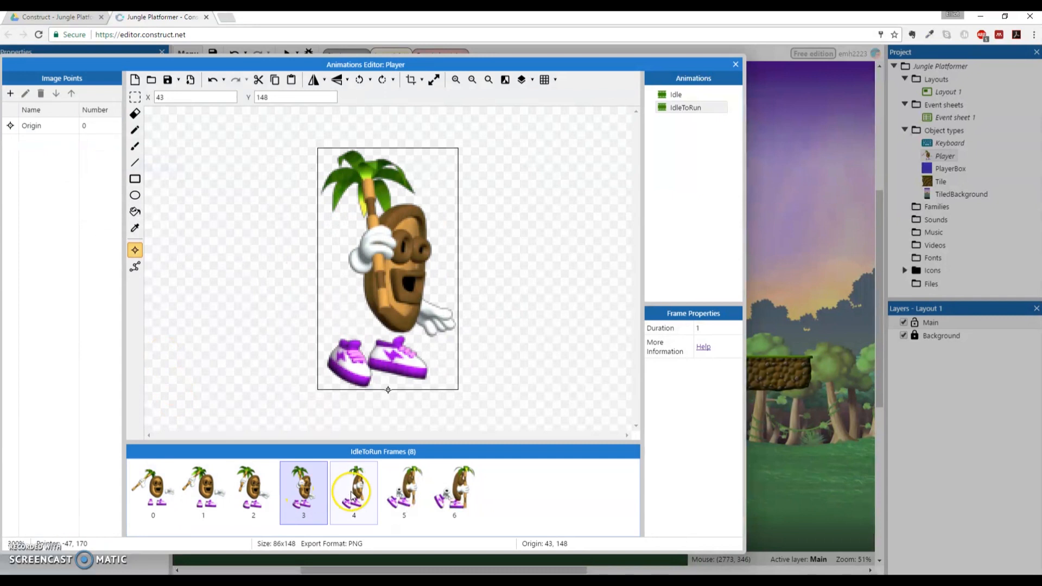
left_click(403, 491)
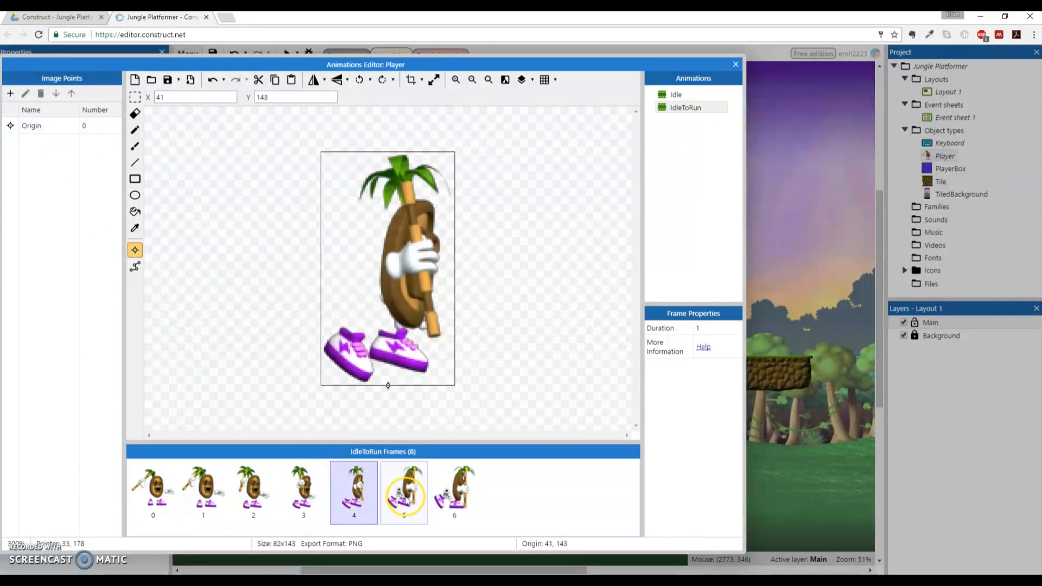
left_click(454, 492)
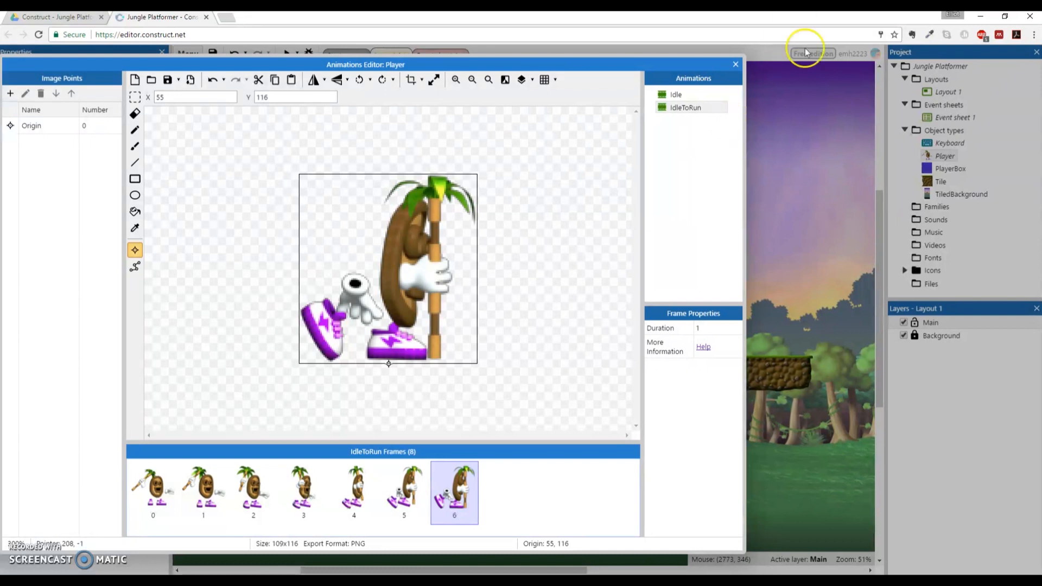
mouse_move(677, 223)
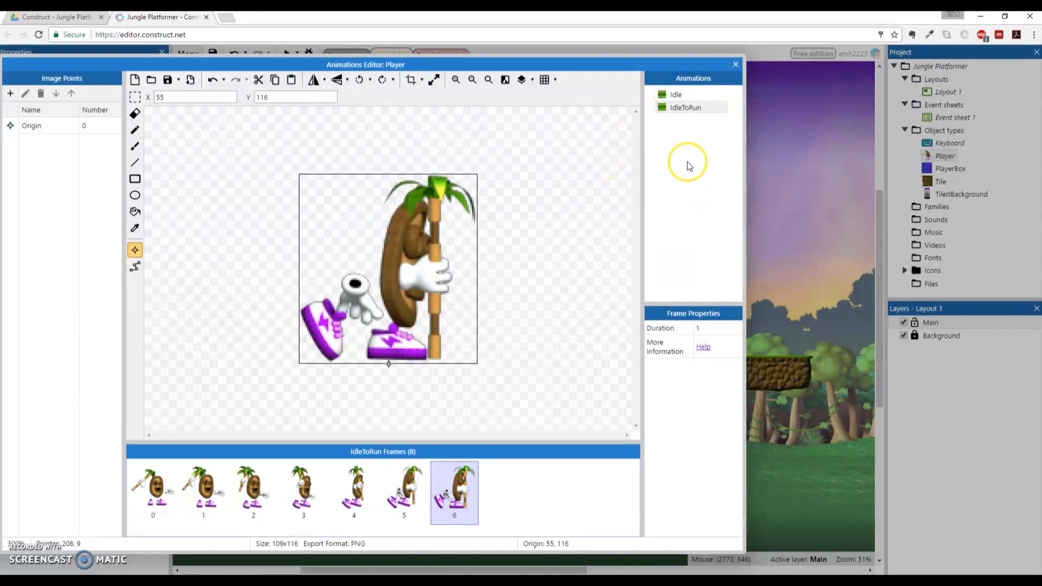
Add a third animation to the Player sprite and rename it Run
right_click(688, 163)
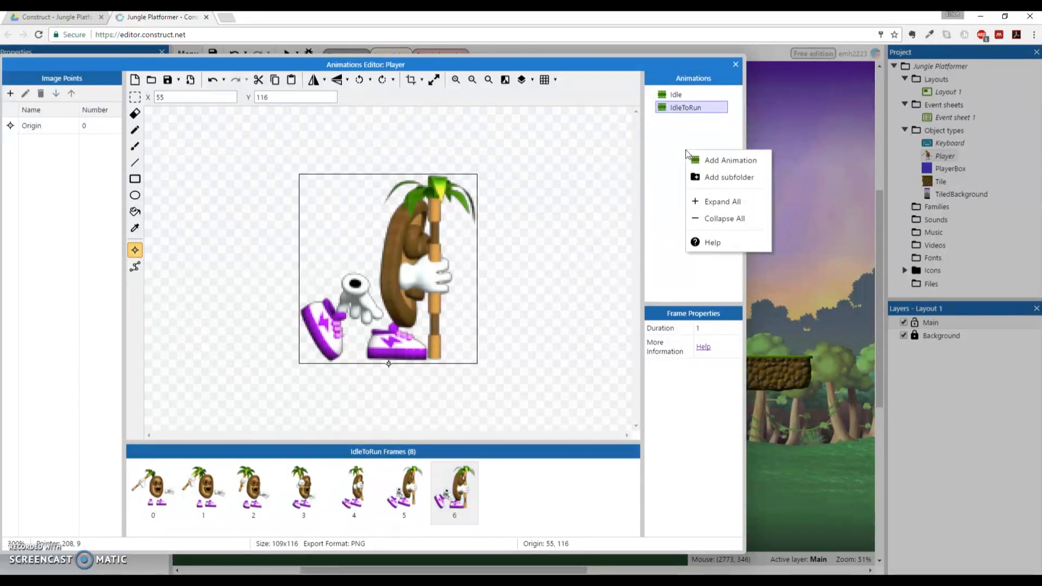
left_click(730, 159)
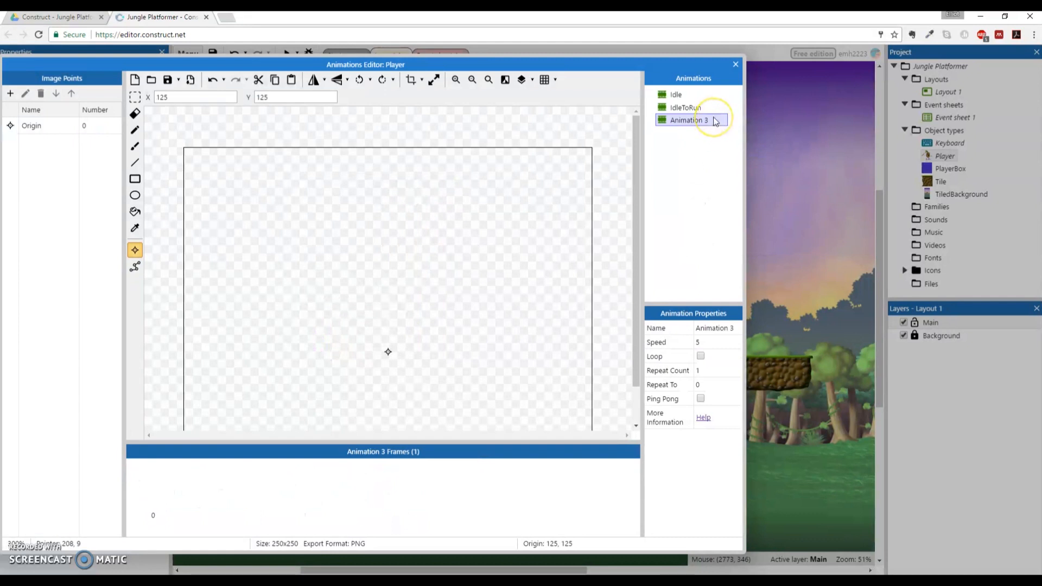
double_click(687, 119)
type("Run")
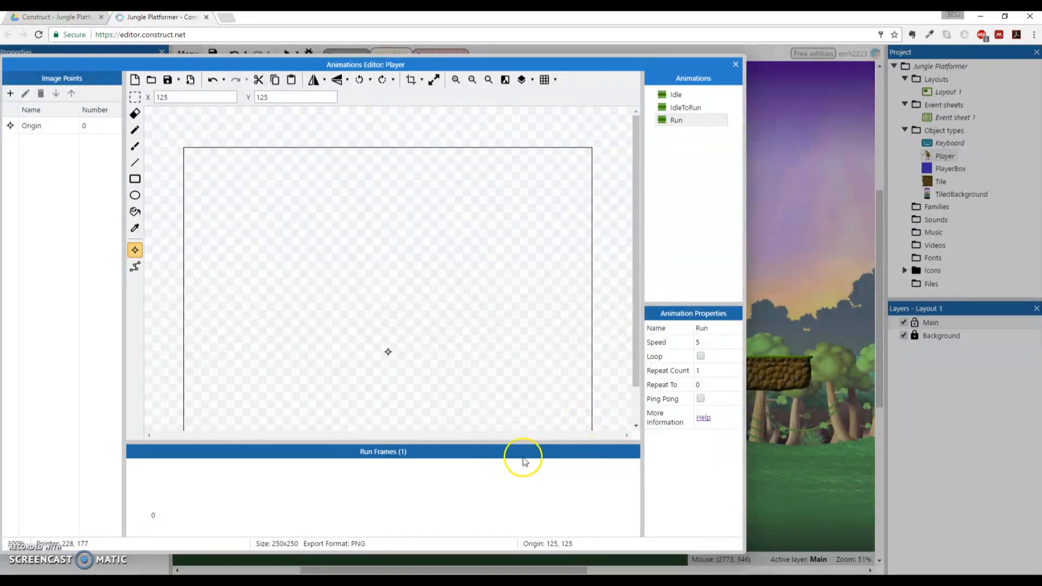
mouse_move(419, 501)
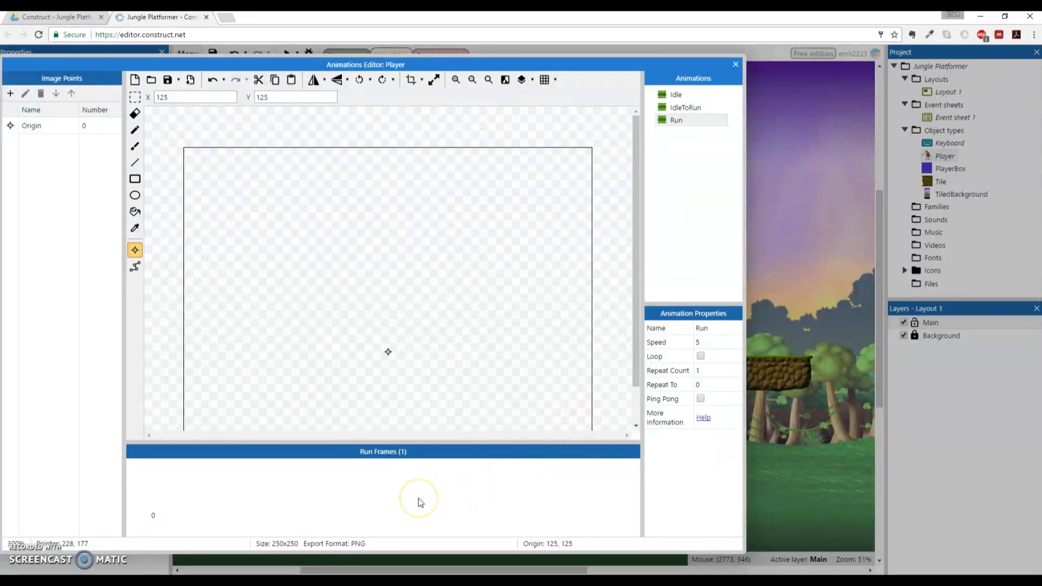
Start a sprite-strip import for the Run animation and load Run.png
right_click(418, 498)
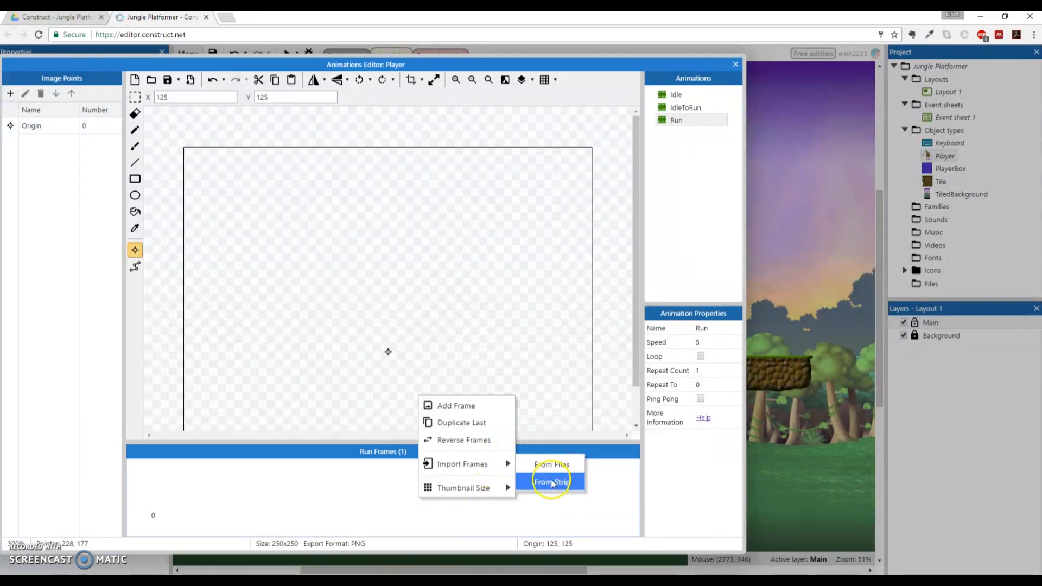
left_click(551, 481)
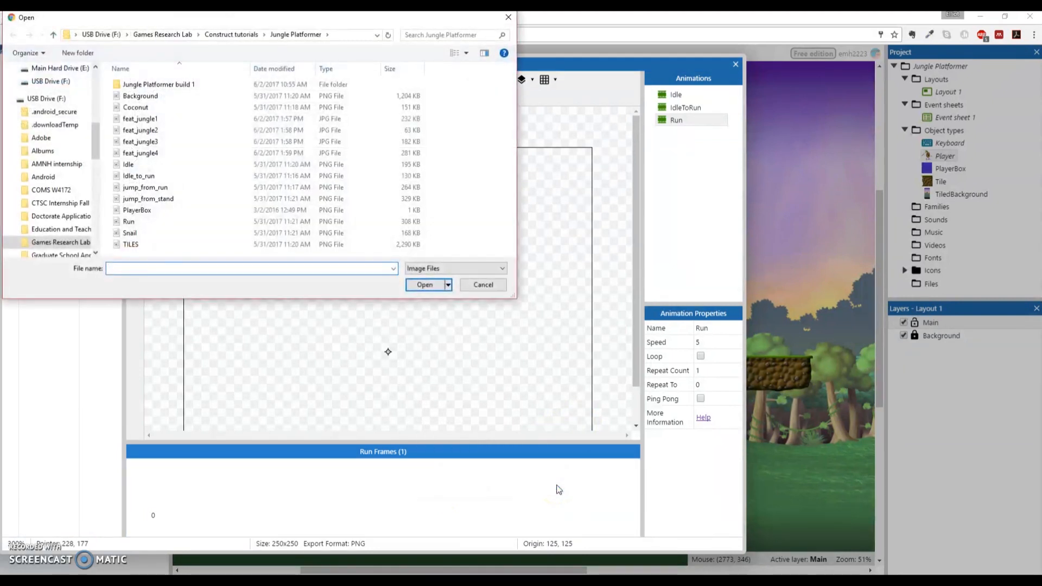
left_click(128, 221)
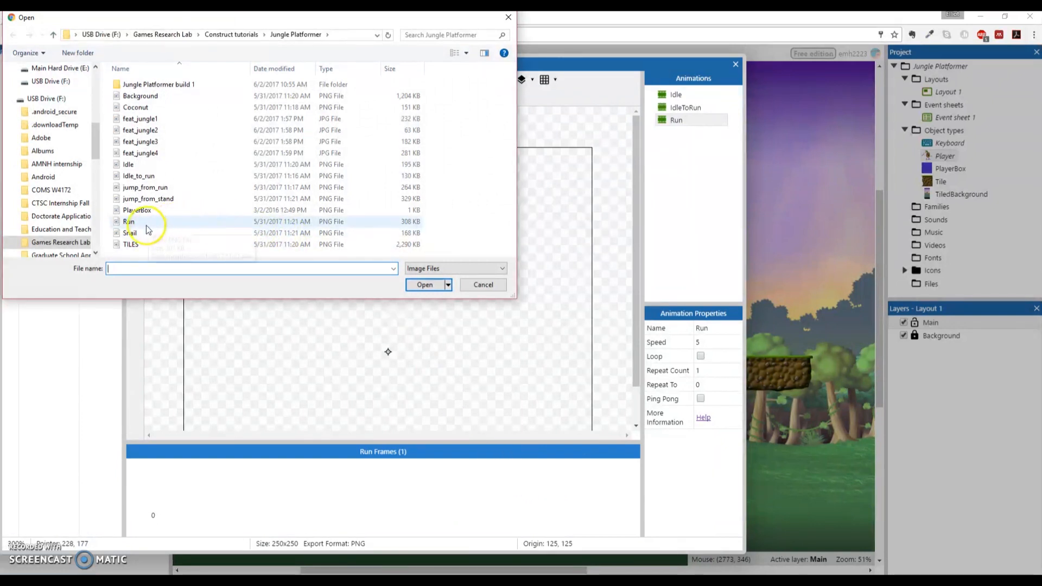
left_click(129, 221)
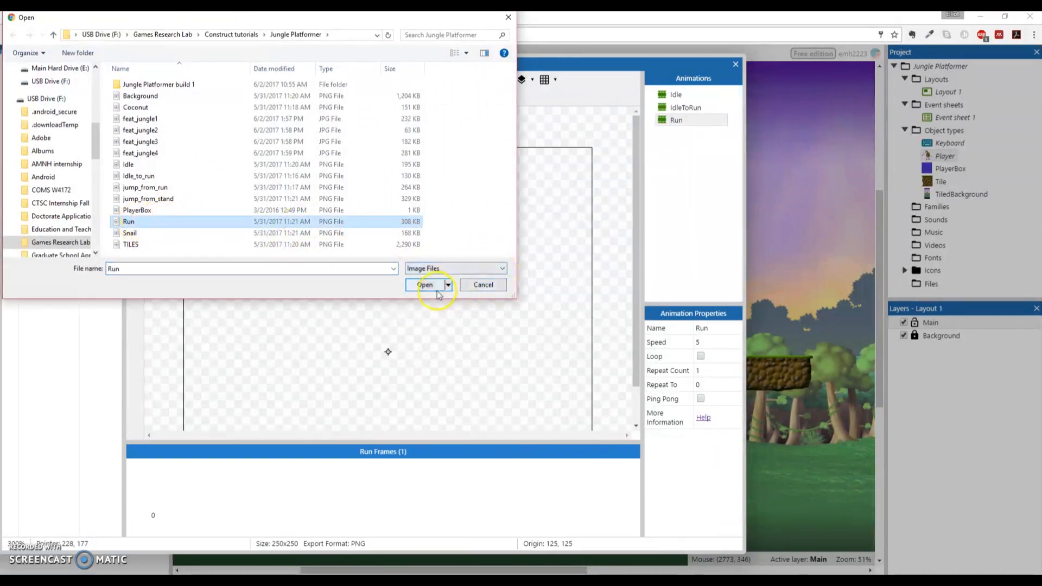
left_click(424, 284)
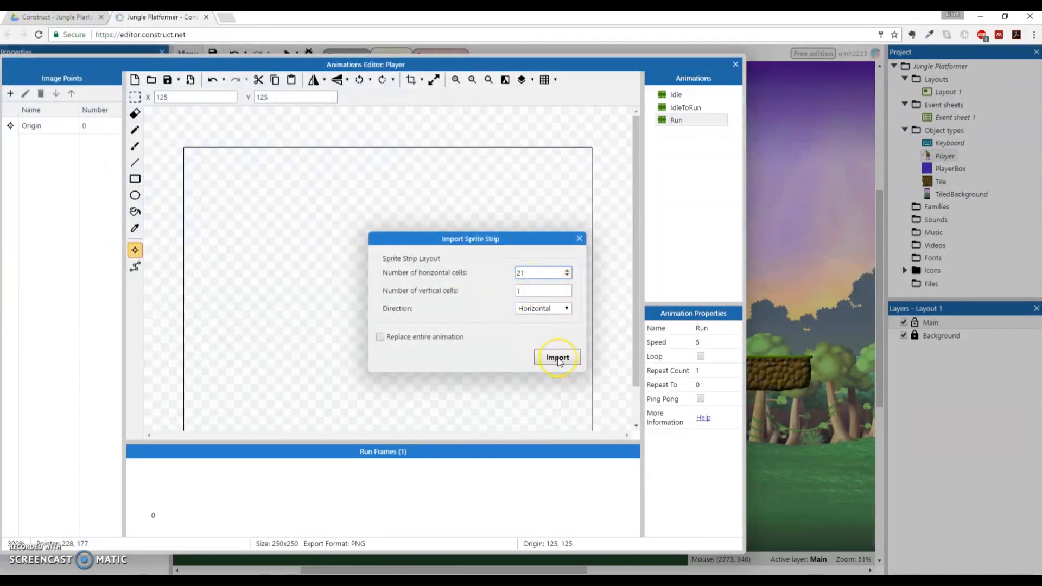
Import the strip as 21 horizontal cells and view the first Run frame
left_click(557, 357)
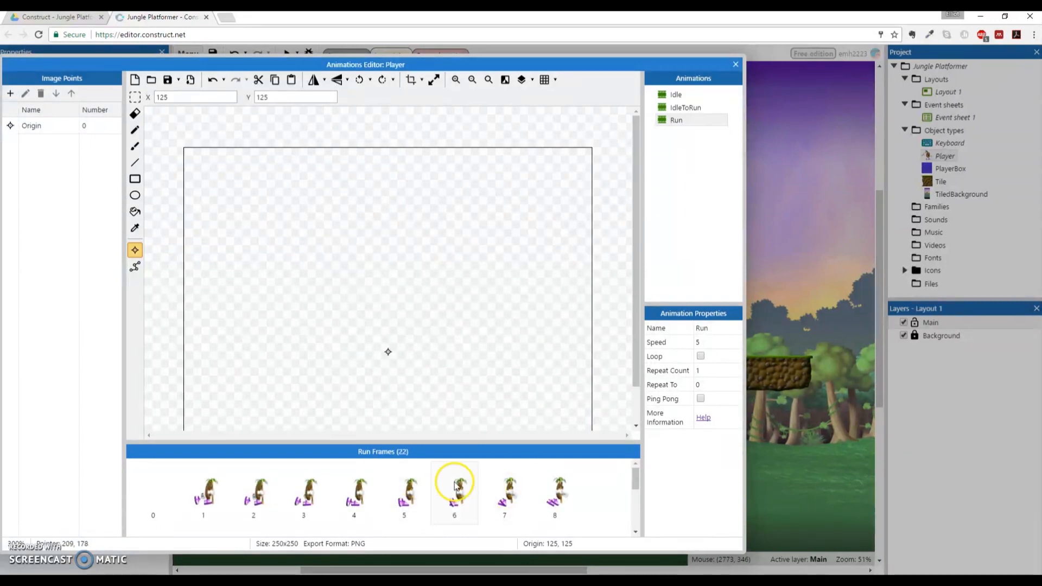
scroll("down", 3)
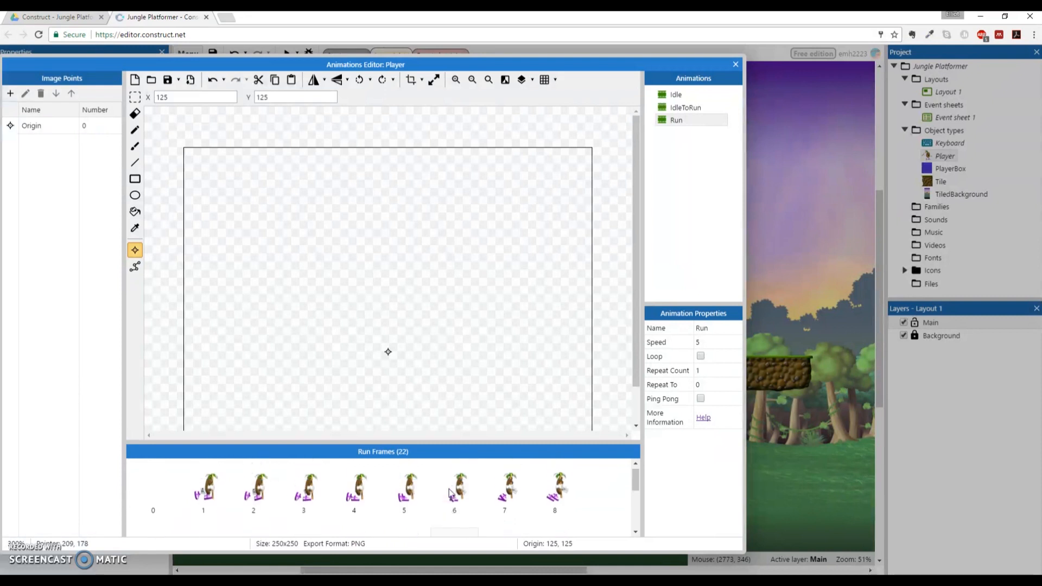
left_click(153, 491)
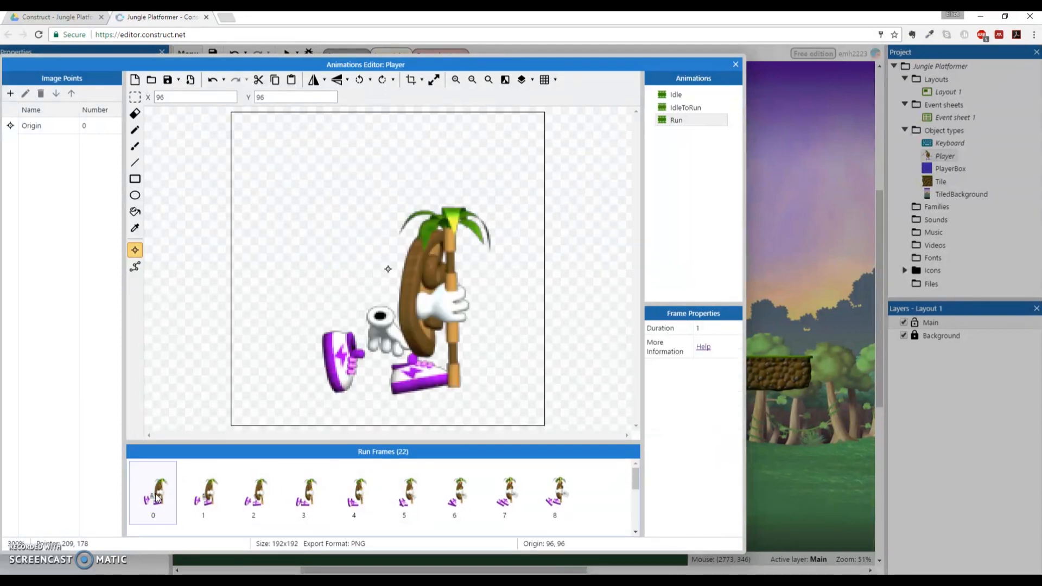
Crop all Run frames to their content, shrinking frame 0 from 192×192 to 106×118
left_click(254, 494)
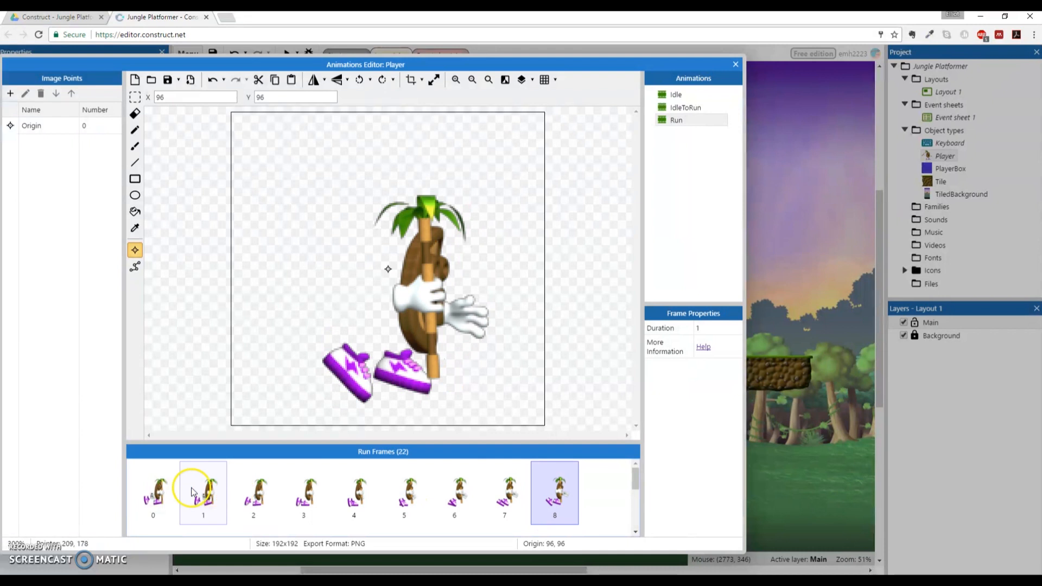
left_click(153, 492)
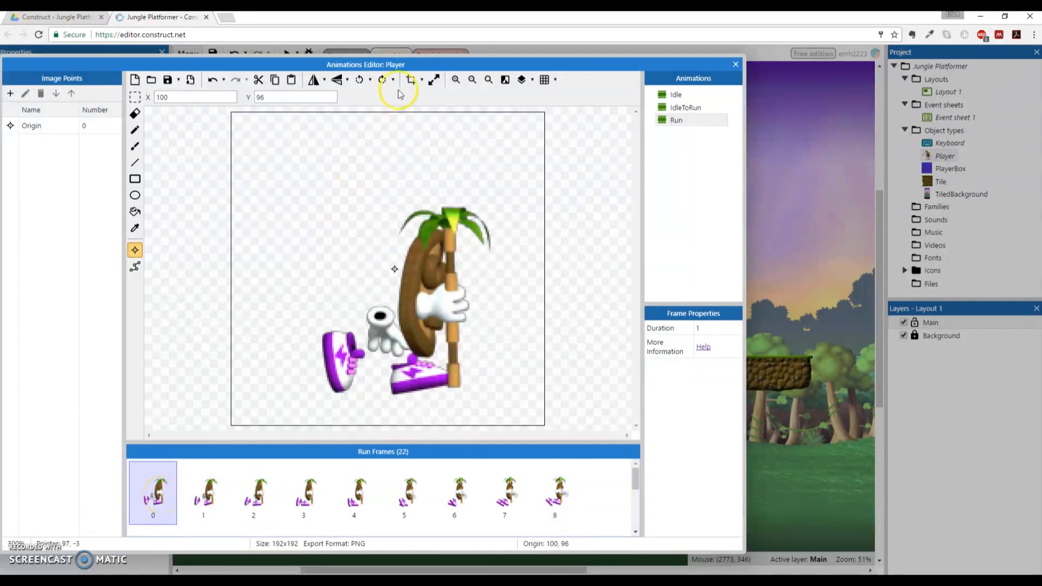
left_click(202, 491)
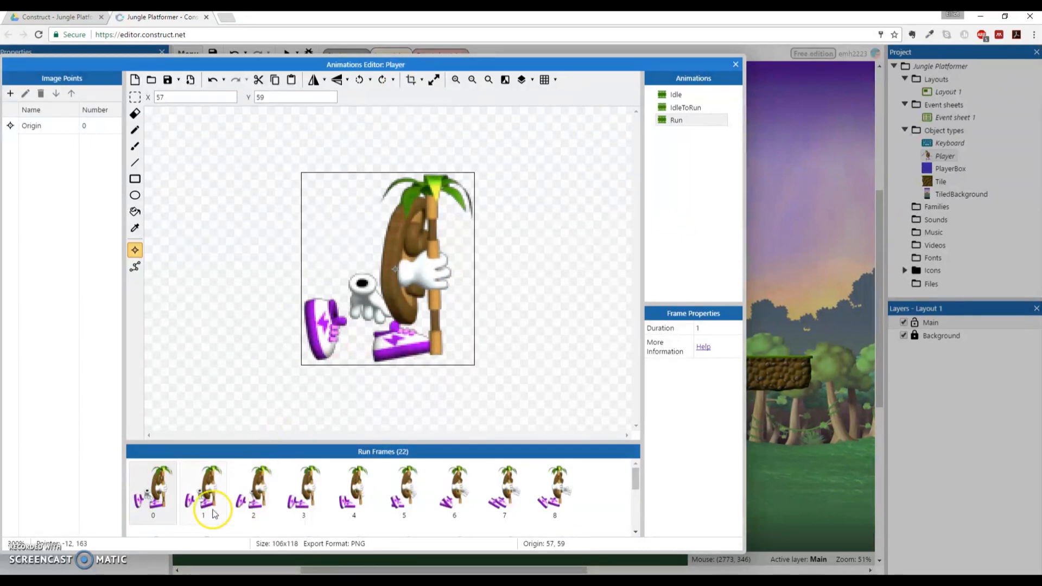
left_click(353, 492)
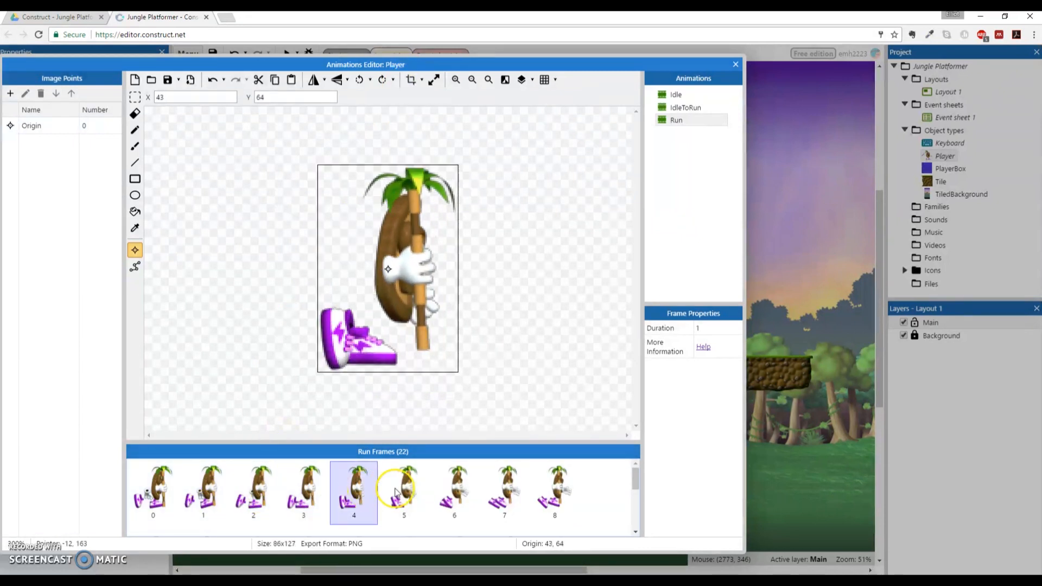
left_click(153, 492)
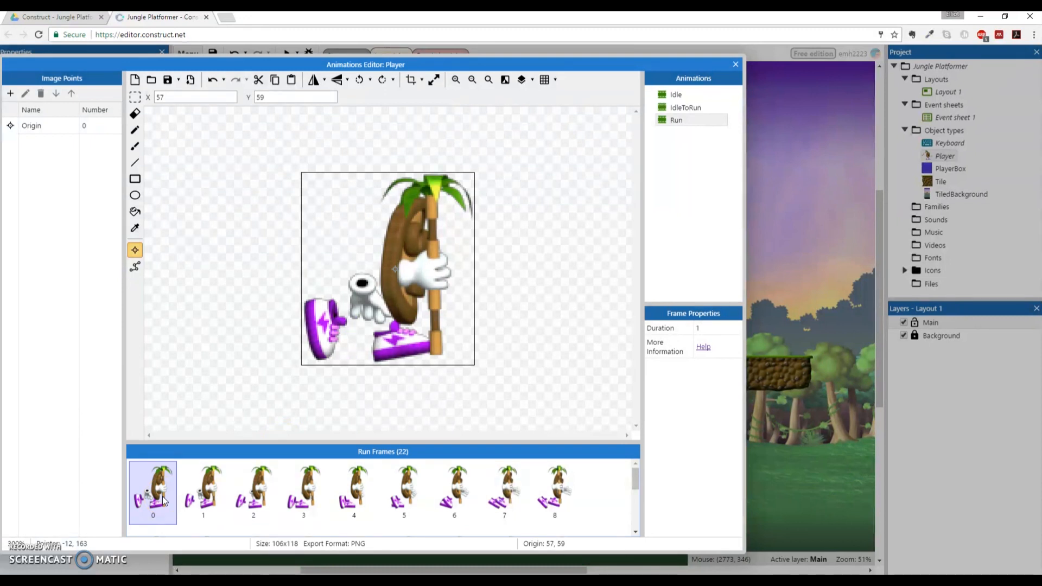
mouse_move(135, 249)
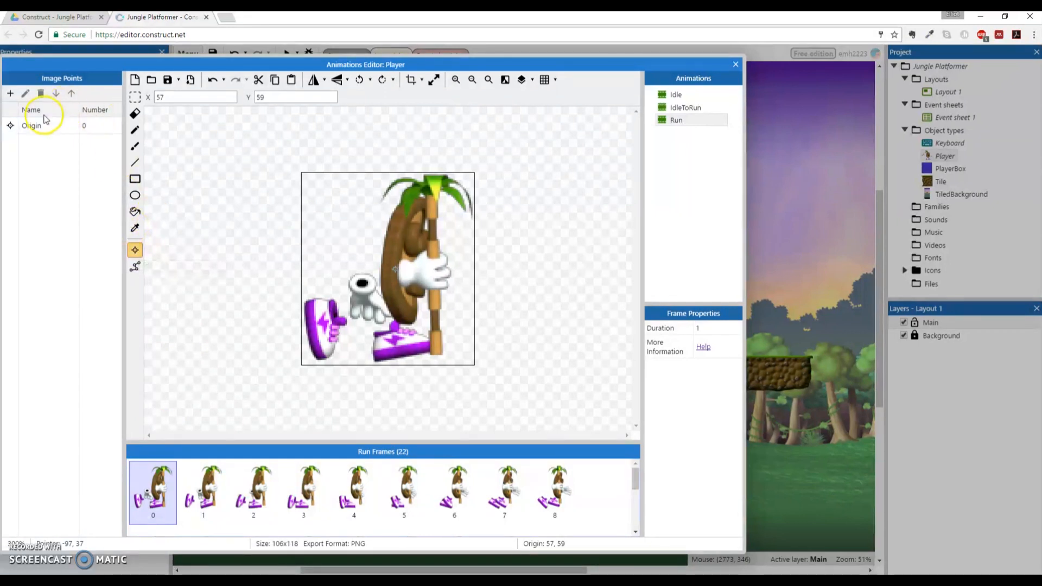
Quick-assign the Run origin to Bottom and apply it to every Run frame
right_click(32, 125)
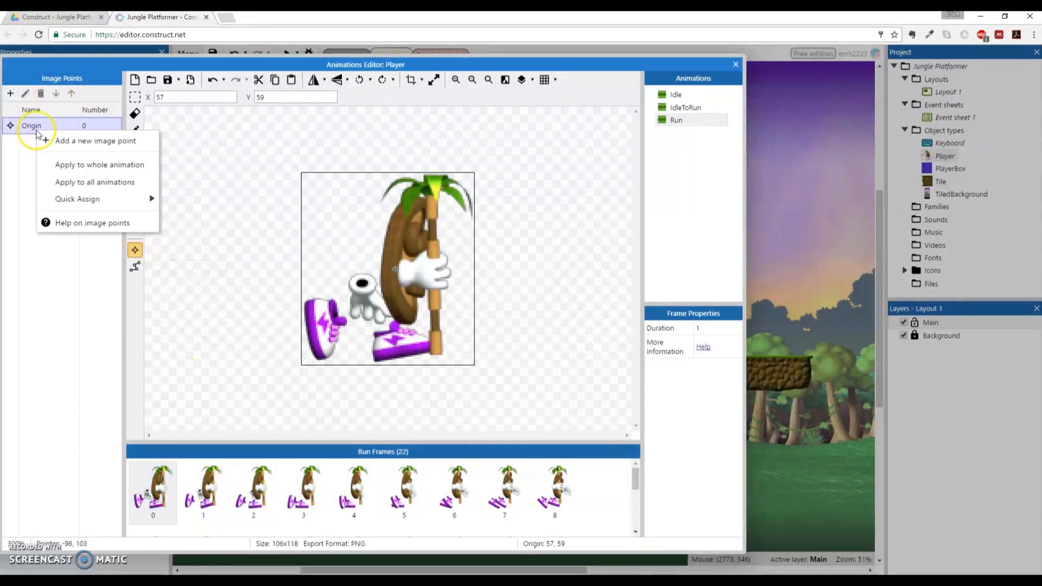
left_click(77, 198)
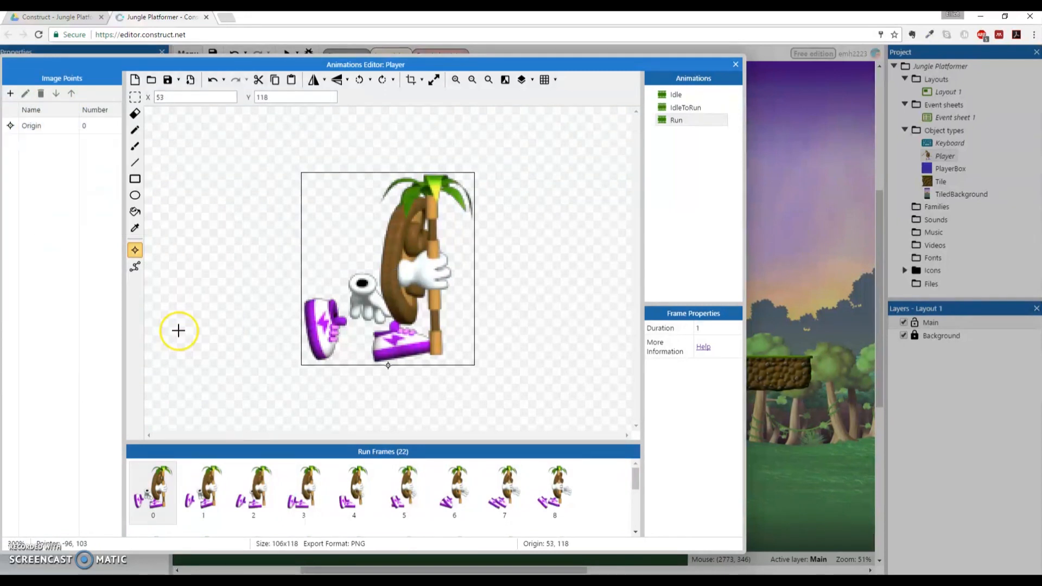
right_click(32, 126)
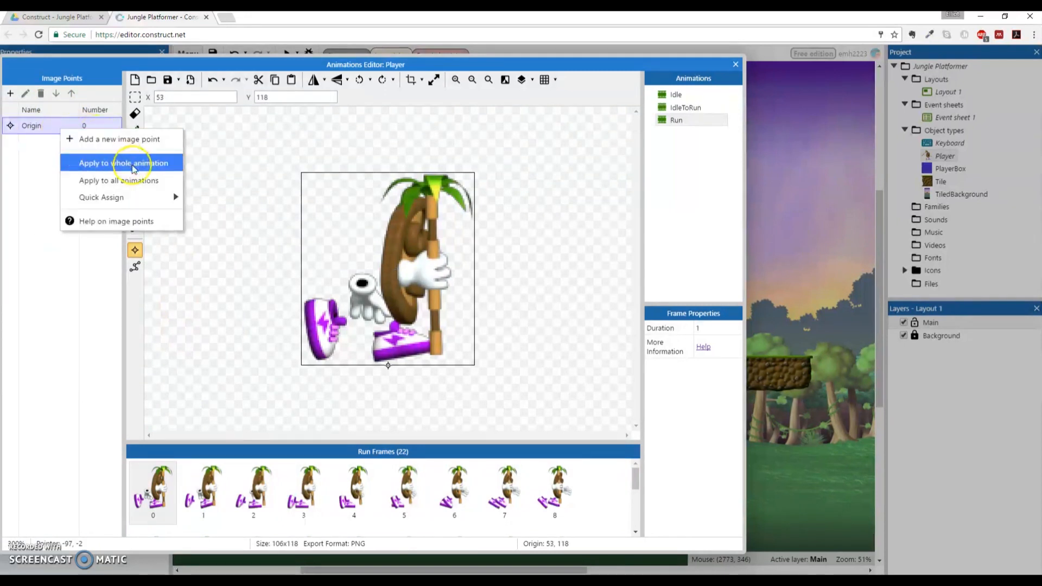
left_click(124, 163)
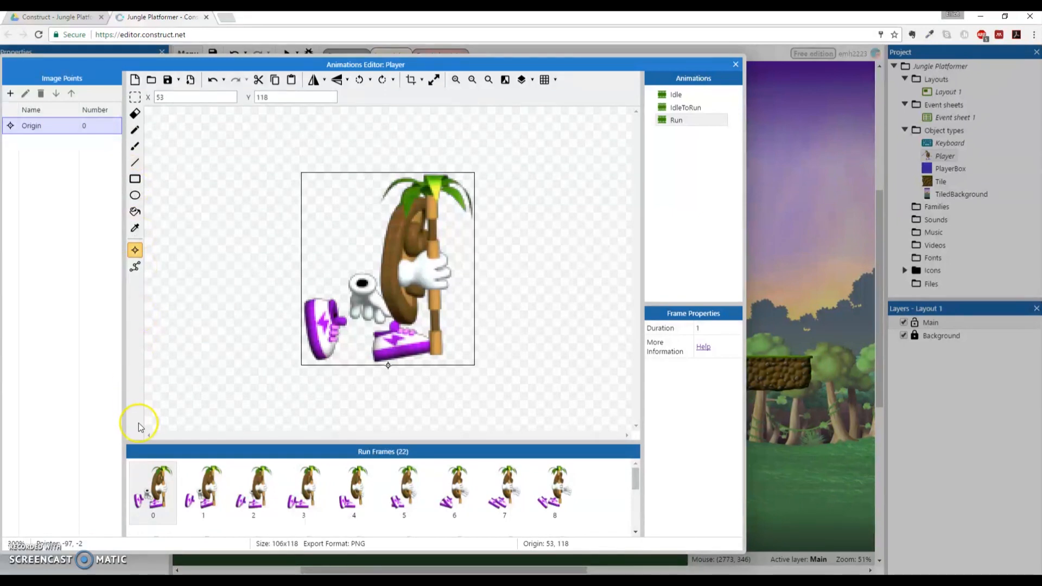
Check the origin across several Run frames and snap frame 1's origin to bottom centre
left_click(202, 491)
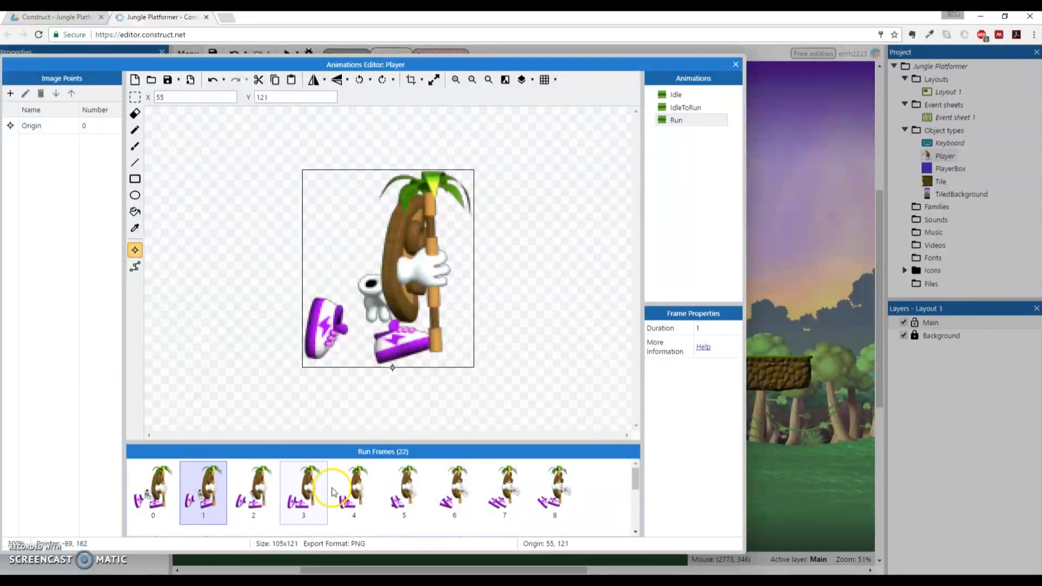
mouse_move(376, 491)
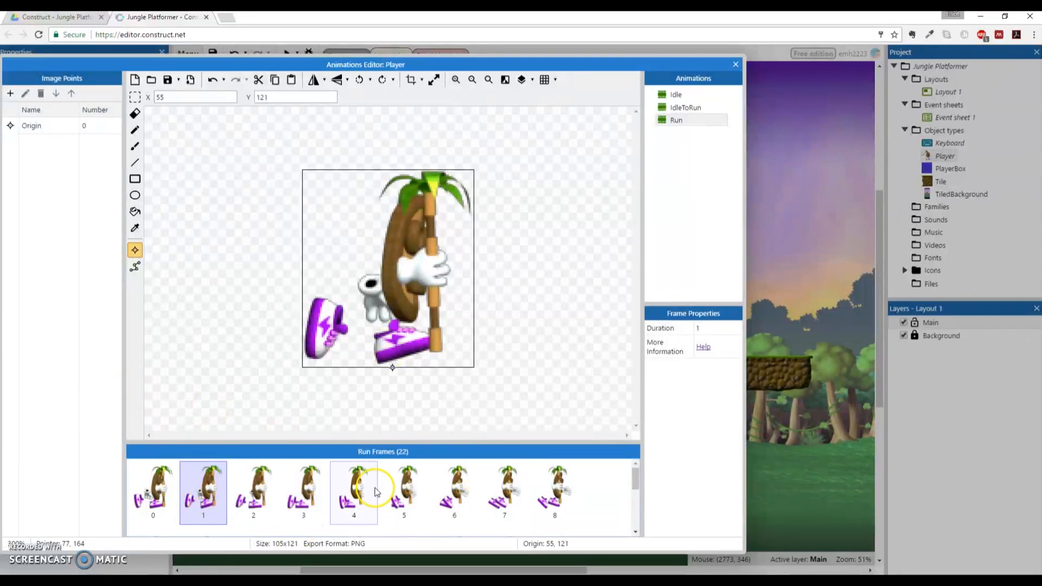
left_click(303, 492)
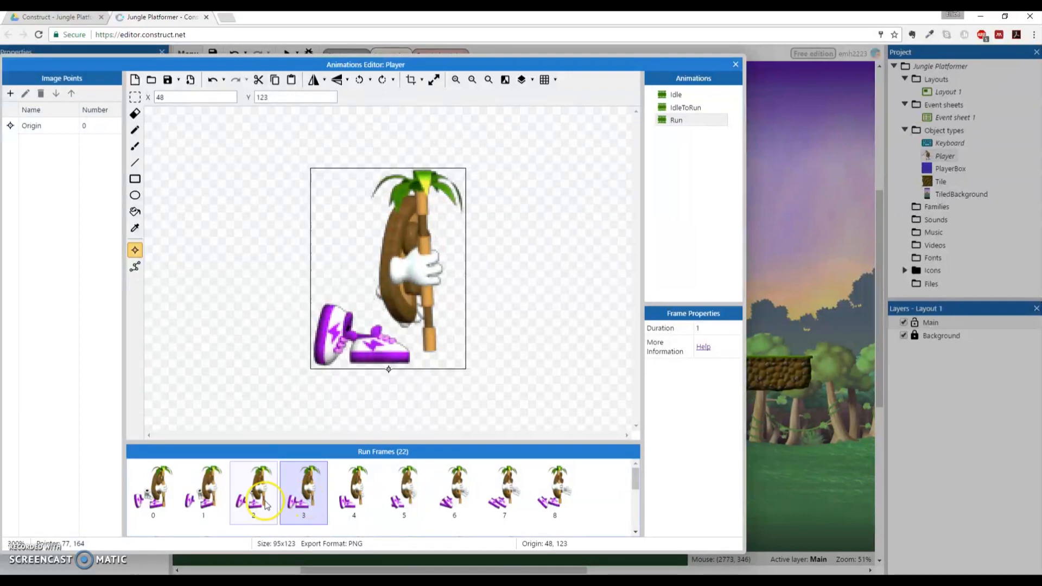
left_click(202, 491)
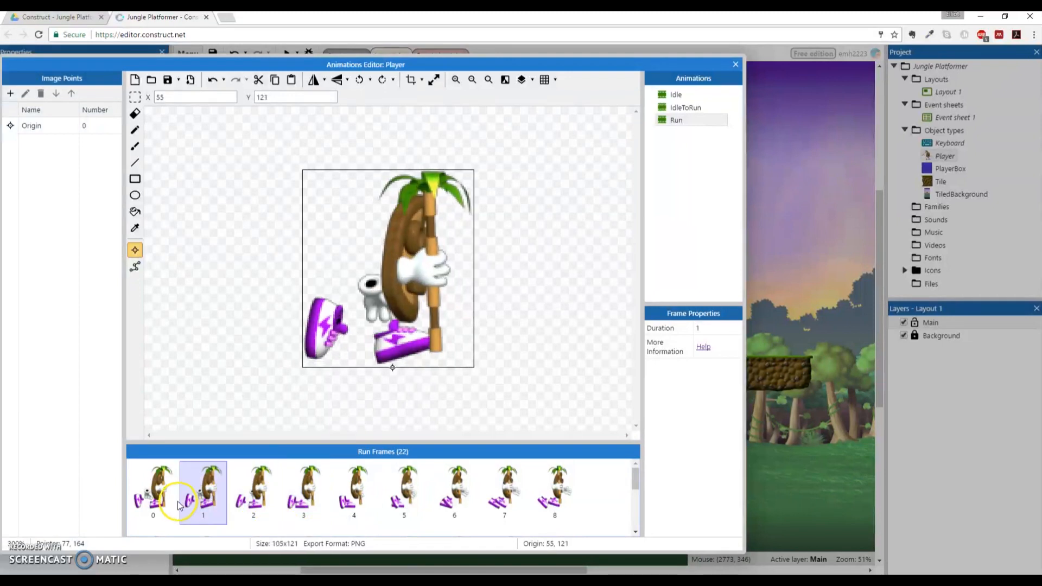
left_click(152, 491)
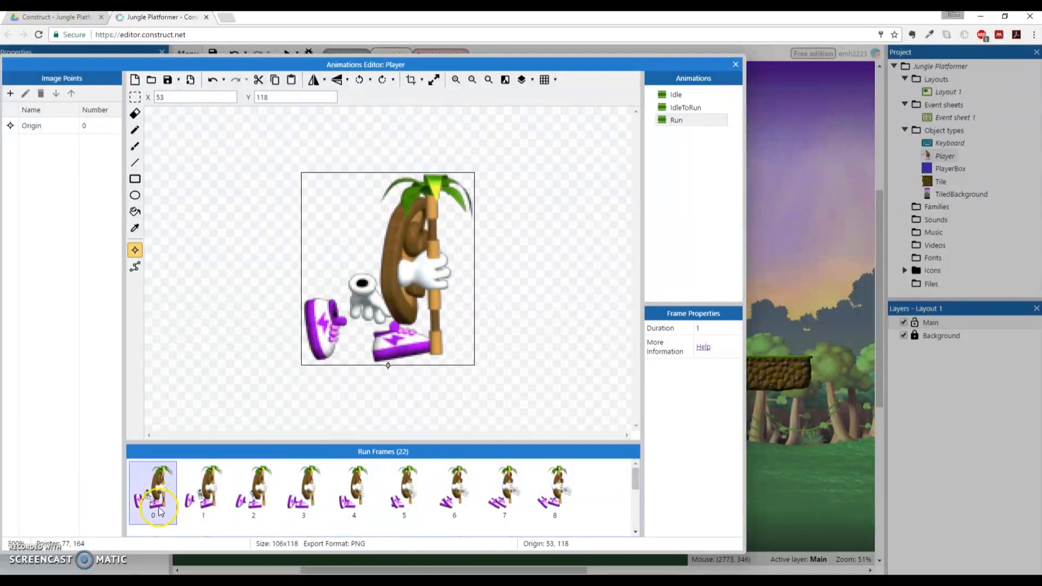
left_click(202, 491)
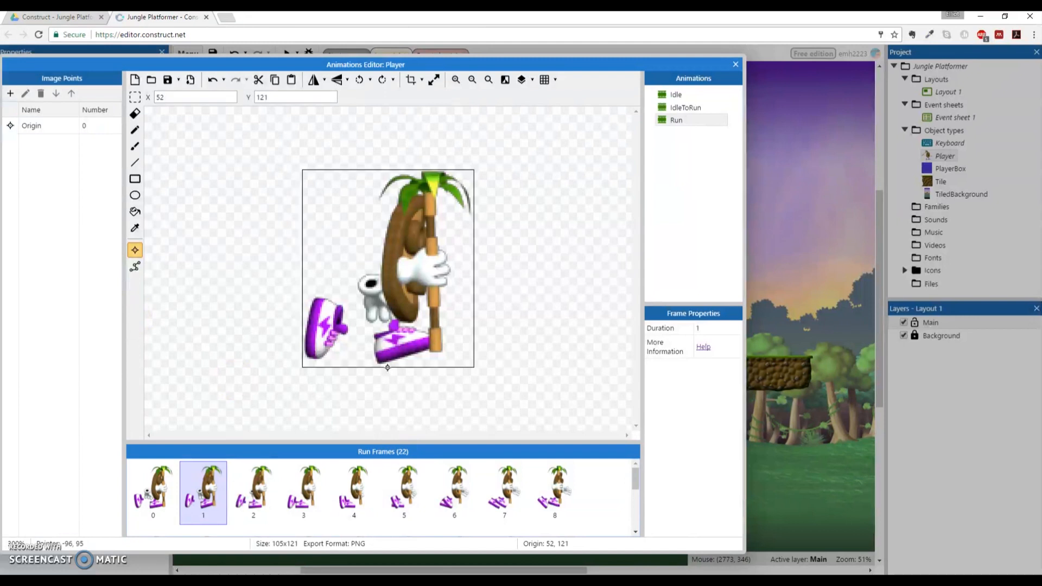
right_click(32, 125)
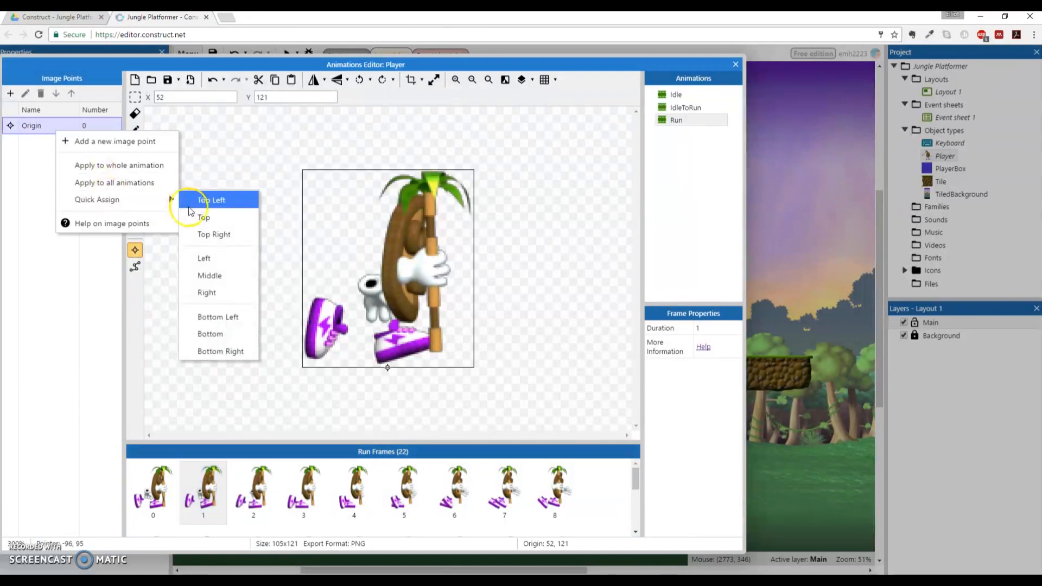
left_click(211, 200)
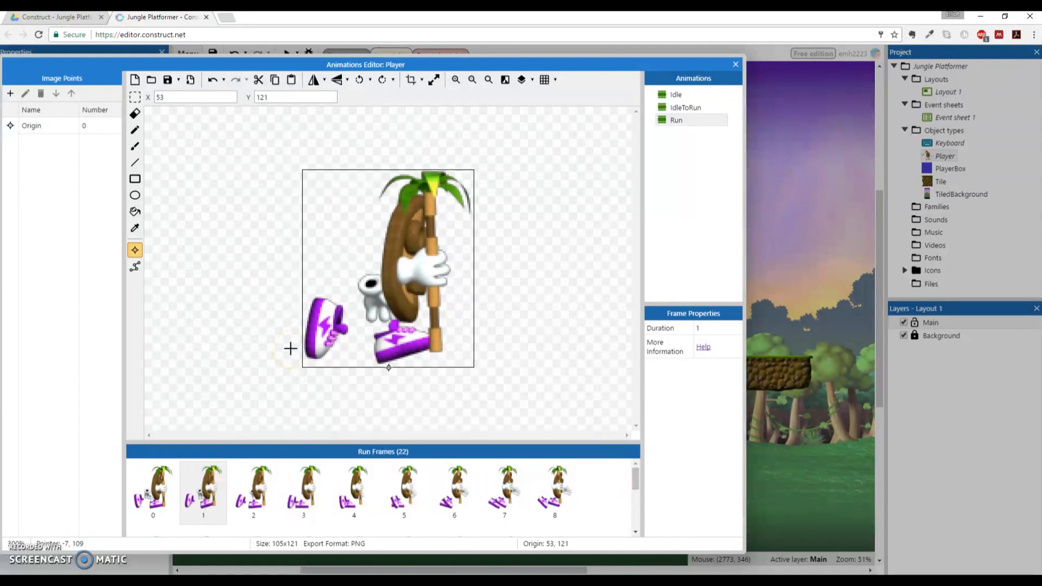
mouse_move(505, 406)
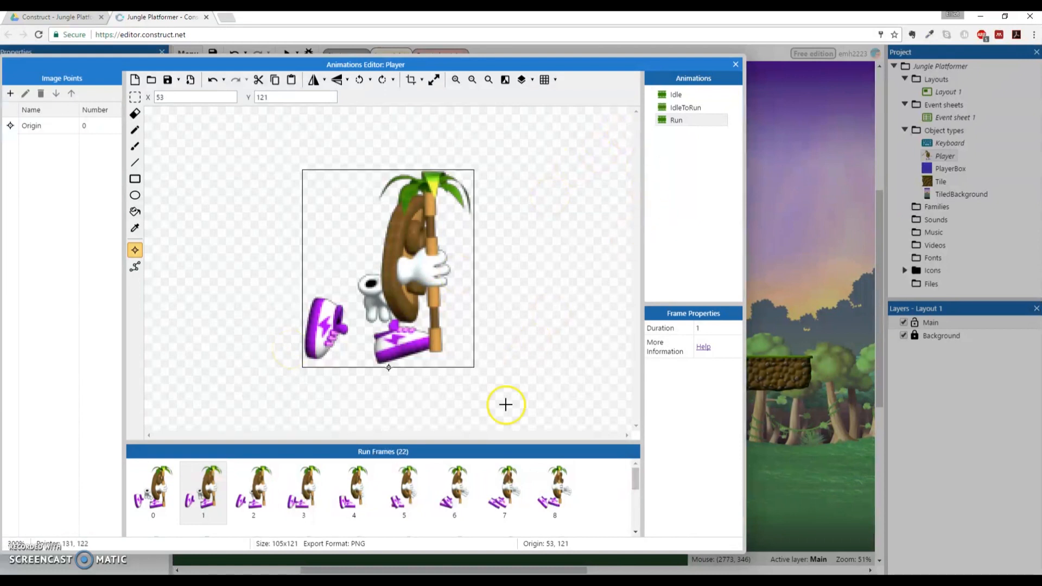
left_click(503, 492)
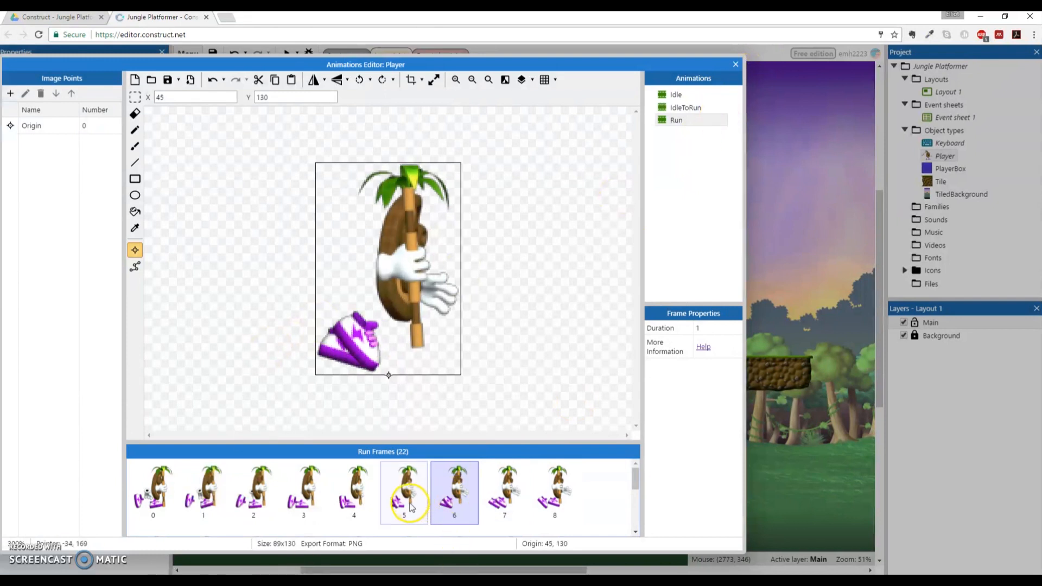
left_click(503, 491)
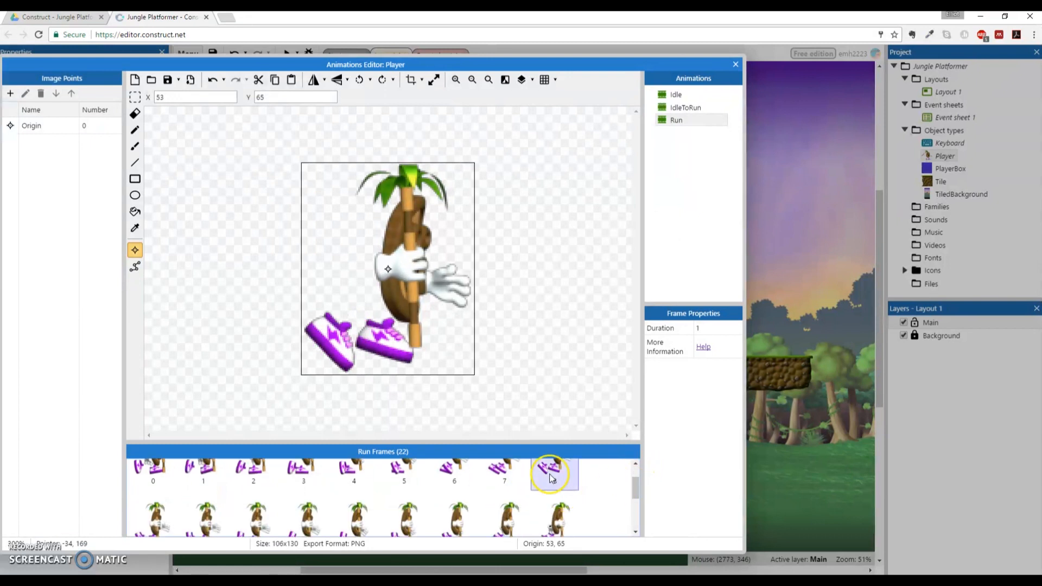
left_click(254, 518)
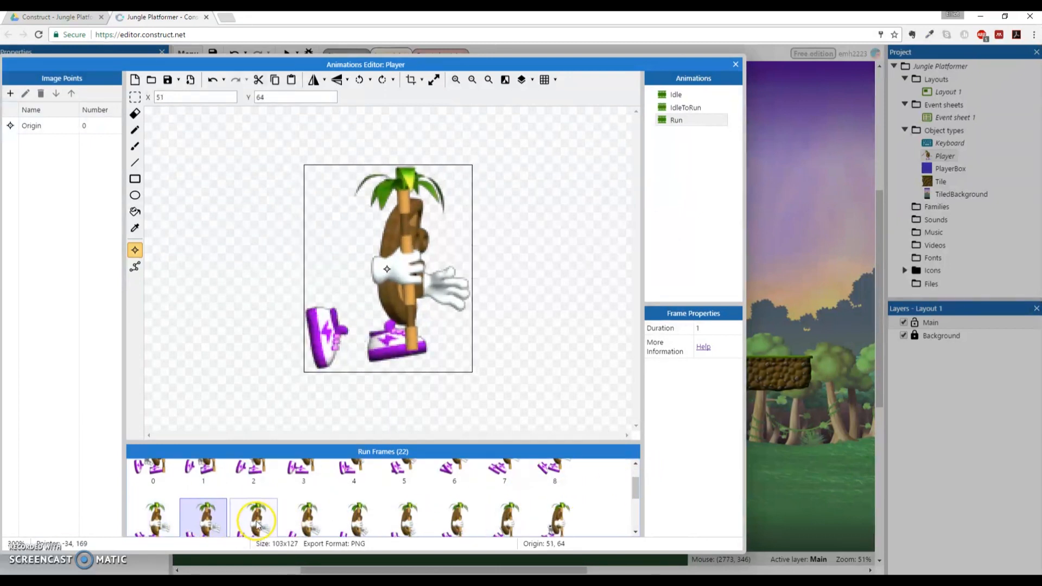
left_click(254, 517)
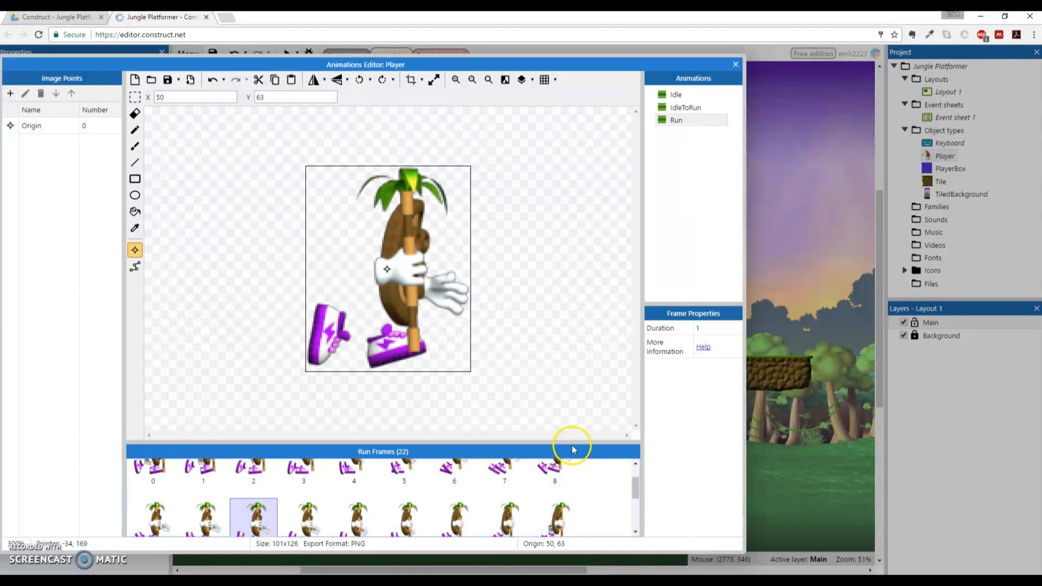
scroll("down", 3)
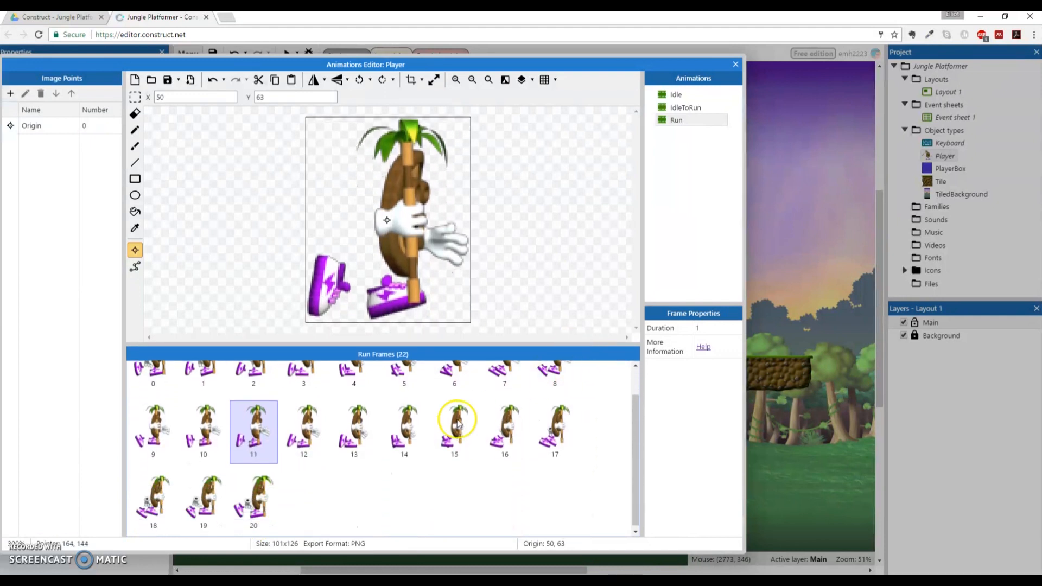
left_click(153, 376)
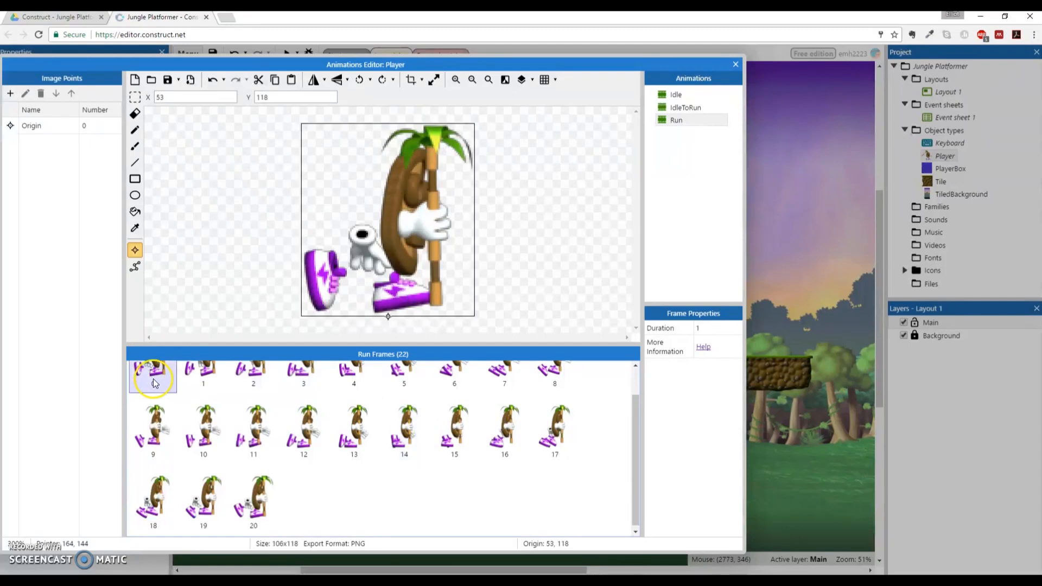
left_click(46, 126)
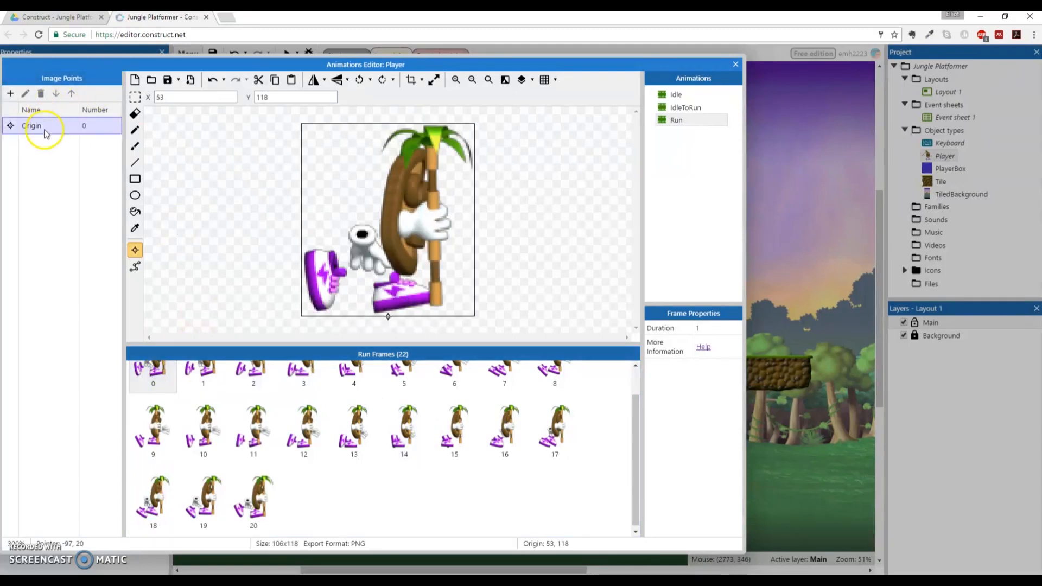
left_click(153, 372)
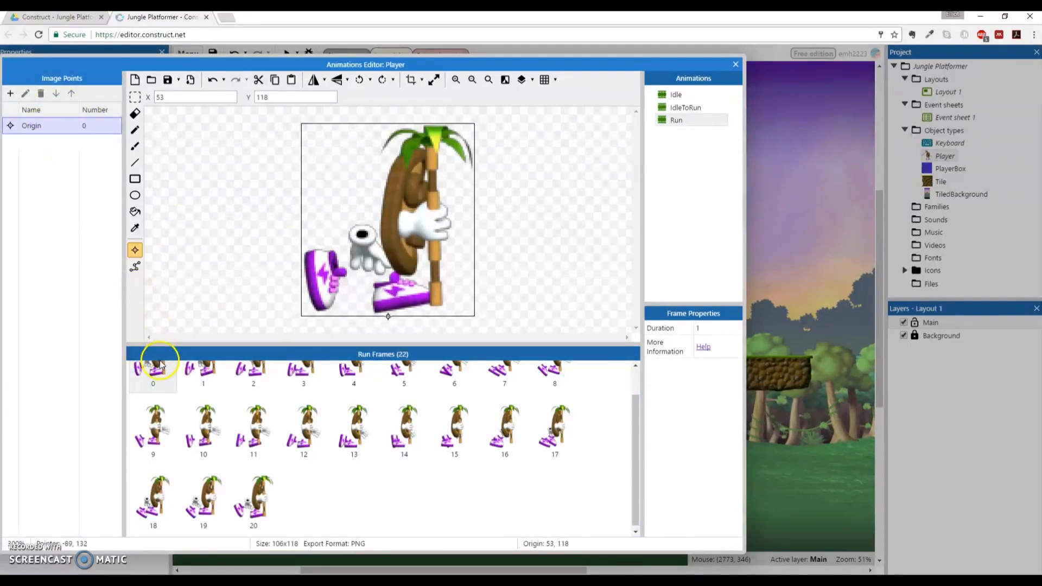
Apply the bottom origin to the whole Run animation and check frames 6–9
right_click(31, 125)
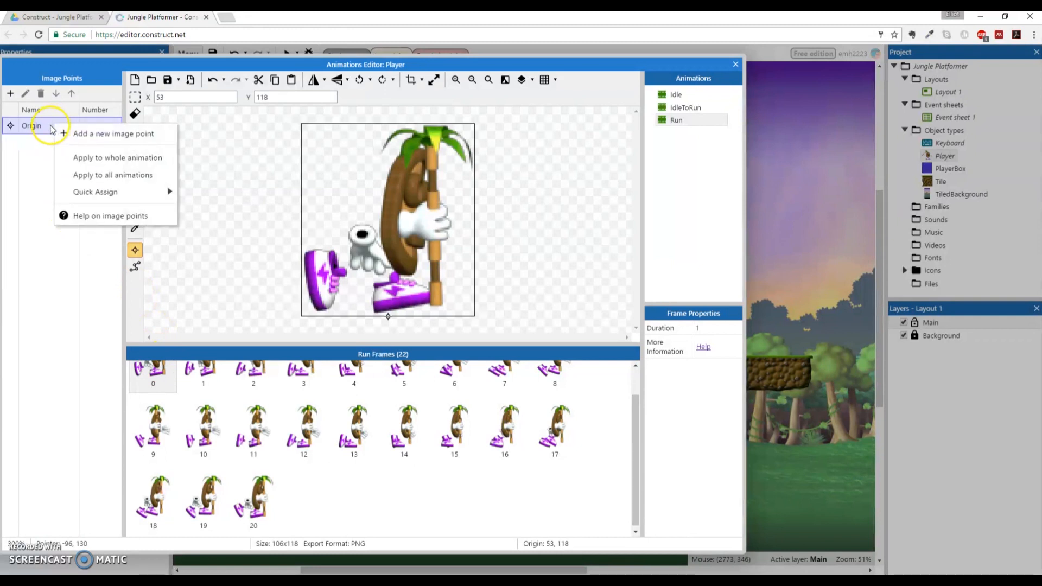
mouse_move(120, 137)
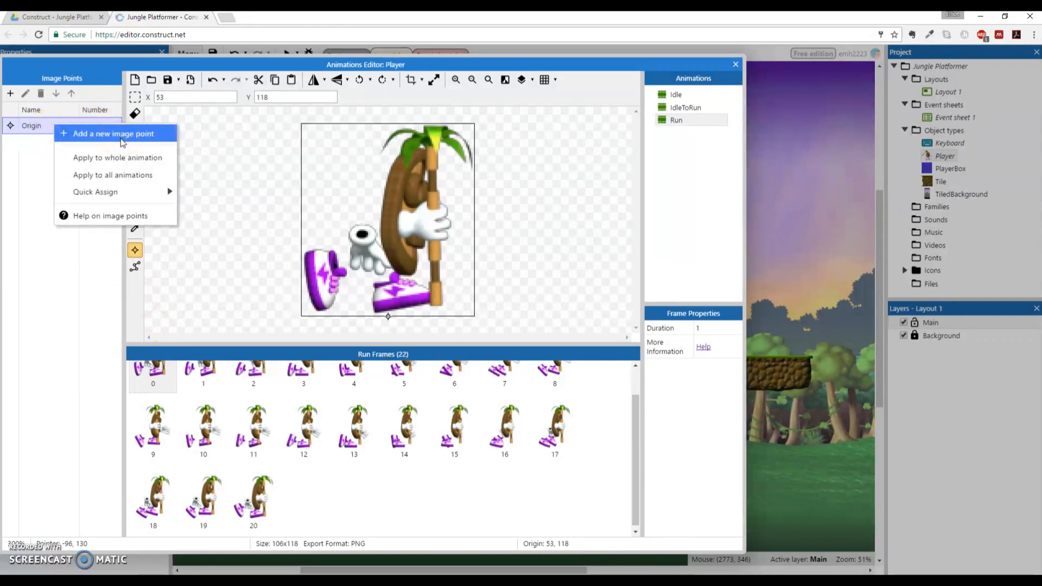
mouse_move(118, 157)
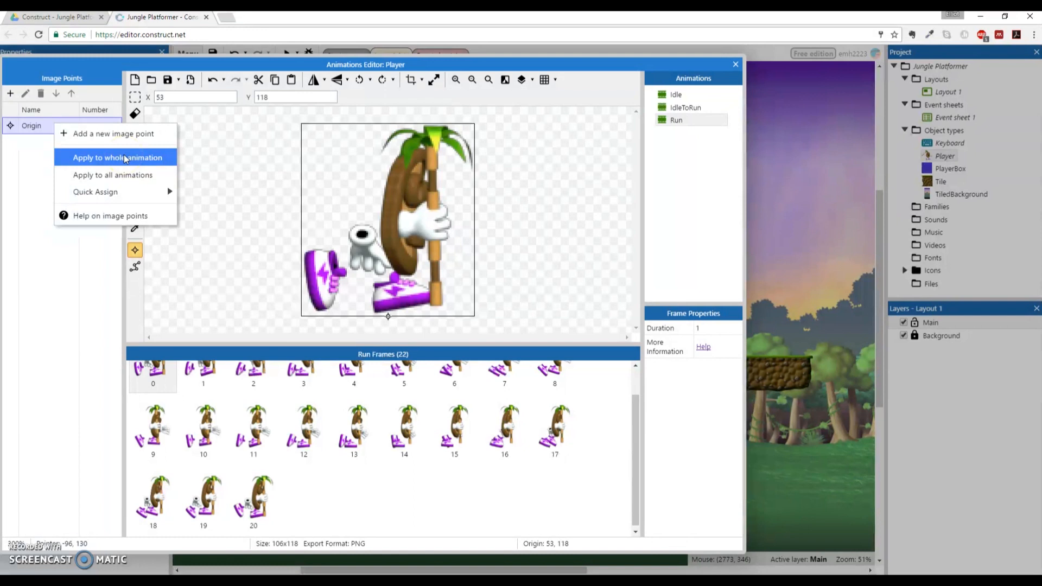
left_click(117, 157)
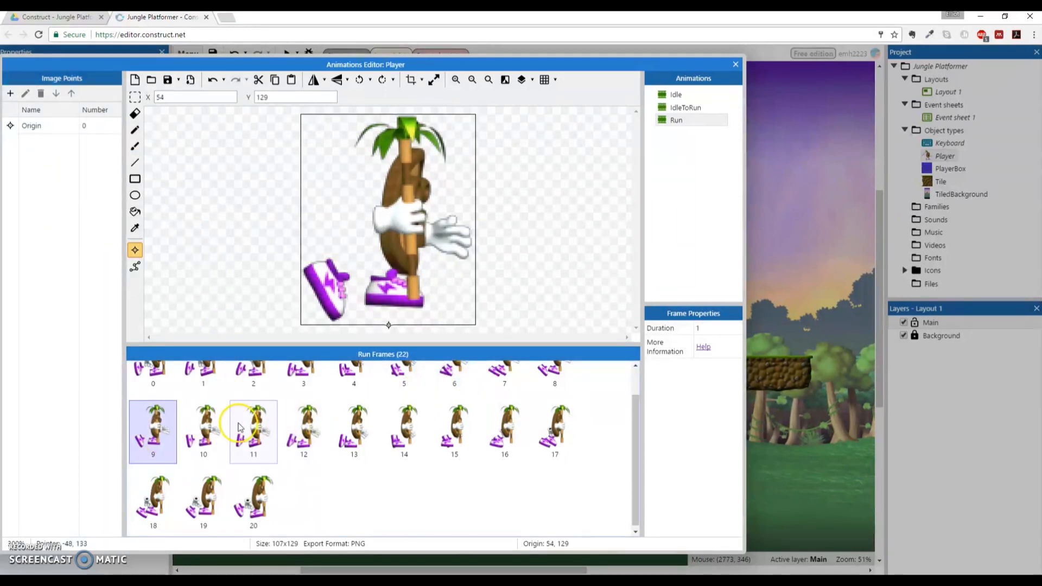
left_click(202, 432)
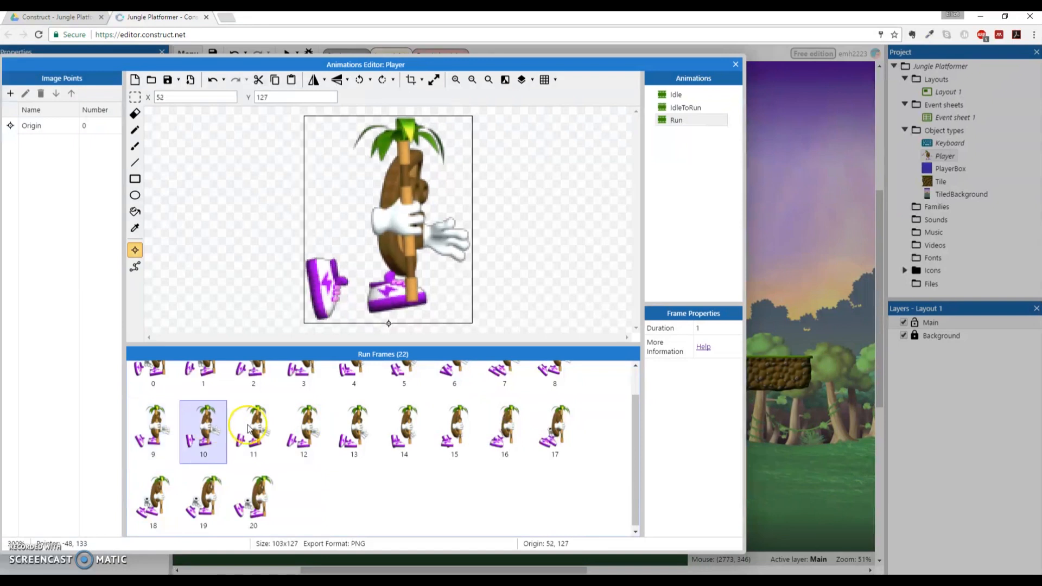
left_click(354, 431)
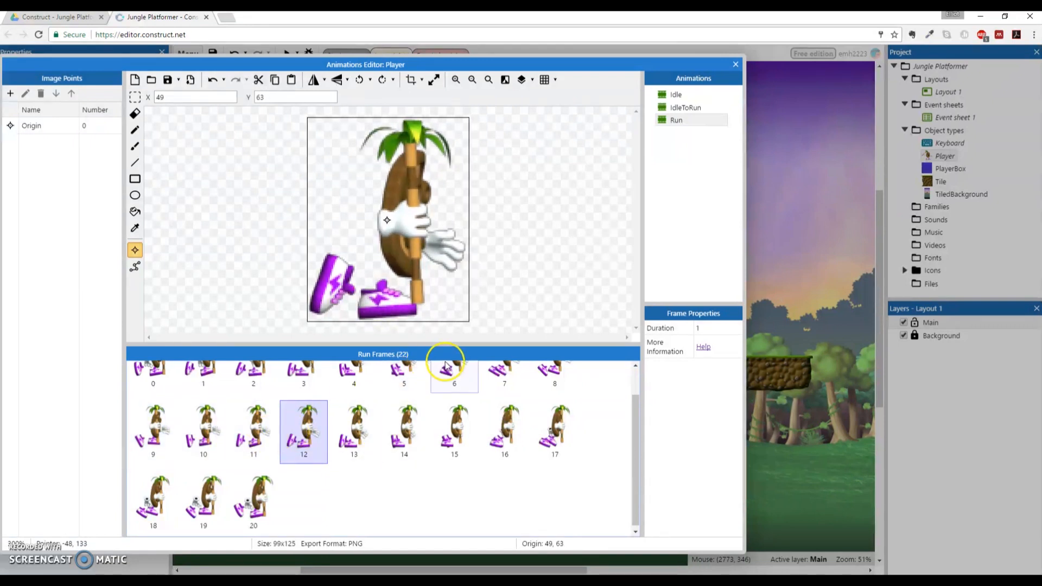
left_click(453, 373)
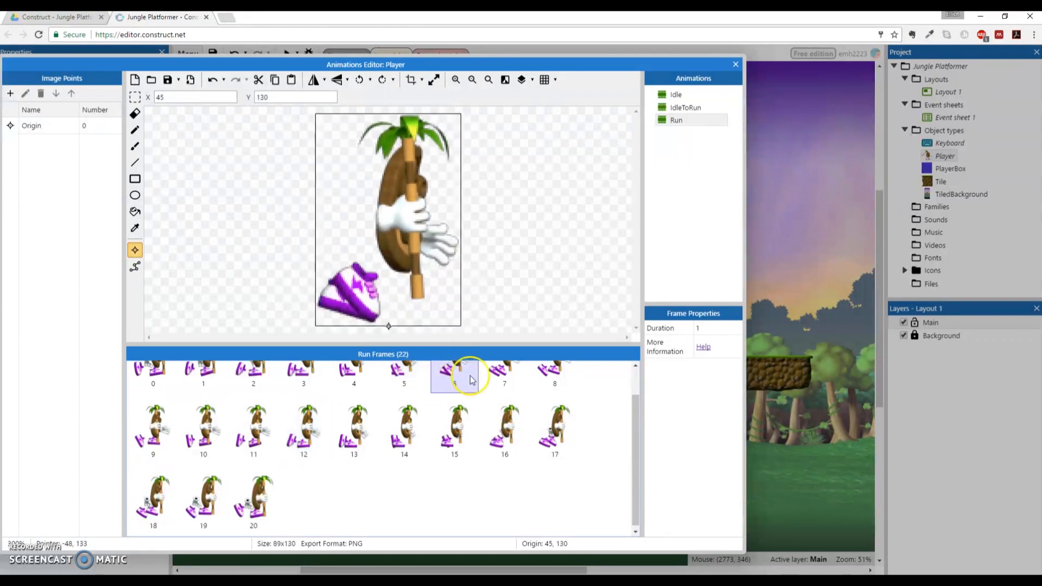
left_click(554, 375)
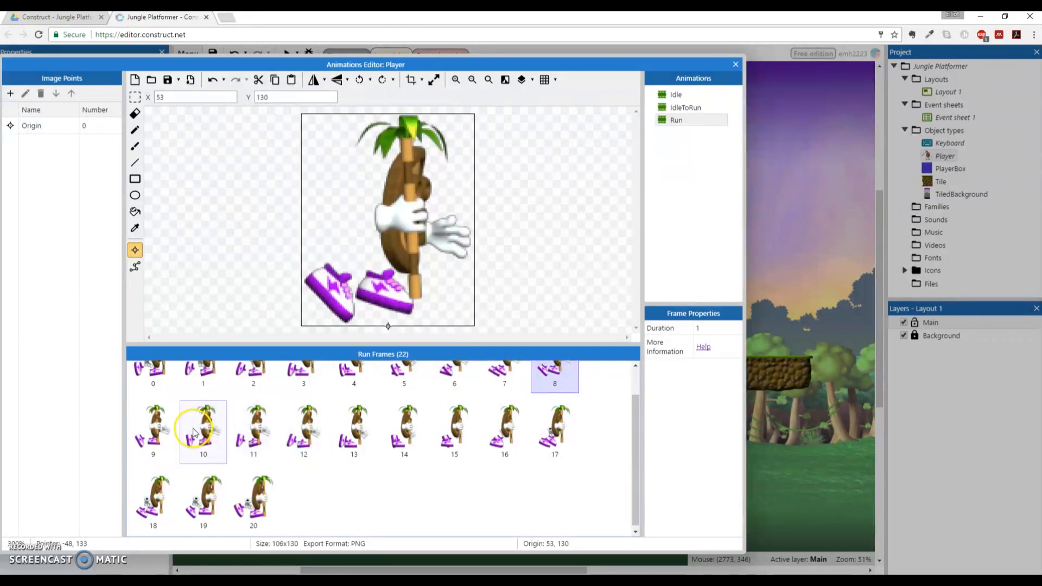
Inspect frames 11–13 and move frame 12's origin to the bottom centre (50,125)
left_click(253, 430)
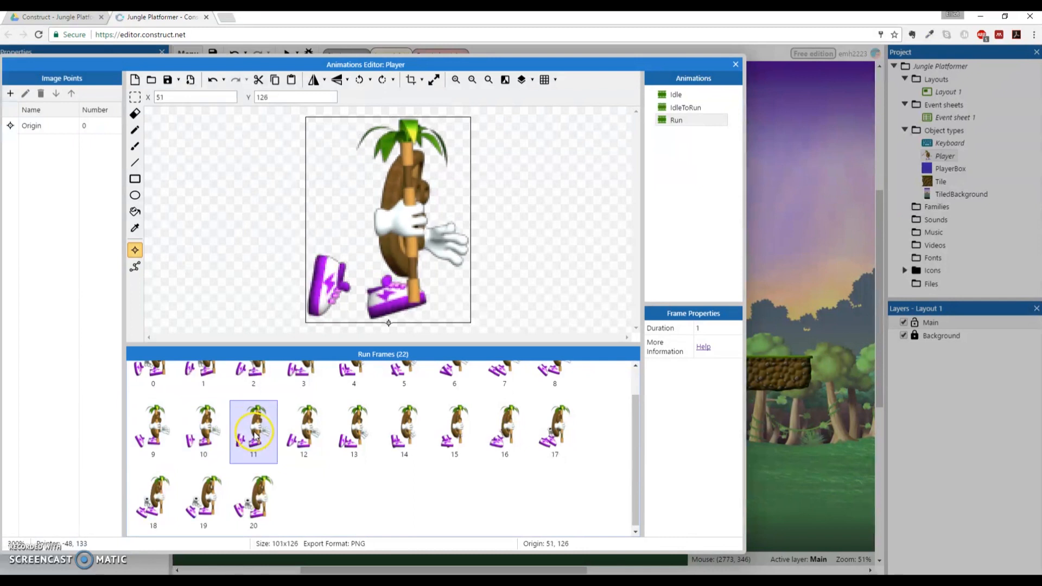
left_click(353, 430)
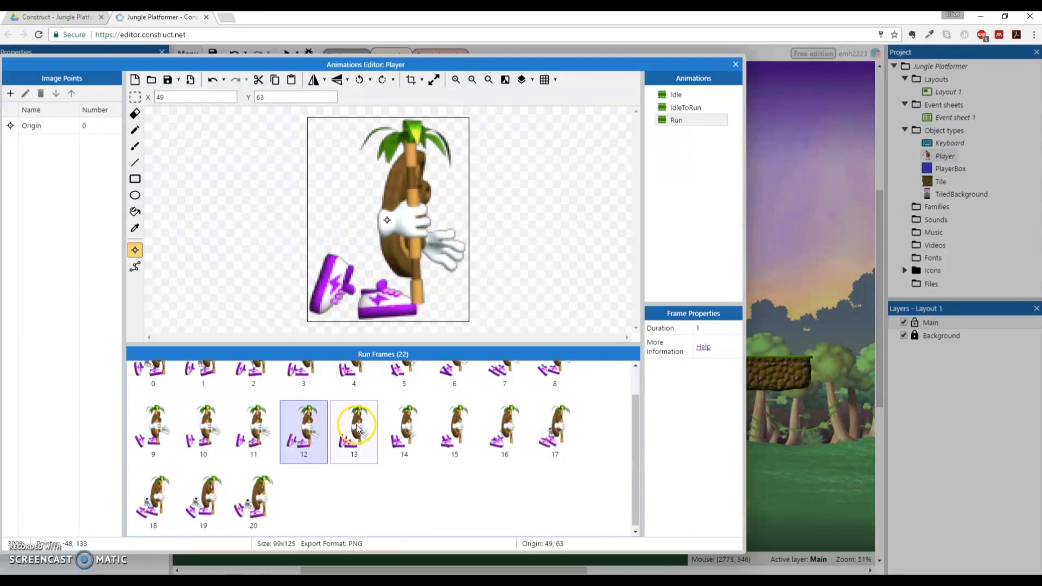
left_click(403, 431)
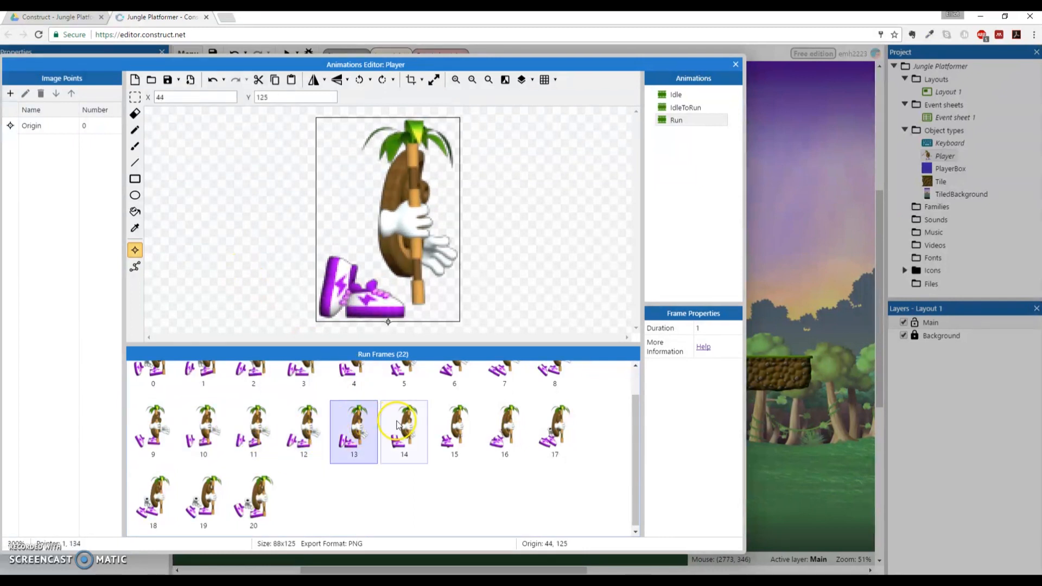
left_click(504, 432)
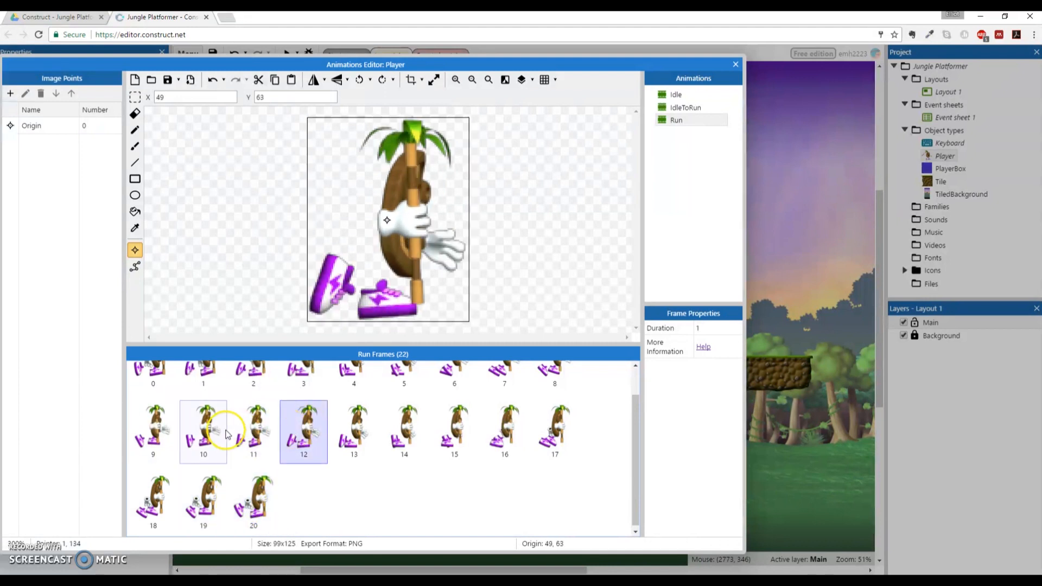
left_click(254, 430)
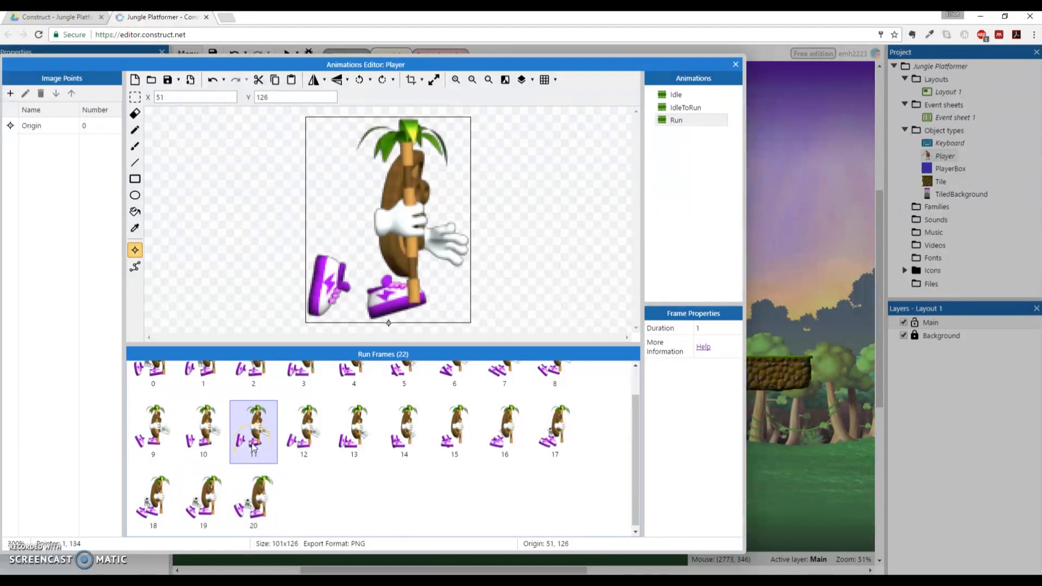
left_click(353, 430)
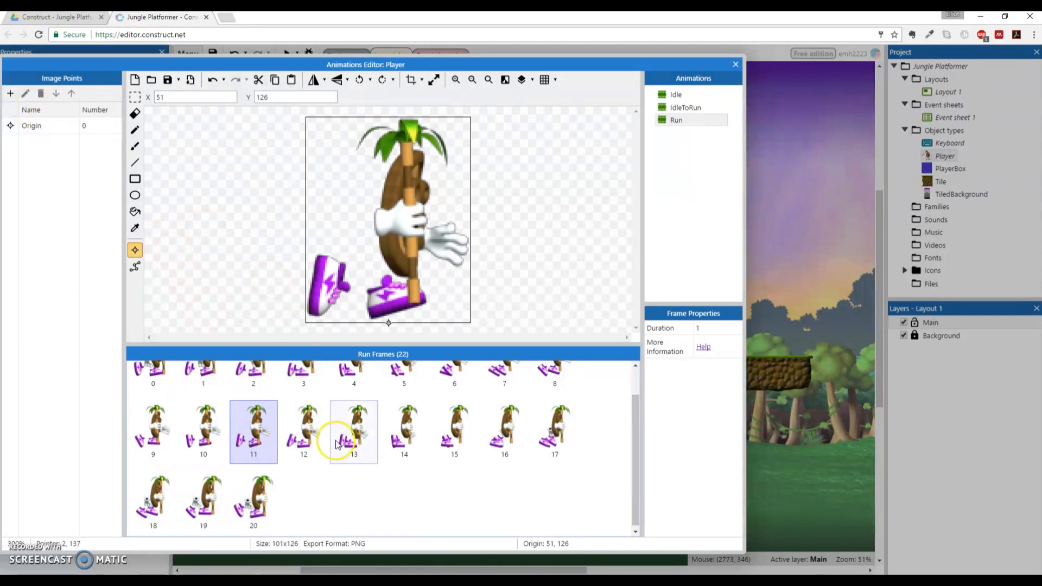
left_click(304, 431)
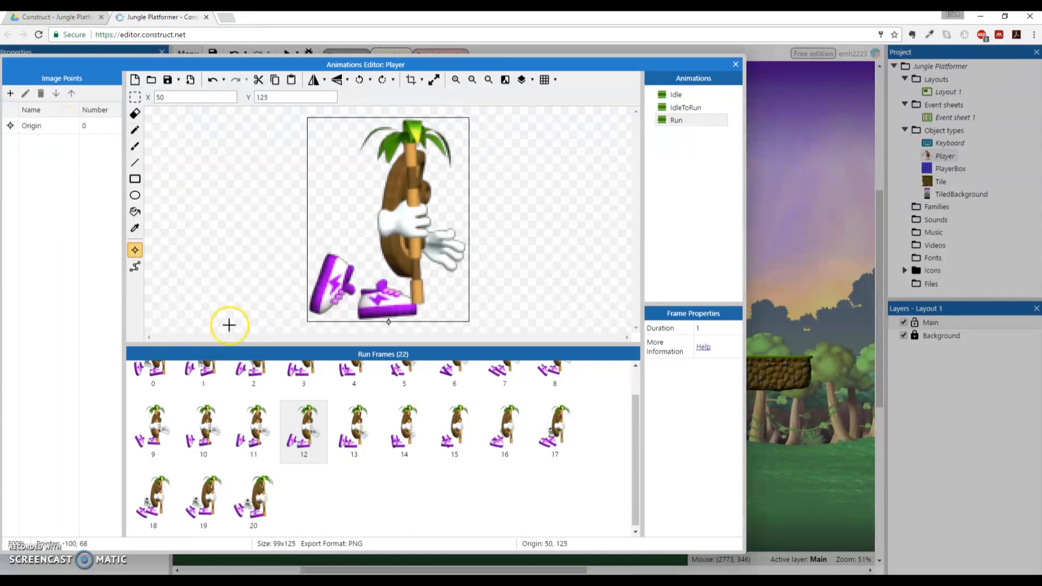
Apply frame 12's bottom origin to every Run frame and verify the late frames
right_click(32, 125)
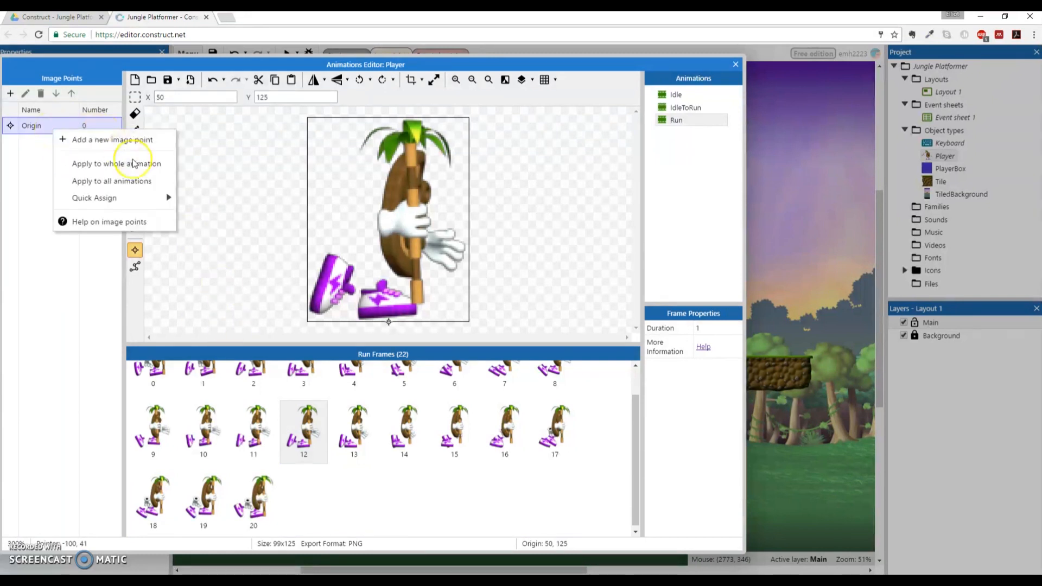
left_click(303, 430)
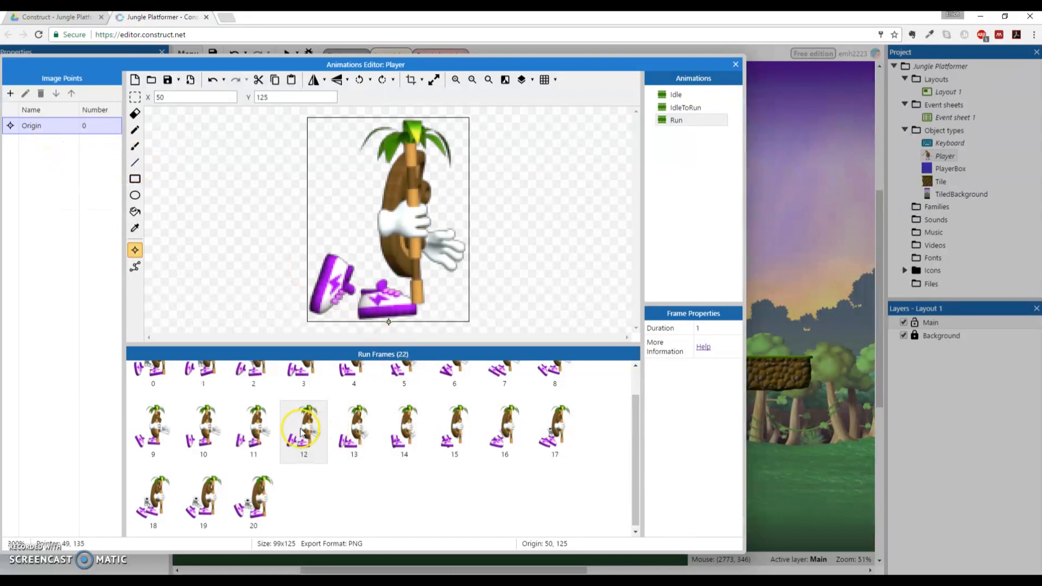
left_click(353, 430)
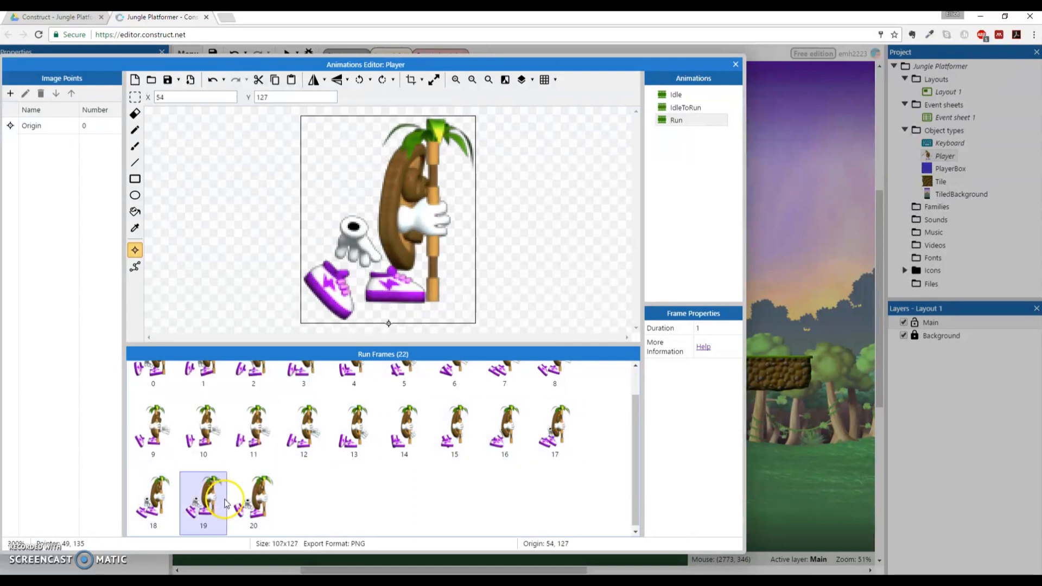
left_click(253, 501)
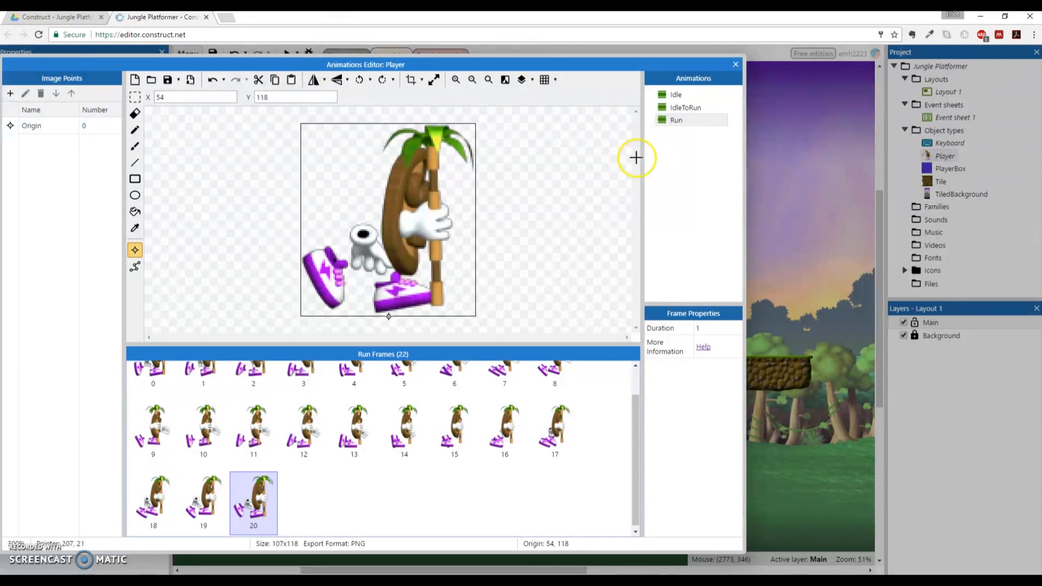
mouse_move(564, 362)
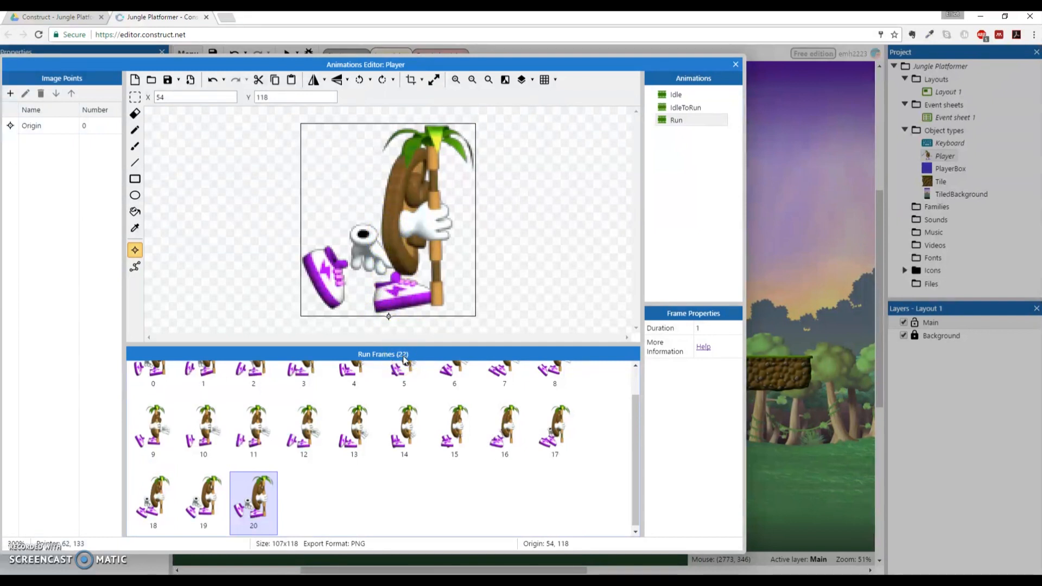
mouse_move(548, 187)
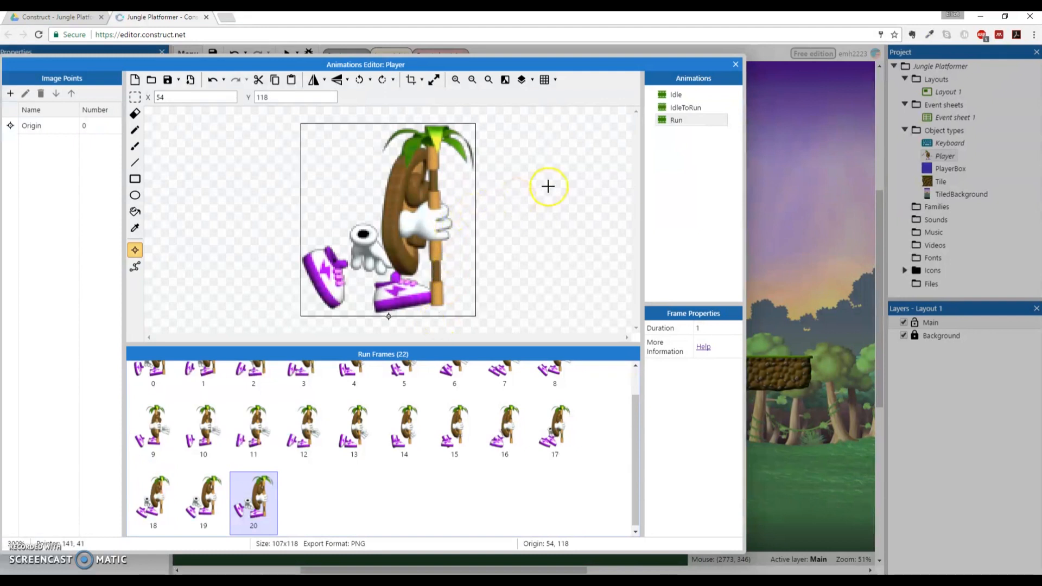
mouse_move(664, 165)
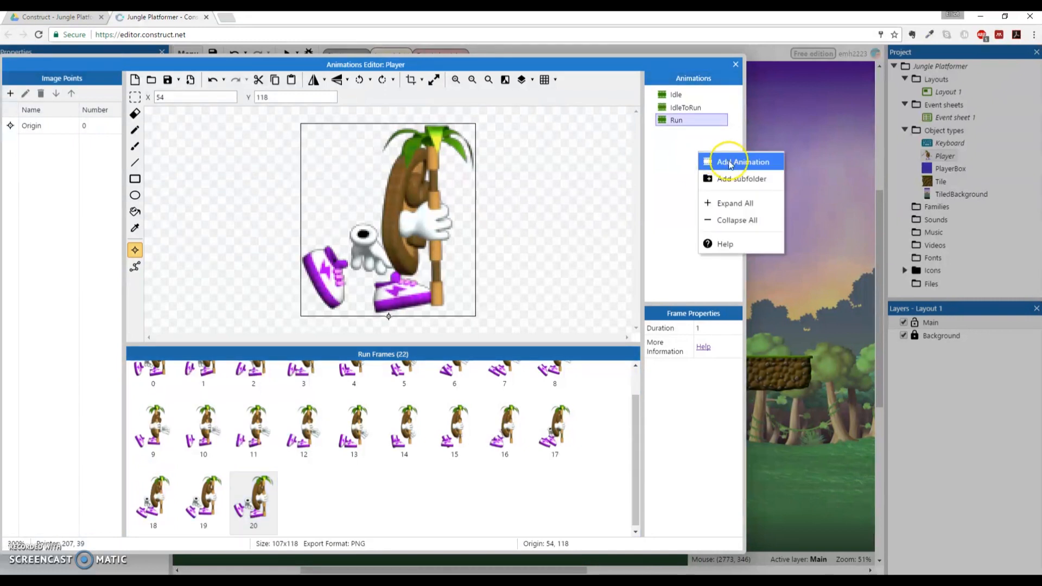
Add a fourth animation to the Player sprite and rename it JumpFromRun
left_click(742, 162)
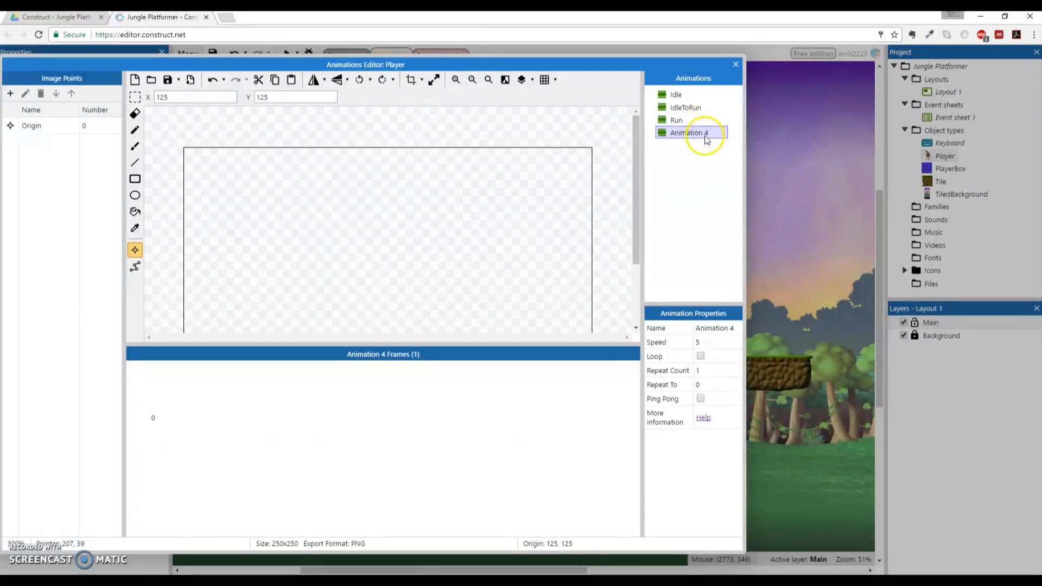
double_click(688, 133)
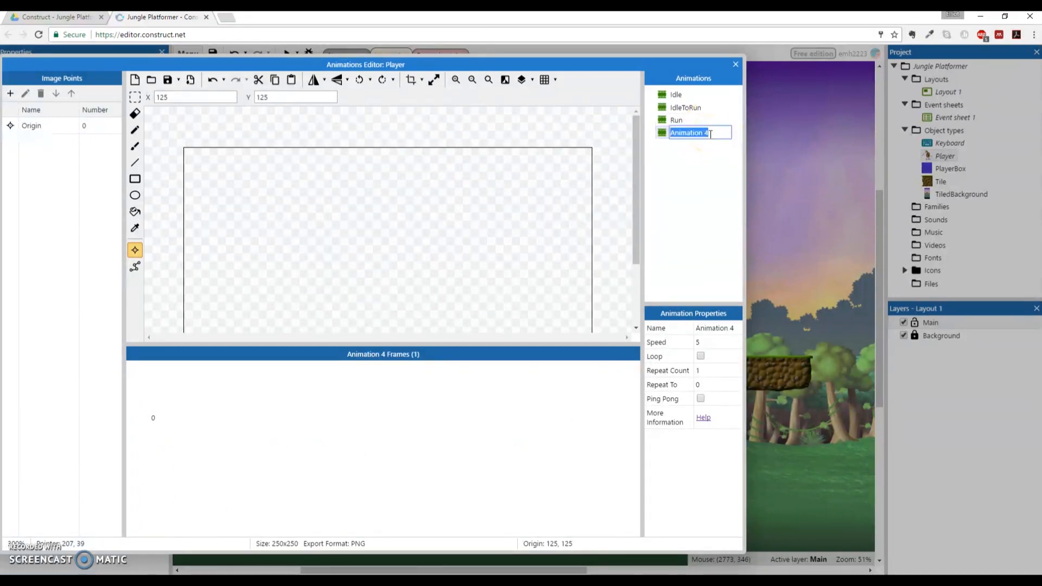
type("JumpFromRun")
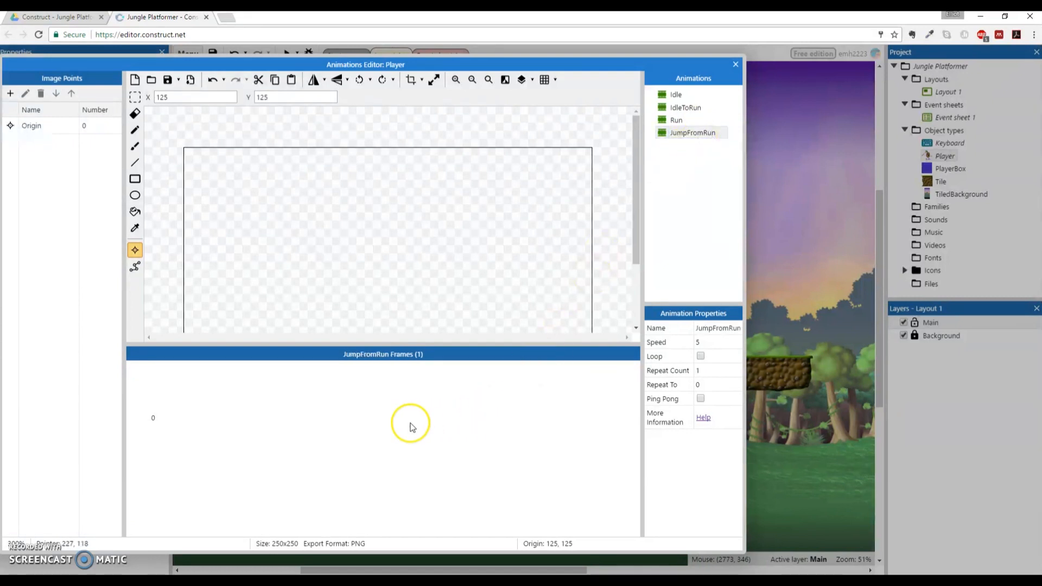
Import the jump_from_run sprite strip into JumpFromRun as 18 horizontal cells
right_click(410, 423)
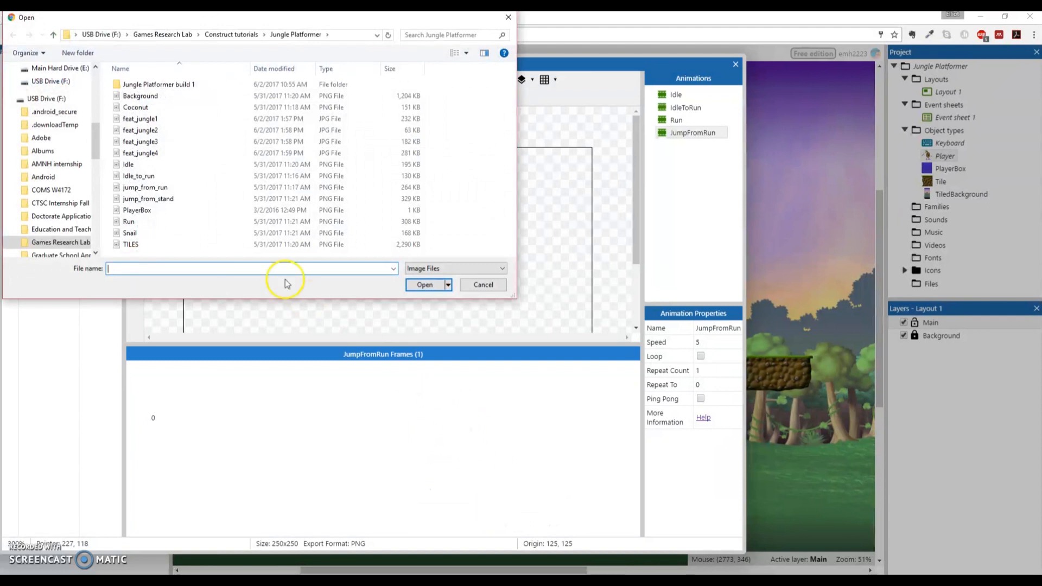
left_click(145, 187)
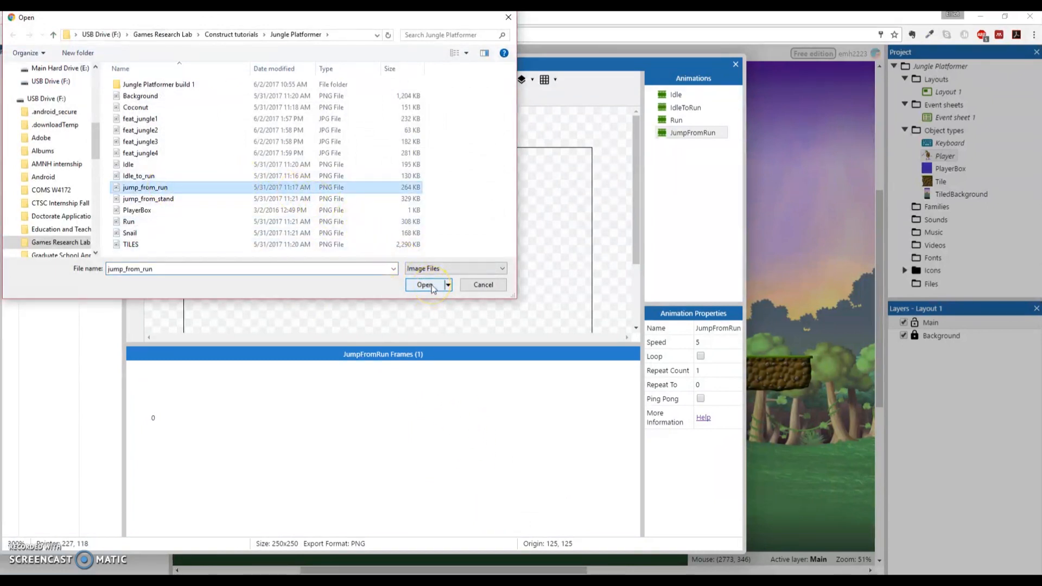
left_click(425, 285)
type("18")
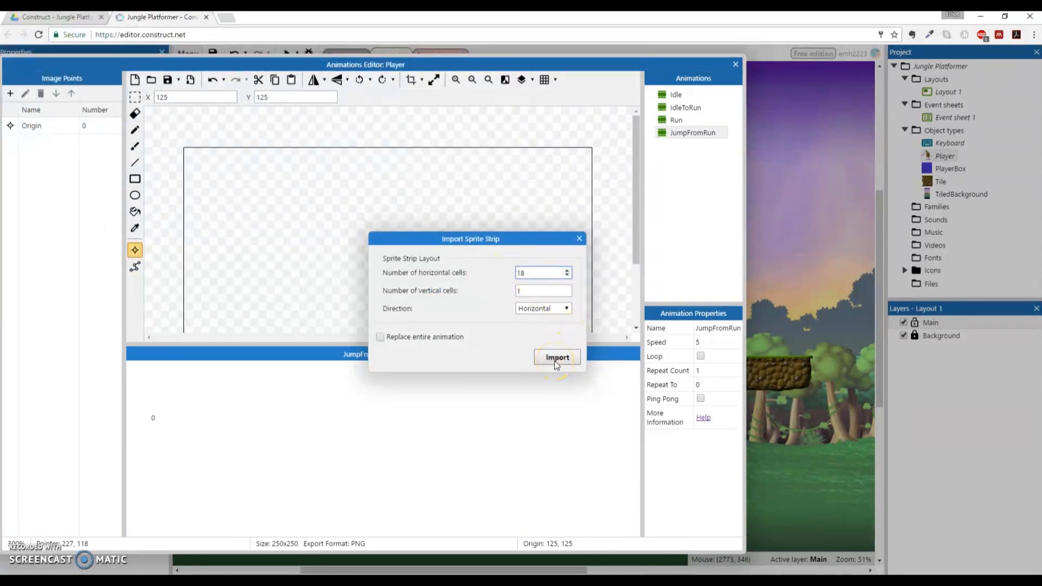
left_click(557, 357)
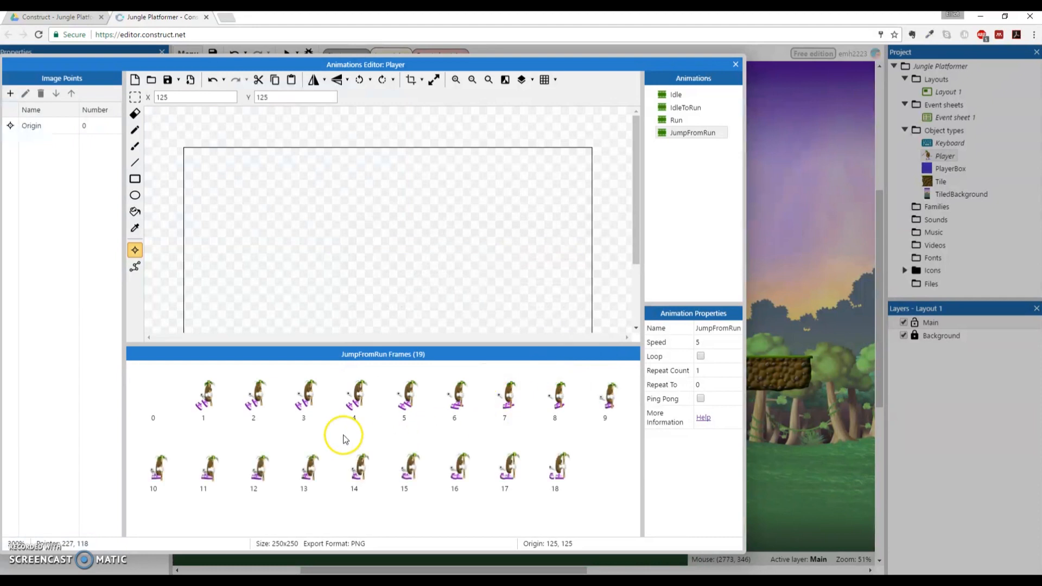
left_click(153, 396)
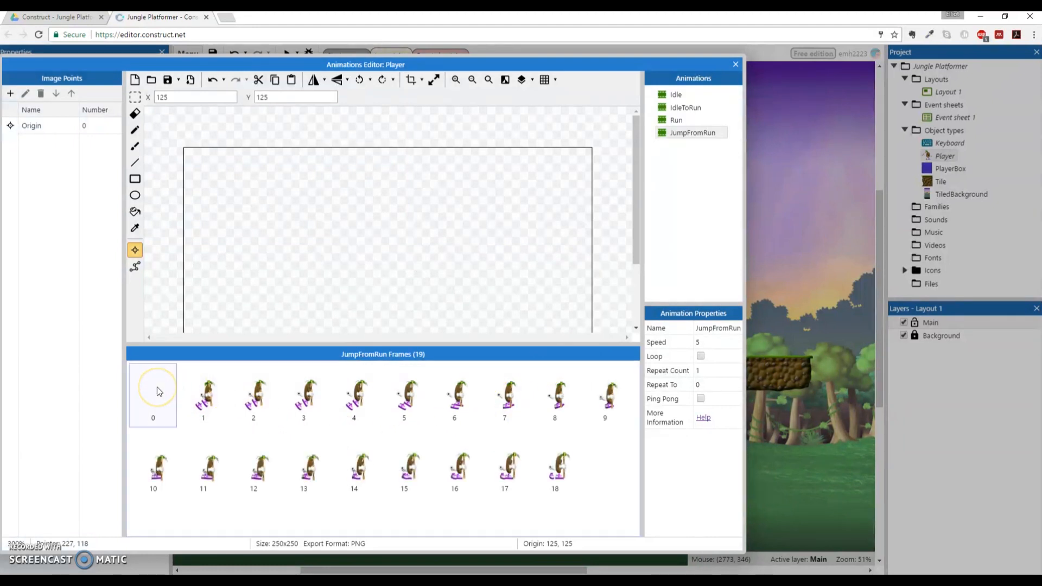
Delete JumpFromRun's blank frame 0 and crop all 18 frames tight around the character
left_click(153, 396)
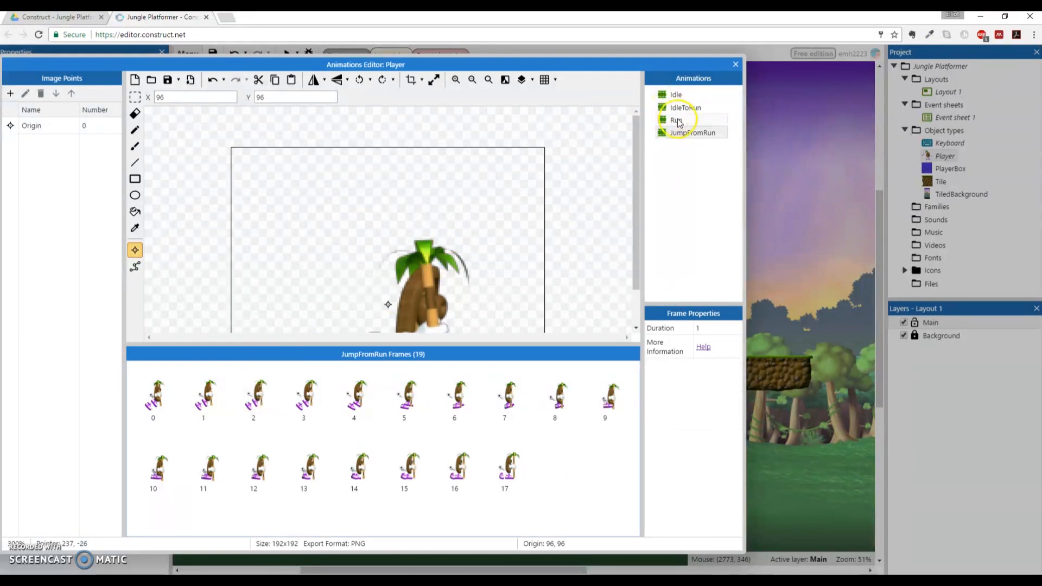
left_click(692, 132)
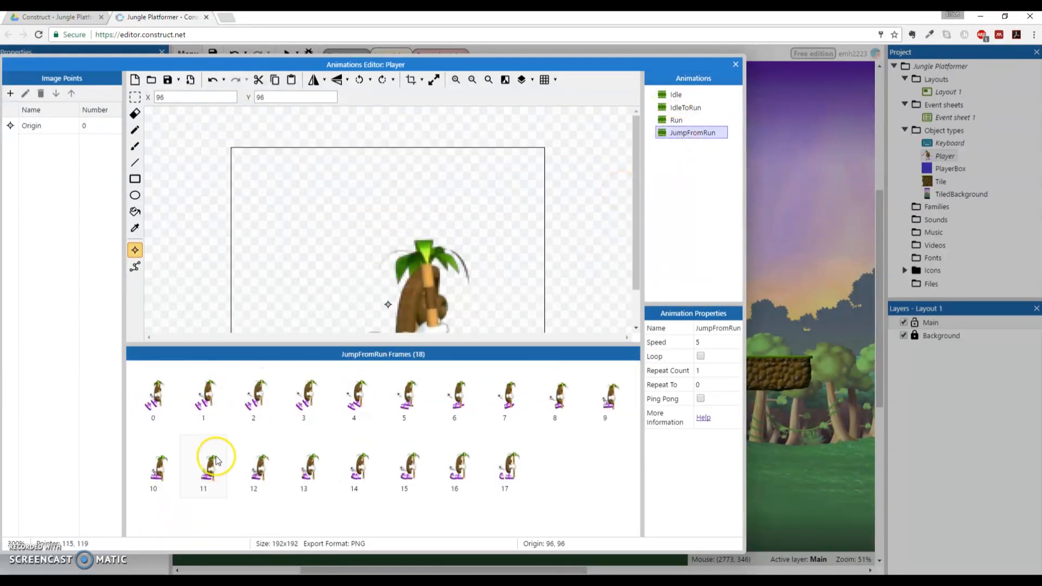
left_click(153, 395)
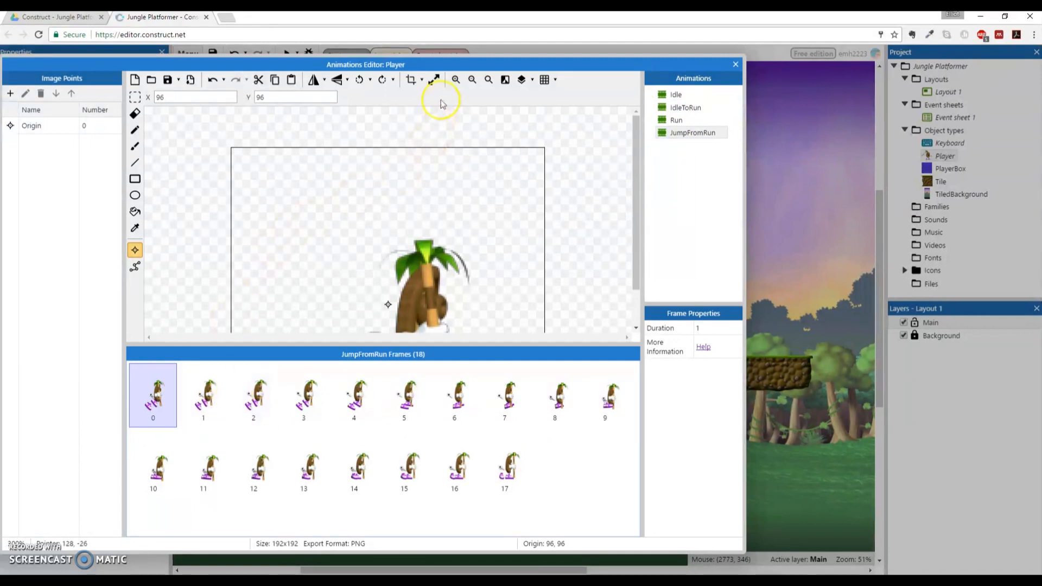
left_click(303, 465)
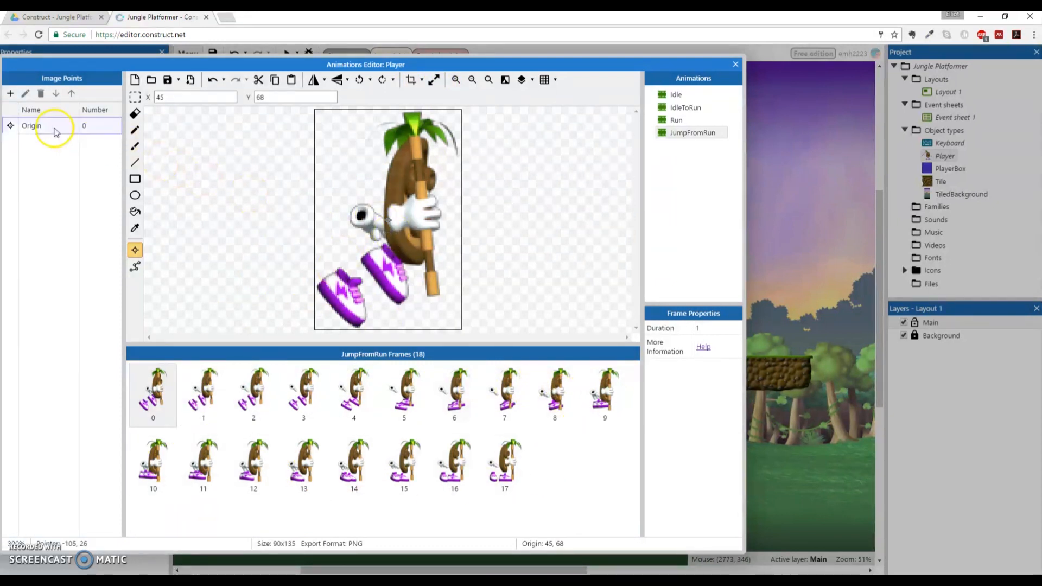
Quick-assign the origin to Bottom, spread it to the frames and check frames 1–9
right_click(31, 126)
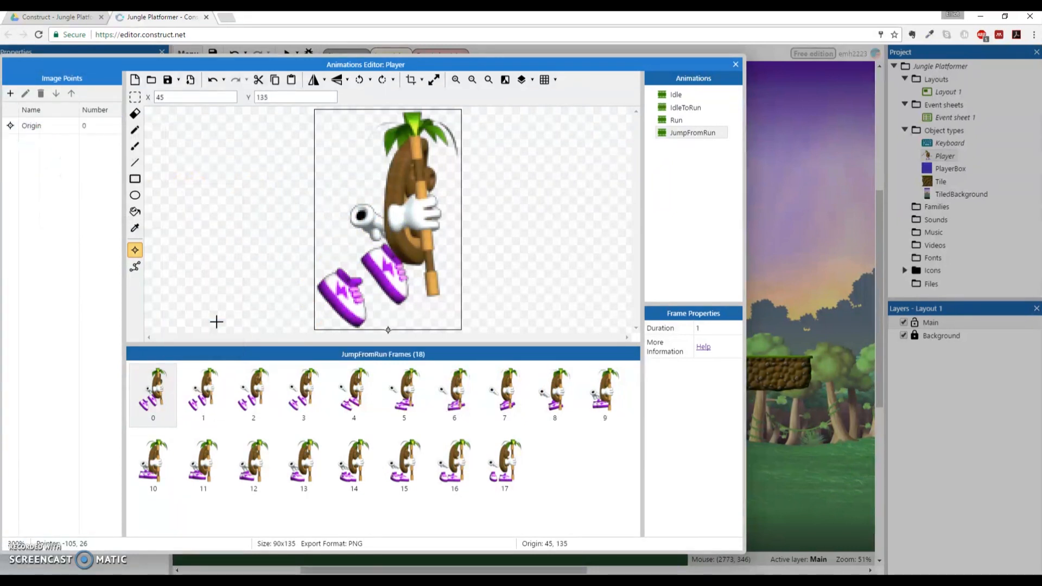
right_click(32, 125)
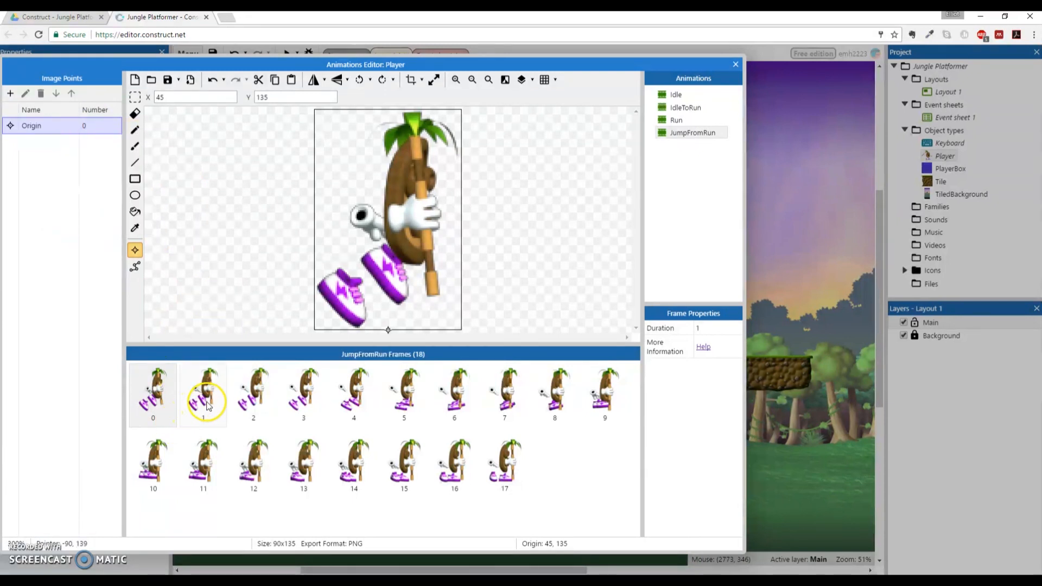
left_click(253, 396)
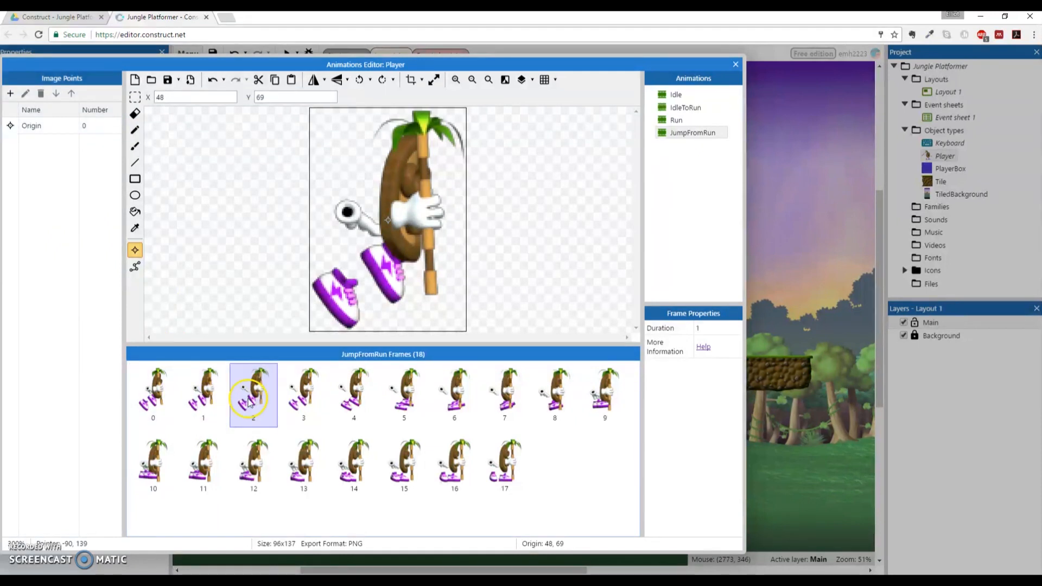
left_click(403, 394)
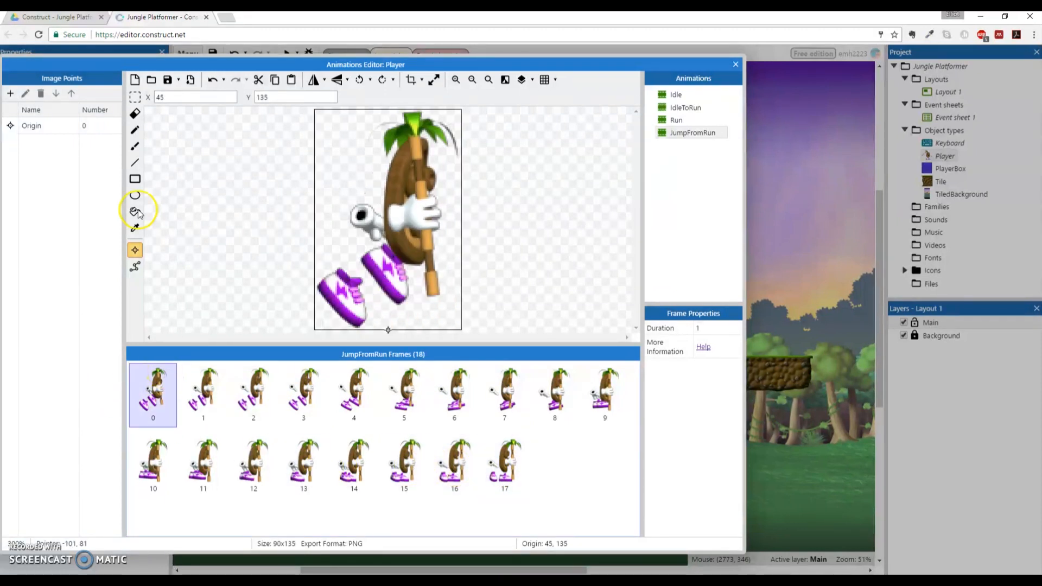
right_click(31, 125)
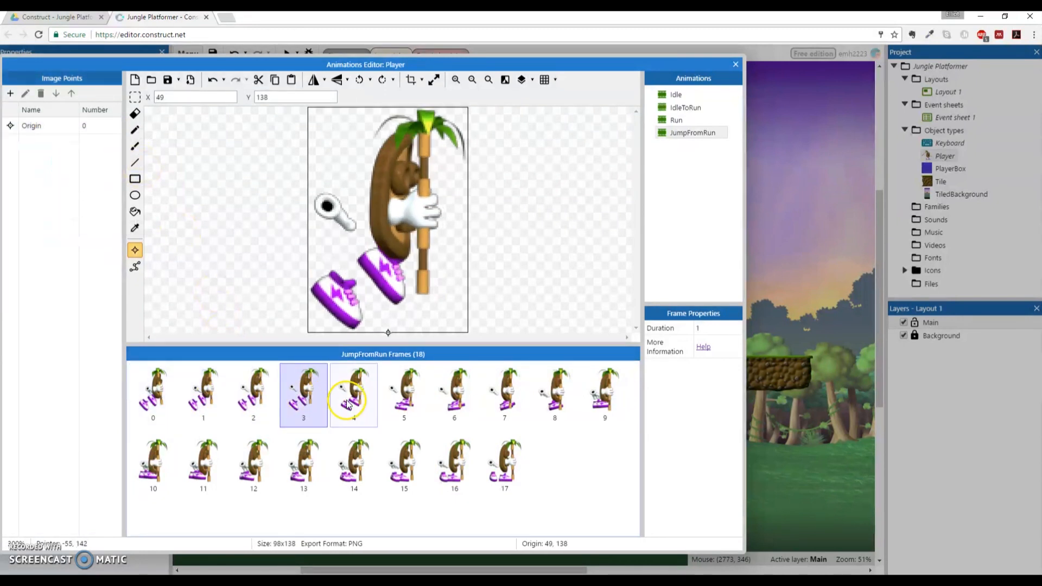
left_click(604, 394)
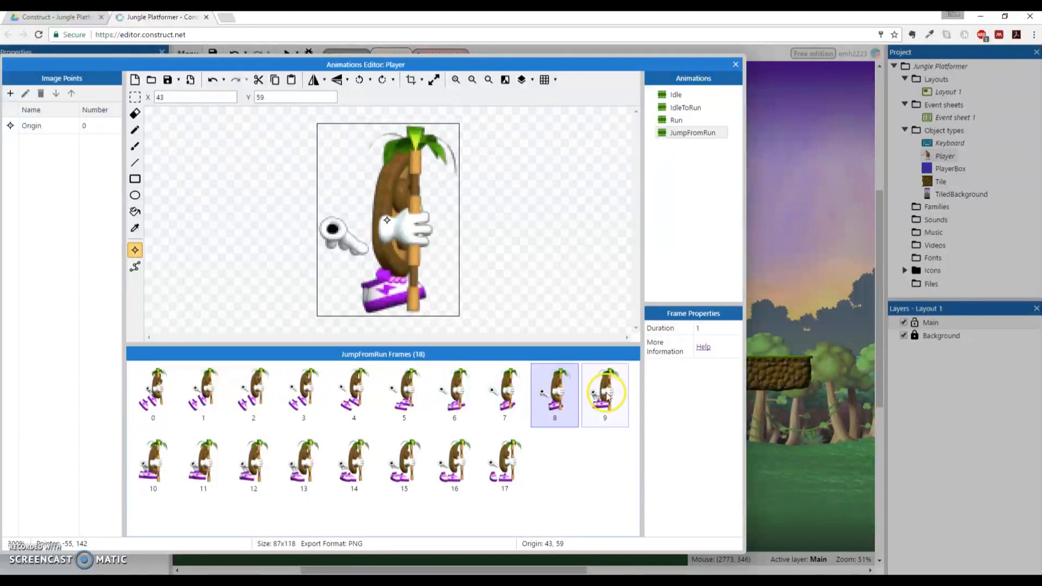
left_click(504, 394)
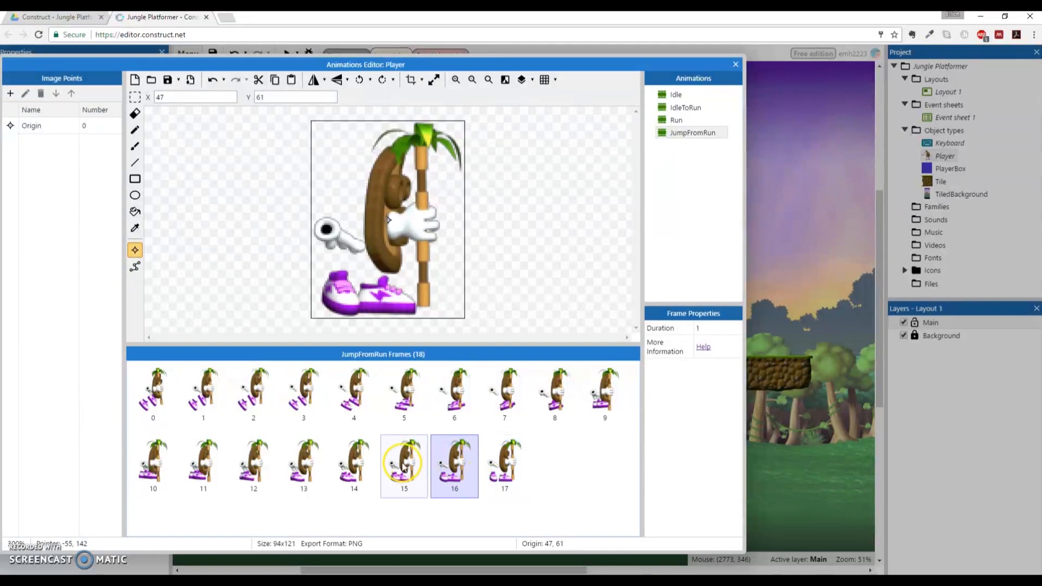
left_click(153, 391)
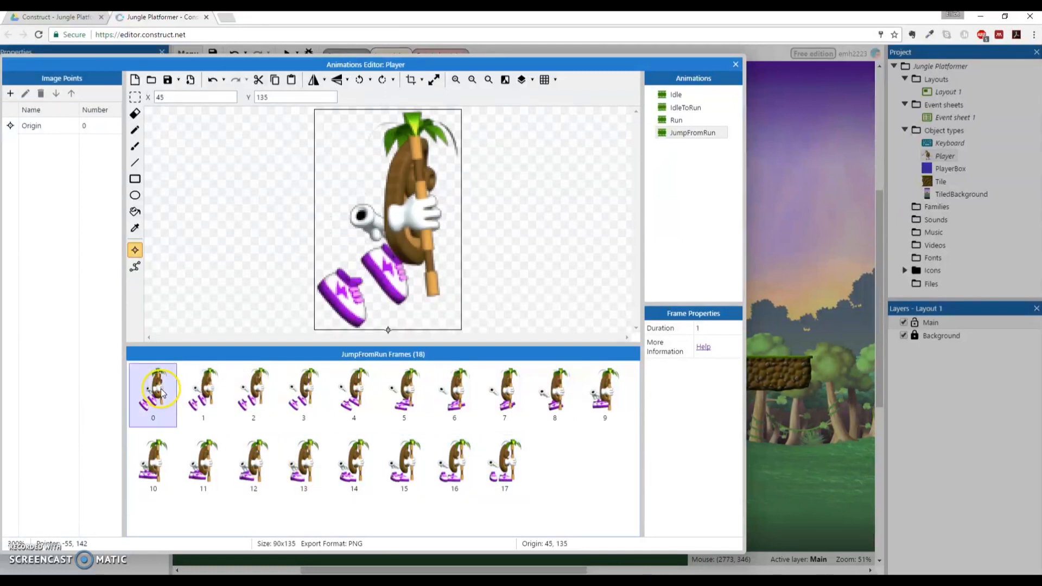
Find frame 10 still centred, reapply frame 9's bottom origin to the whole animation and verify
right_click(31, 125)
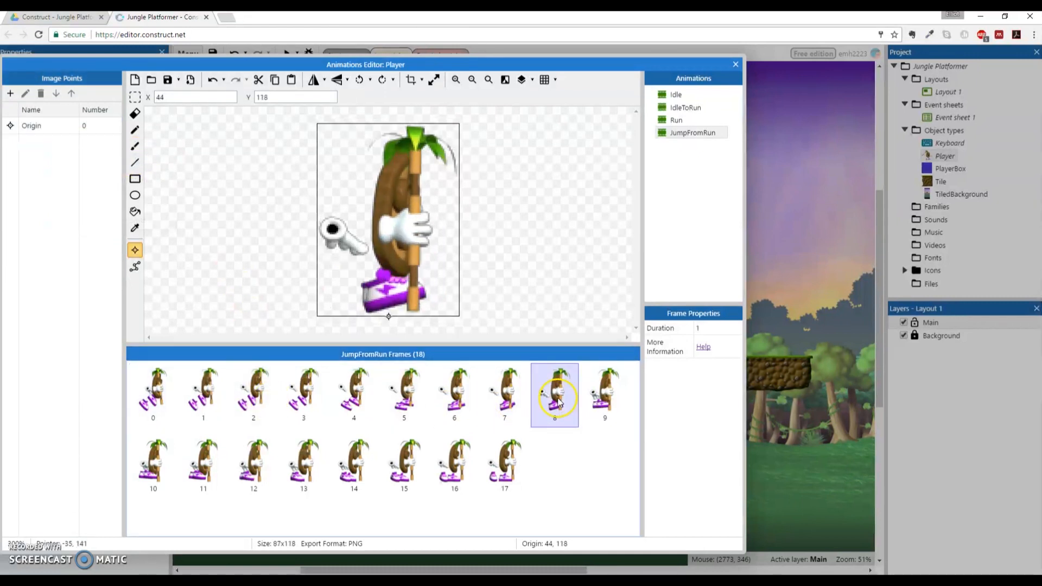
left_click(203, 465)
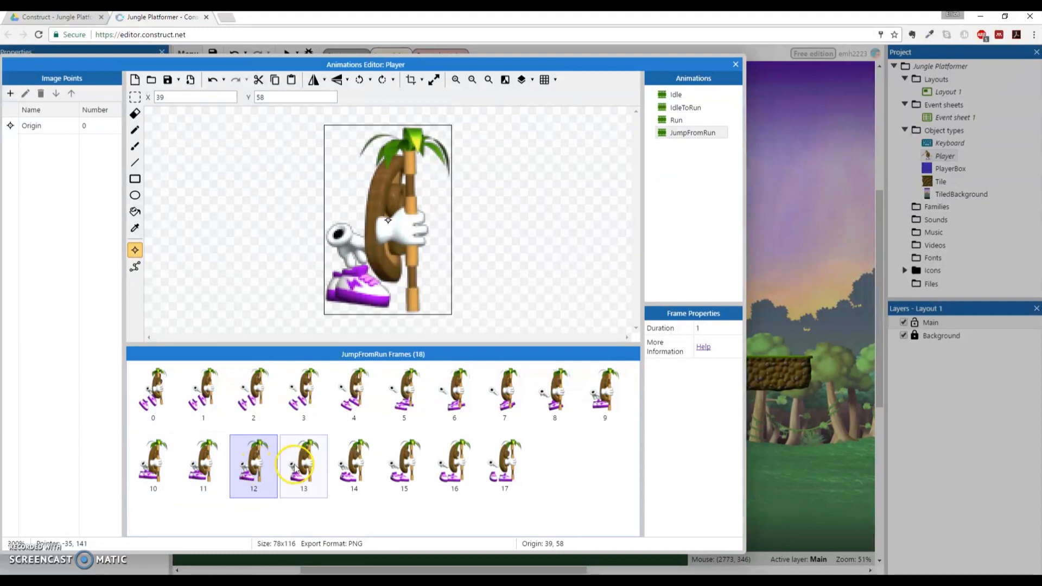
left_click(454, 465)
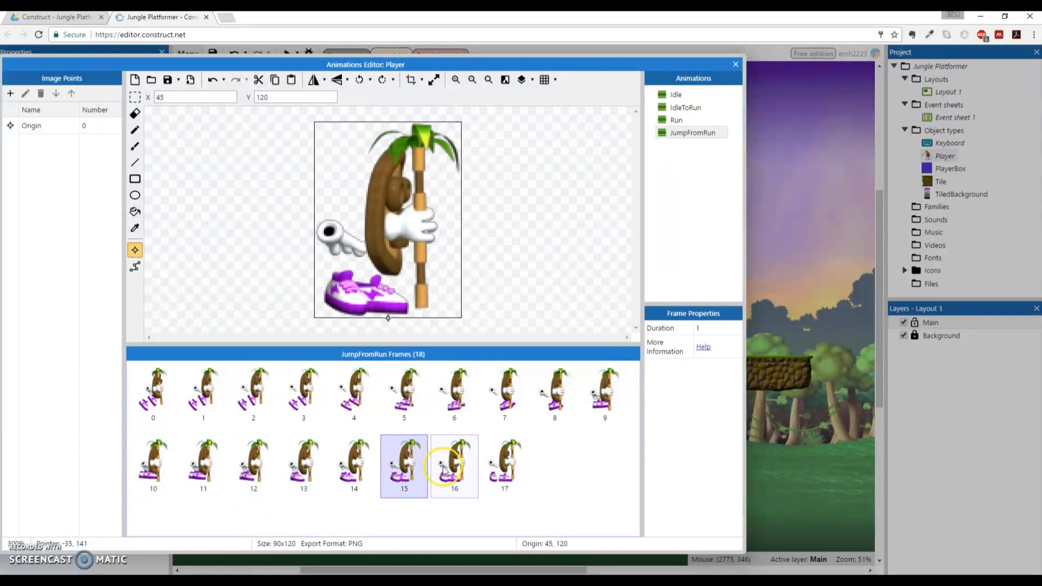
left_click(153, 464)
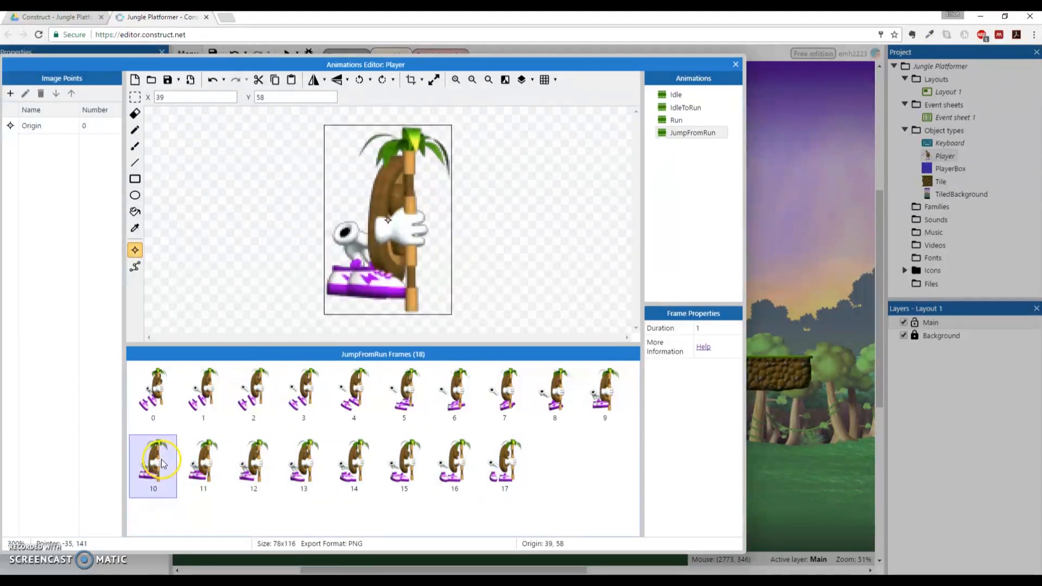
left_click(604, 394)
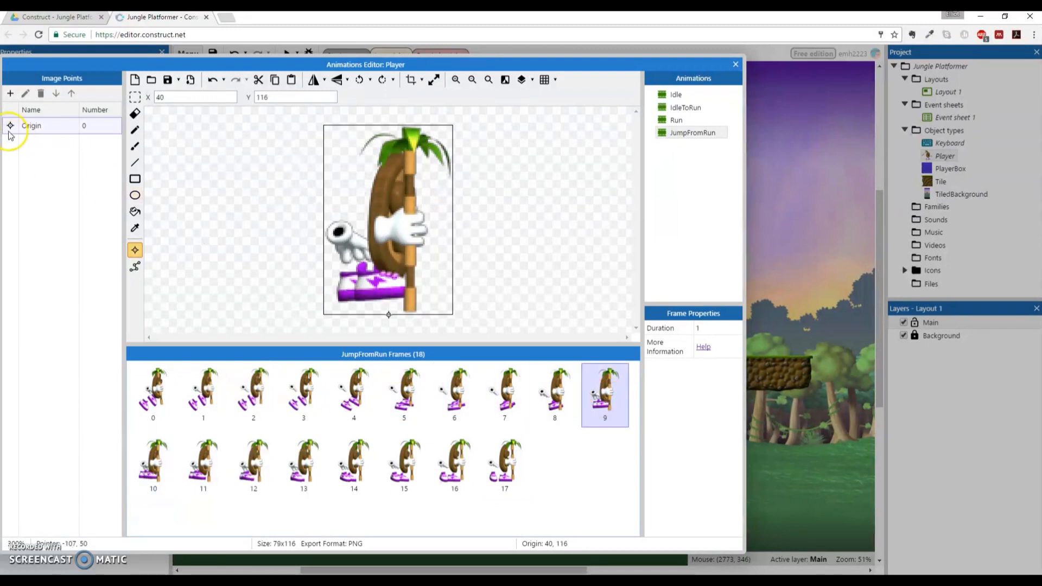
right_click(31, 125)
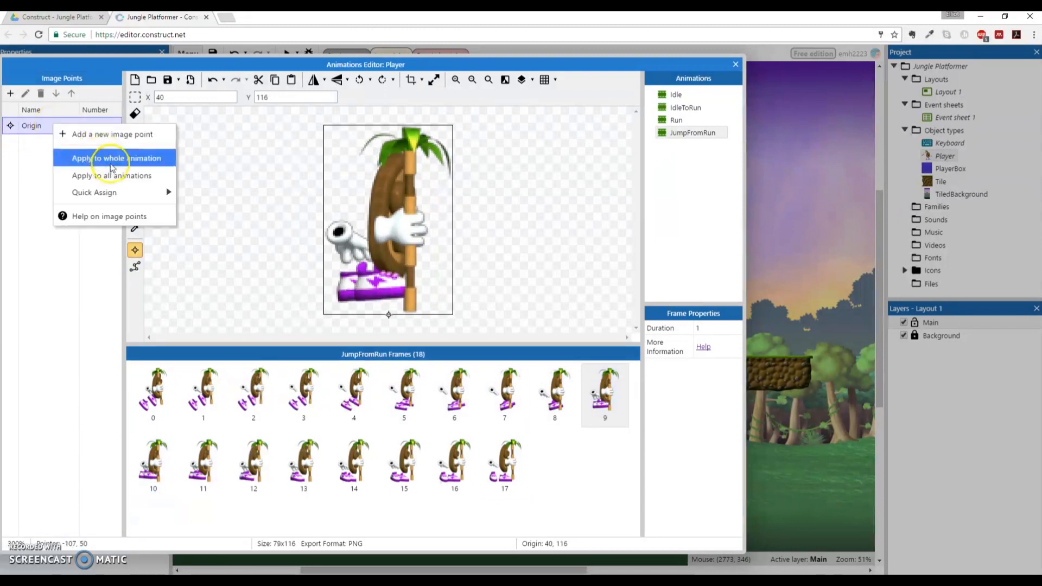
left_click(116, 158)
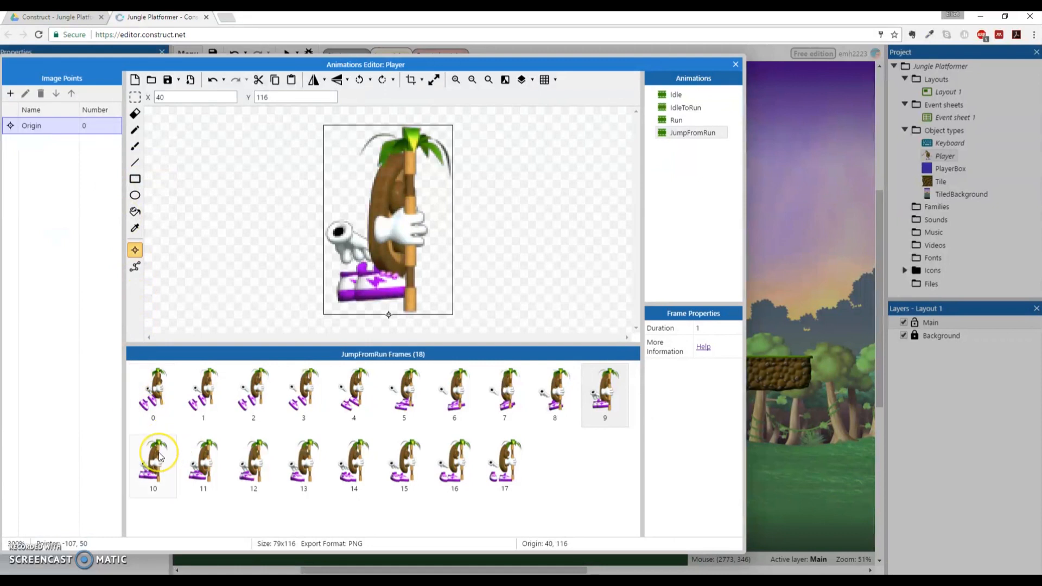
left_click(153, 462)
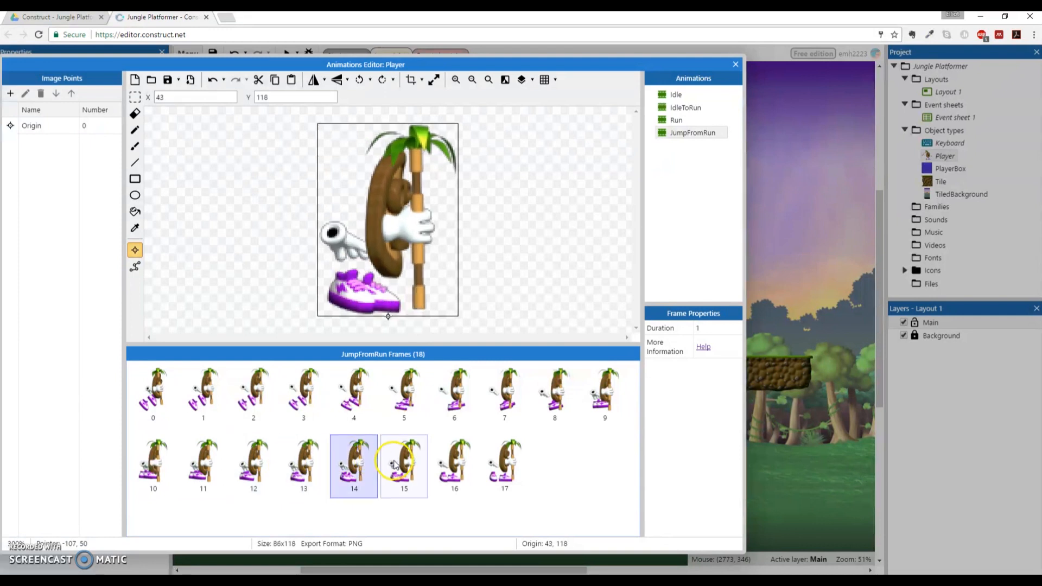
left_click(504, 465)
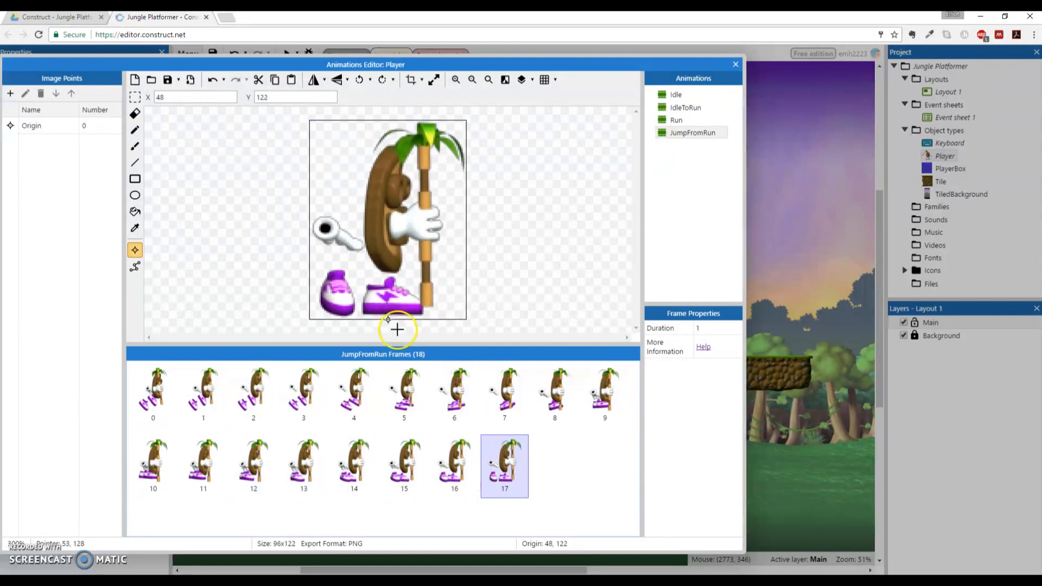
mouse_move(684, 161)
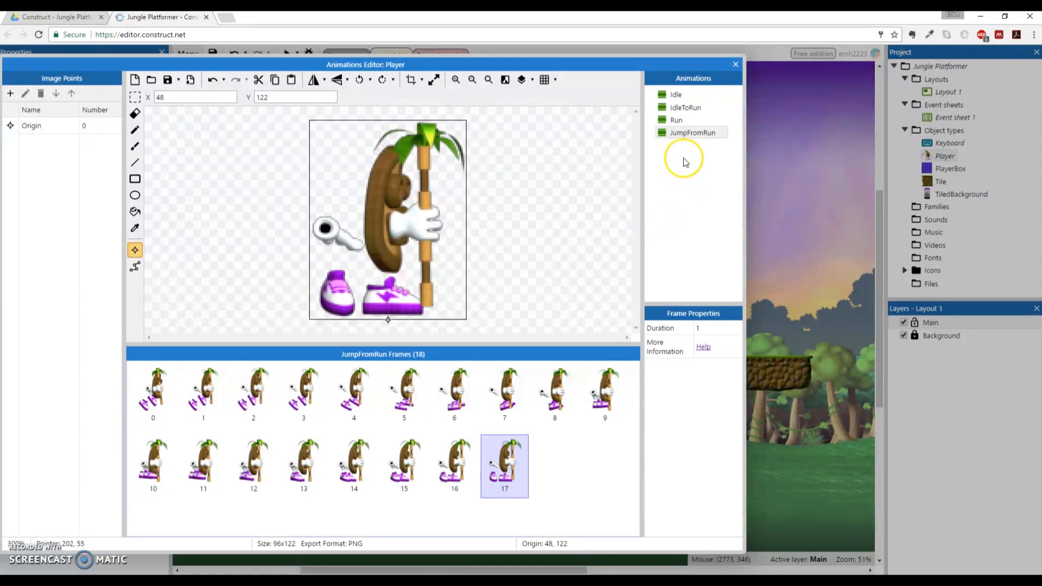
Add a new Player animation and name it JumpFromStand
right_click(691, 133)
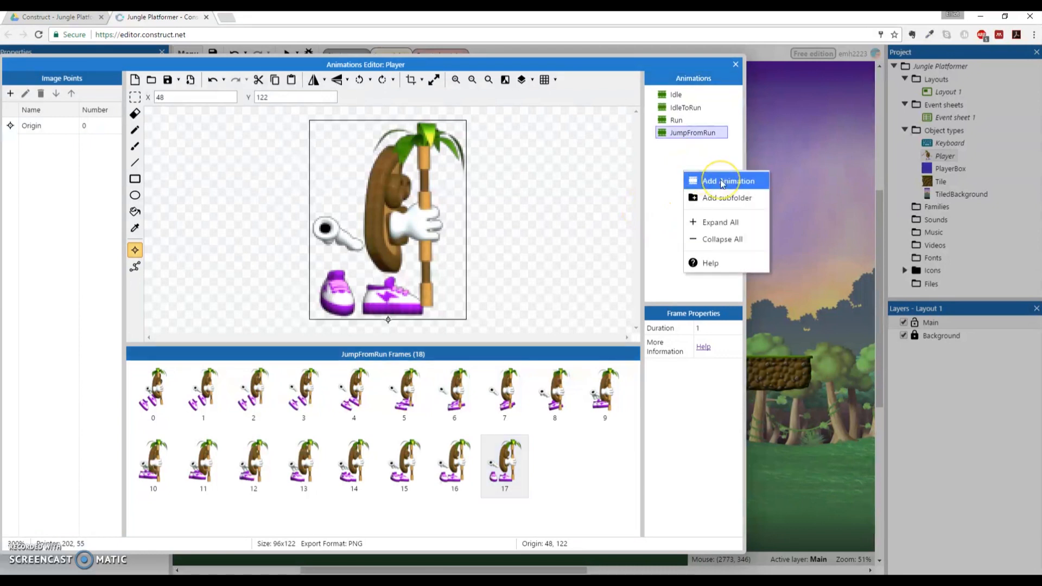
left_click(727, 181)
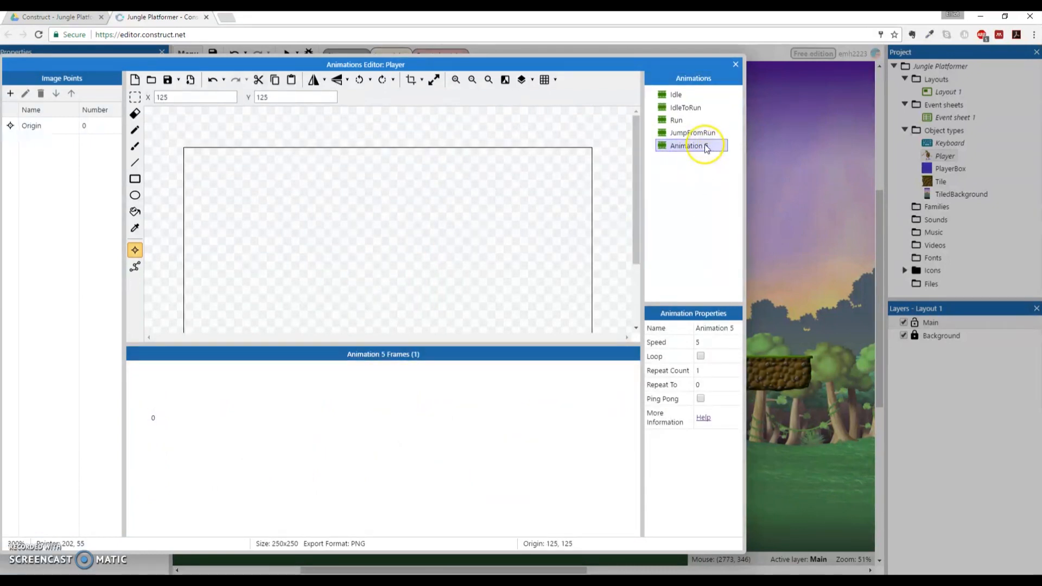
type("JumpFromStand")
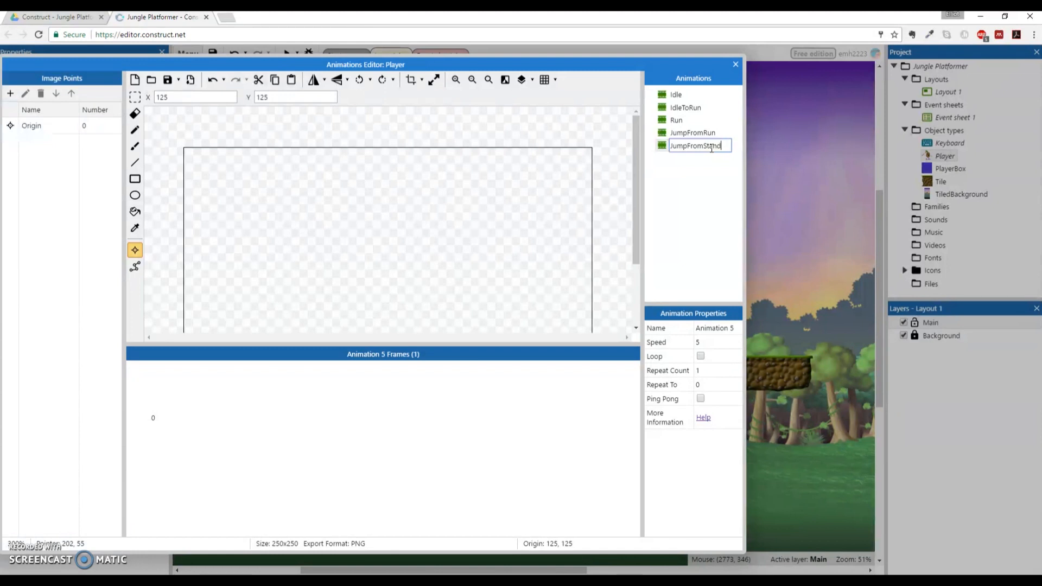
Import the JumpFromStand frames from the jump_from_stand sprite strip
right_click(338, 415)
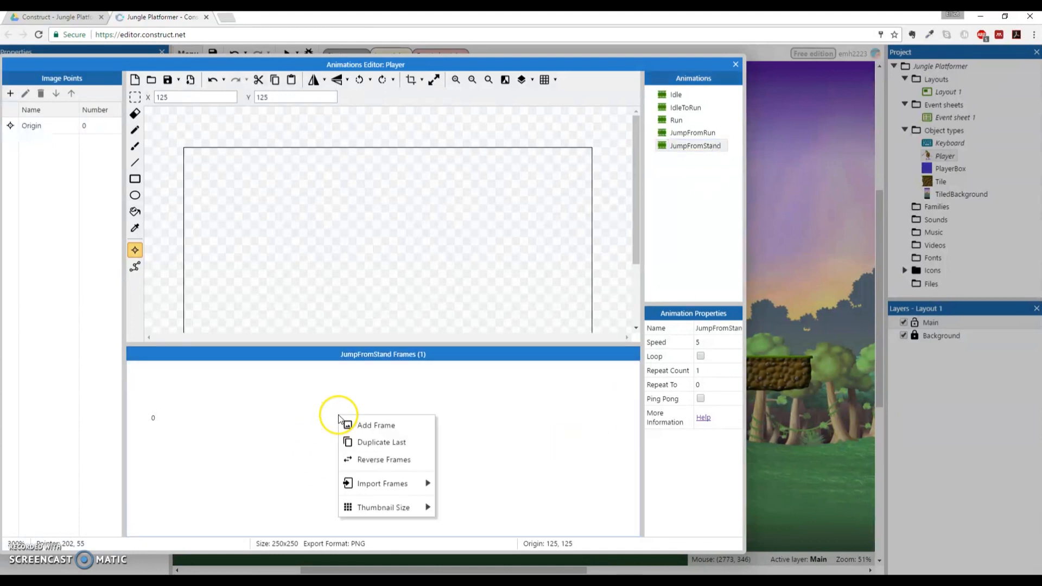
mouse_move(382, 483)
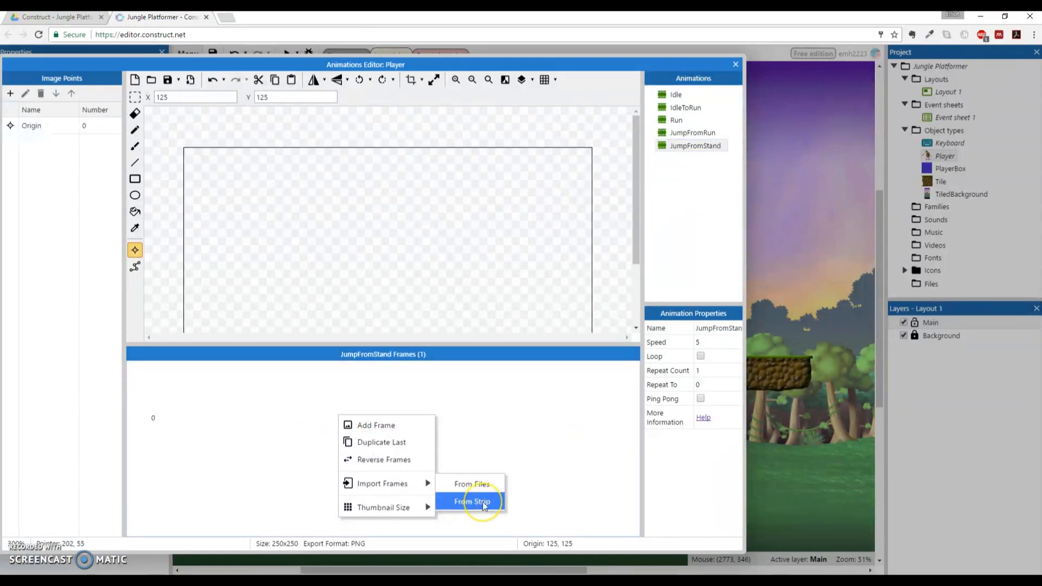
left_click(471, 501)
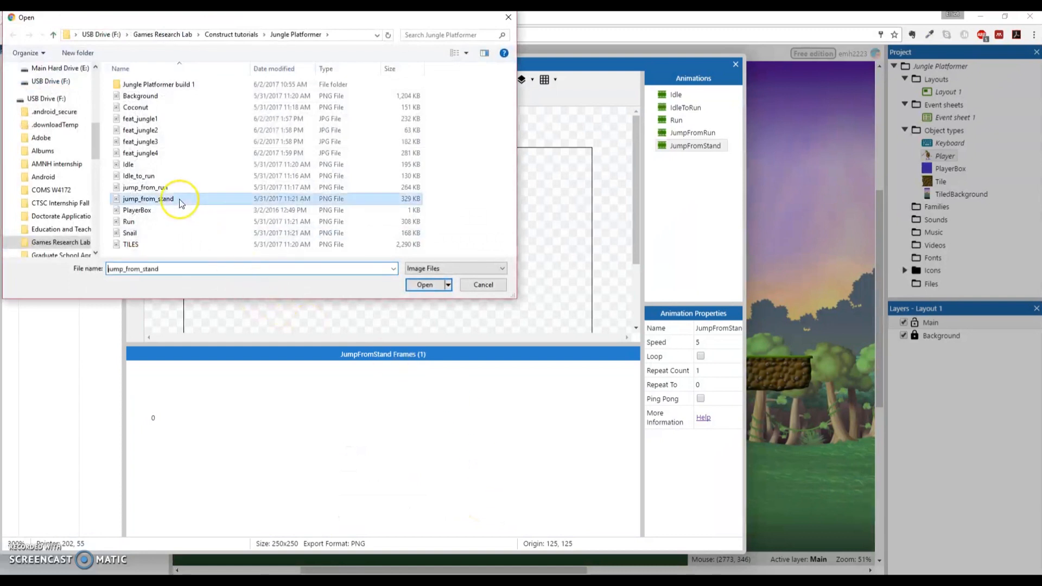
left_click(424, 285)
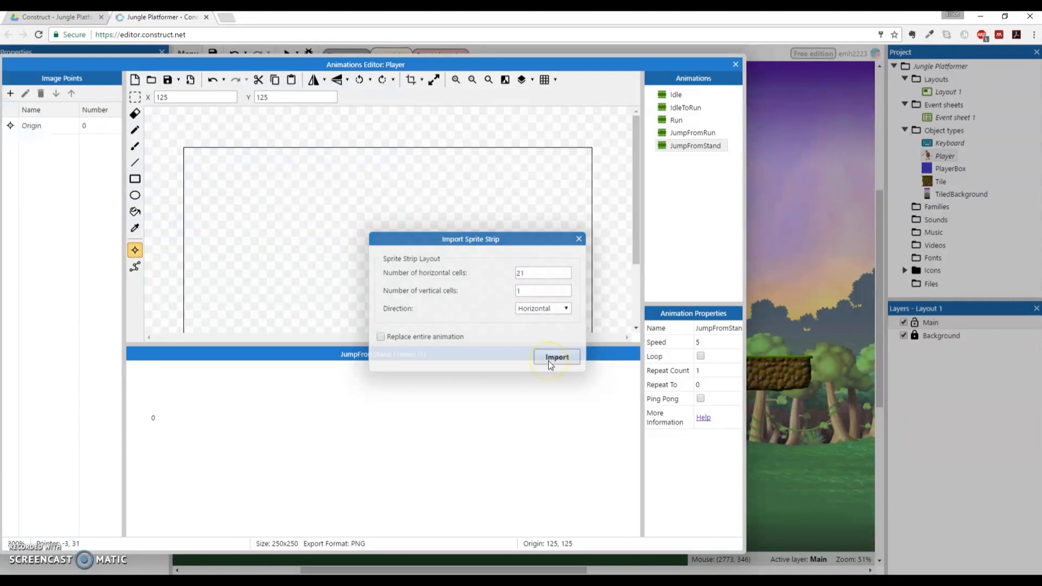
left_click(556, 357)
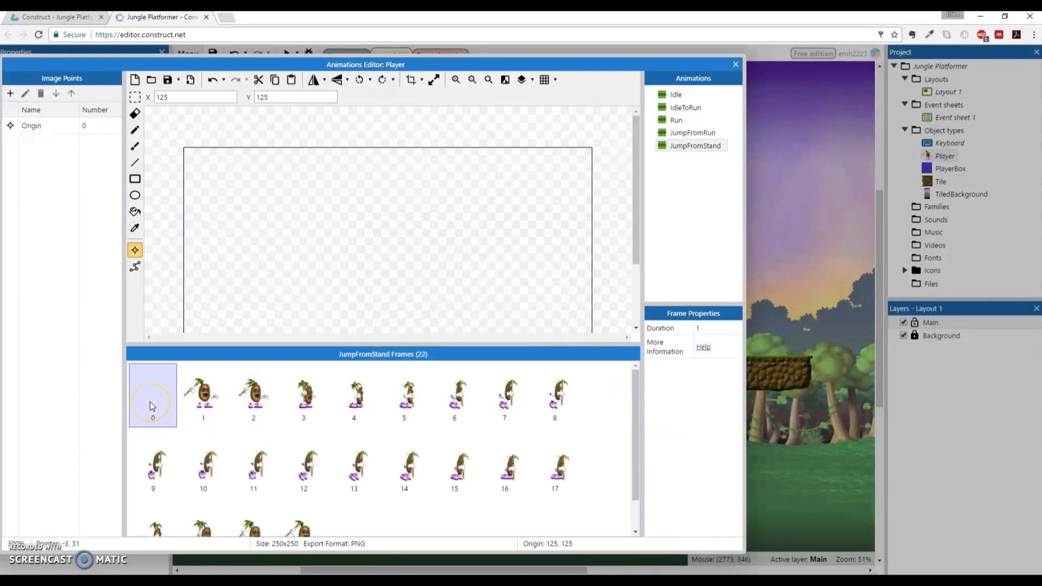
Crop the transparent borders from the JumpFromStand frames, leaving frame 0 at 159×135
left_click(152, 394)
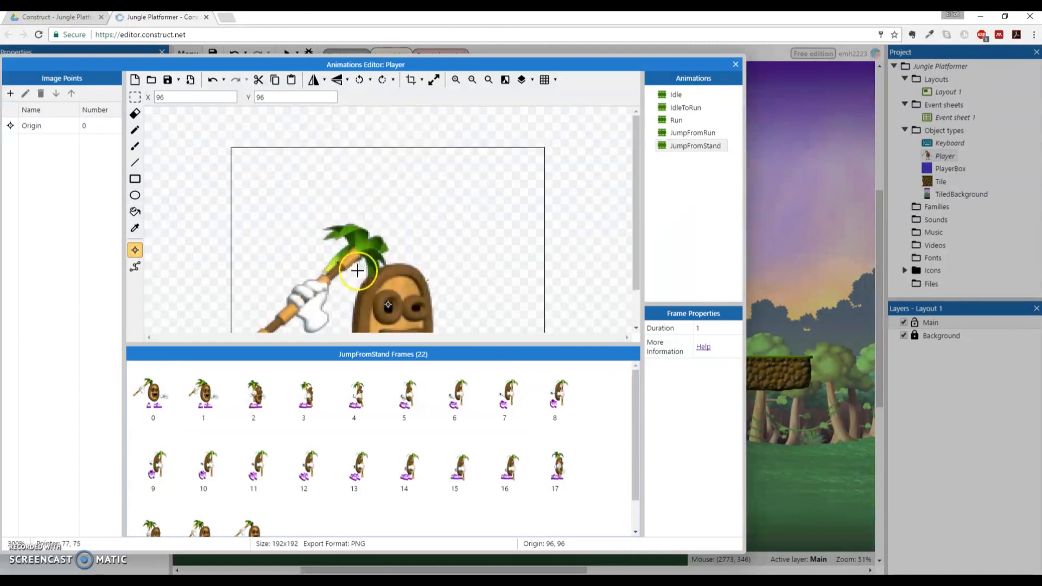
left_click(202, 396)
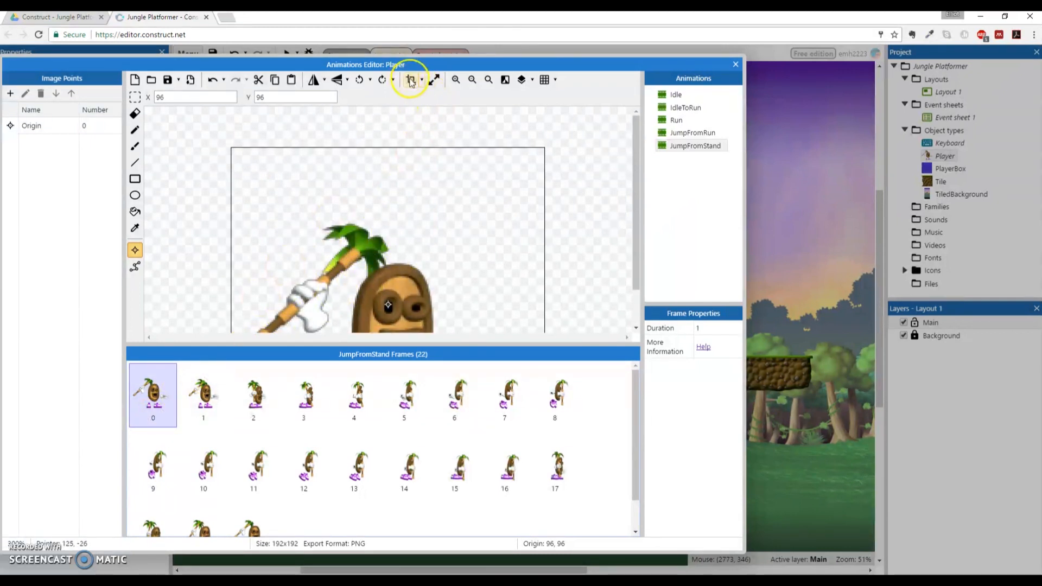
left_click(411, 79)
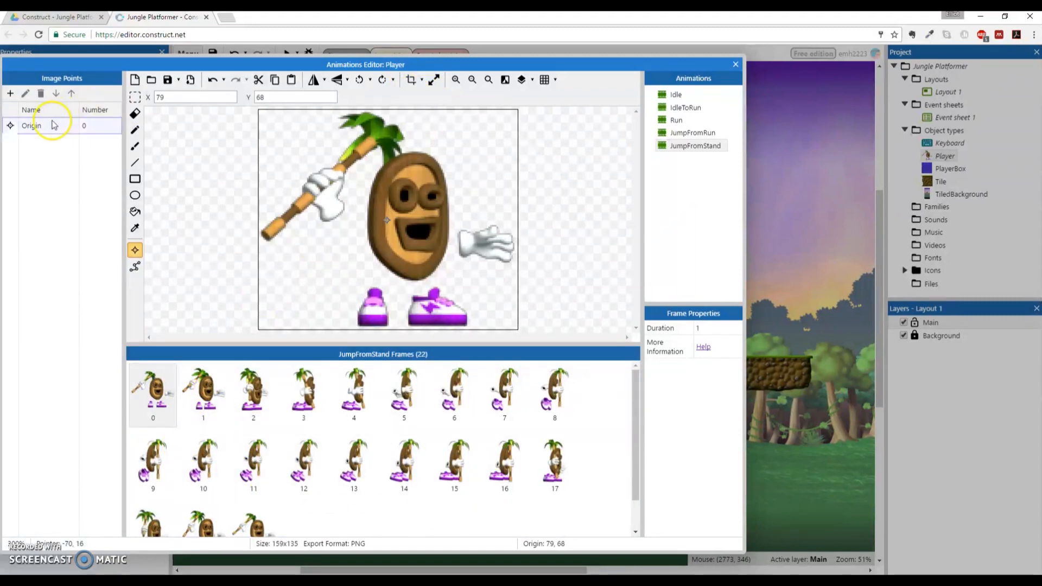
Move the origin to the bottom centre and apply it across the JumpFromStand frames
right_click(32, 125)
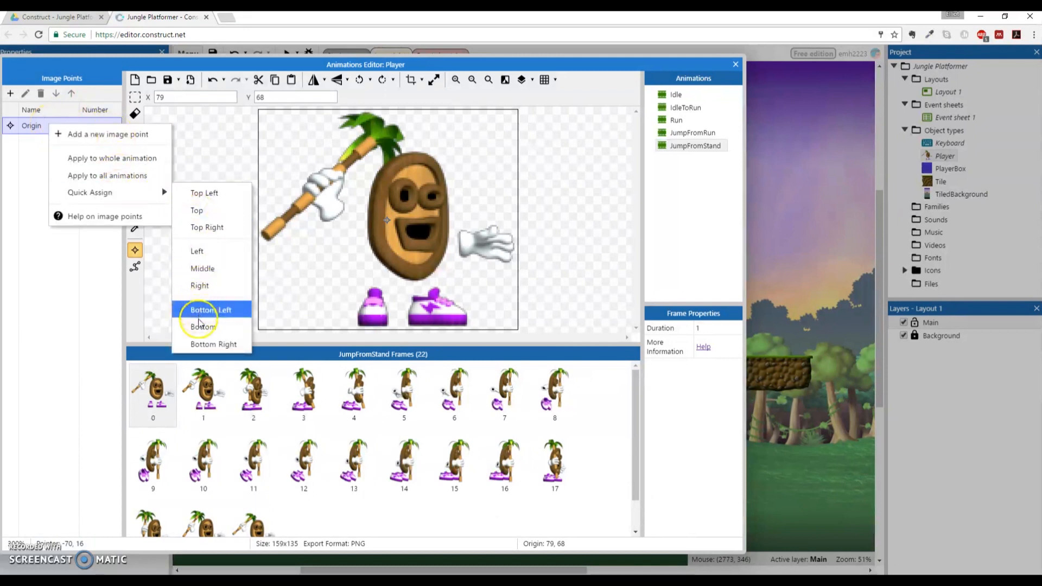
left_click(201, 326)
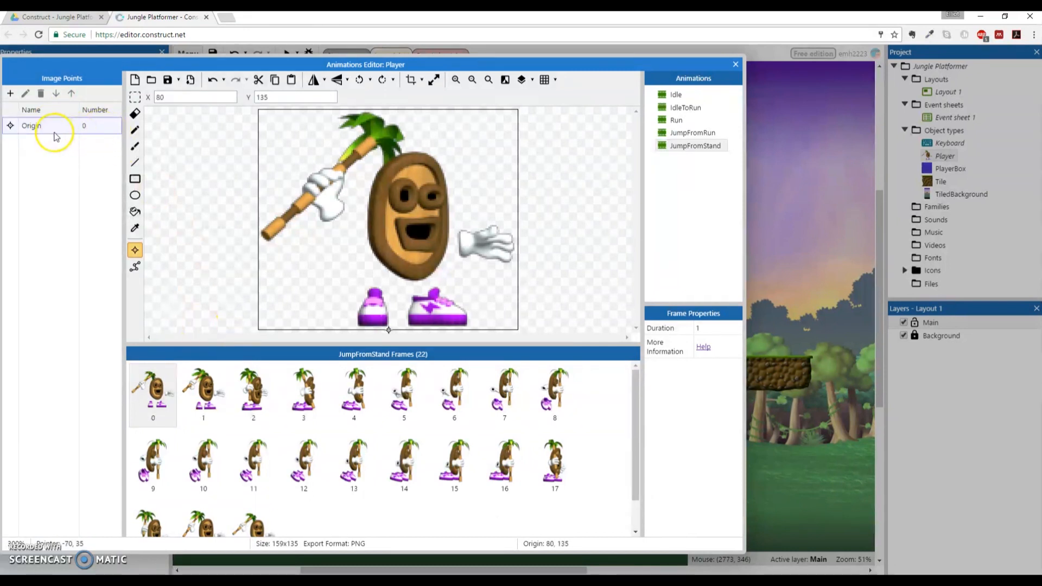
right_click(31, 125)
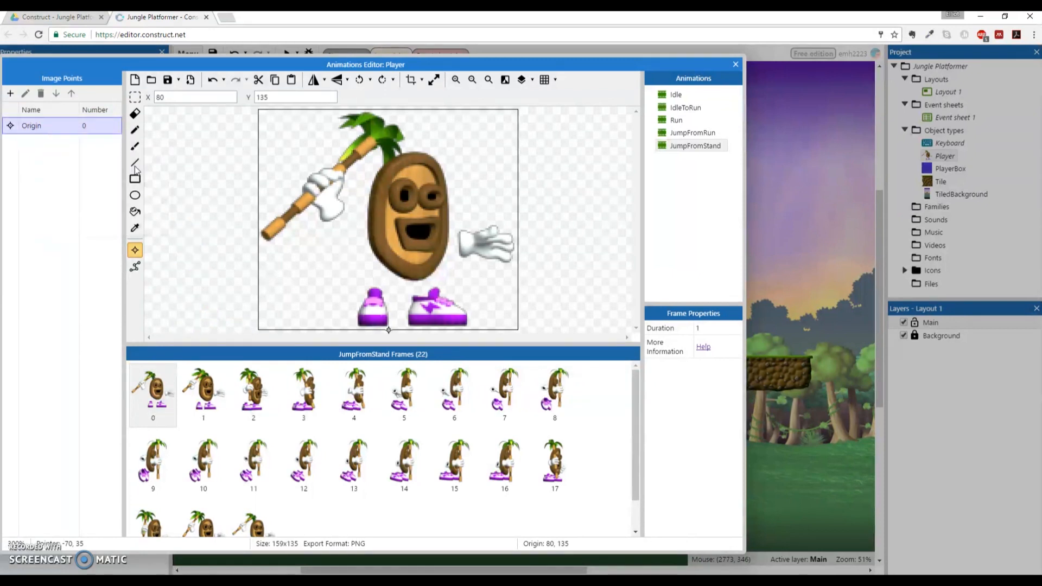
left_click(202, 396)
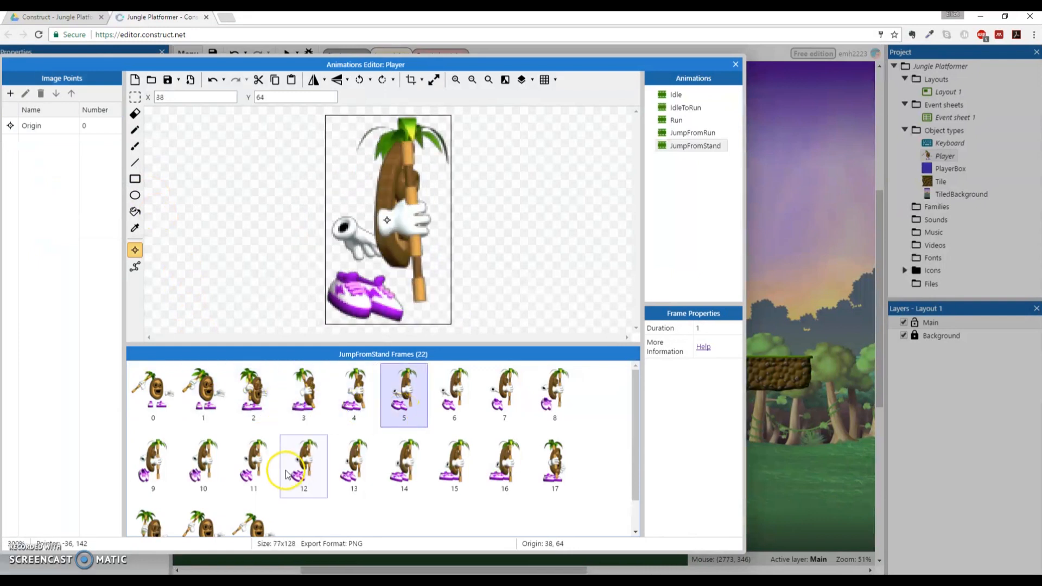
left_click(153, 396)
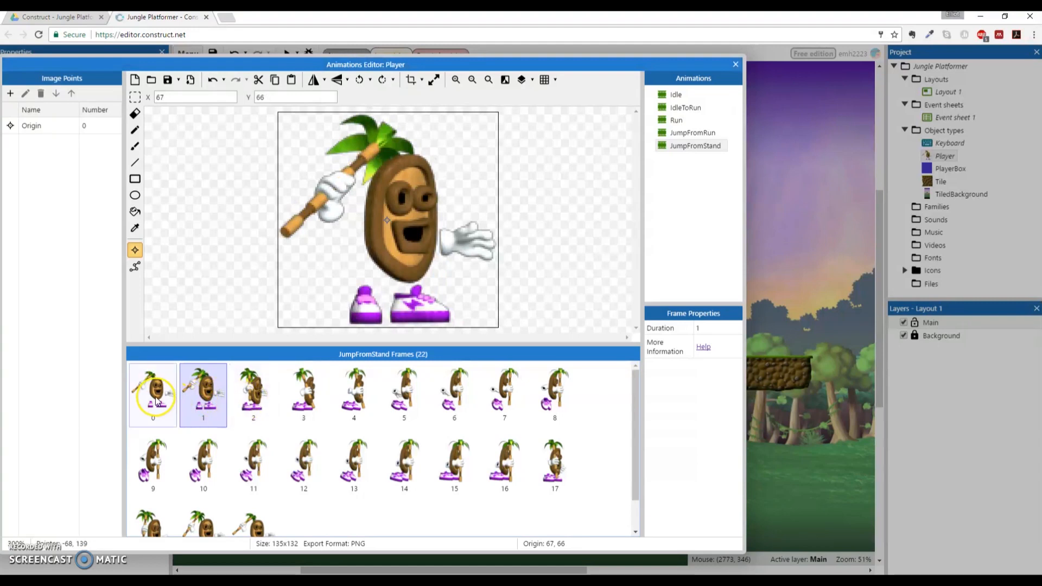
right_click(31, 126)
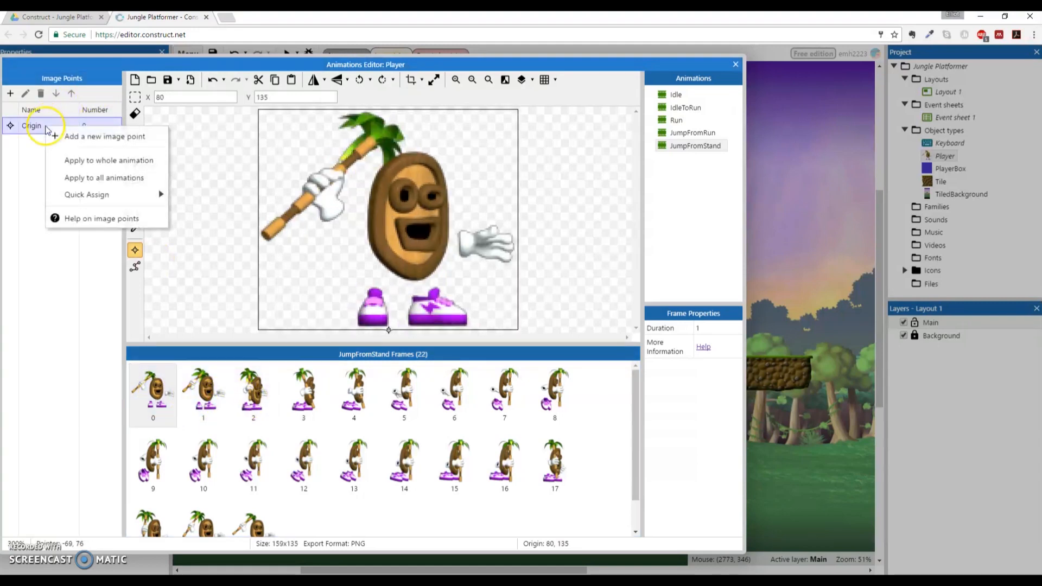
mouse_move(108, 160)
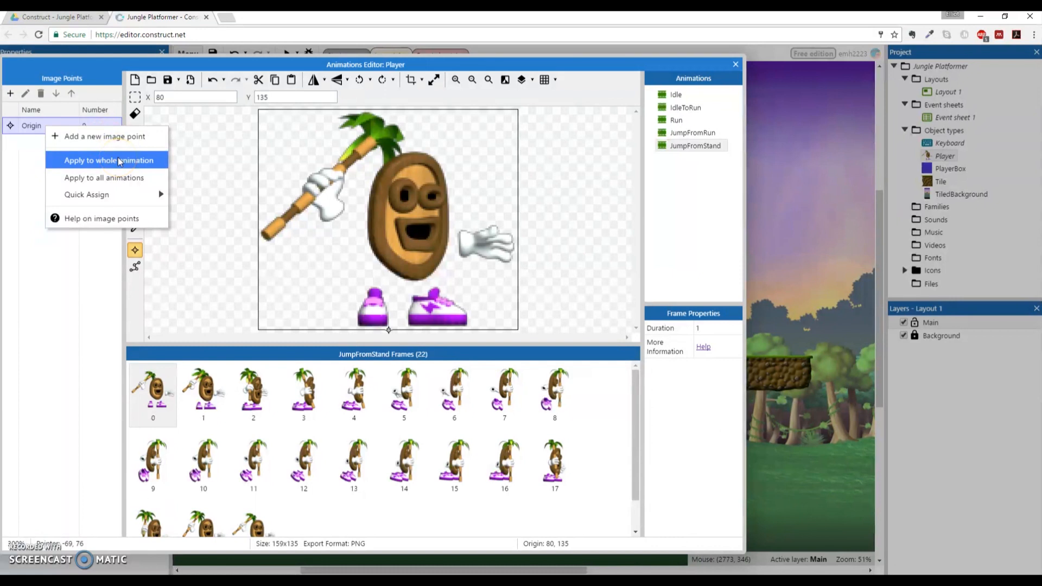
left_click(109, 160)
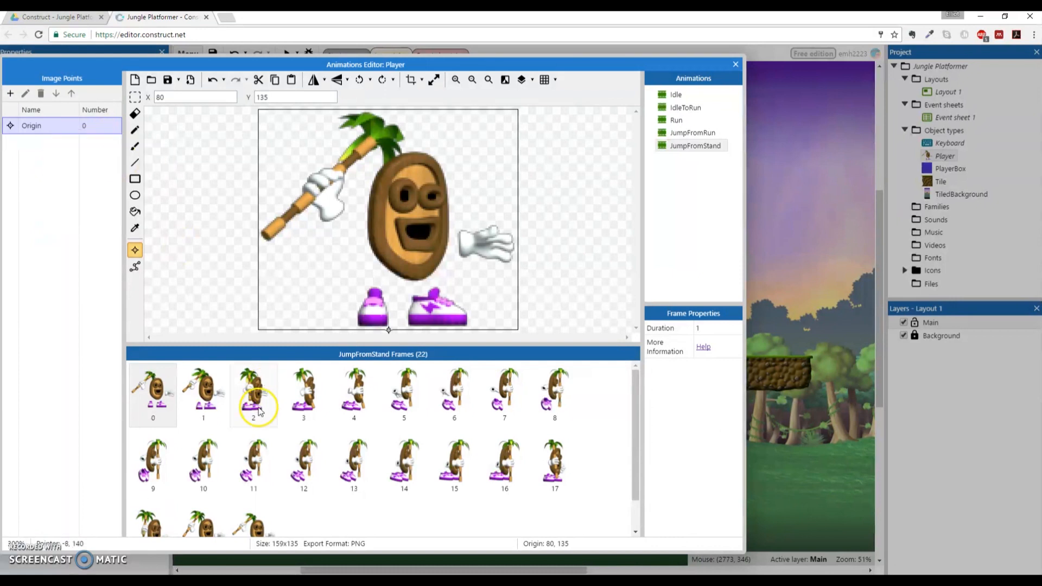
left_click(303, 394)
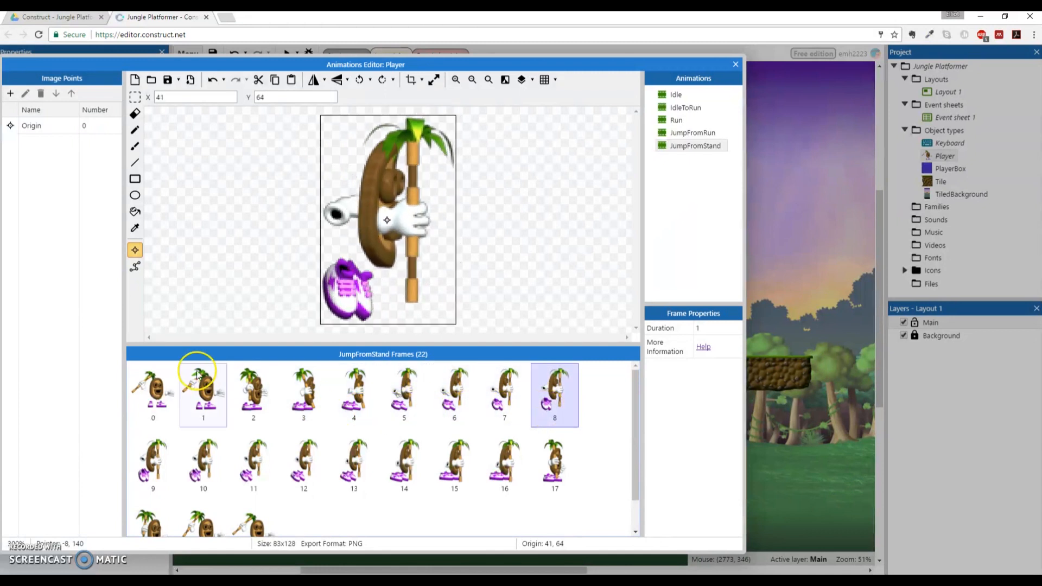
right_click(32, 126)
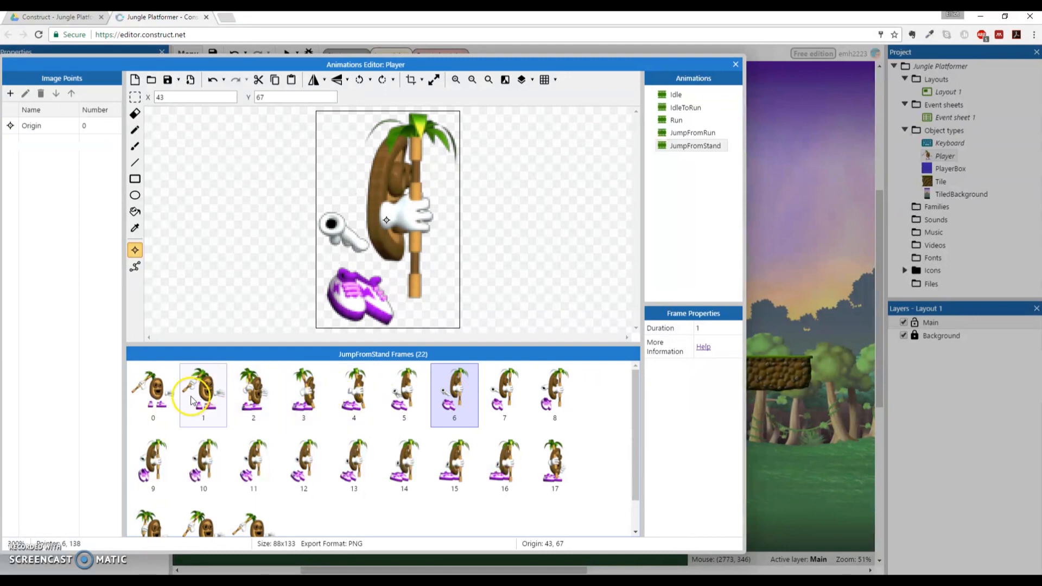
left_click(153, 395)
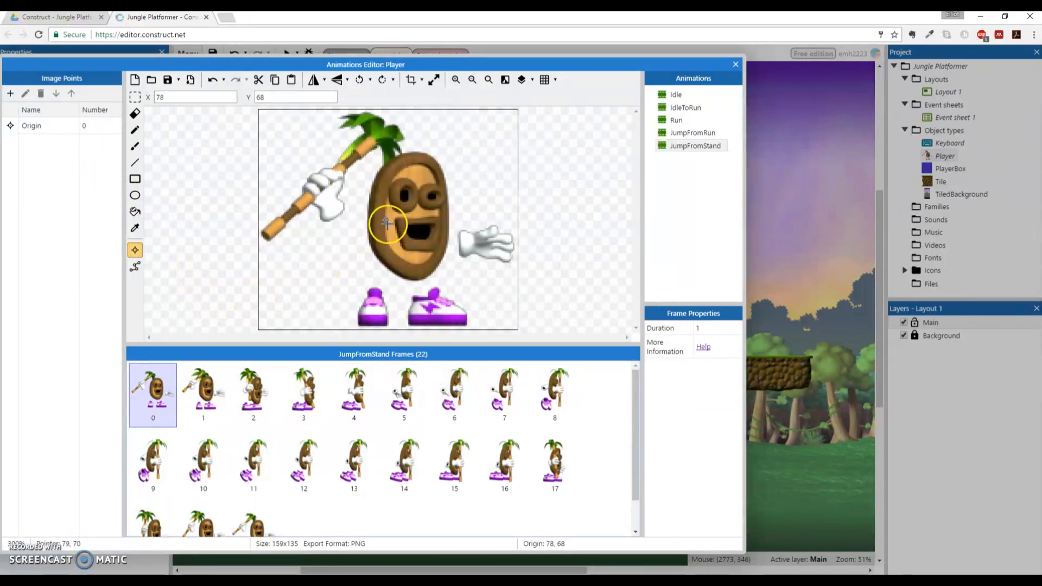
Reapply the bottom origin to every frame and check it on frames through the strip
left_click(32, 125)
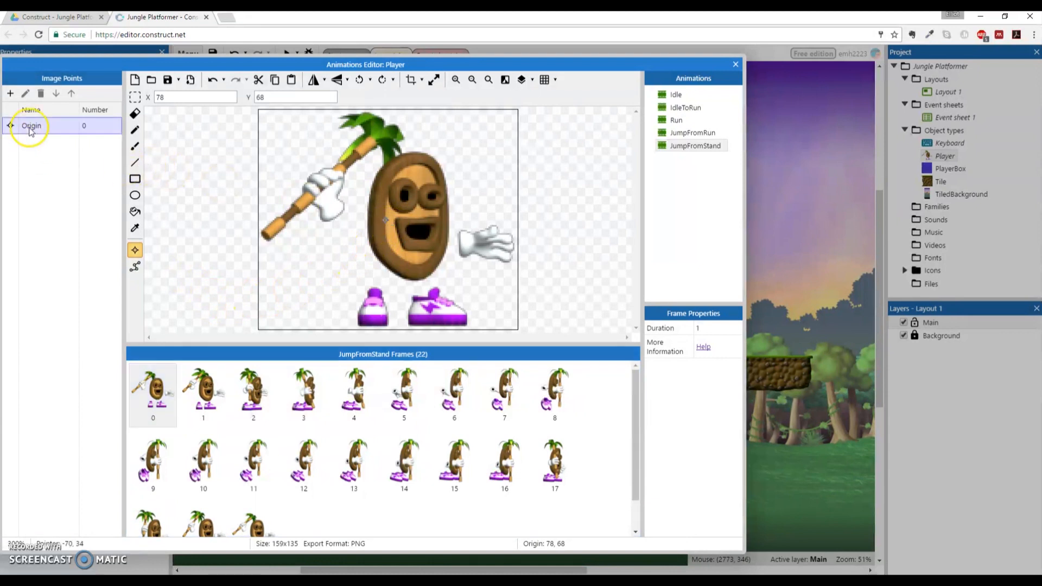
right_click(31, 125)
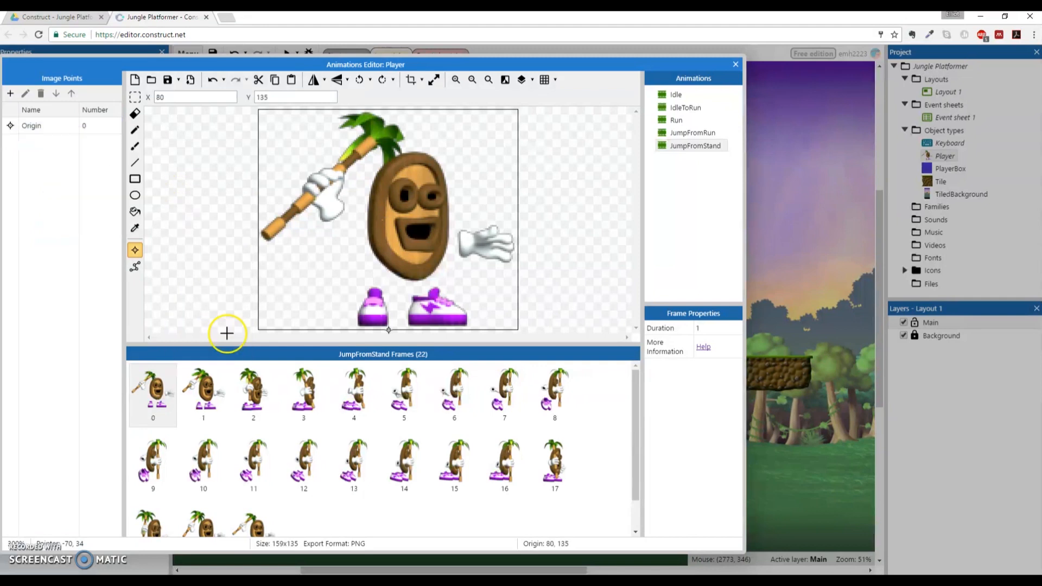
mouse_move(166, 402)
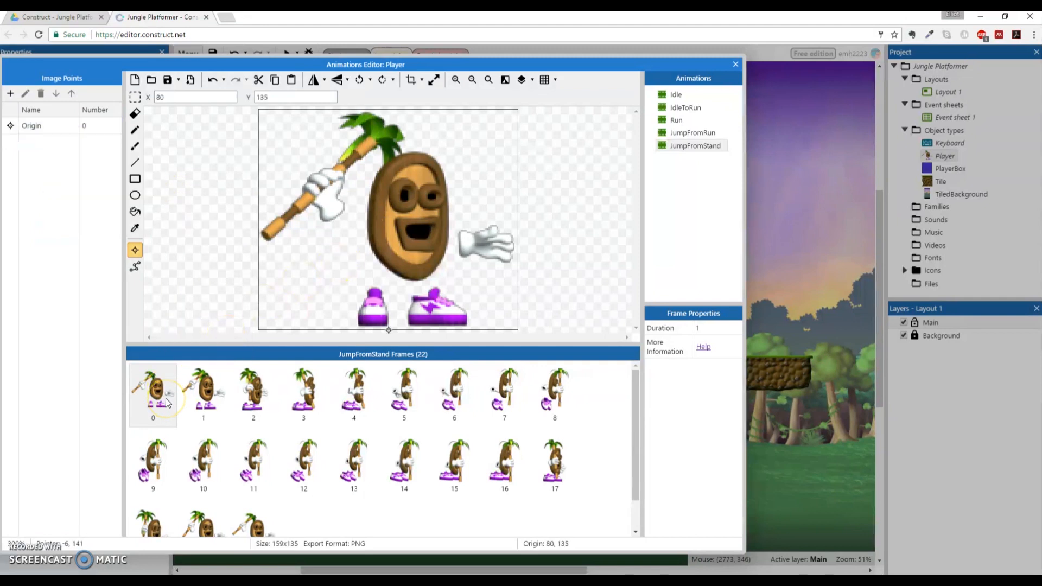
right_click(31, 125)
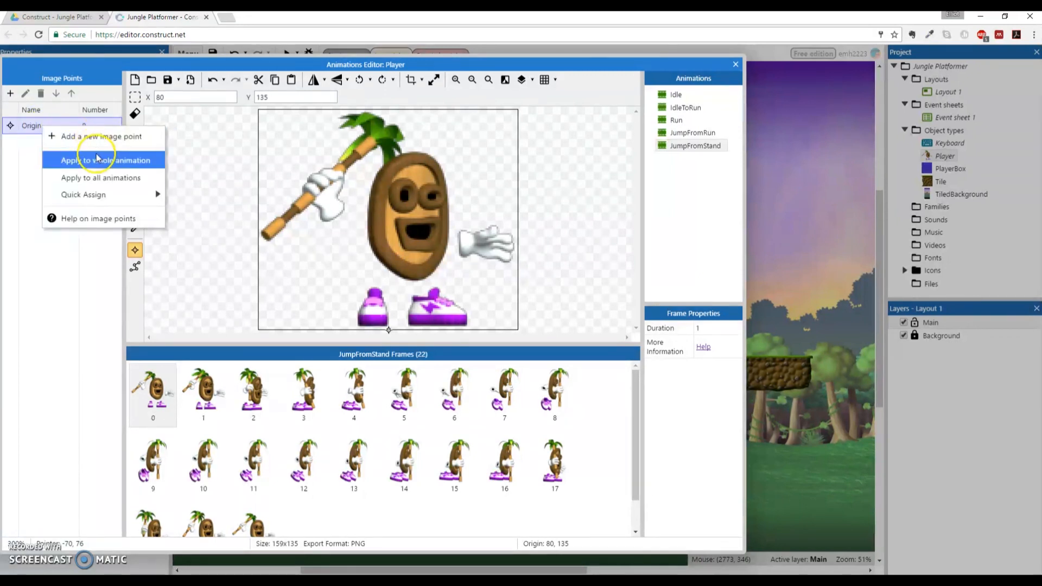
left_click(202, 394)
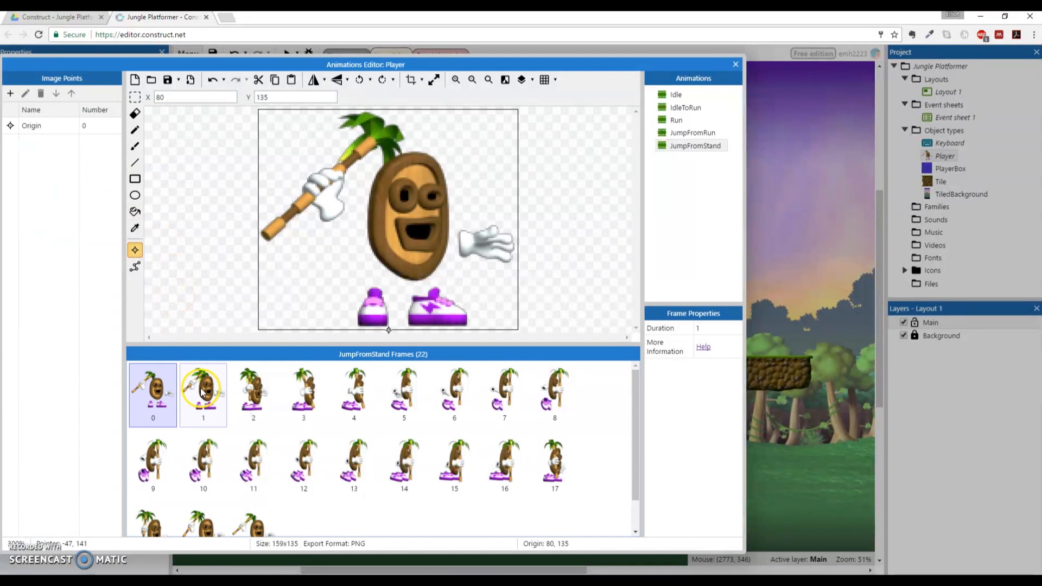
left_click(353, 394)
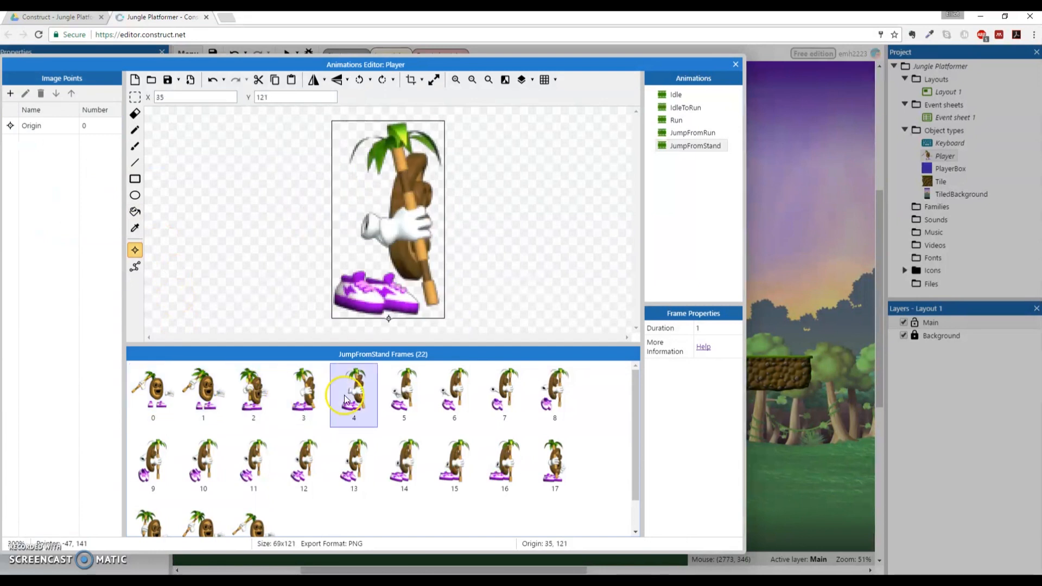
left_click(554, 395)
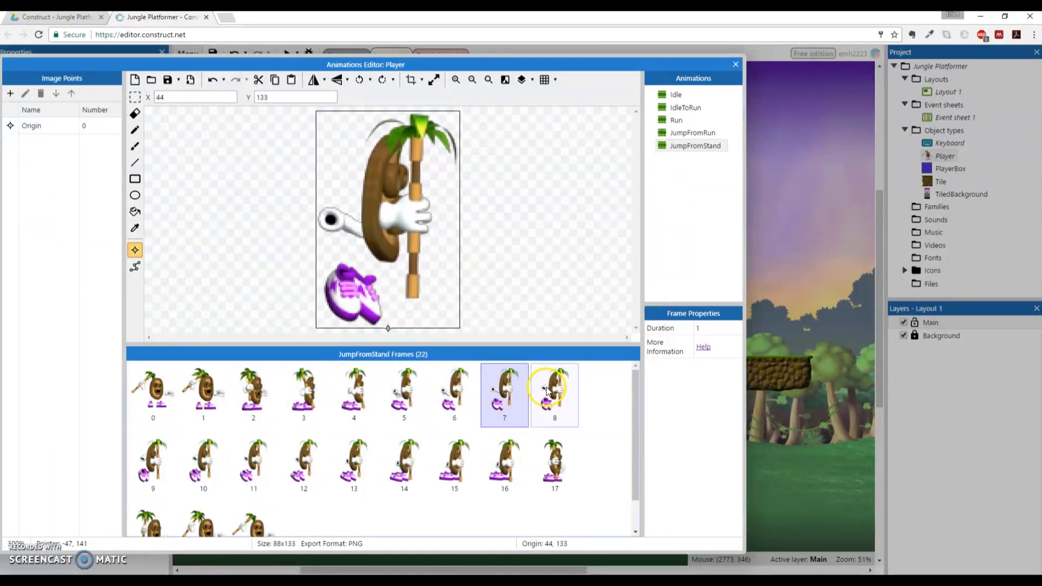
left_click(504, 461)
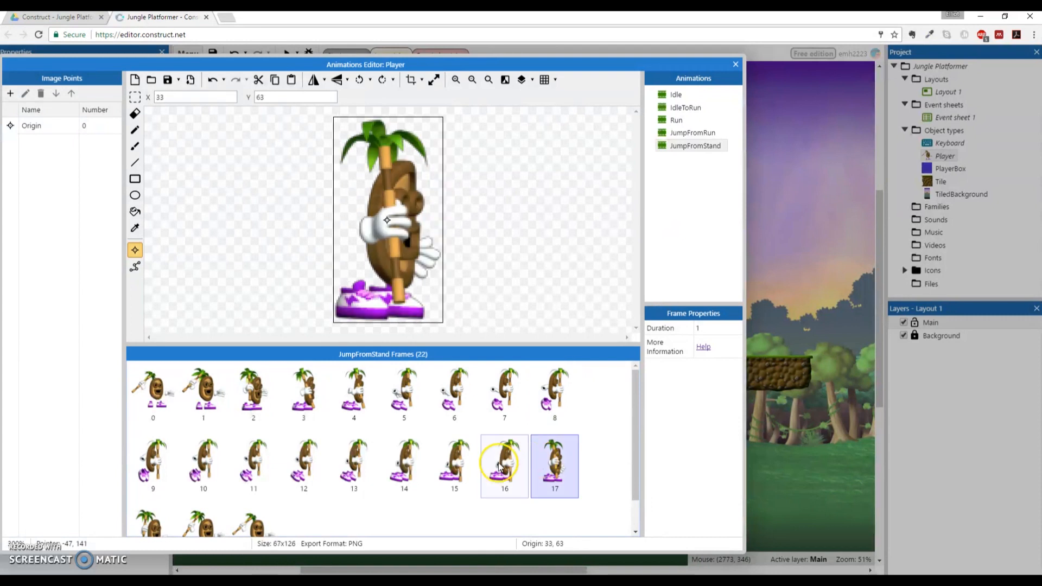
left_click(353, 465)
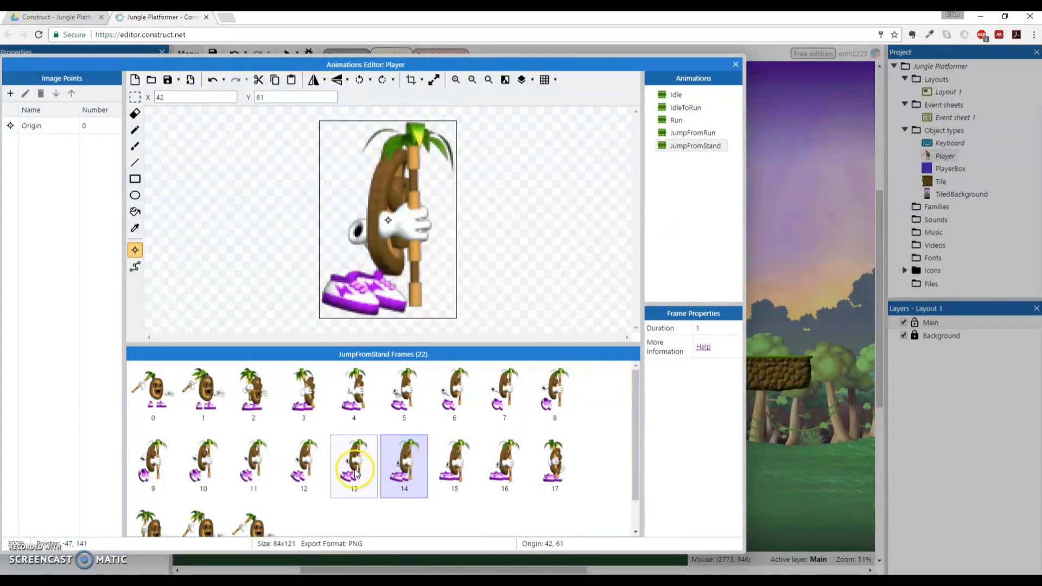
left_click(253, 465)
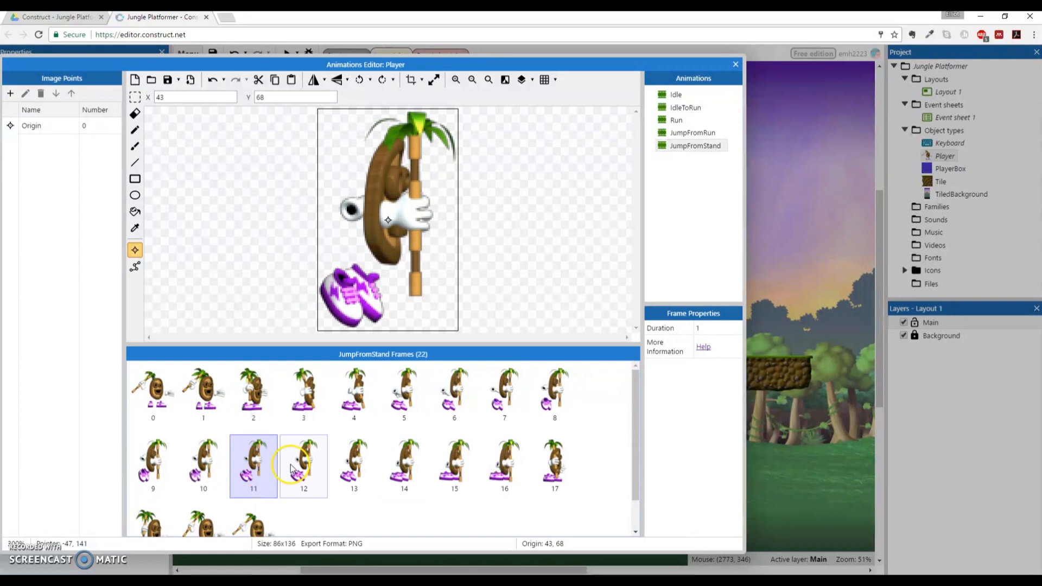
left_click(153, 465)
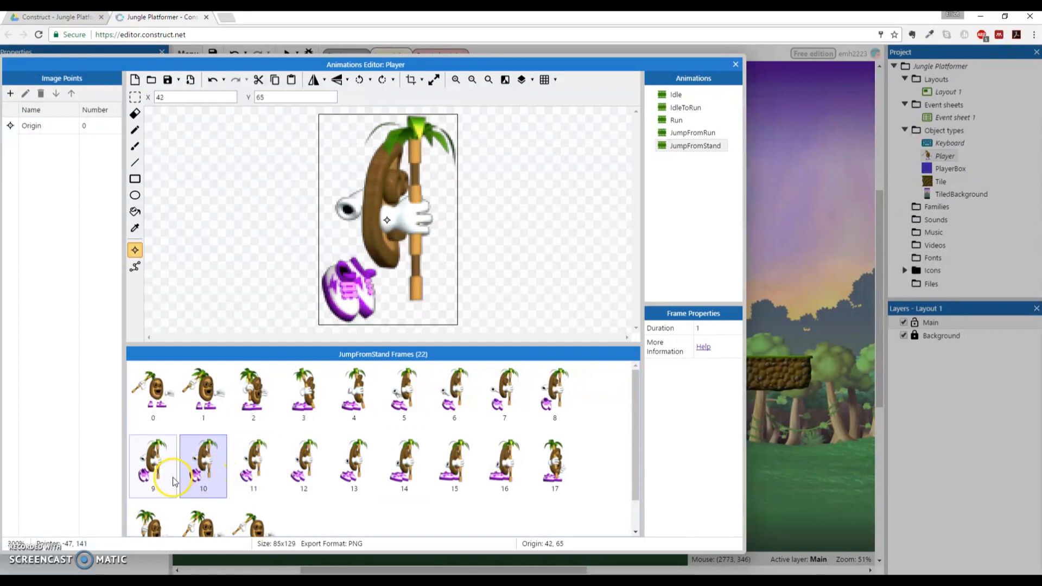
left_click(153, 394)
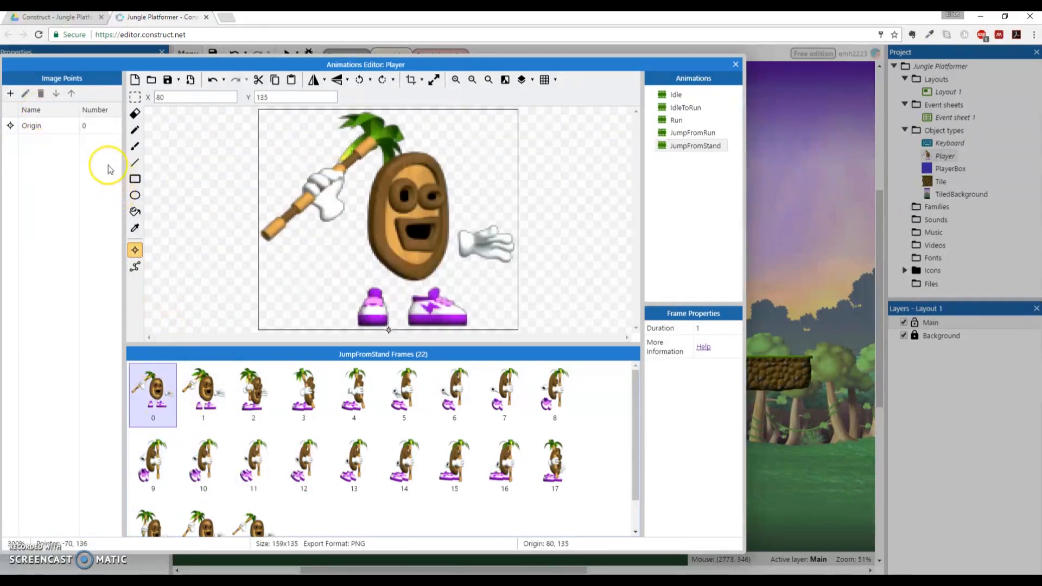
Apply the origin to the whole animation from the last frame and verify against frame 0 at 80,135
right_click(31, 126)
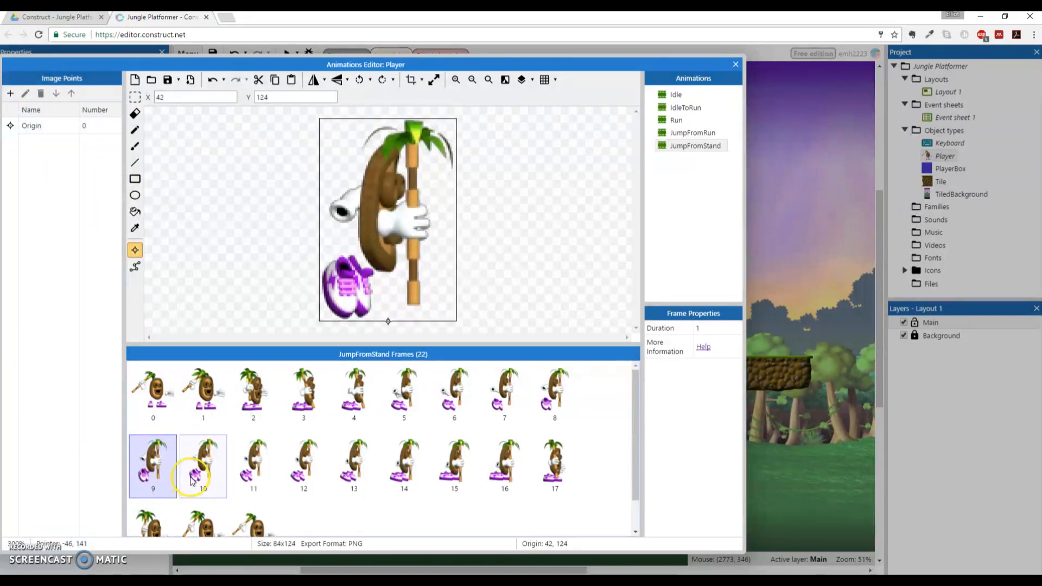
left_click(353, 464)
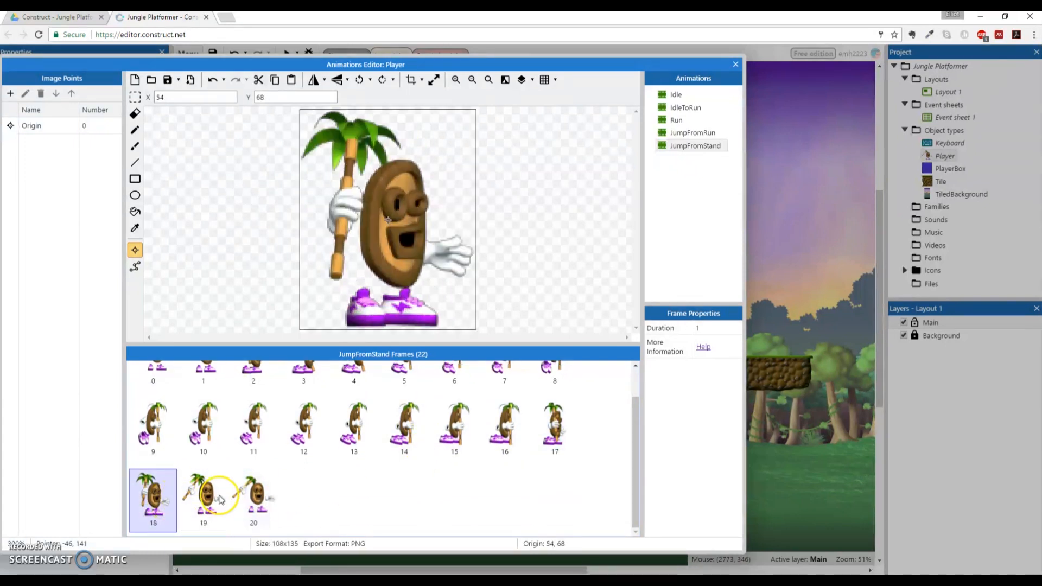
left_click(253, 499)
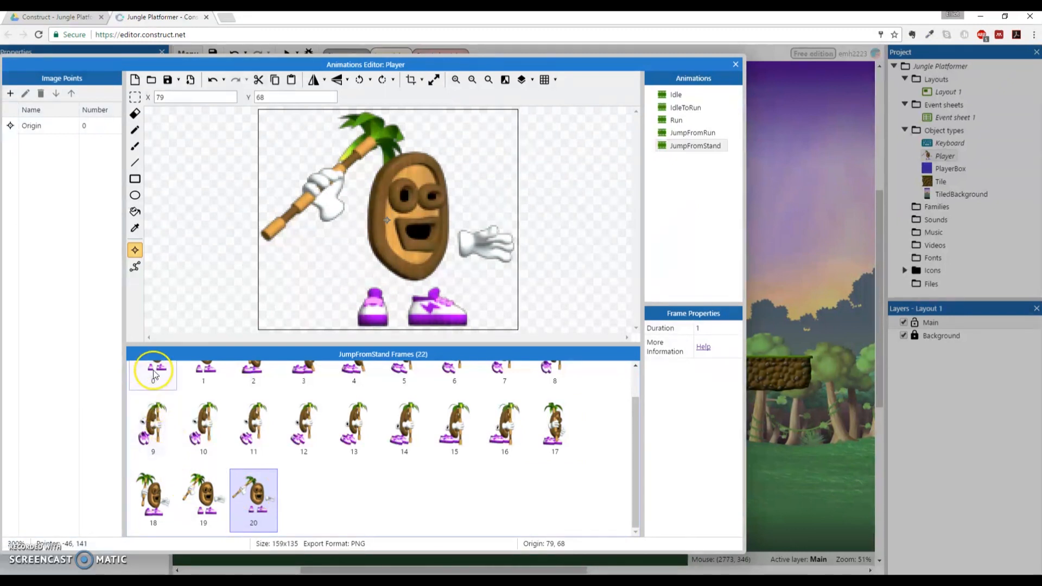
right_click(32, 126)
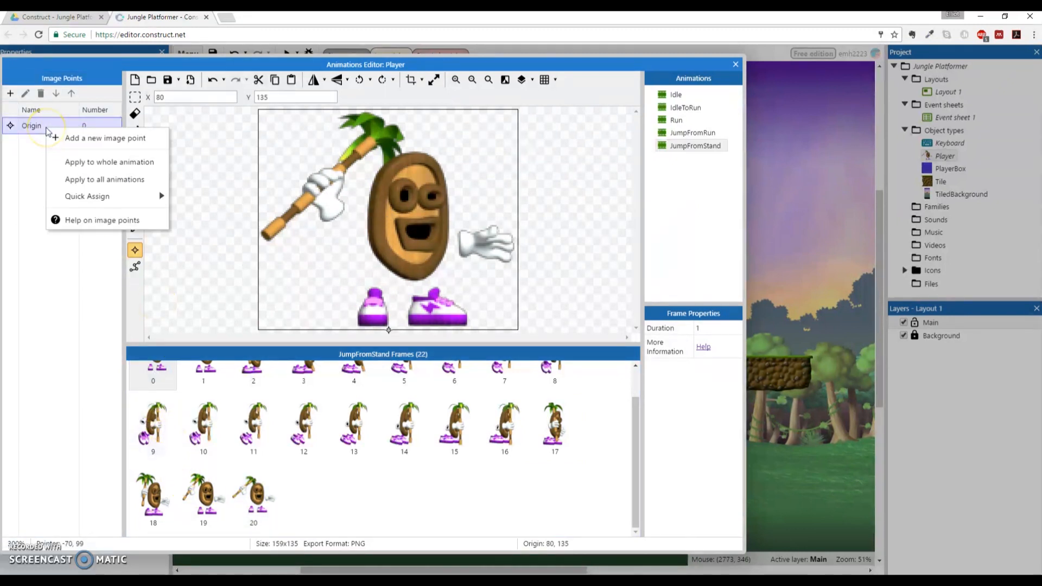
left_click(153, 495)
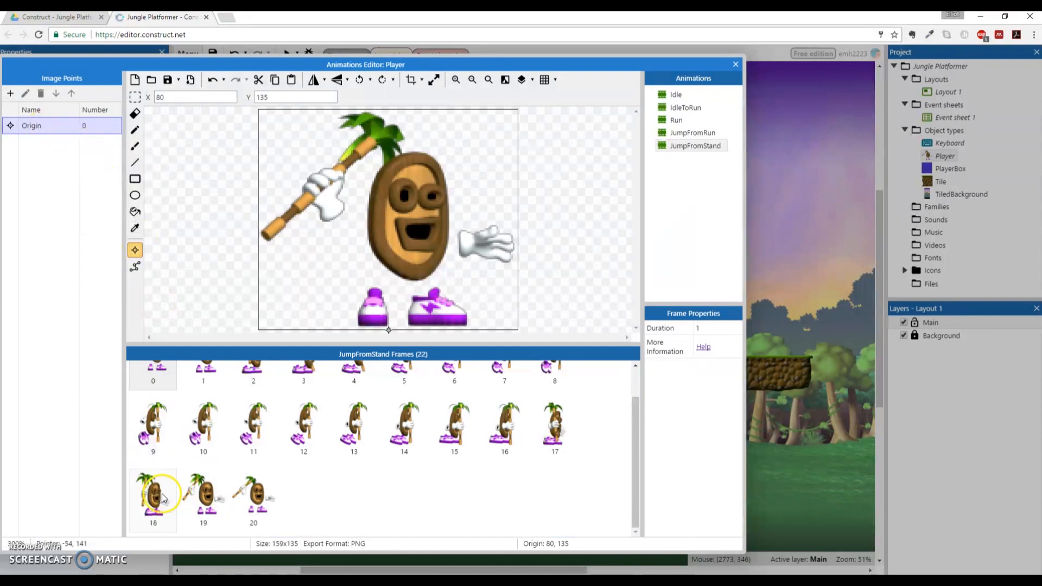
left_click(253, 499)
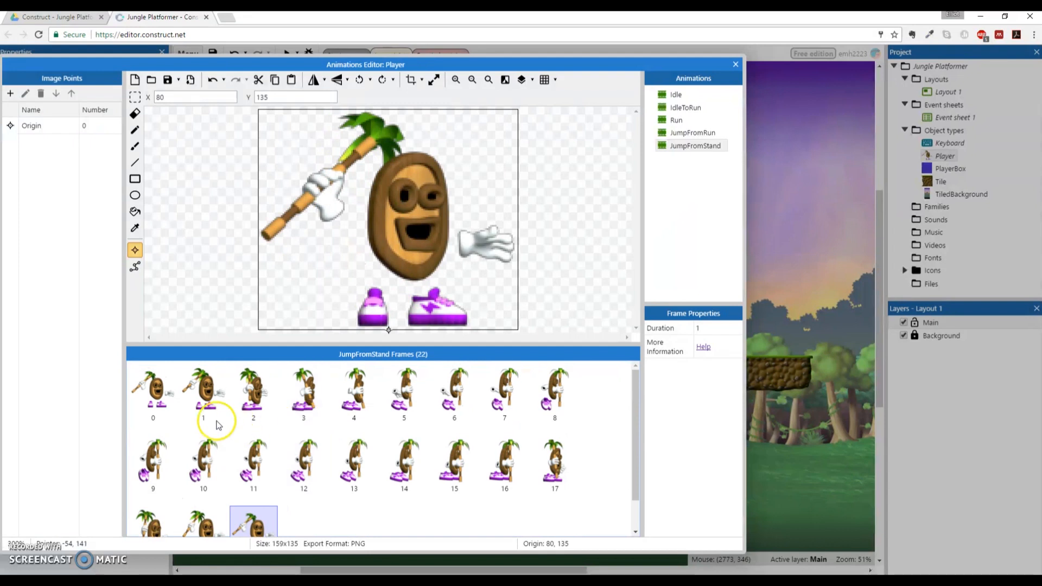
left_click(203, 396)
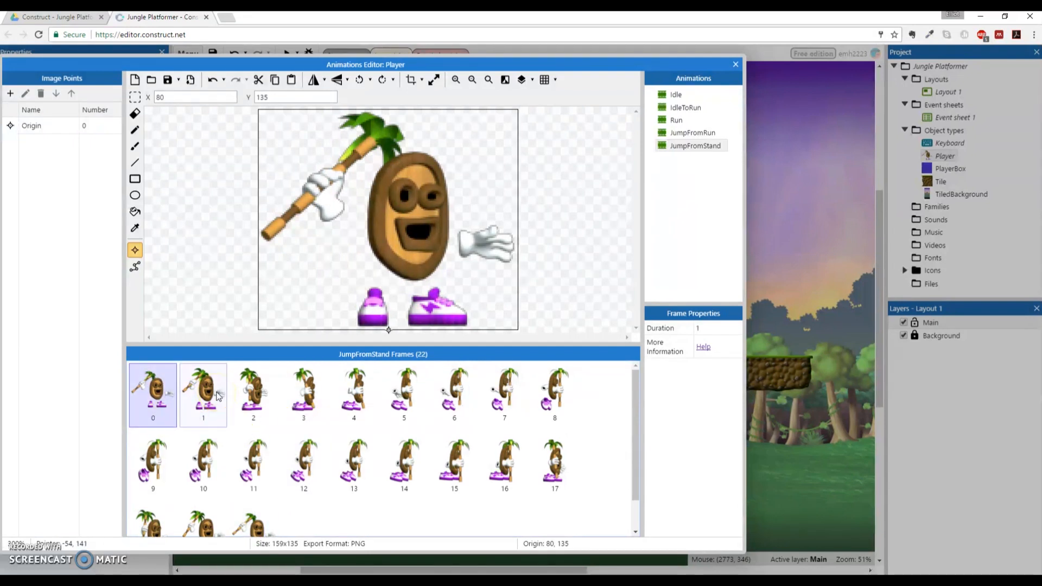
left_click(152, 394)
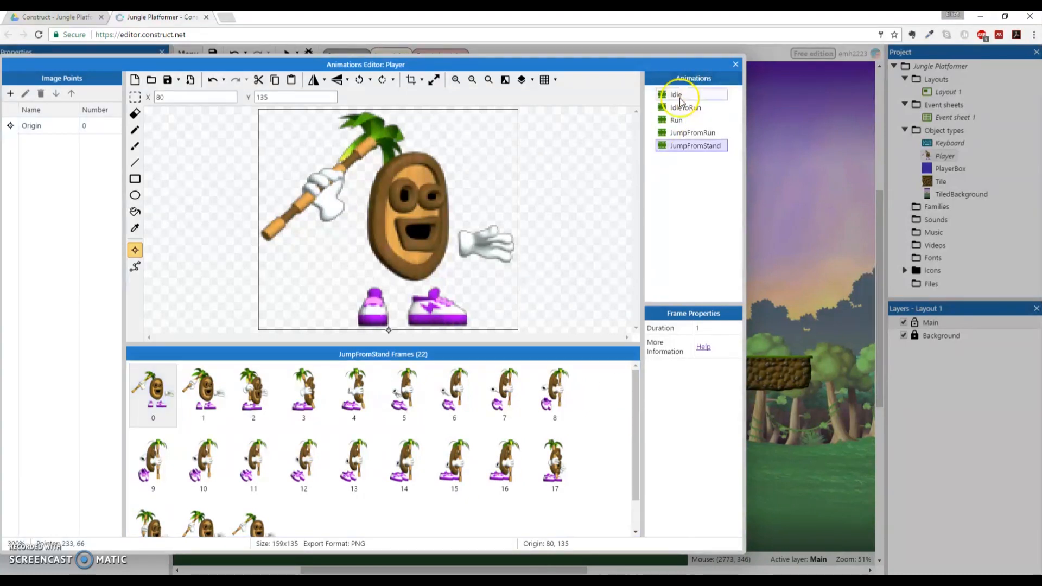
Set the JumpFromStand animation's speed to 22
left_click(676, 95)
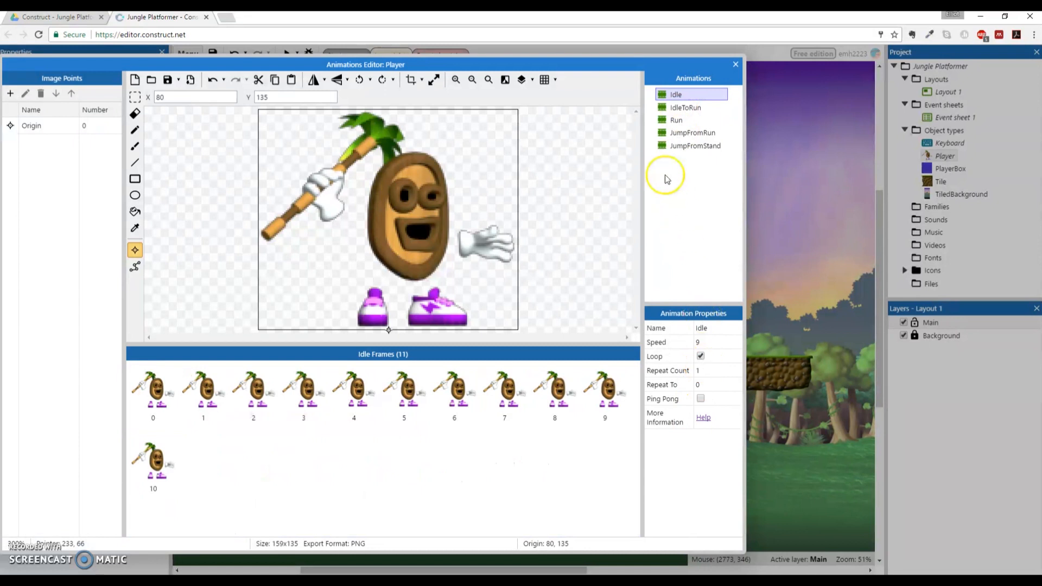
left_click(684, 107)
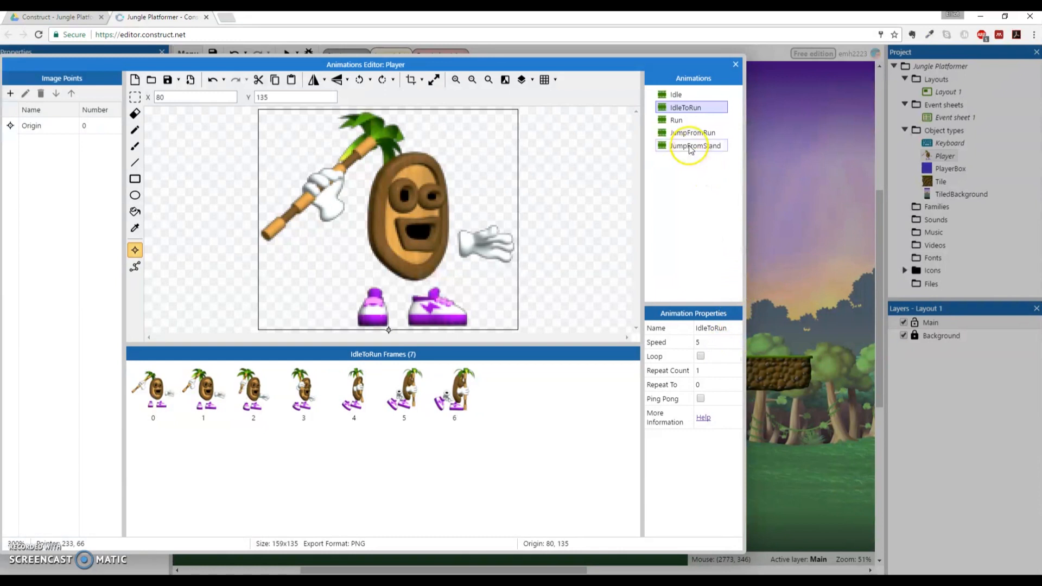
left_click(694, 145)
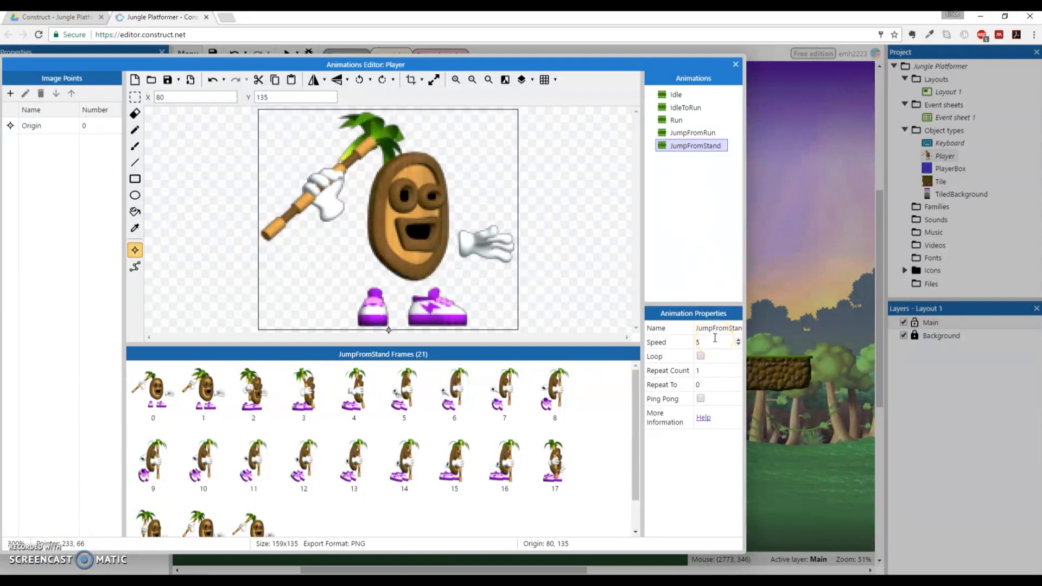
left_click(714, 341)
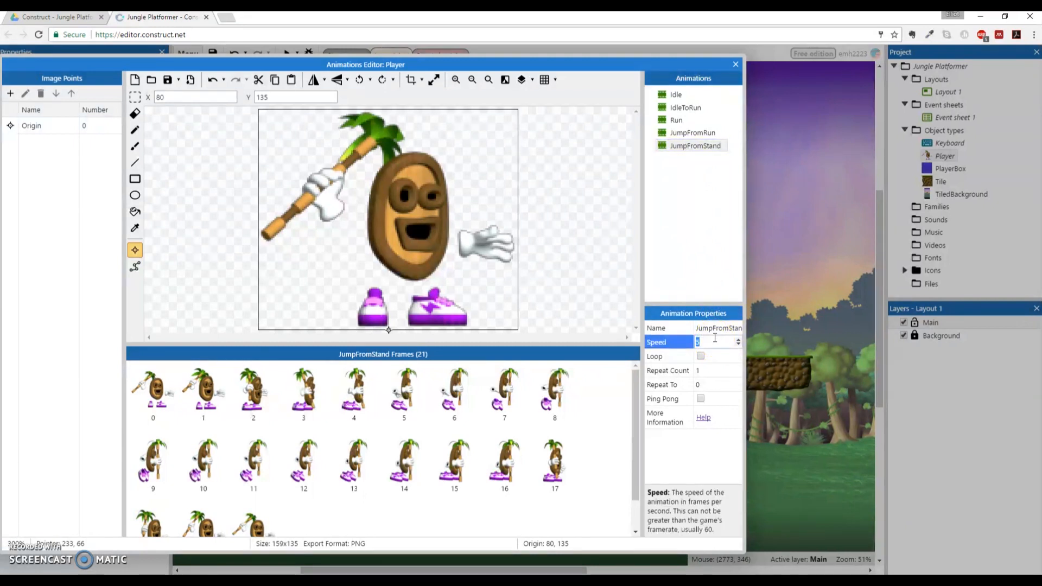
type("22")
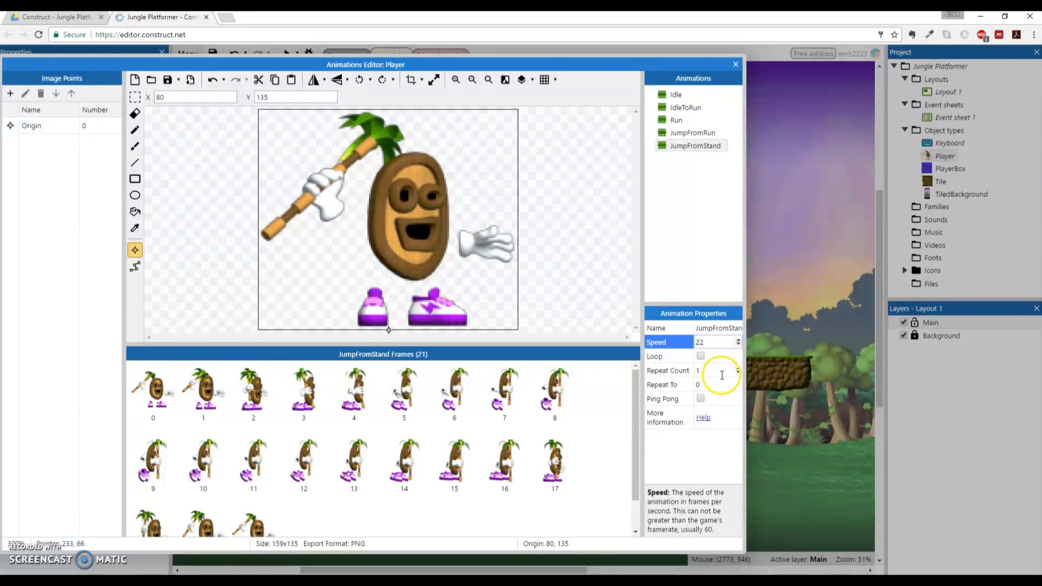
mouse_move(707, 251)
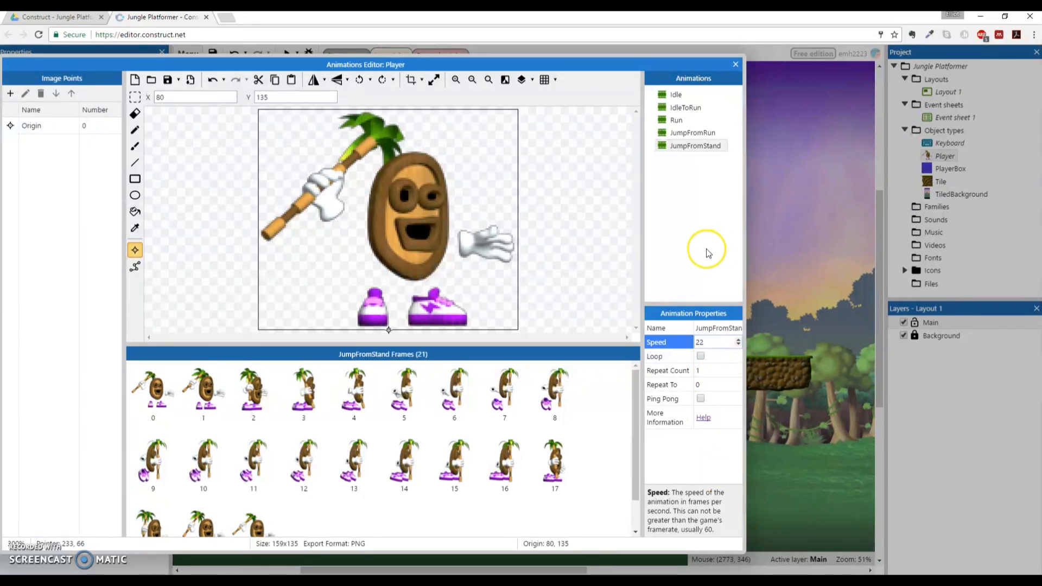
left_click(654, 356)
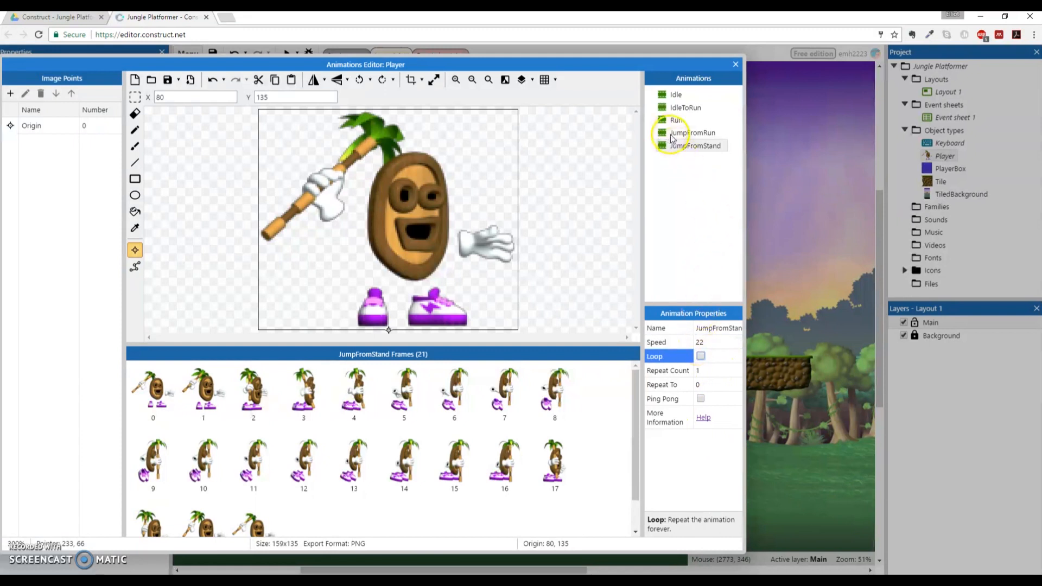
Turn on looping for the Run animation
left_click(692, 133)
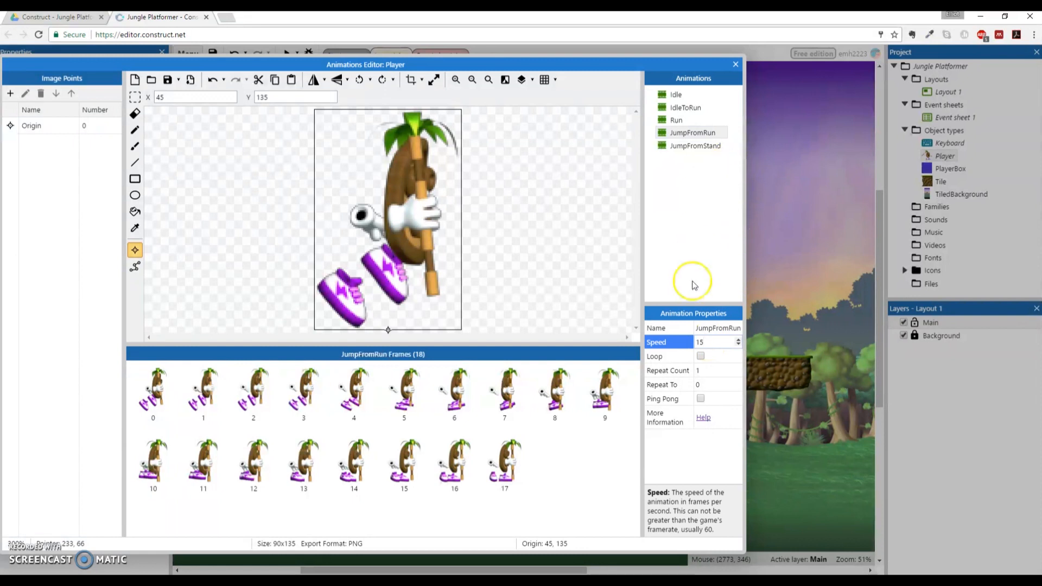
mouse_move(695, 204)
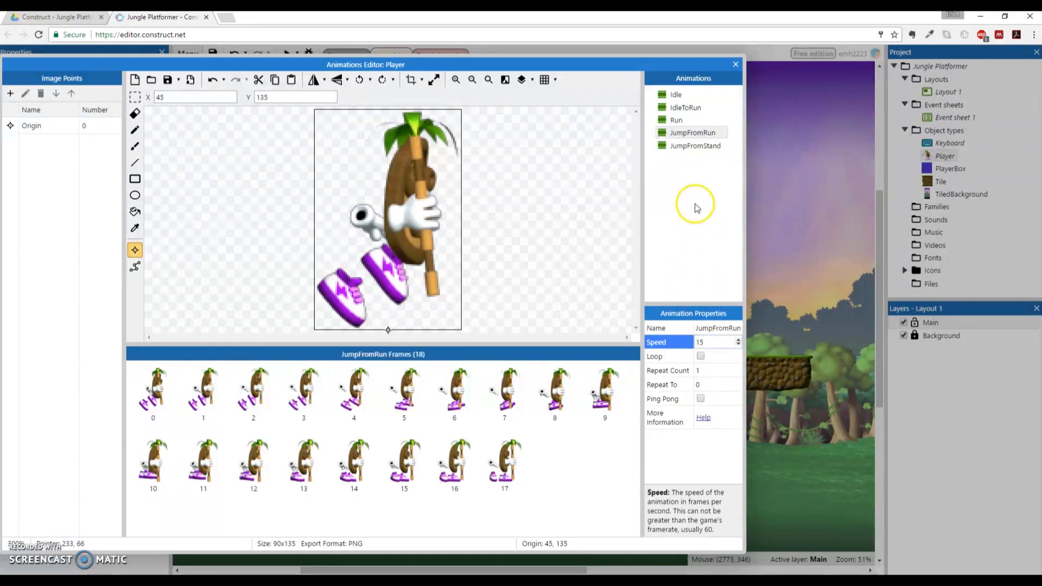
left_click(677, 119)
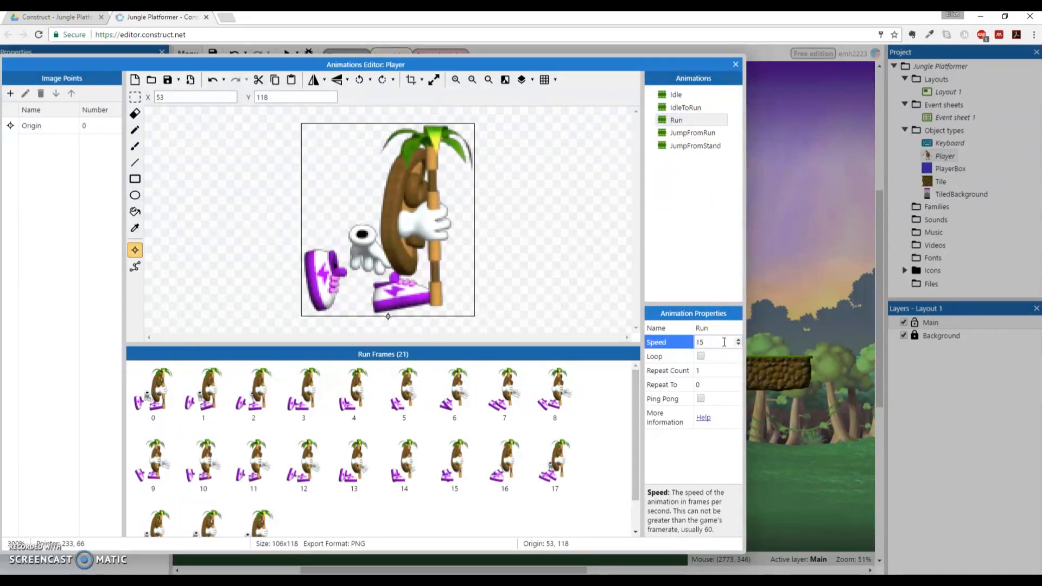
left_click(701, 356)
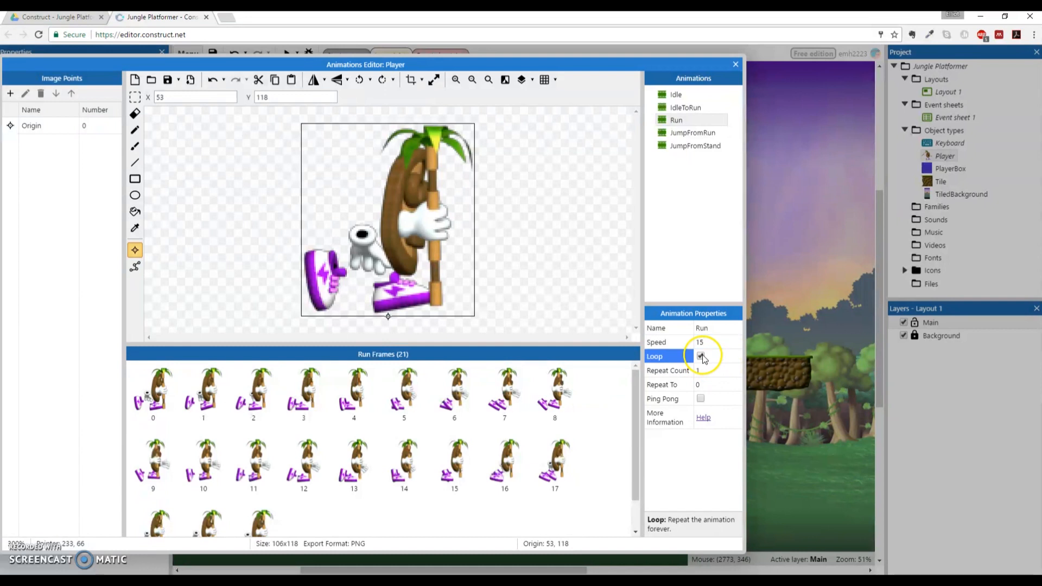
left_click(700, 355)
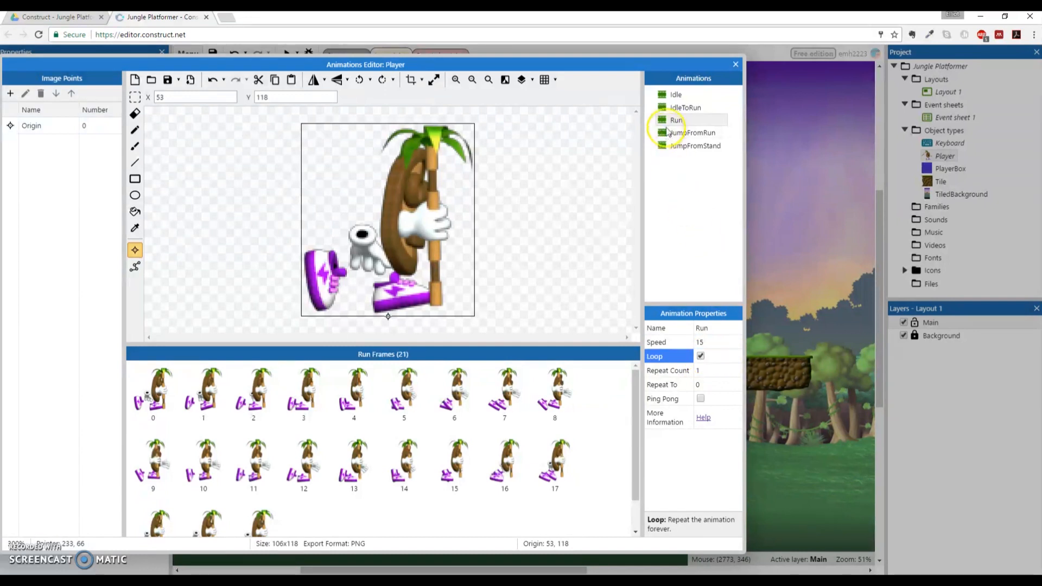
Set the IdleToRun animation's speed to 15
left_click(685, 107)
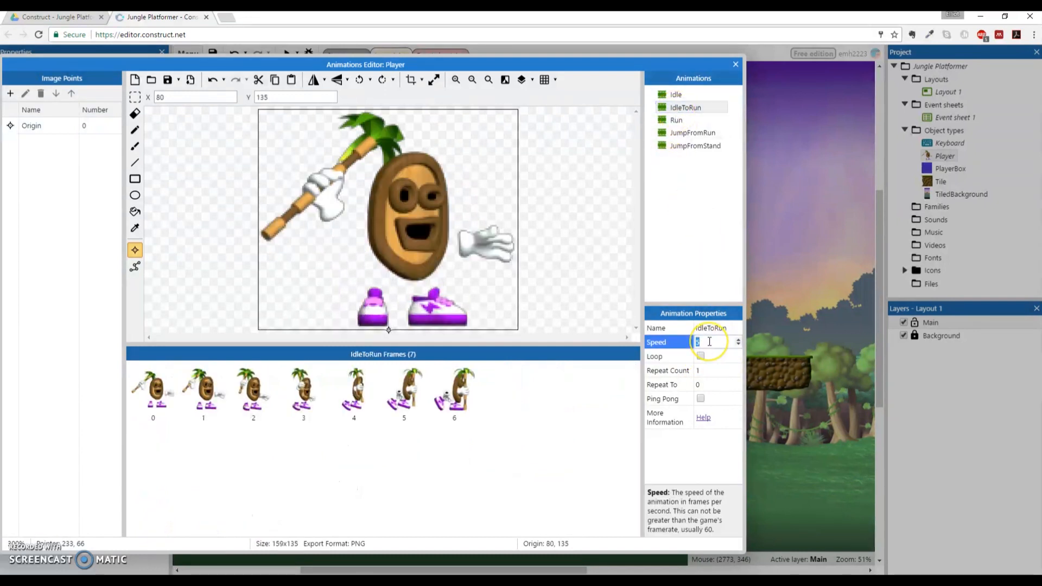
type("15")
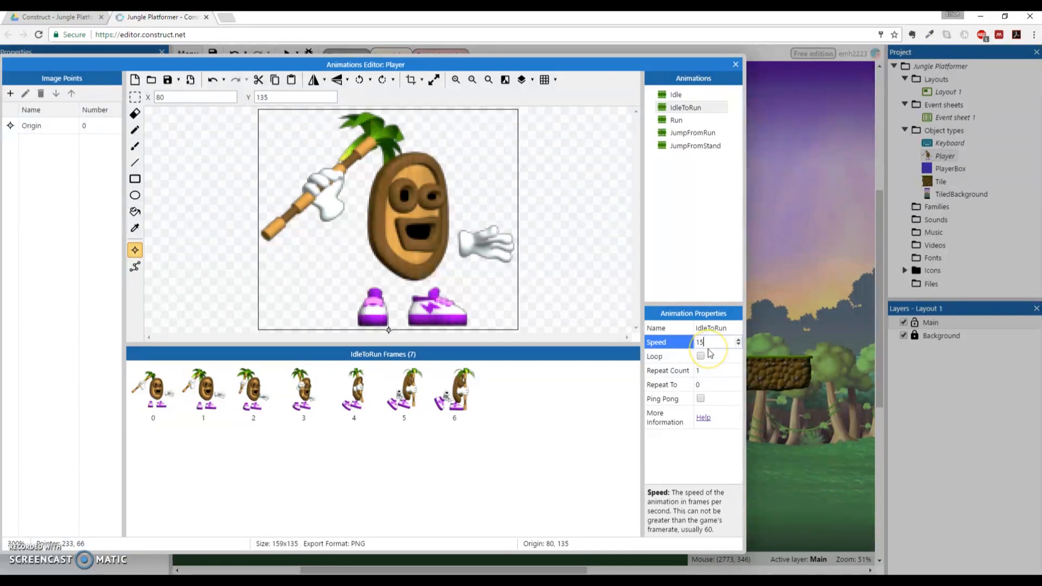
left_click(668, 356)
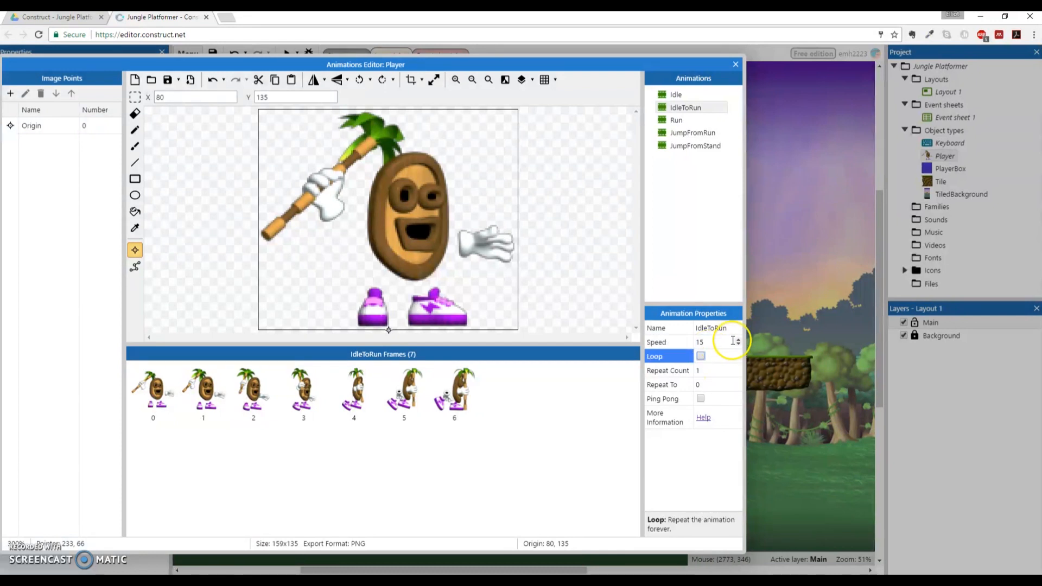
mouse_move(819, 299)
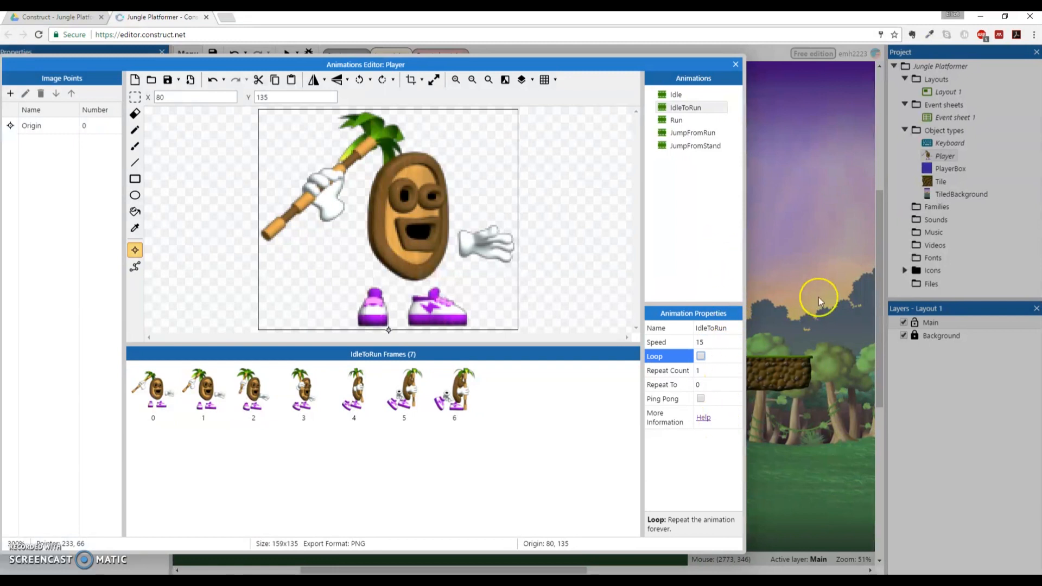
Close the Animations Editor, returning to Layout 1 with the Player selected
left_click(735, 65)
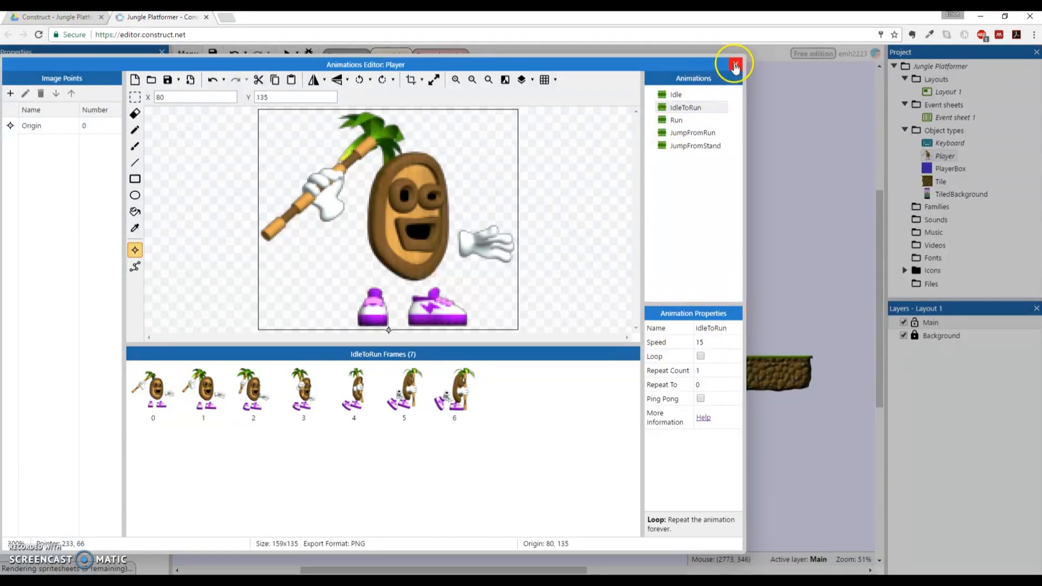
left_click(734, 65)
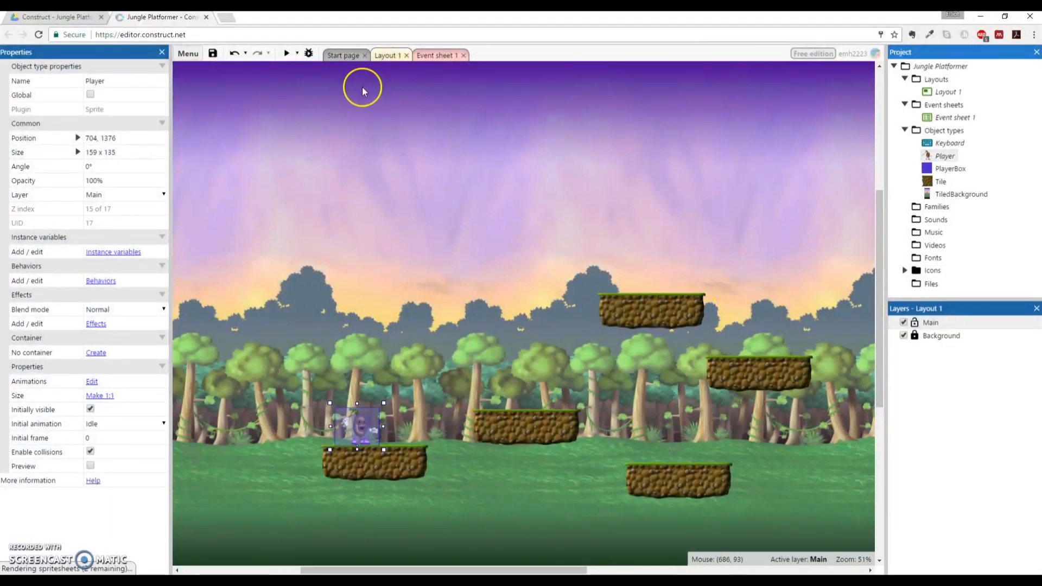
mouse_move(213, 54)
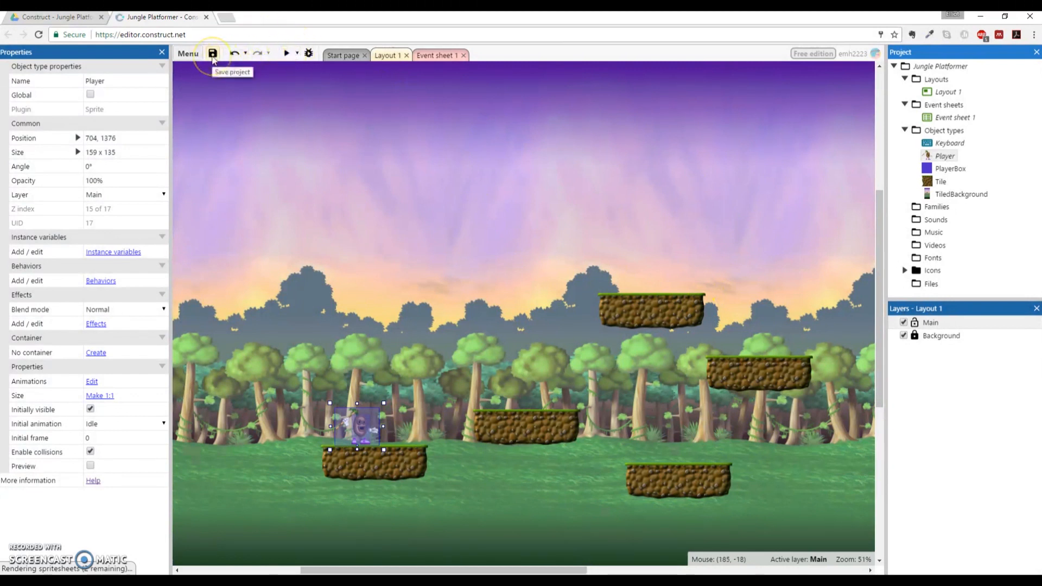